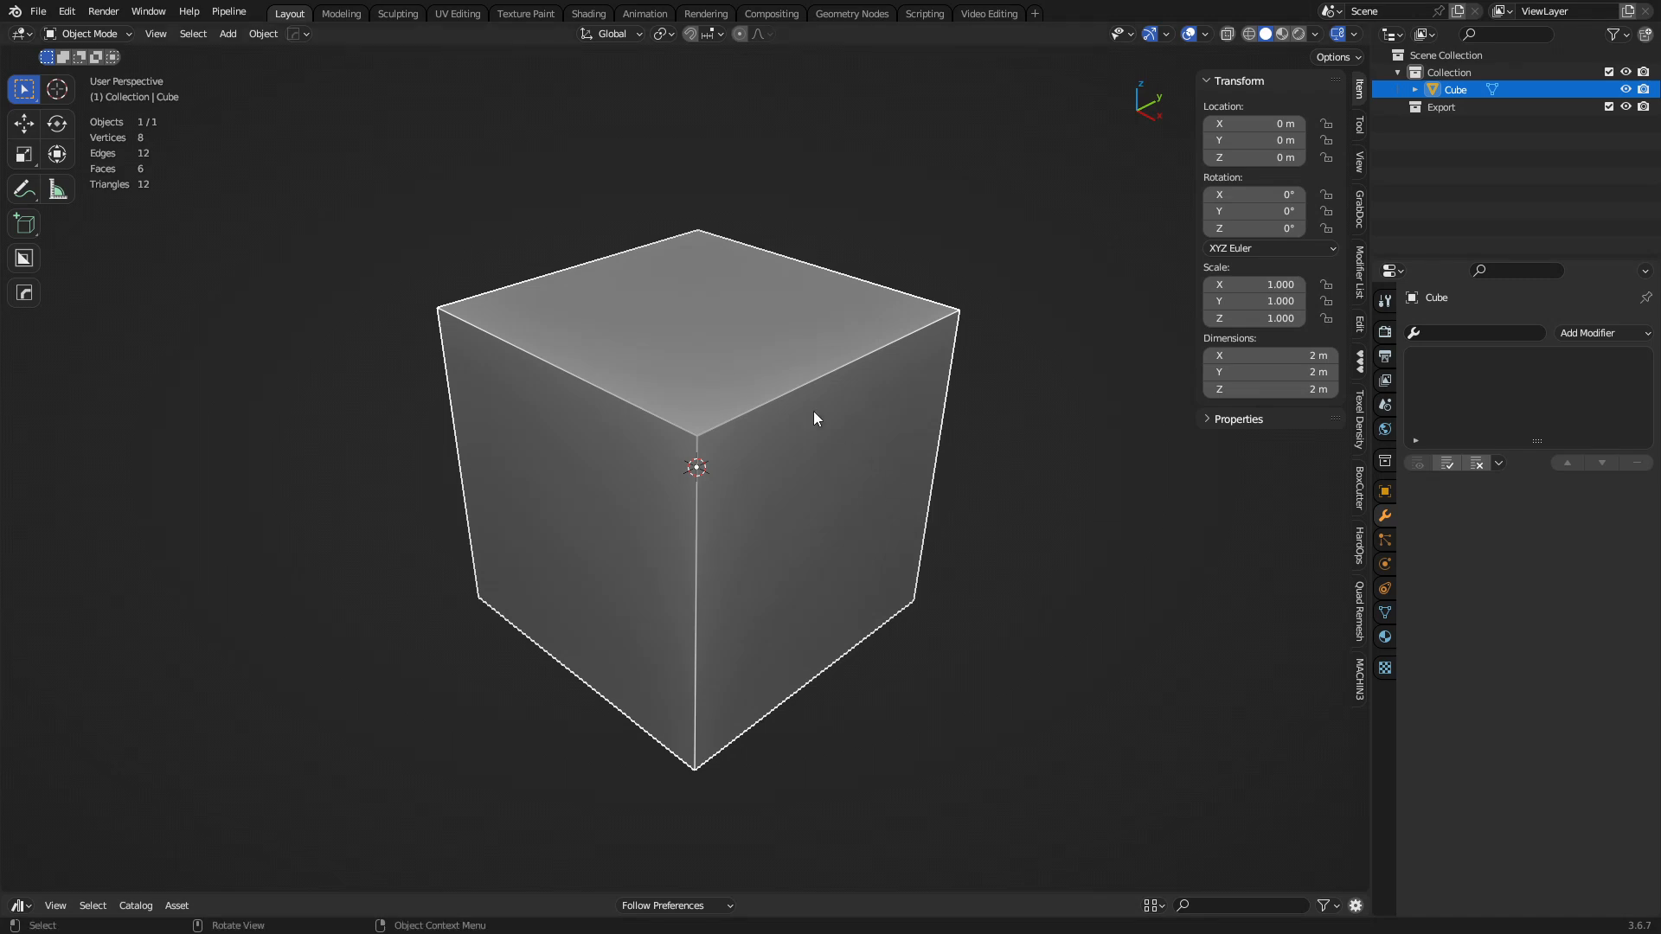
Step: Pull the default cube into a lumpy blob with the Snake Hook brush in Sculpt Mode
click(86, 33)
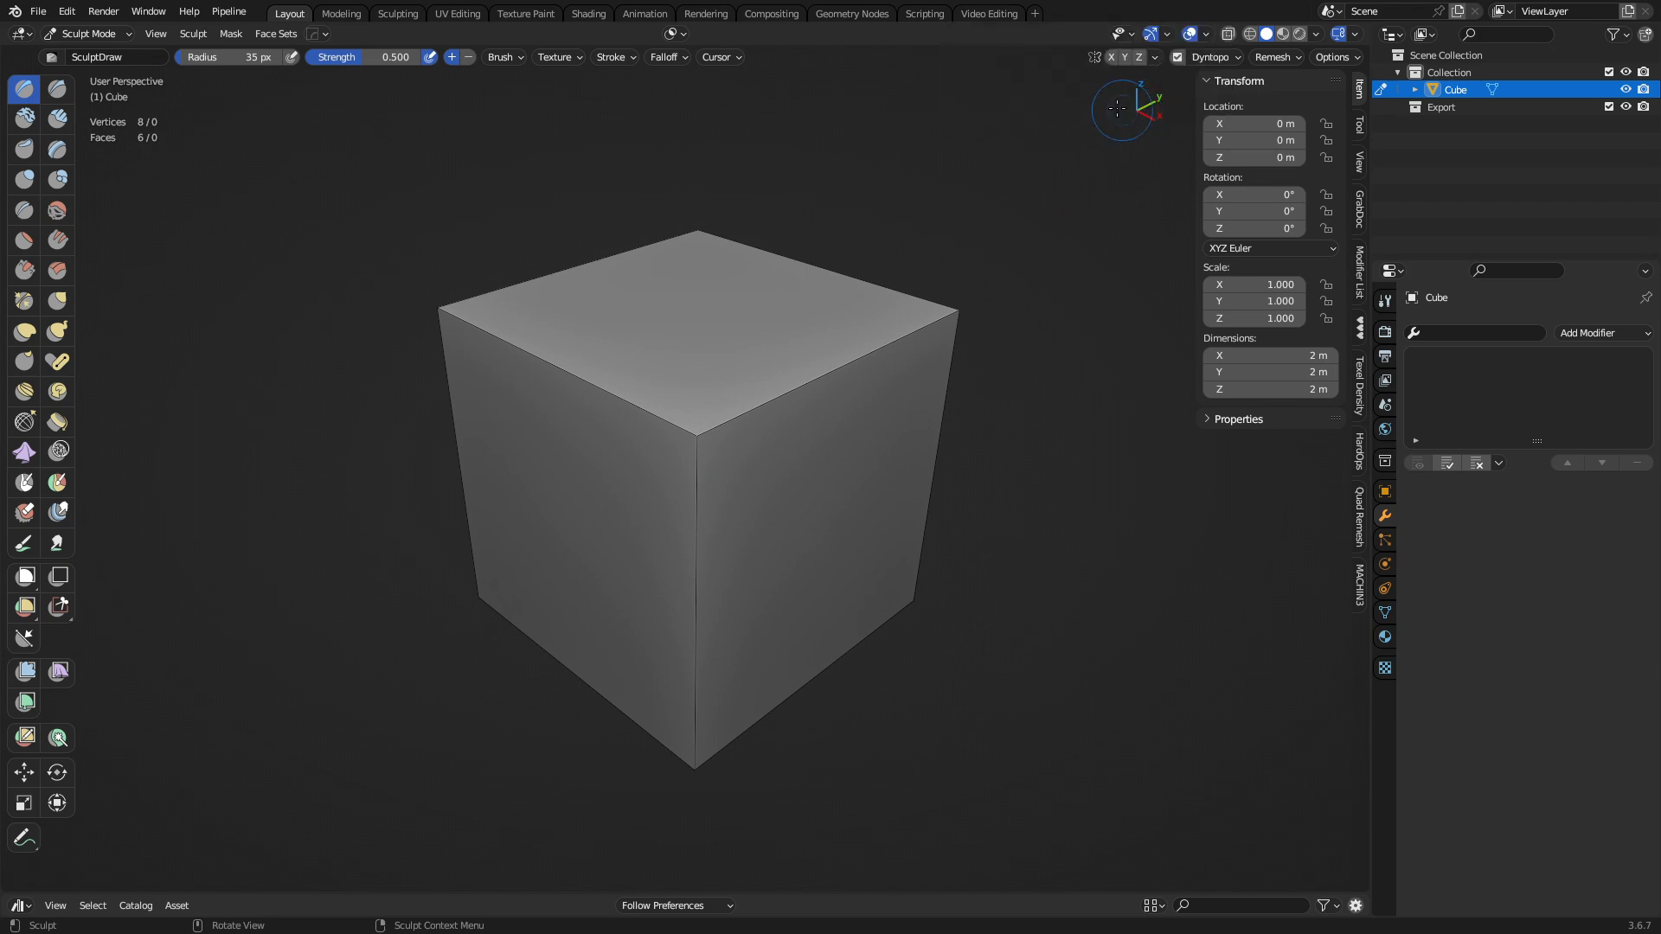
click(59, 330)
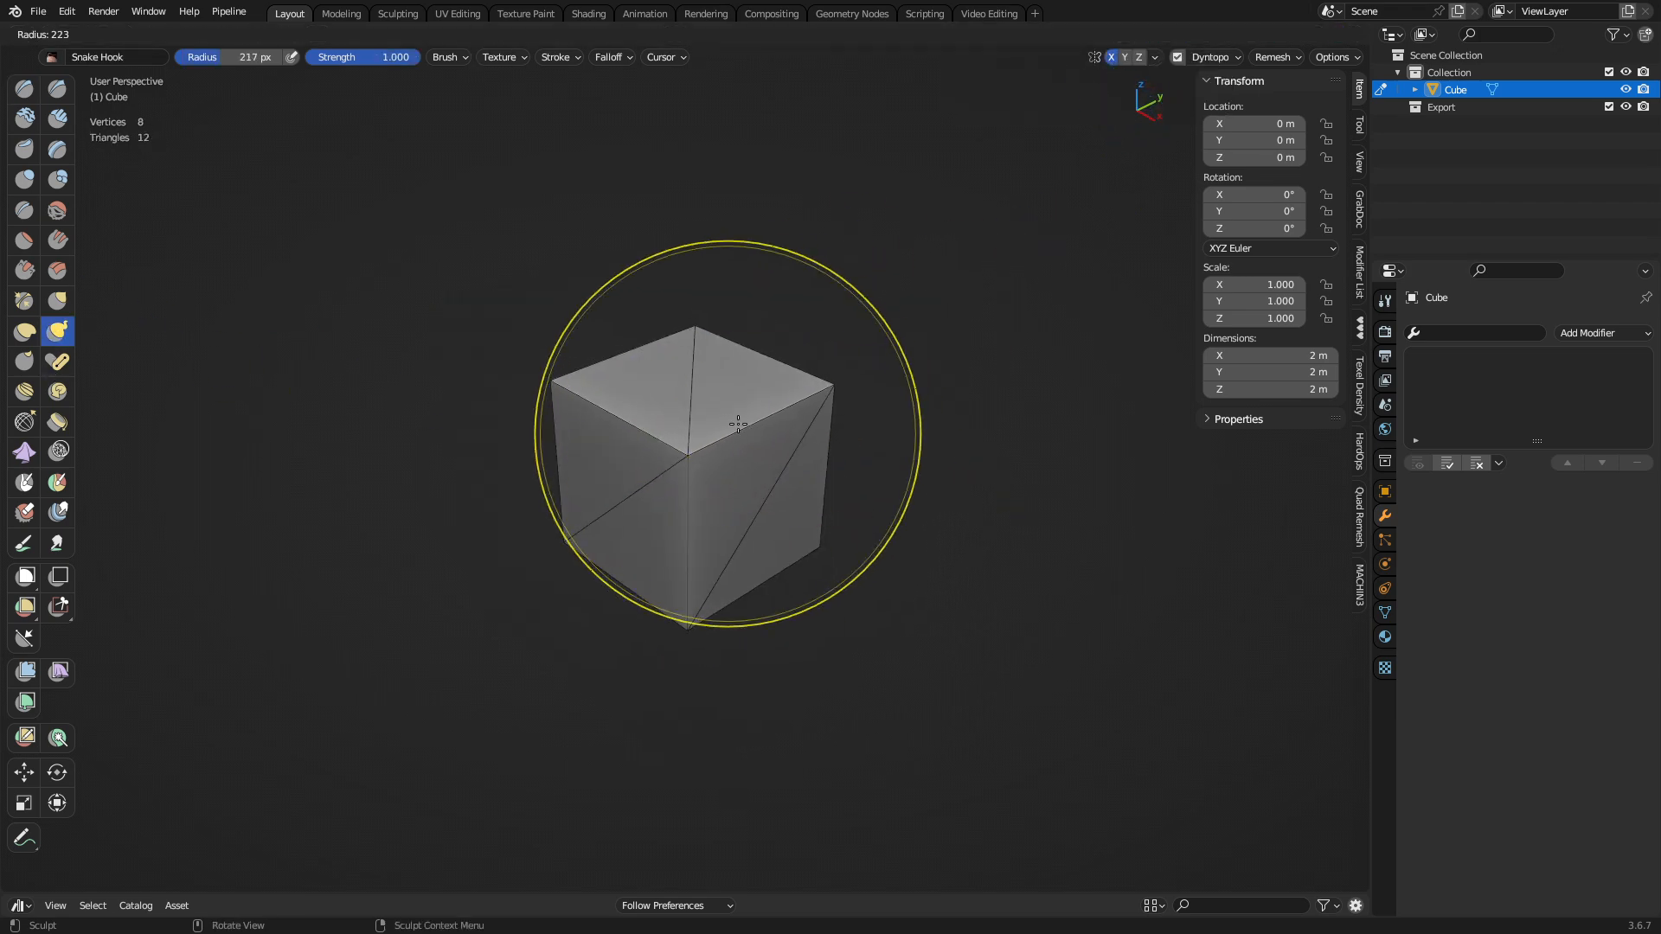
drag(694, 424, 879, 400)
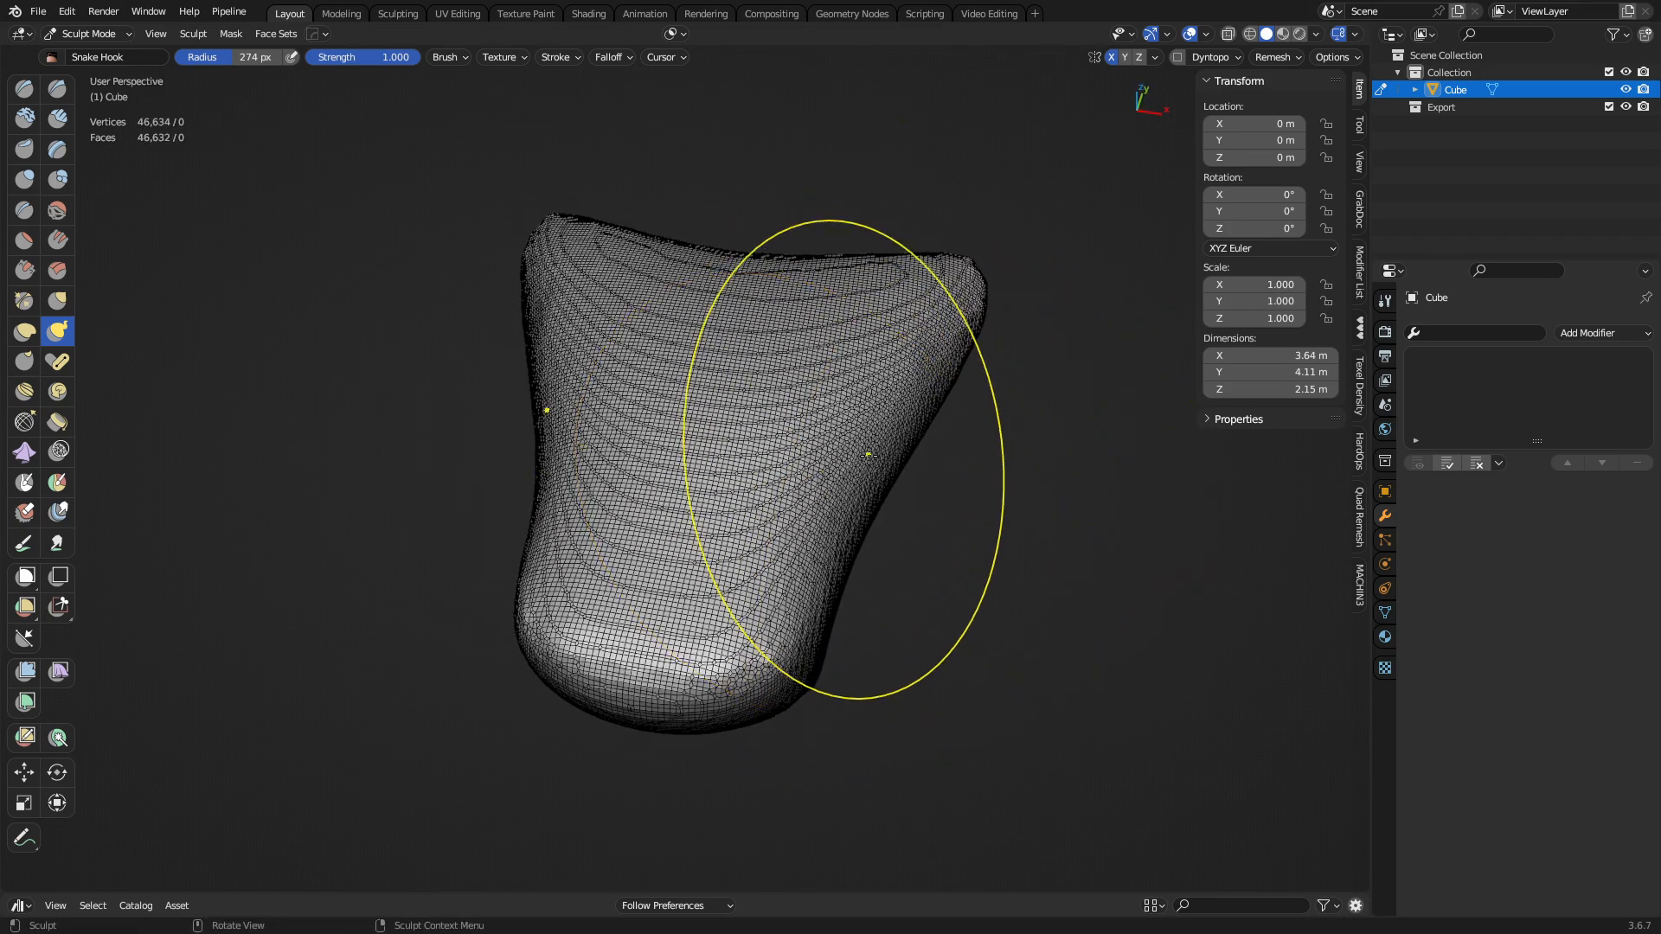
Step: Voxel-remesh the blob with Fix Poles enabled into an even ~42,000-vertex surface
click(1276, 57)
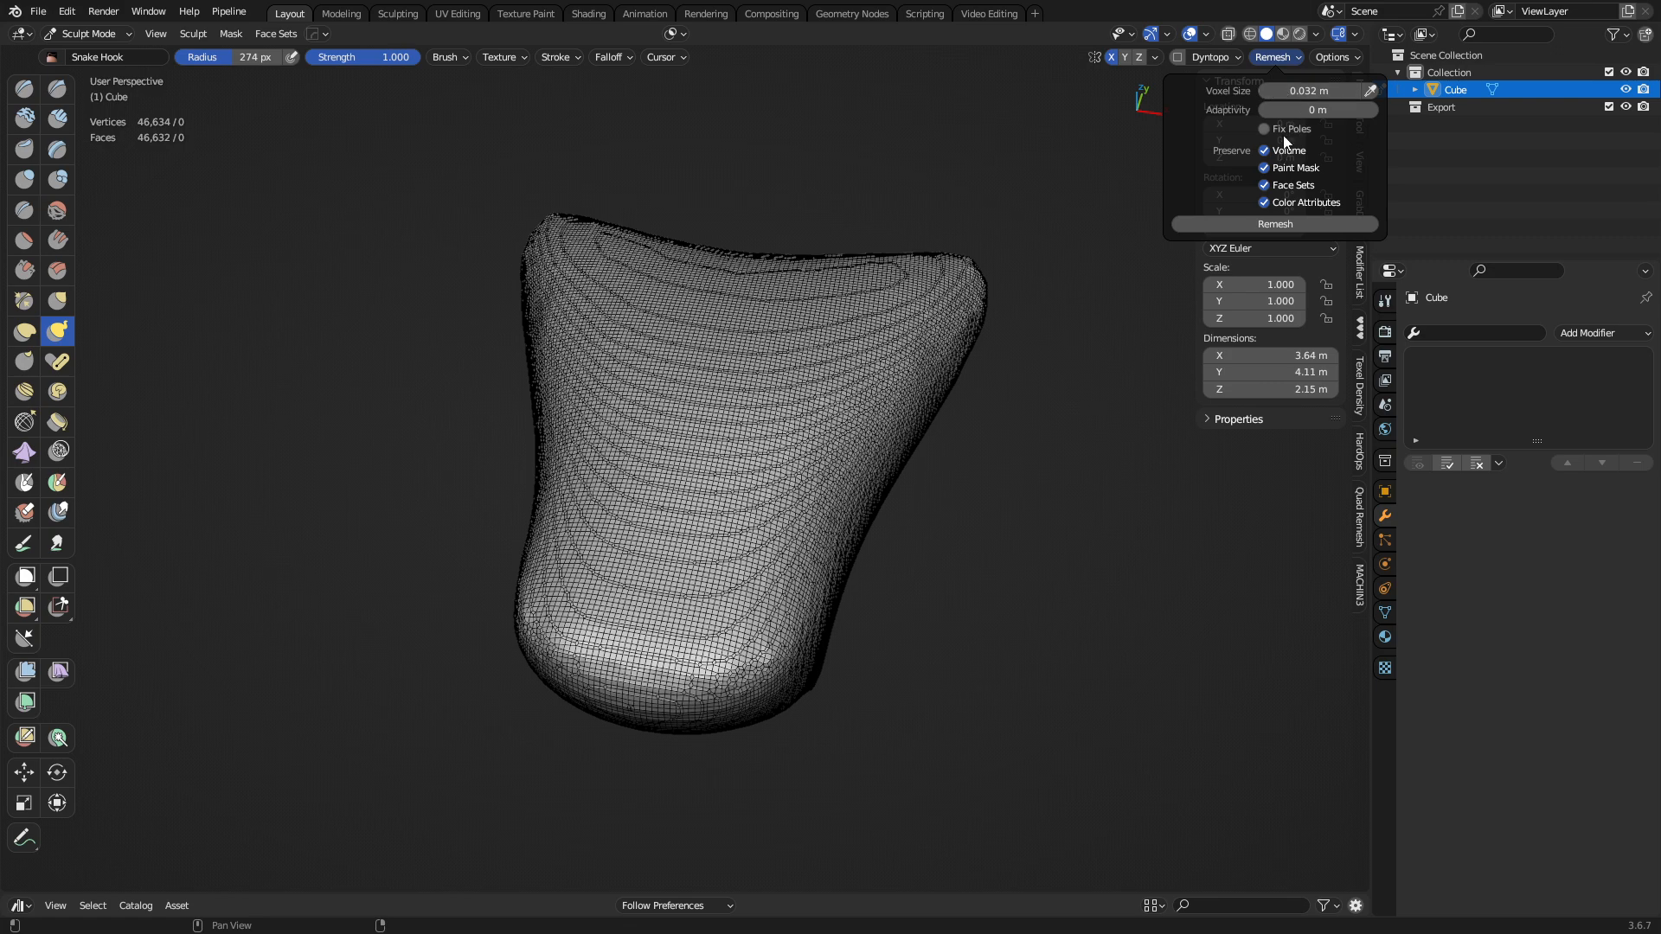
click(1263, 128)
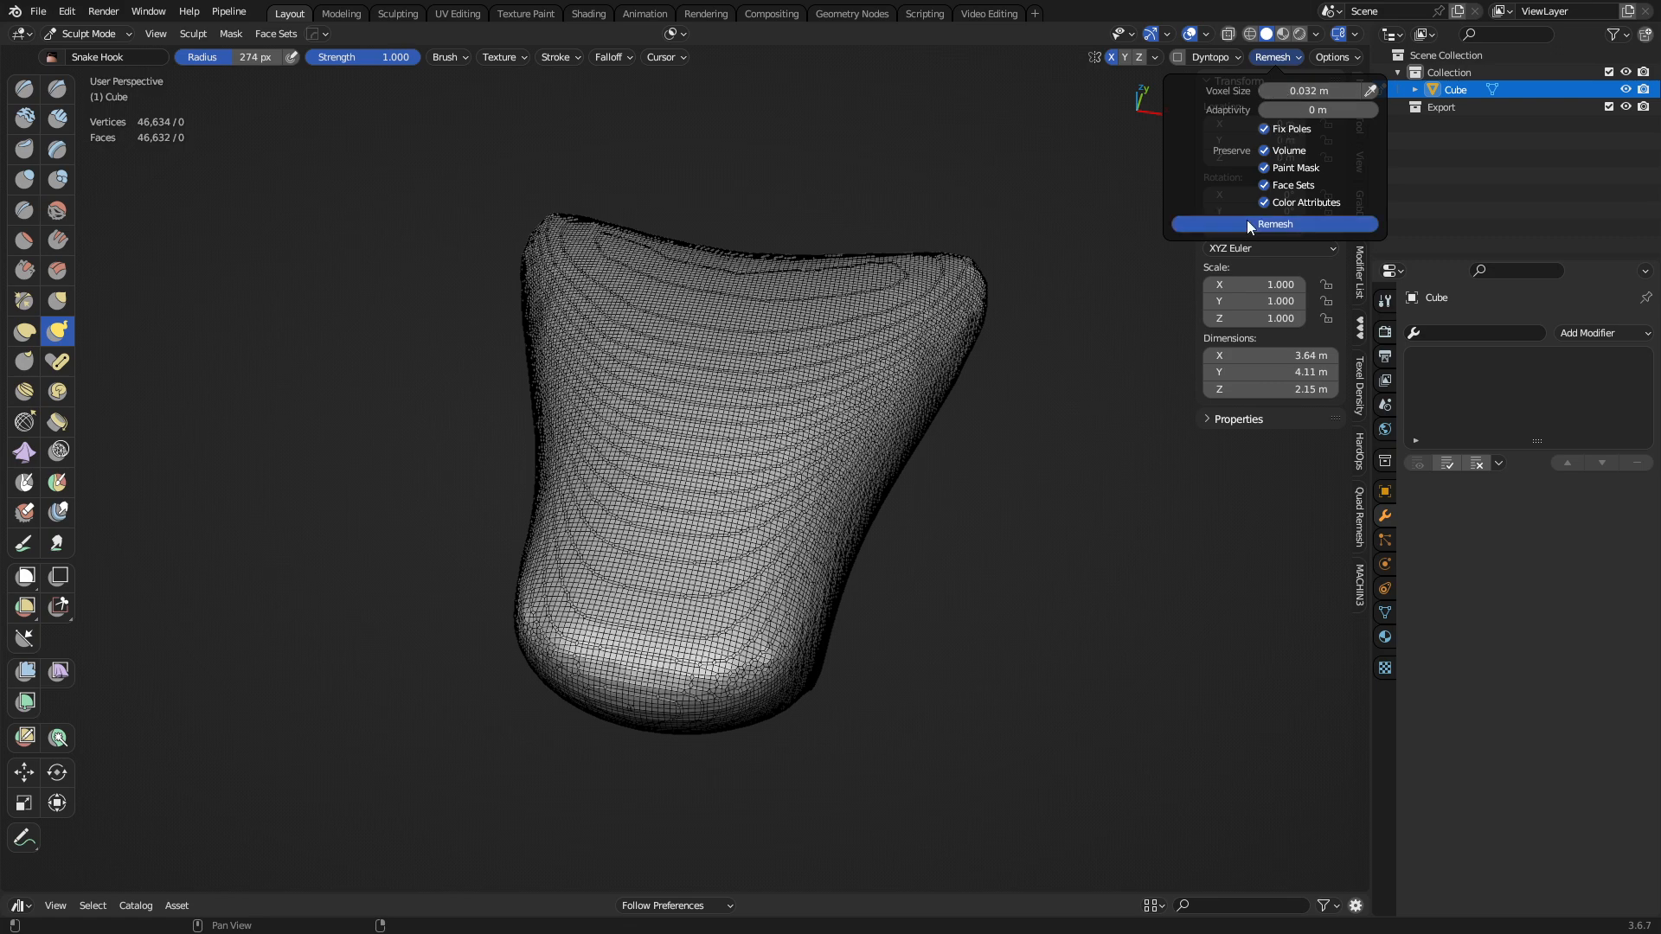
click(1274, 223)
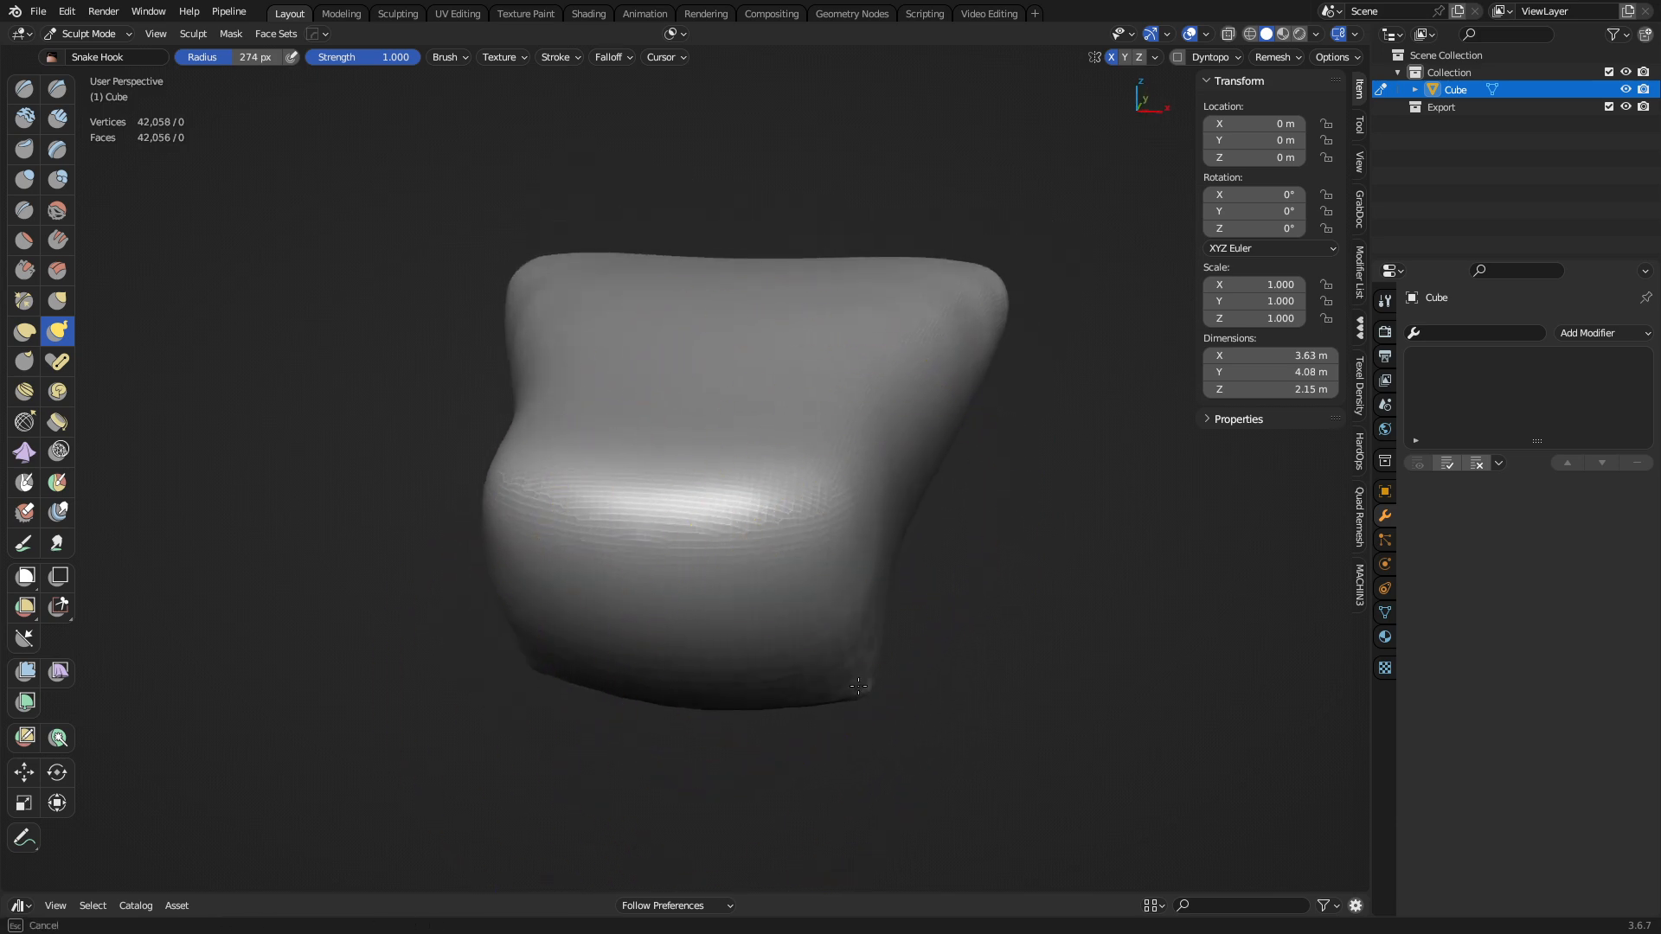
drag(858, 687, 545, 583)
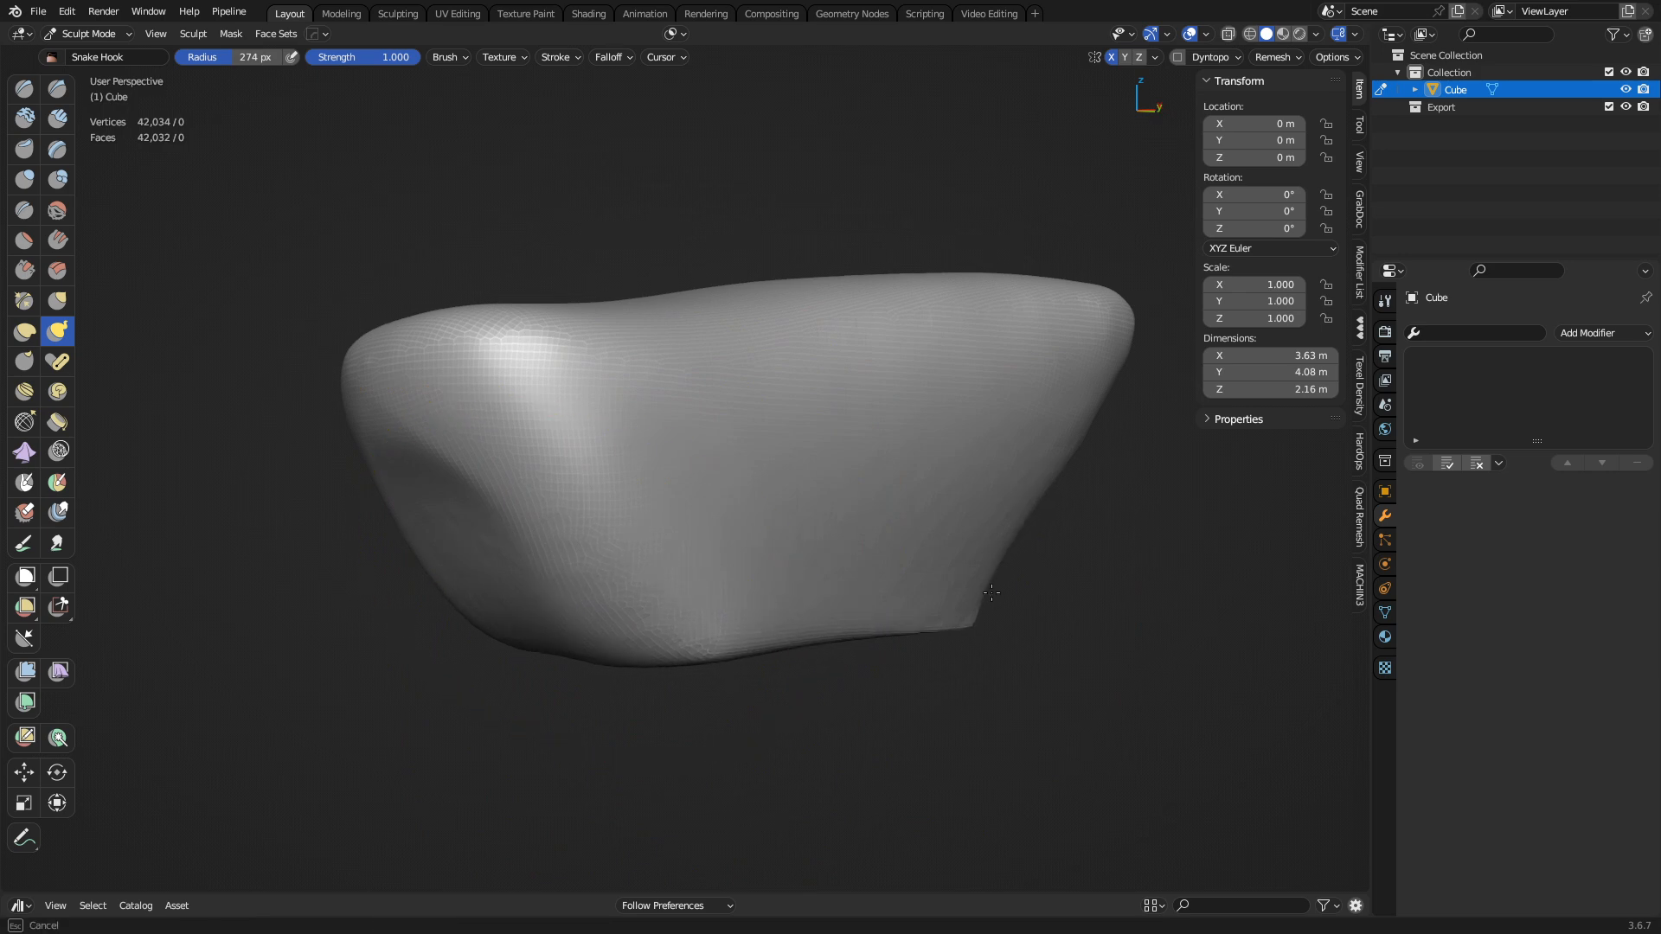
Step: Paint two purple face-set strips down the blob's front with Draw Face Sets
click(59, 482)
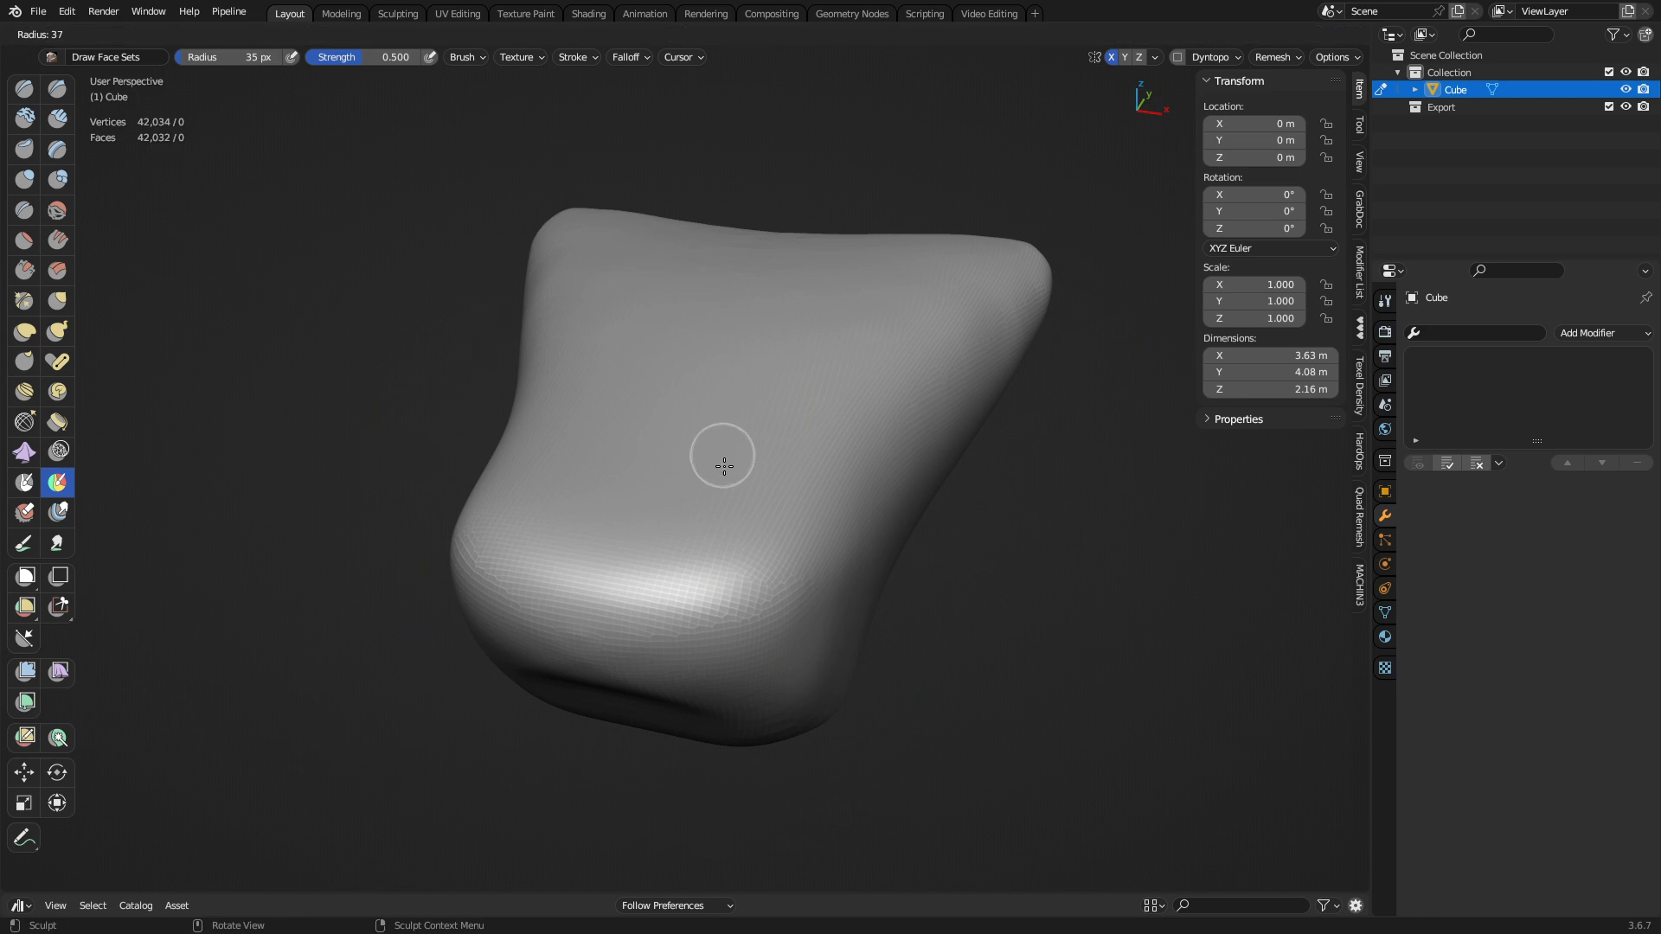
drag(573, 318, 763, 529)
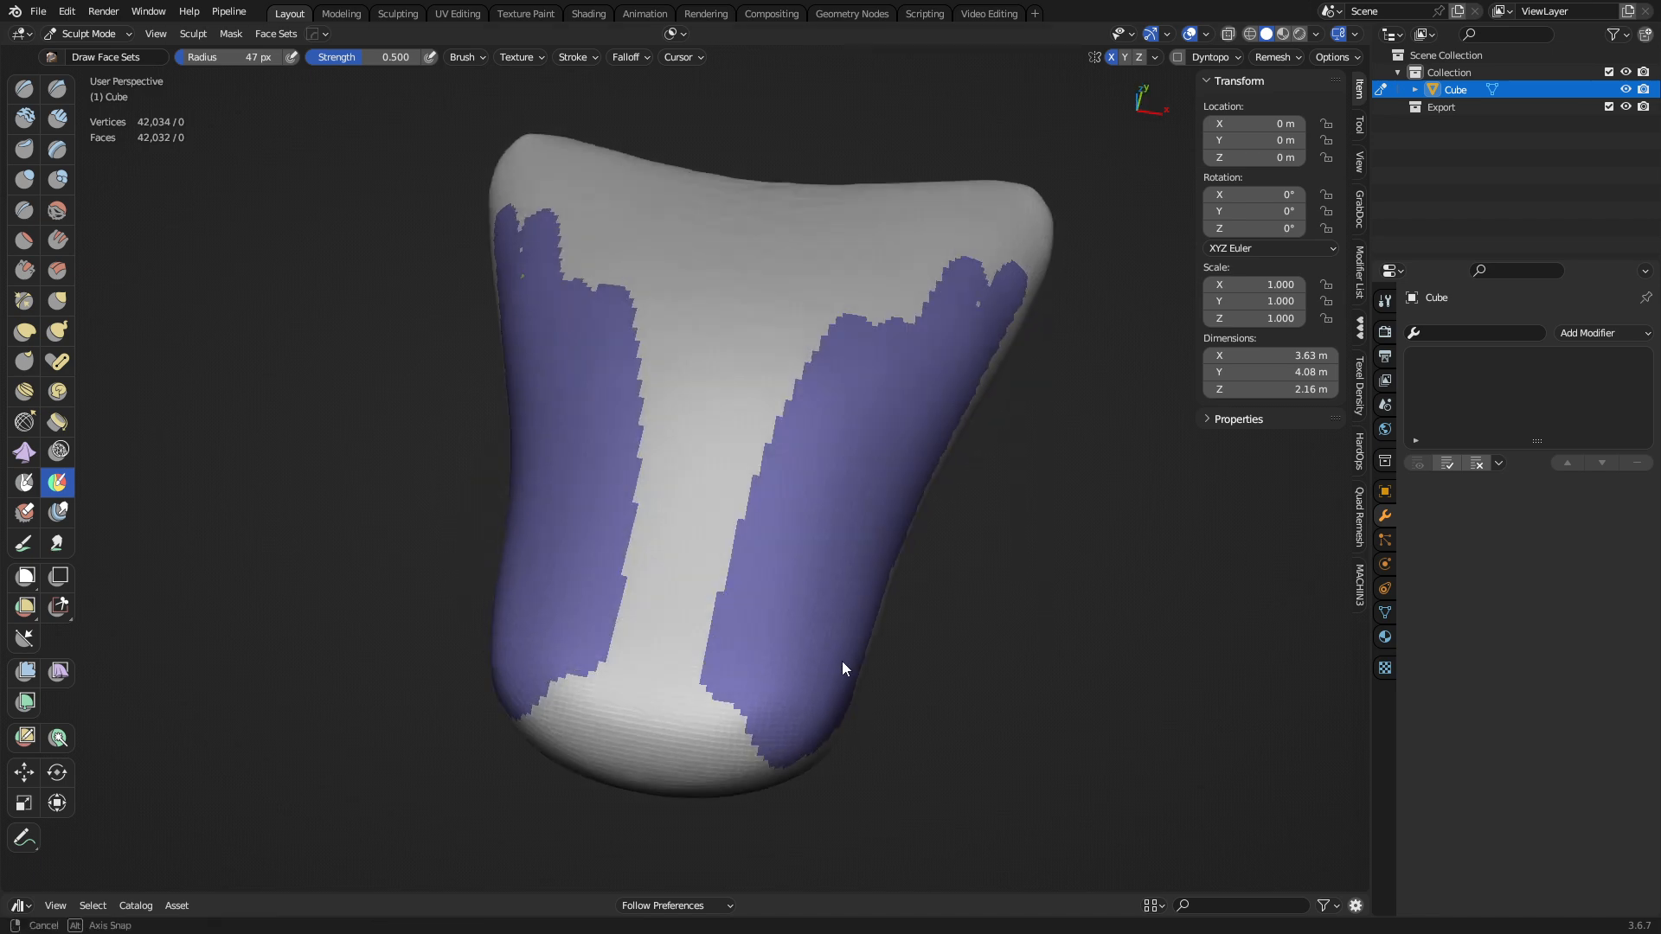
drag(845, 668, 805, 417)
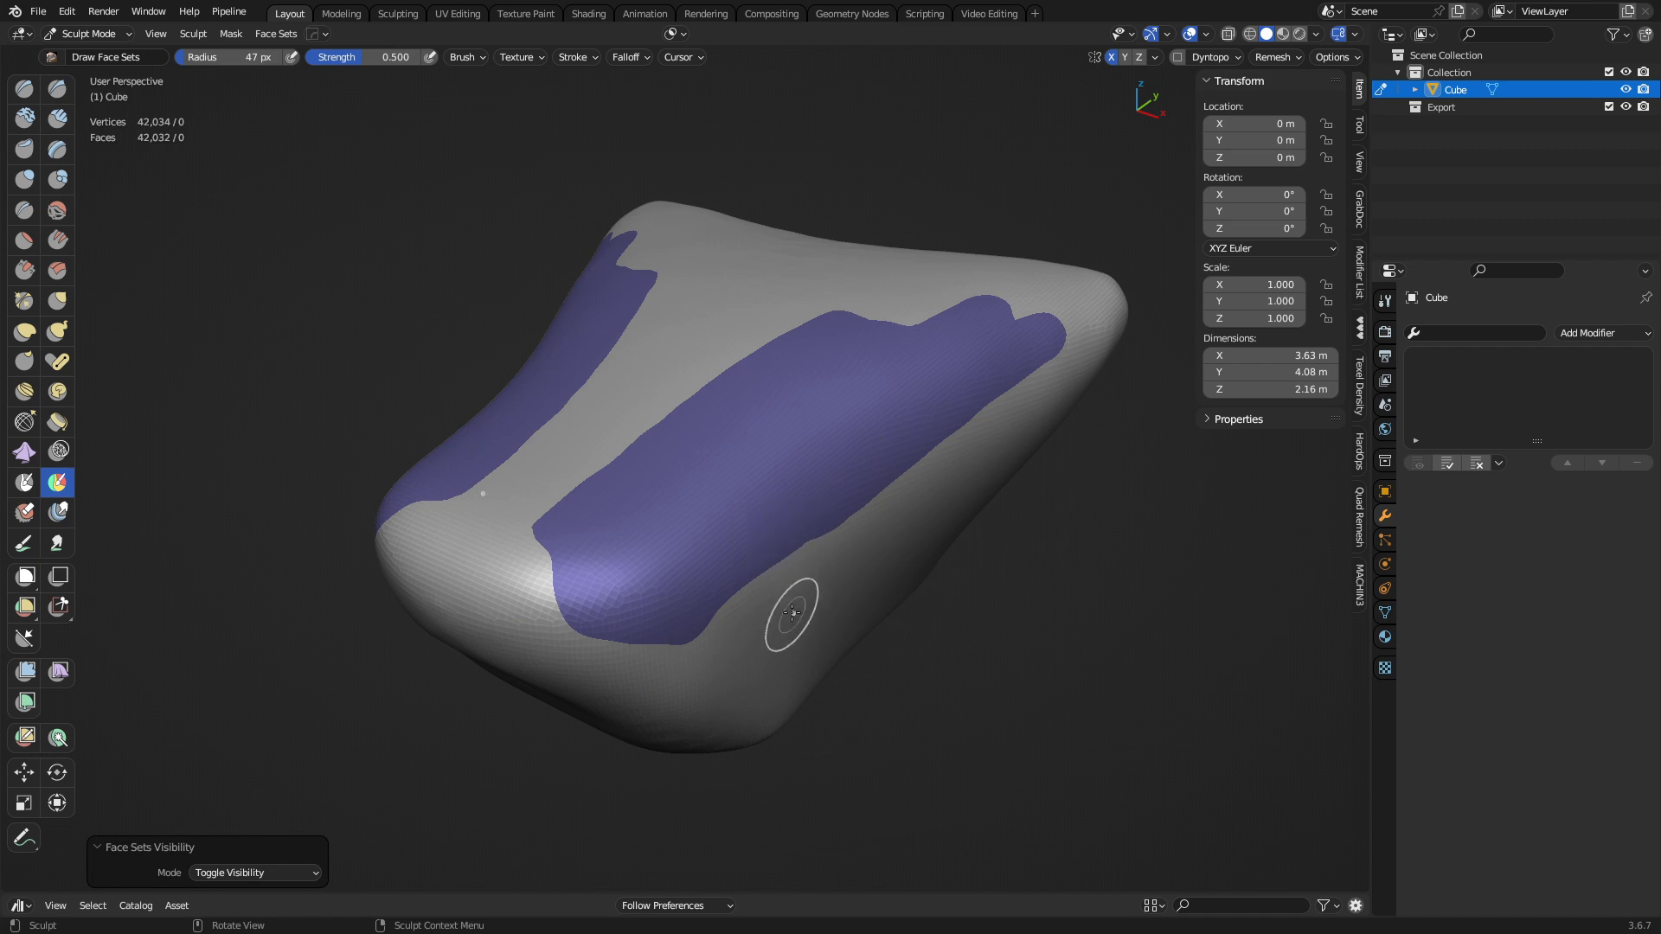
drag(789, 612, 823, 582)
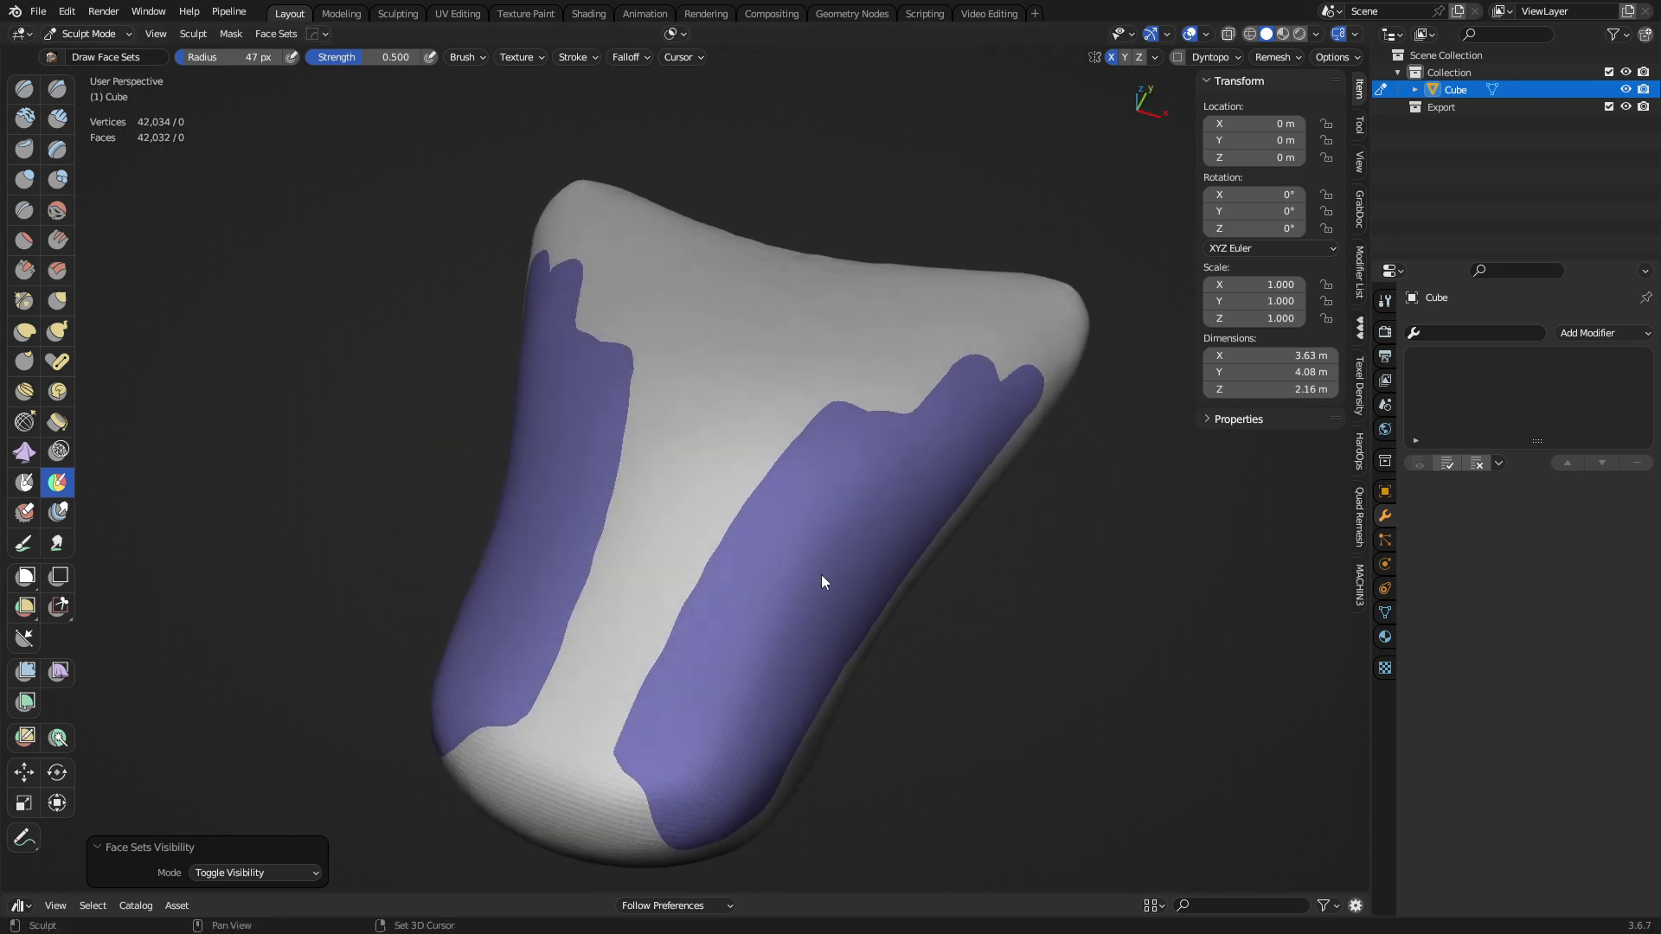
Step: Create a face set from the Edit Mode selection covering most of the blob's front
click(275, 32)
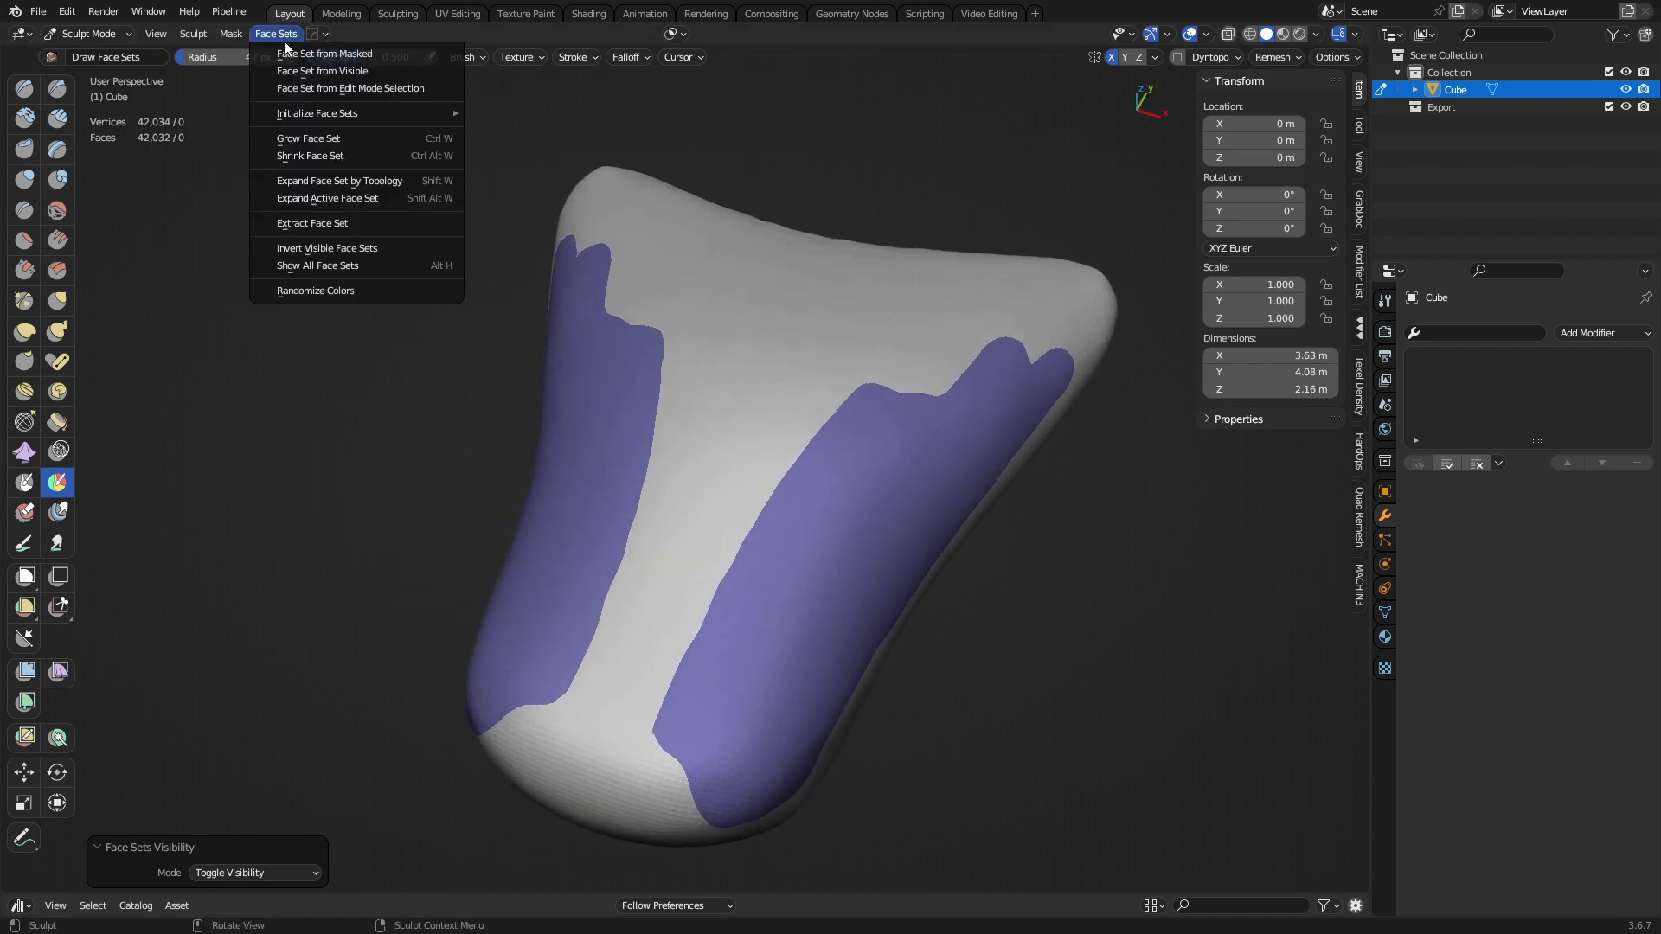
mouse_move(339, 155)
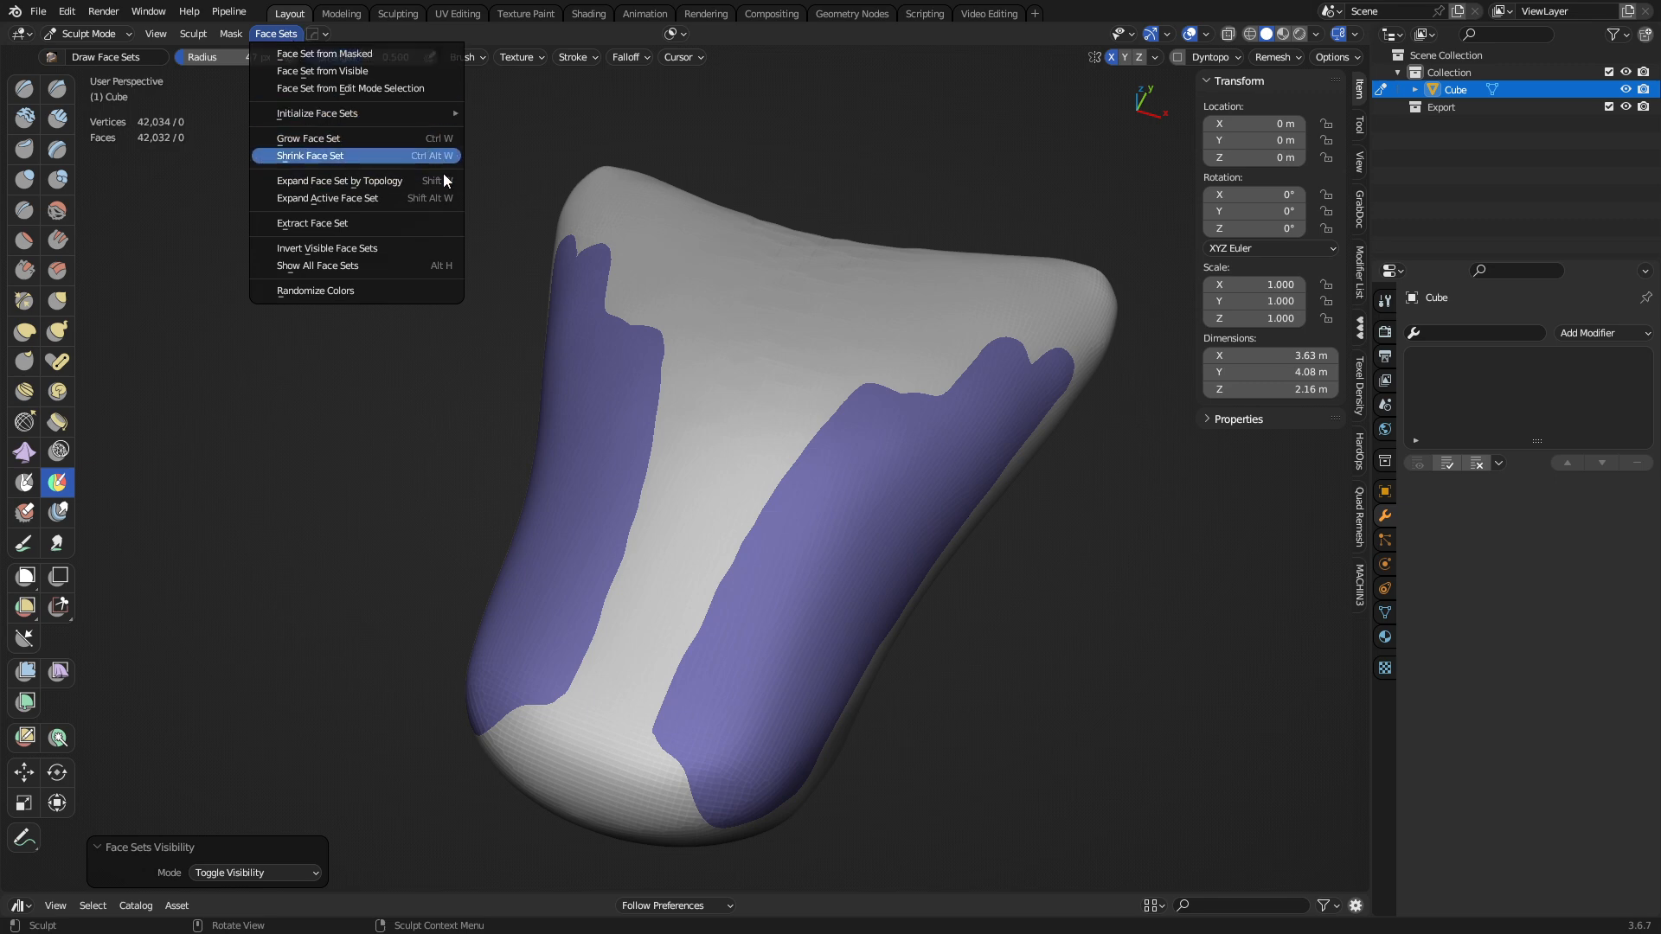
mouse_move(308, 138)
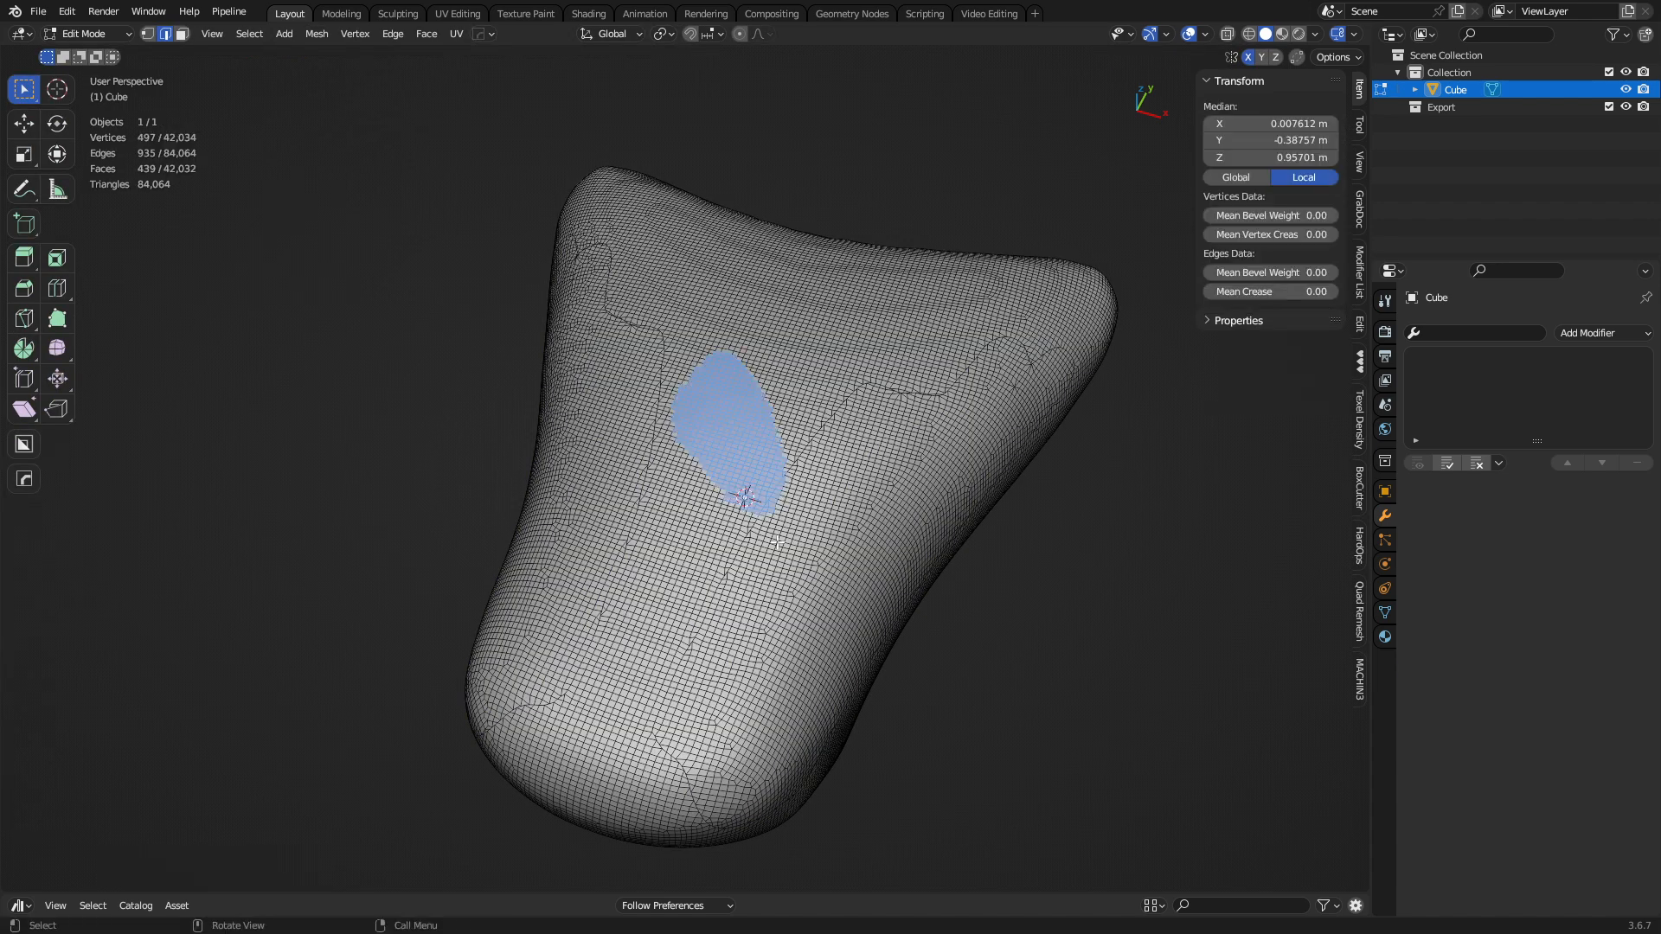
click(85, 33)
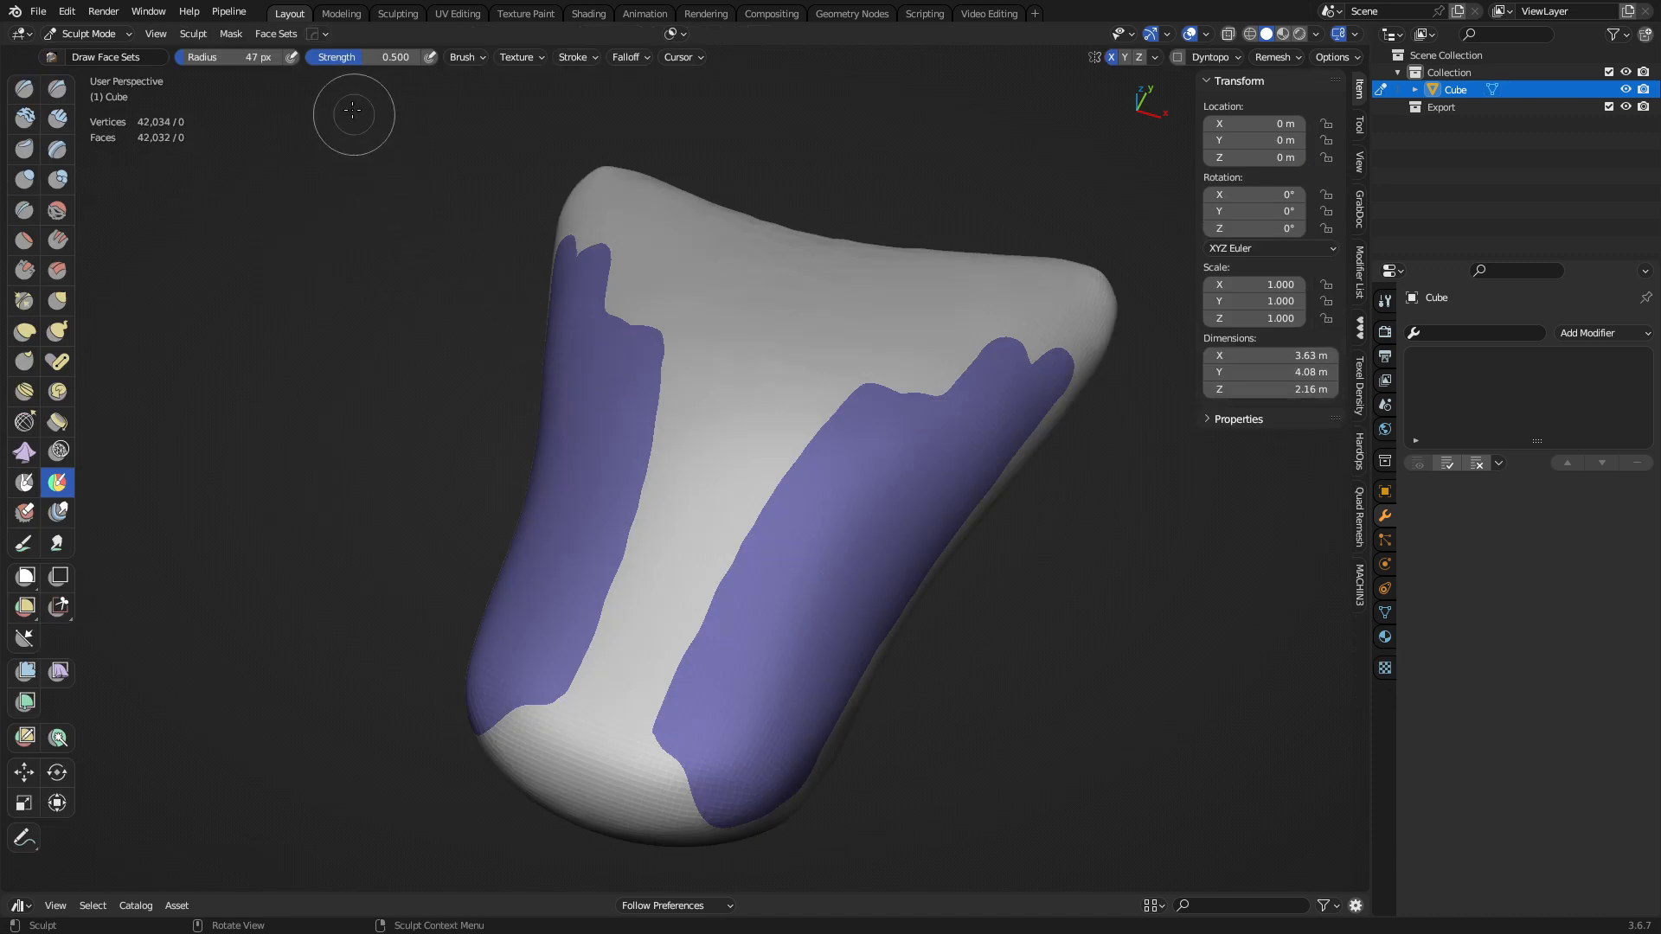
click(276, 33)
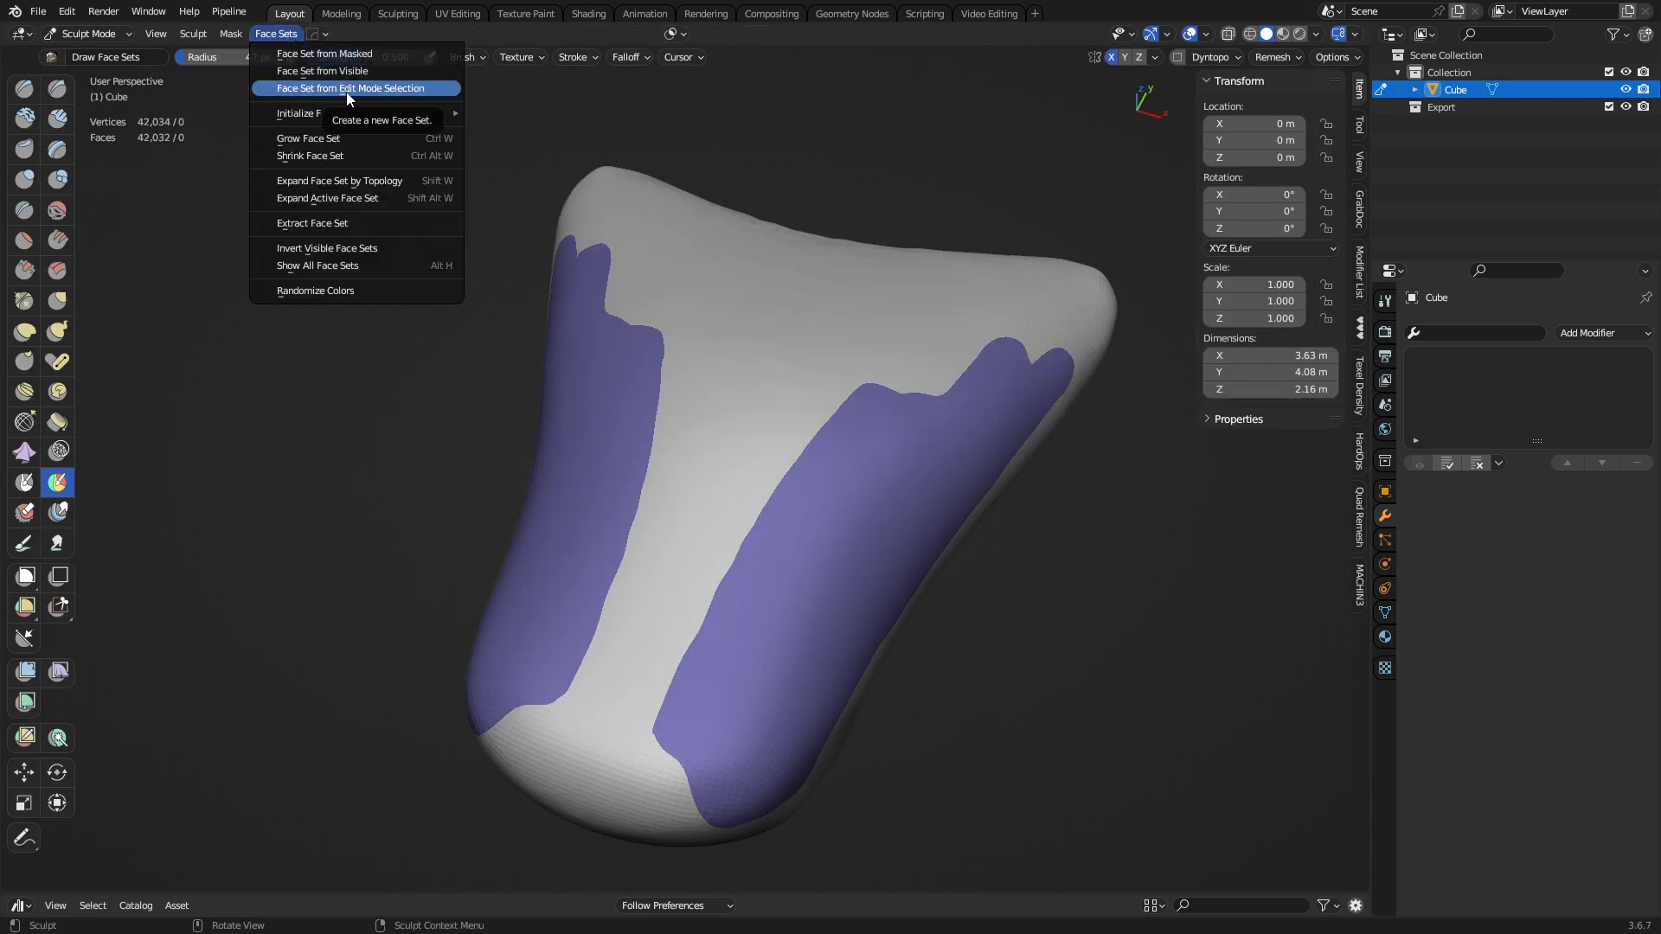
click(351, 88)
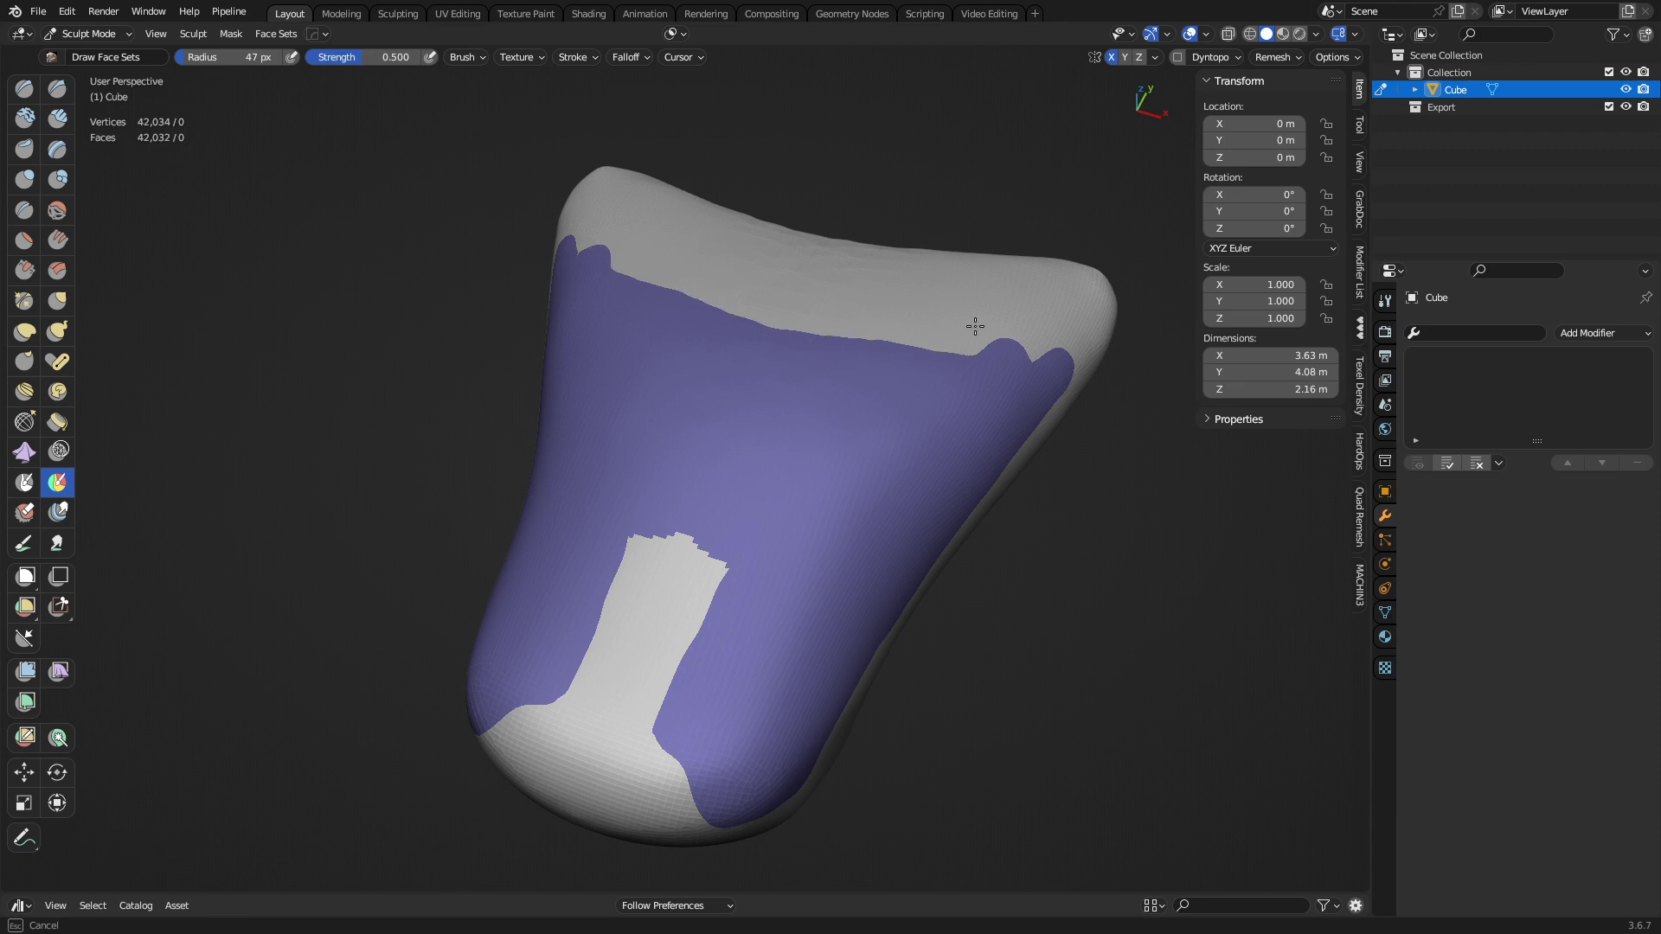
Step: Grow the purple face set outward, then shrink it back to a stepped edge
click(639, 372)
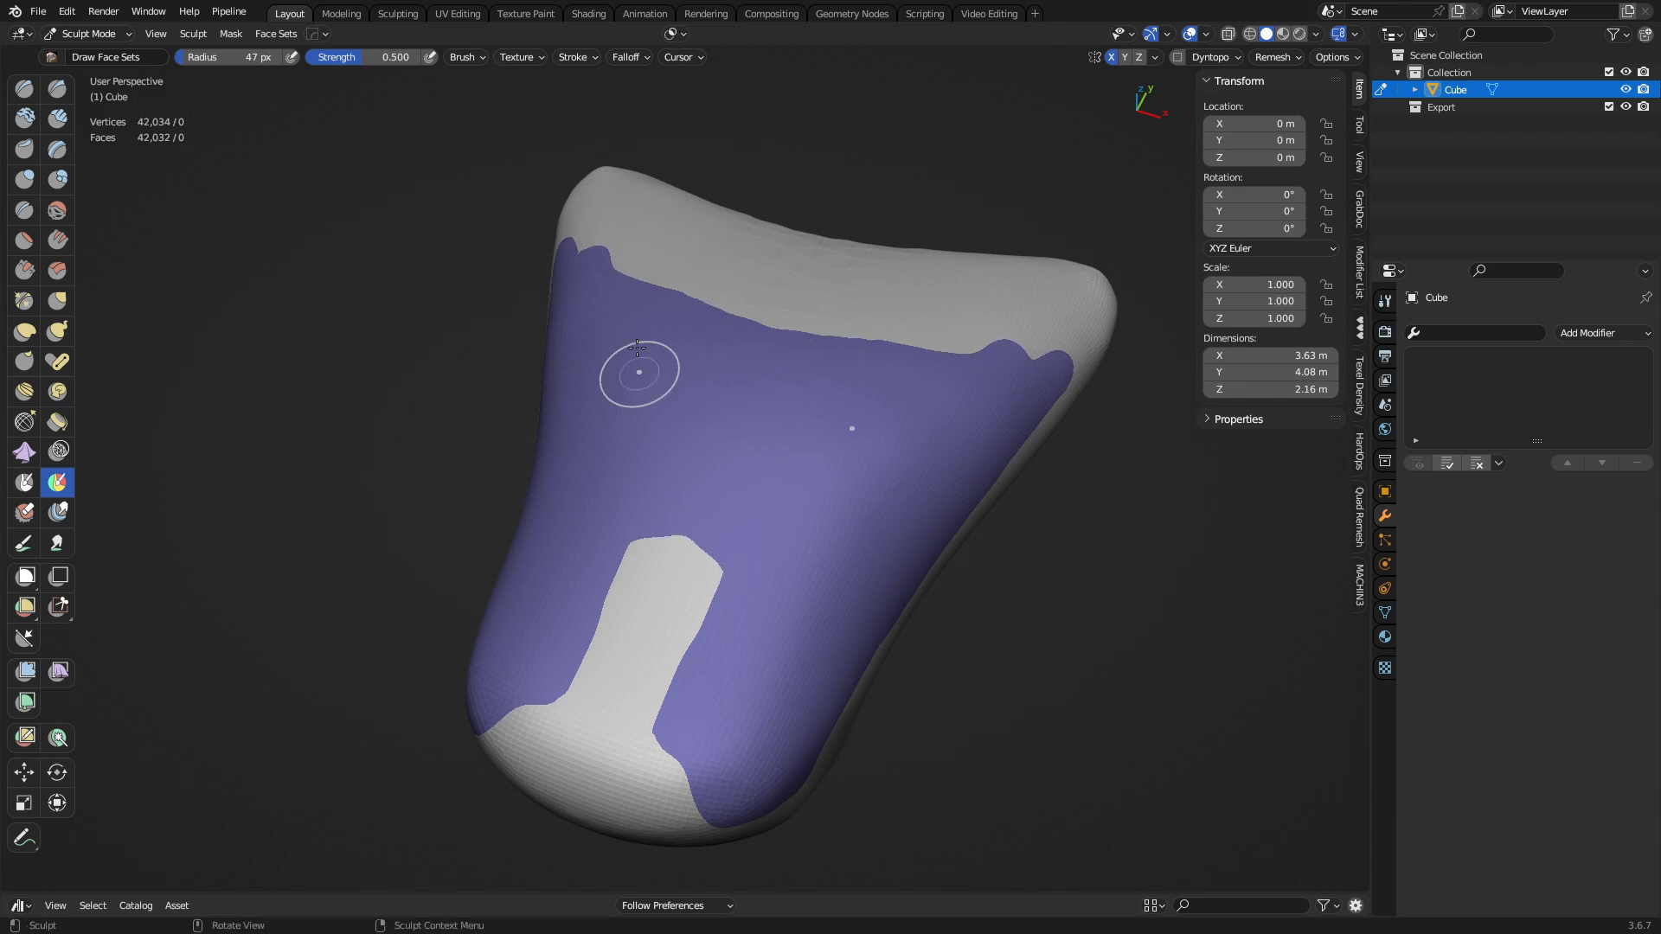
click(275, 33)
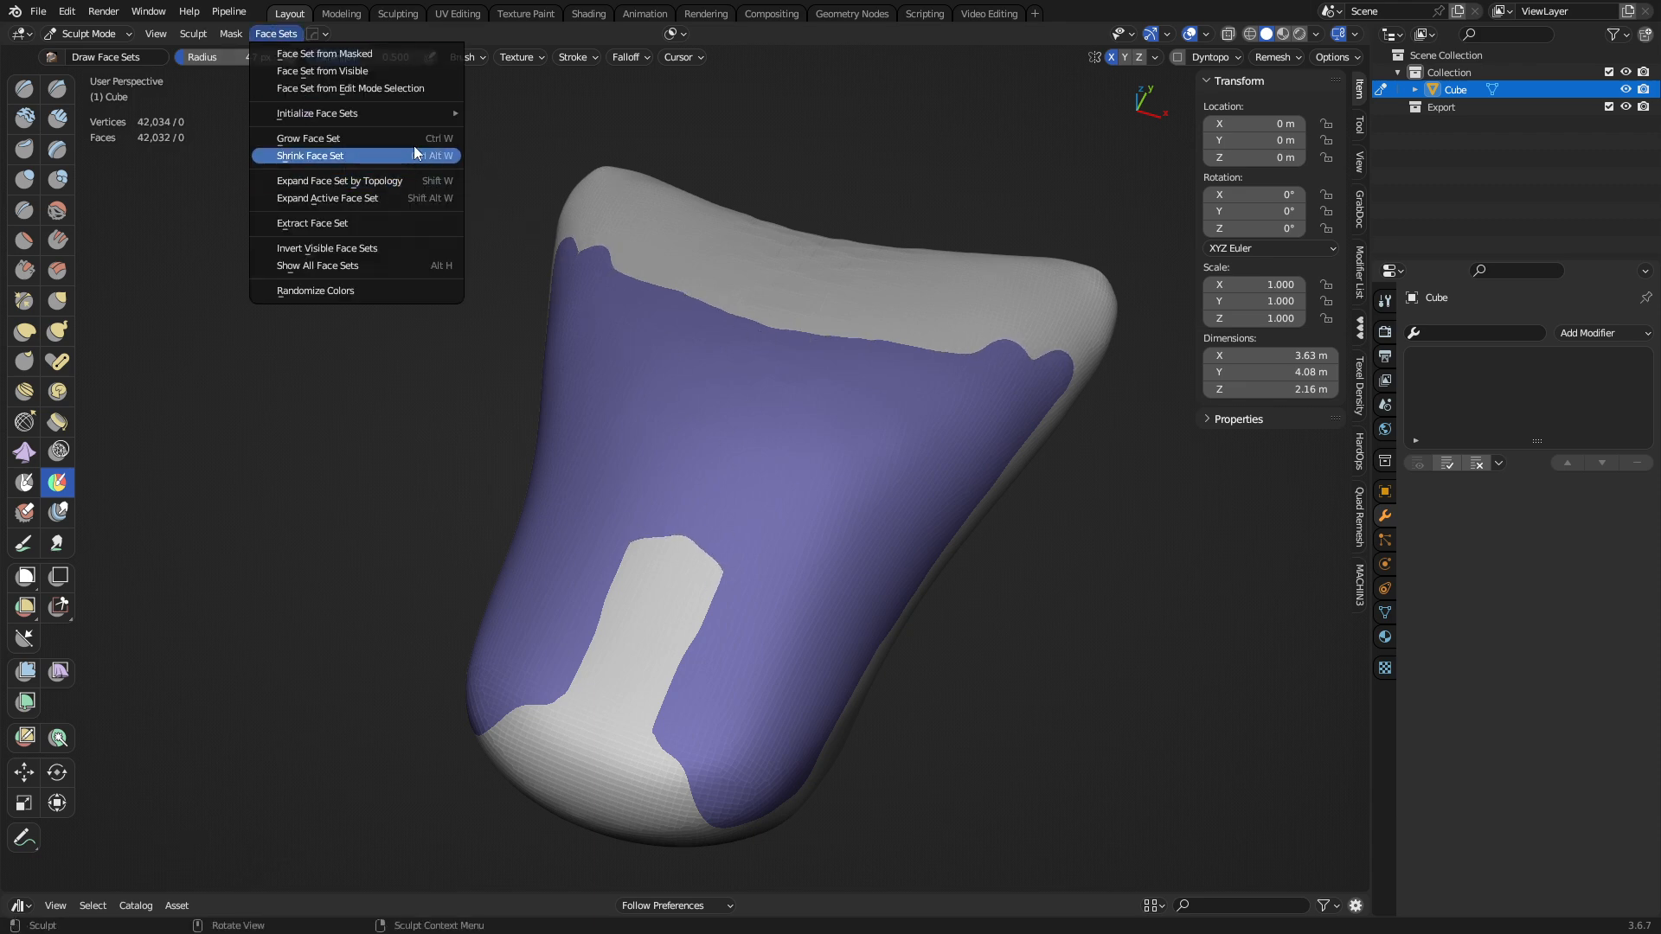
click(309, 138)
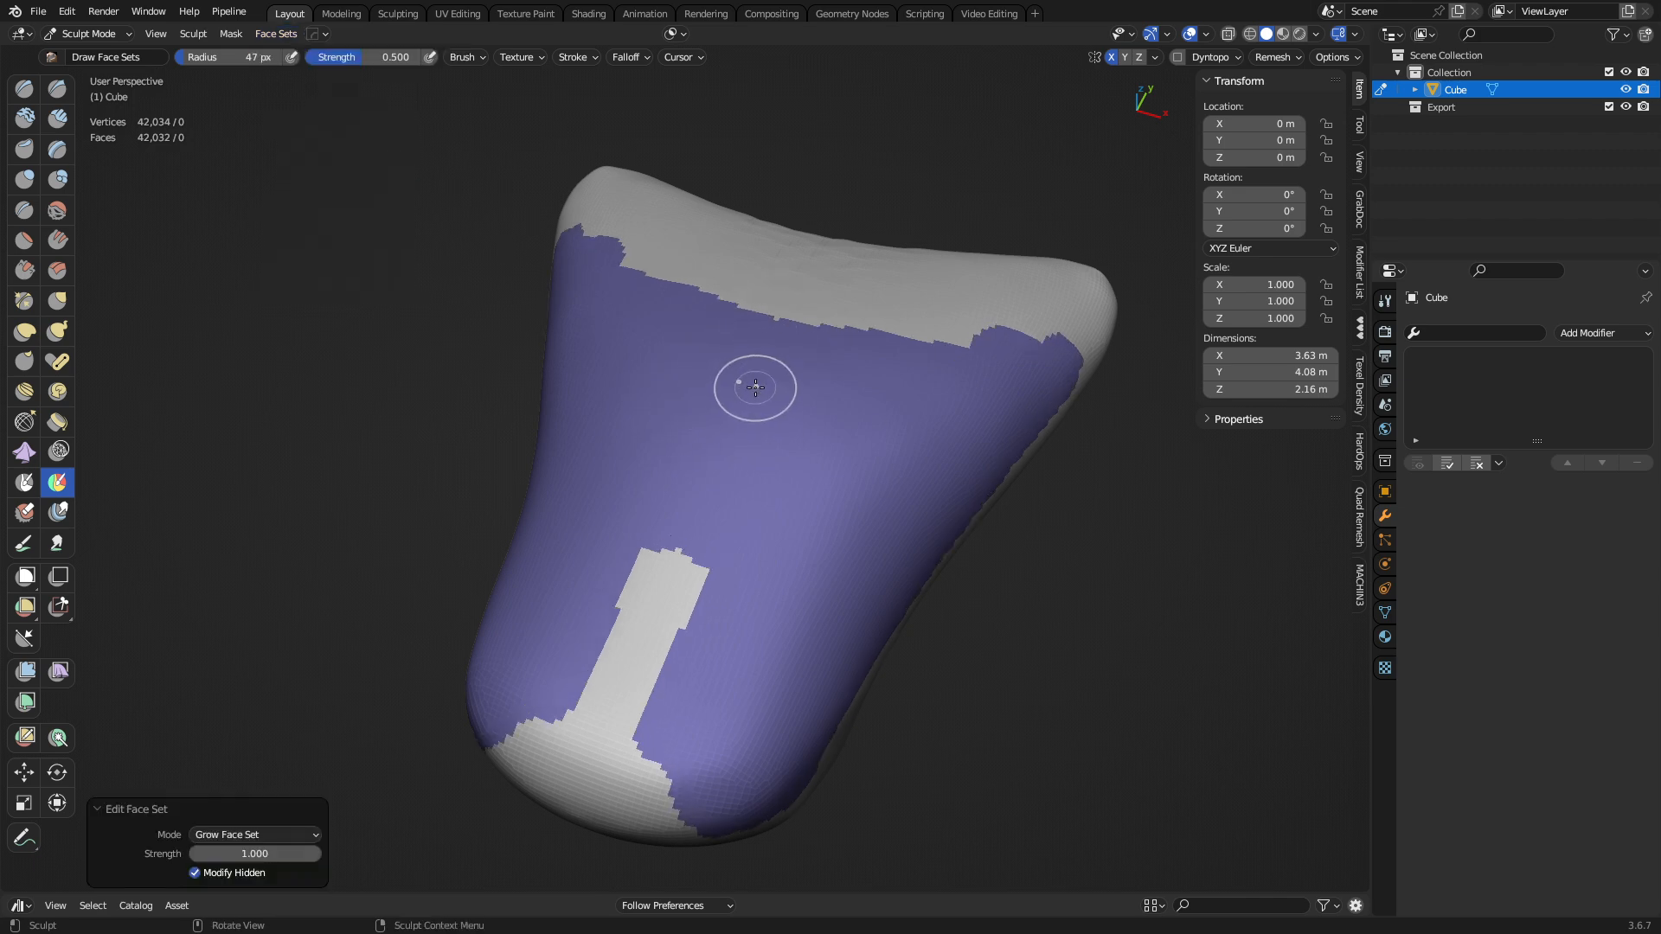
click(275, 32)
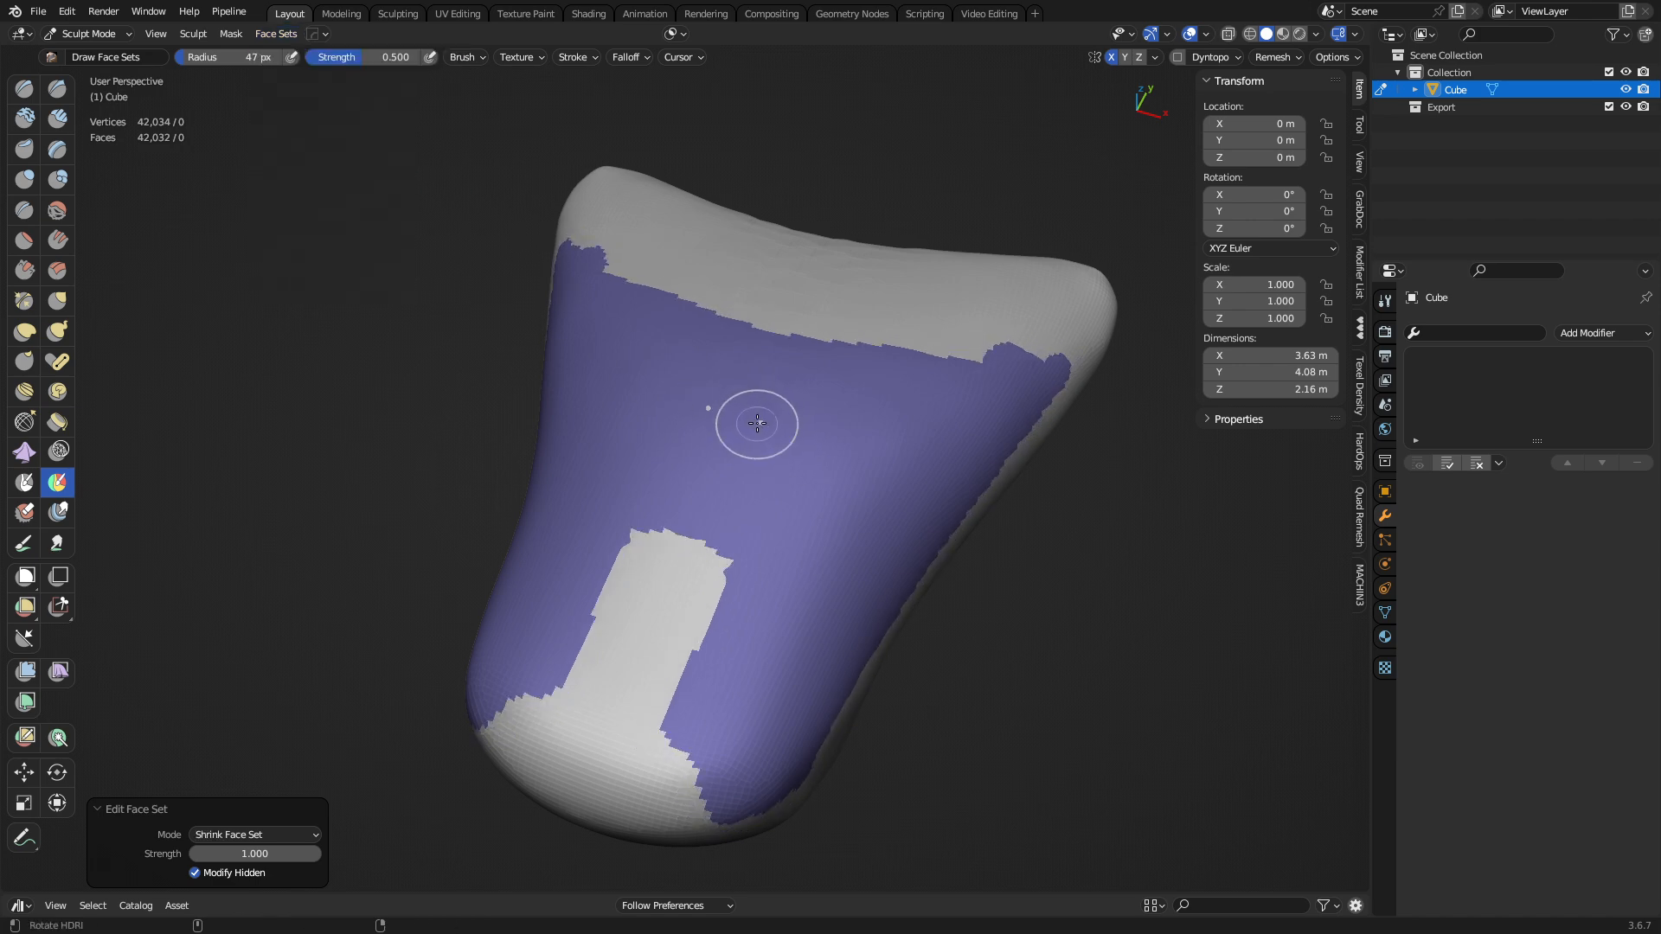
click(275, 35)
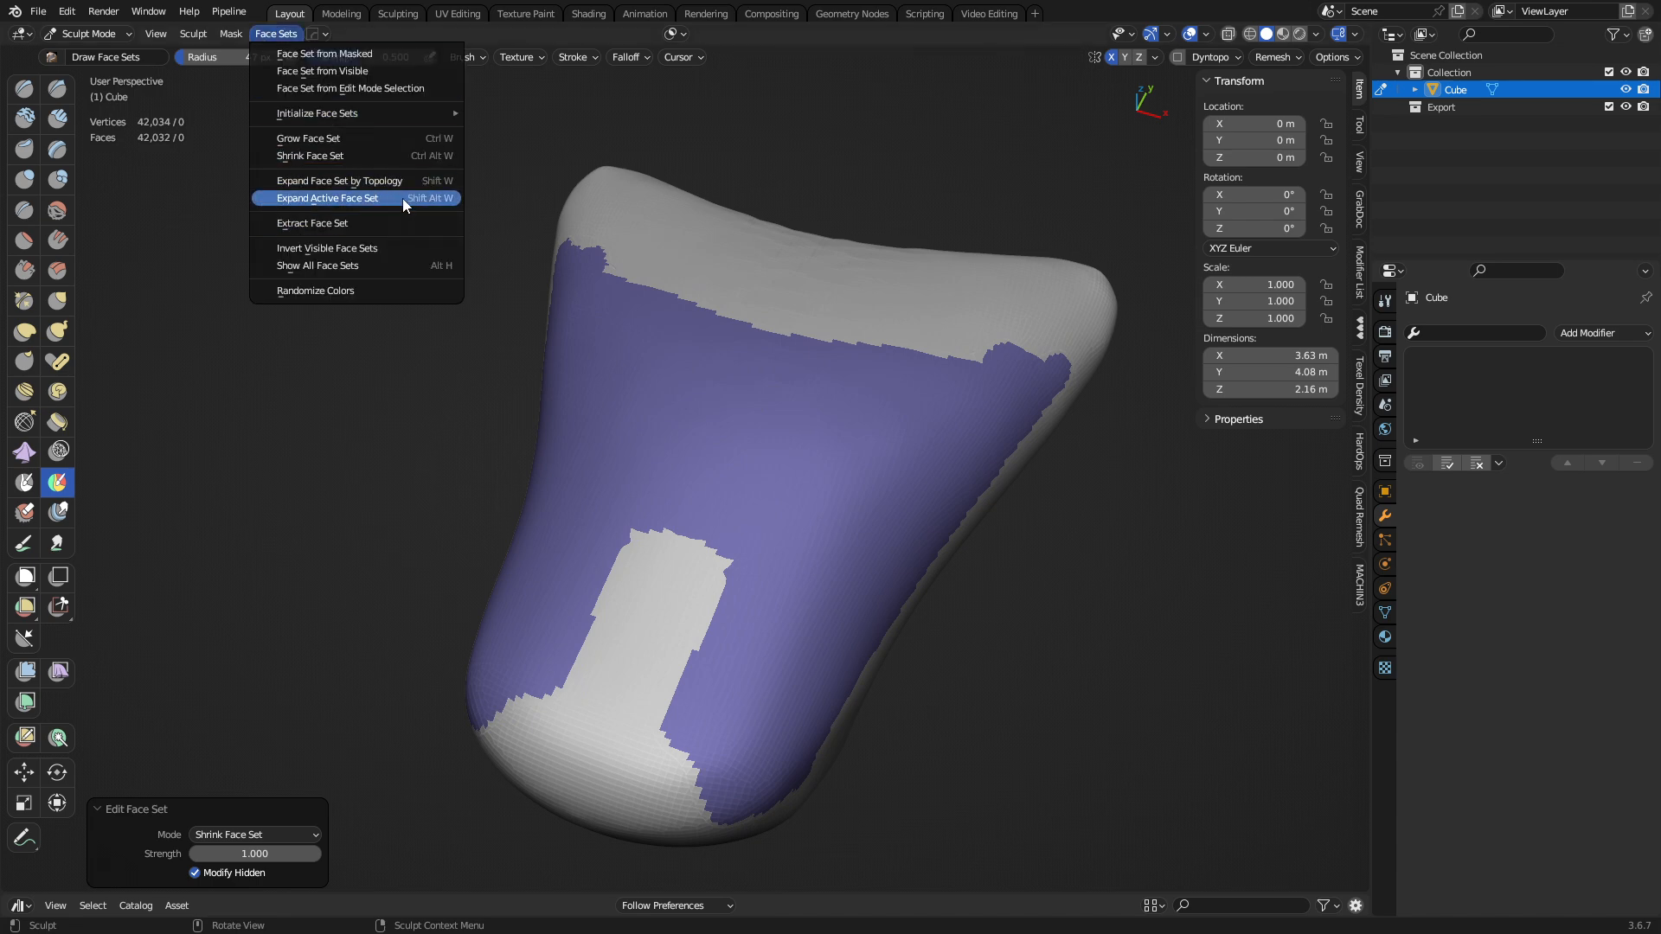
mouse_move(421, 199)
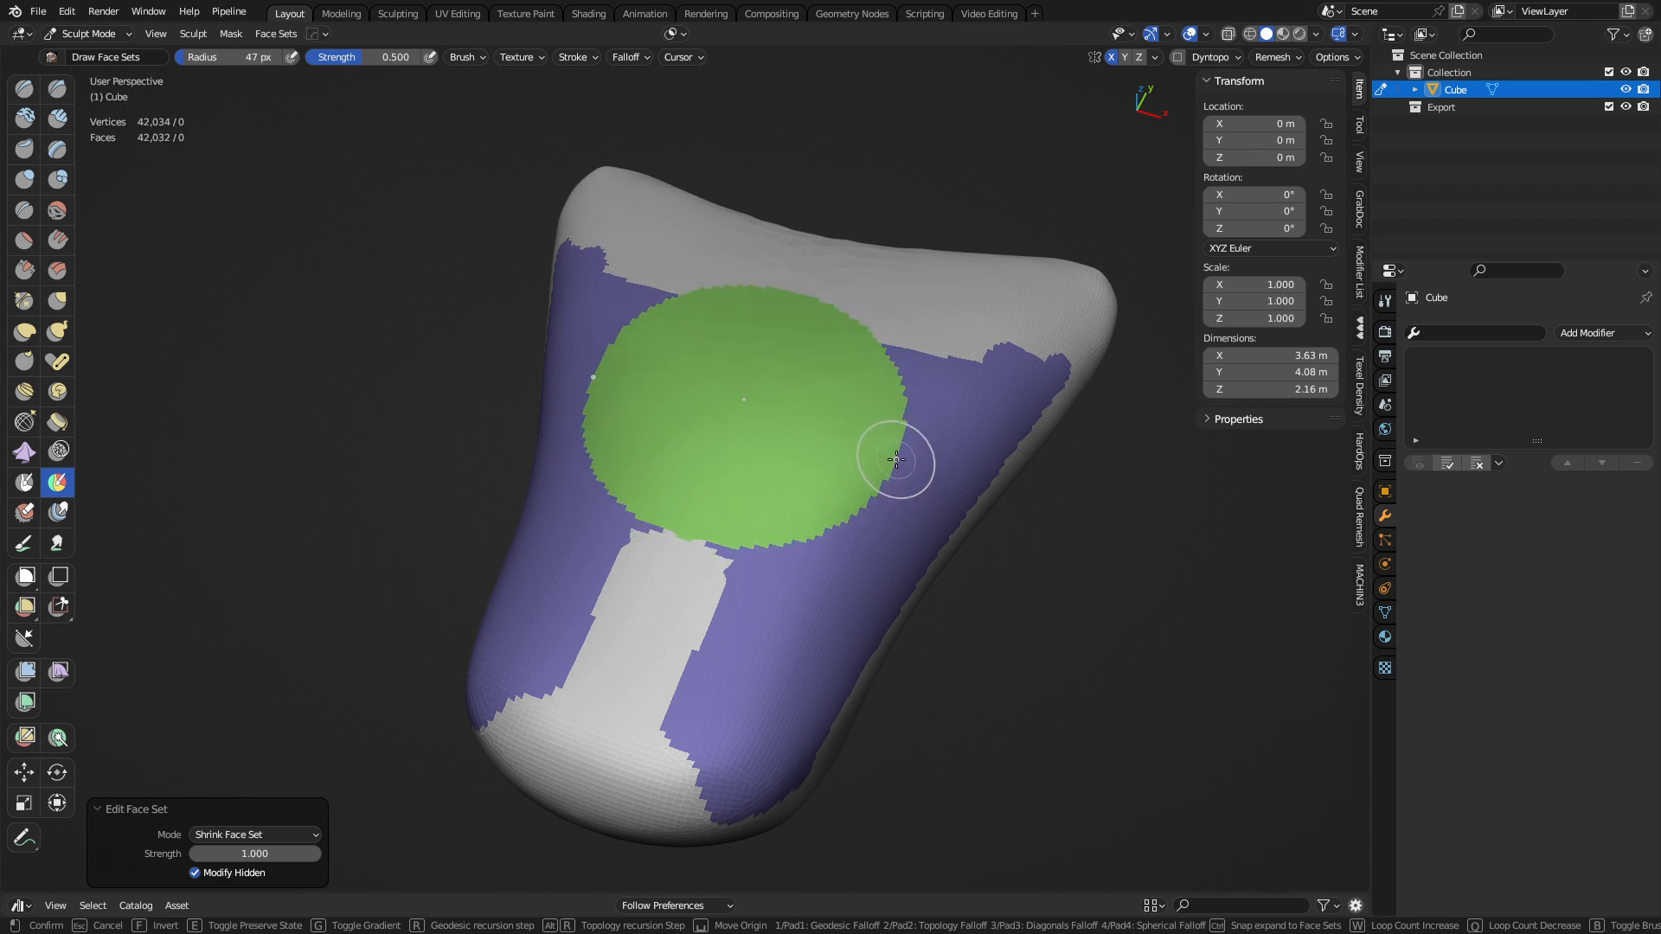
Step: Expand the active face set across the front, then pull the expansion back
click(275, 33)
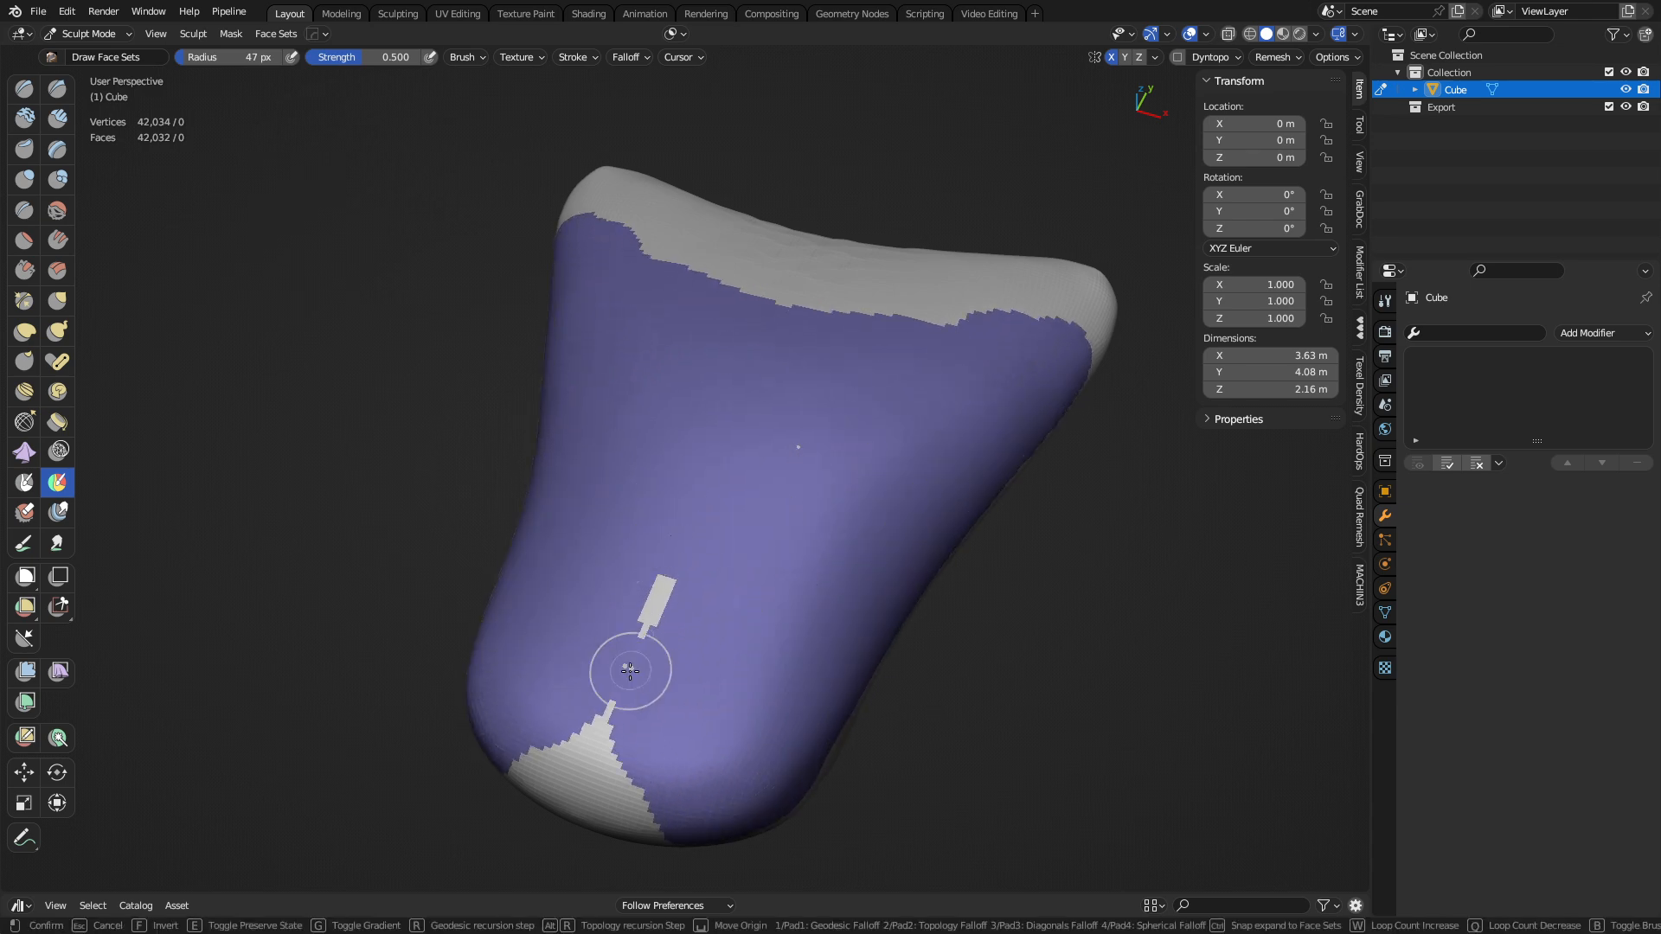
drag(630, 669, 519, 540)
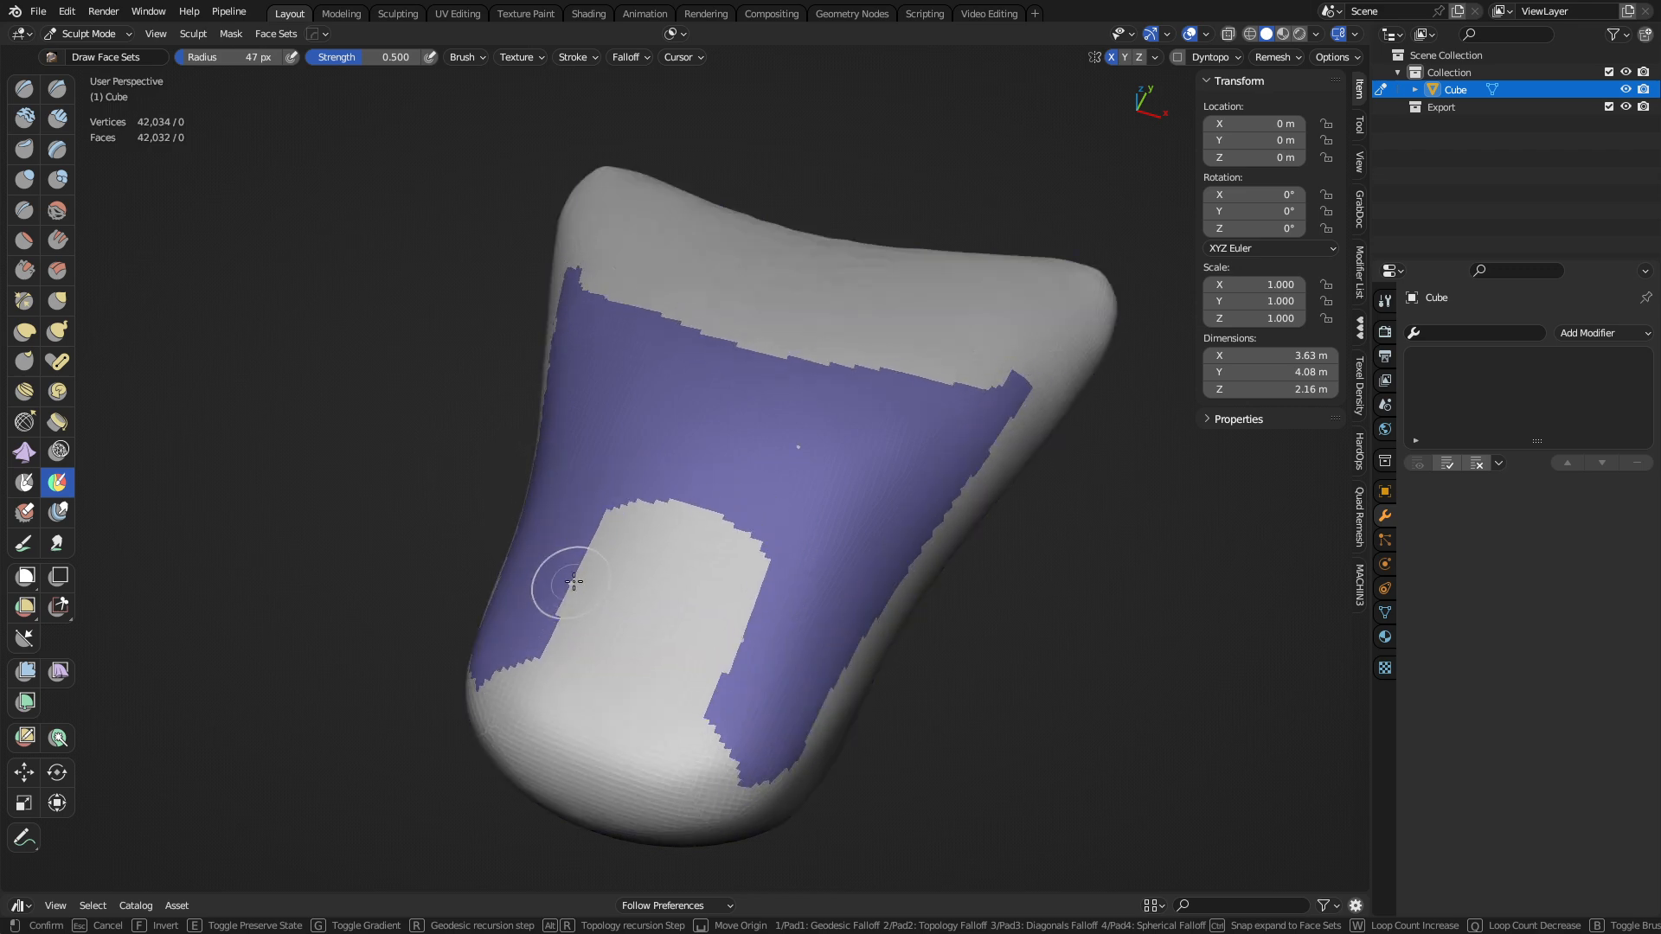
drag(573, 582, 573, 799)
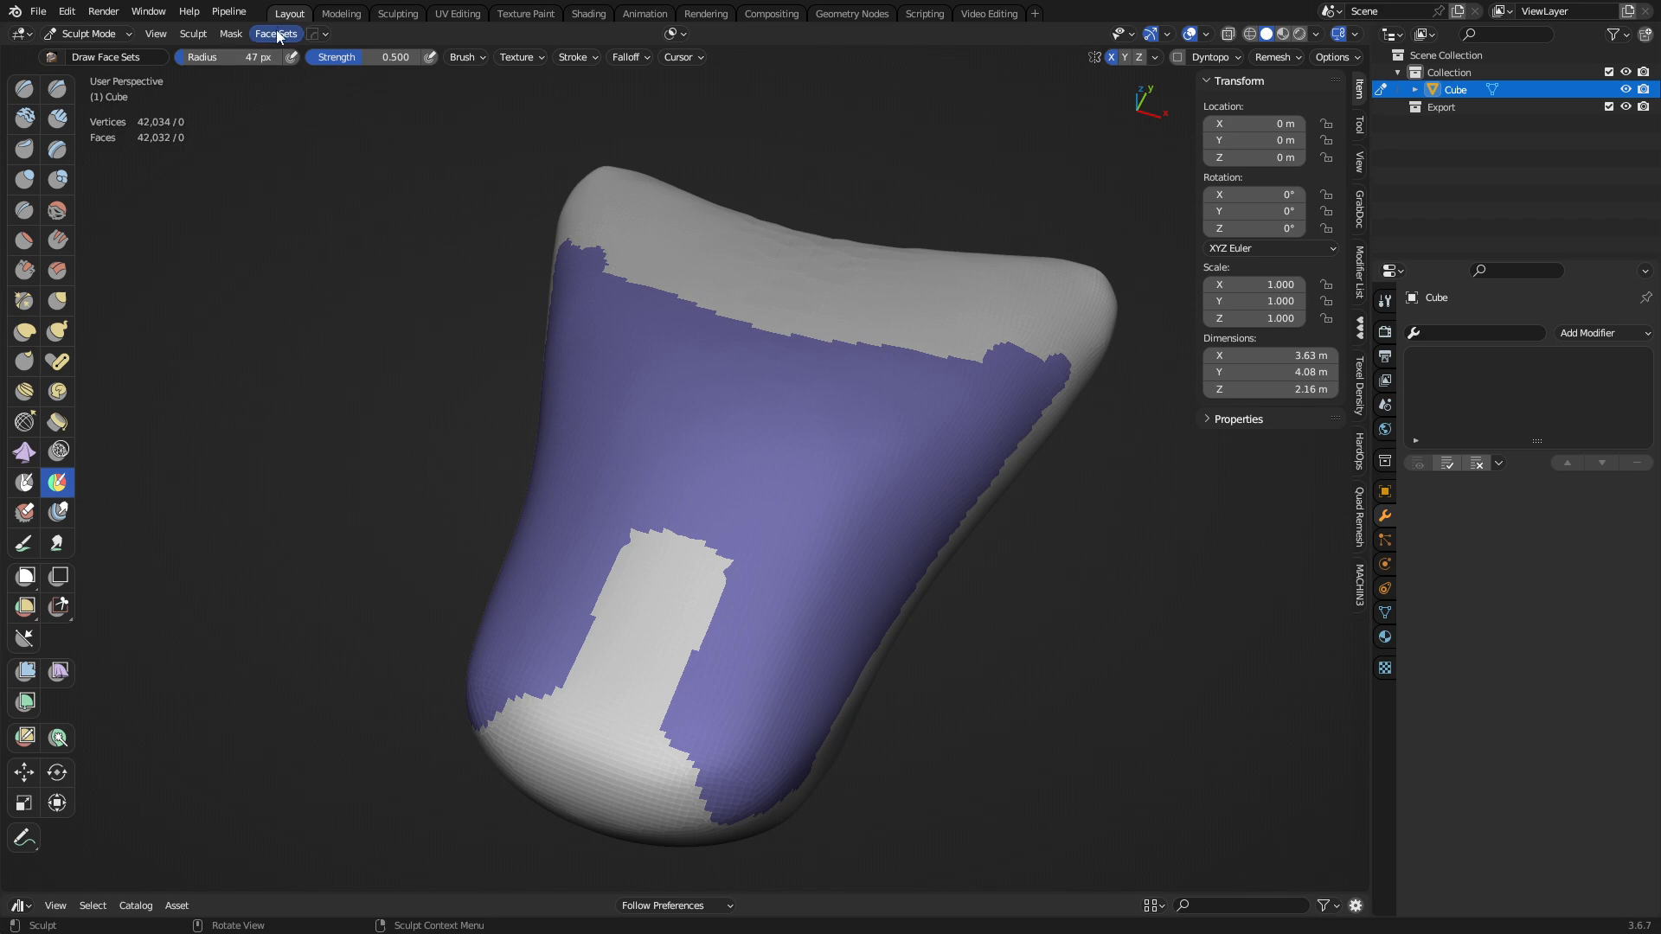
Step: Extract the purple face set as a separate mesh, leaving only the Cube sculpt visible
click(275, 33)
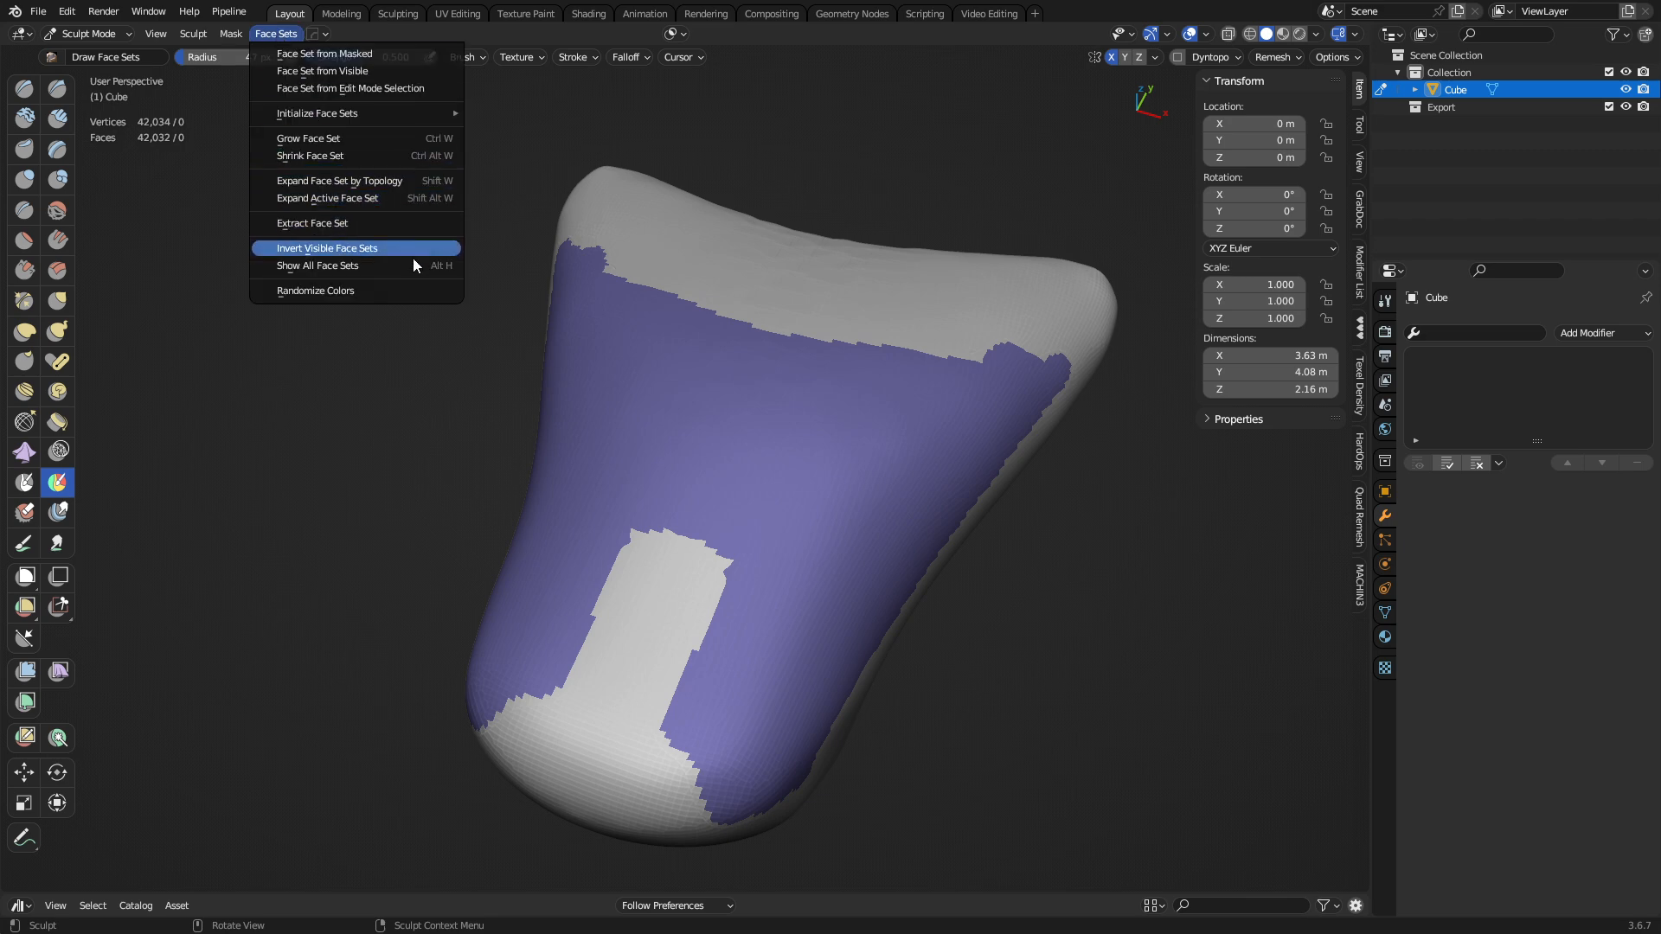
mouse_move(355, 224)
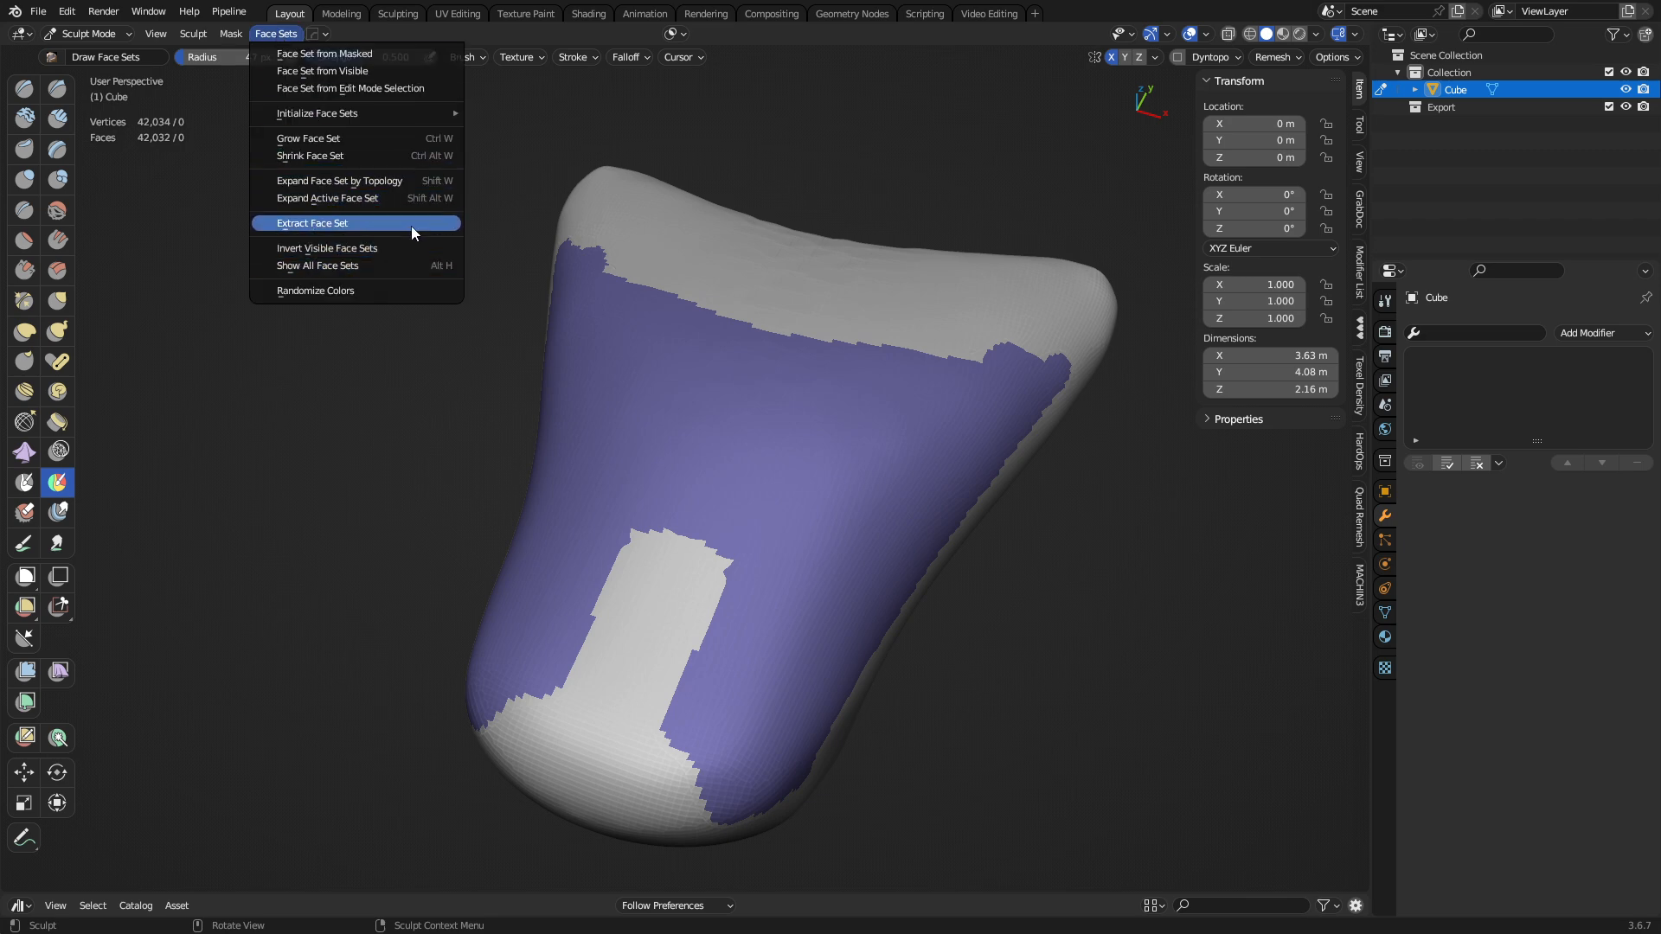
click(311, 223)
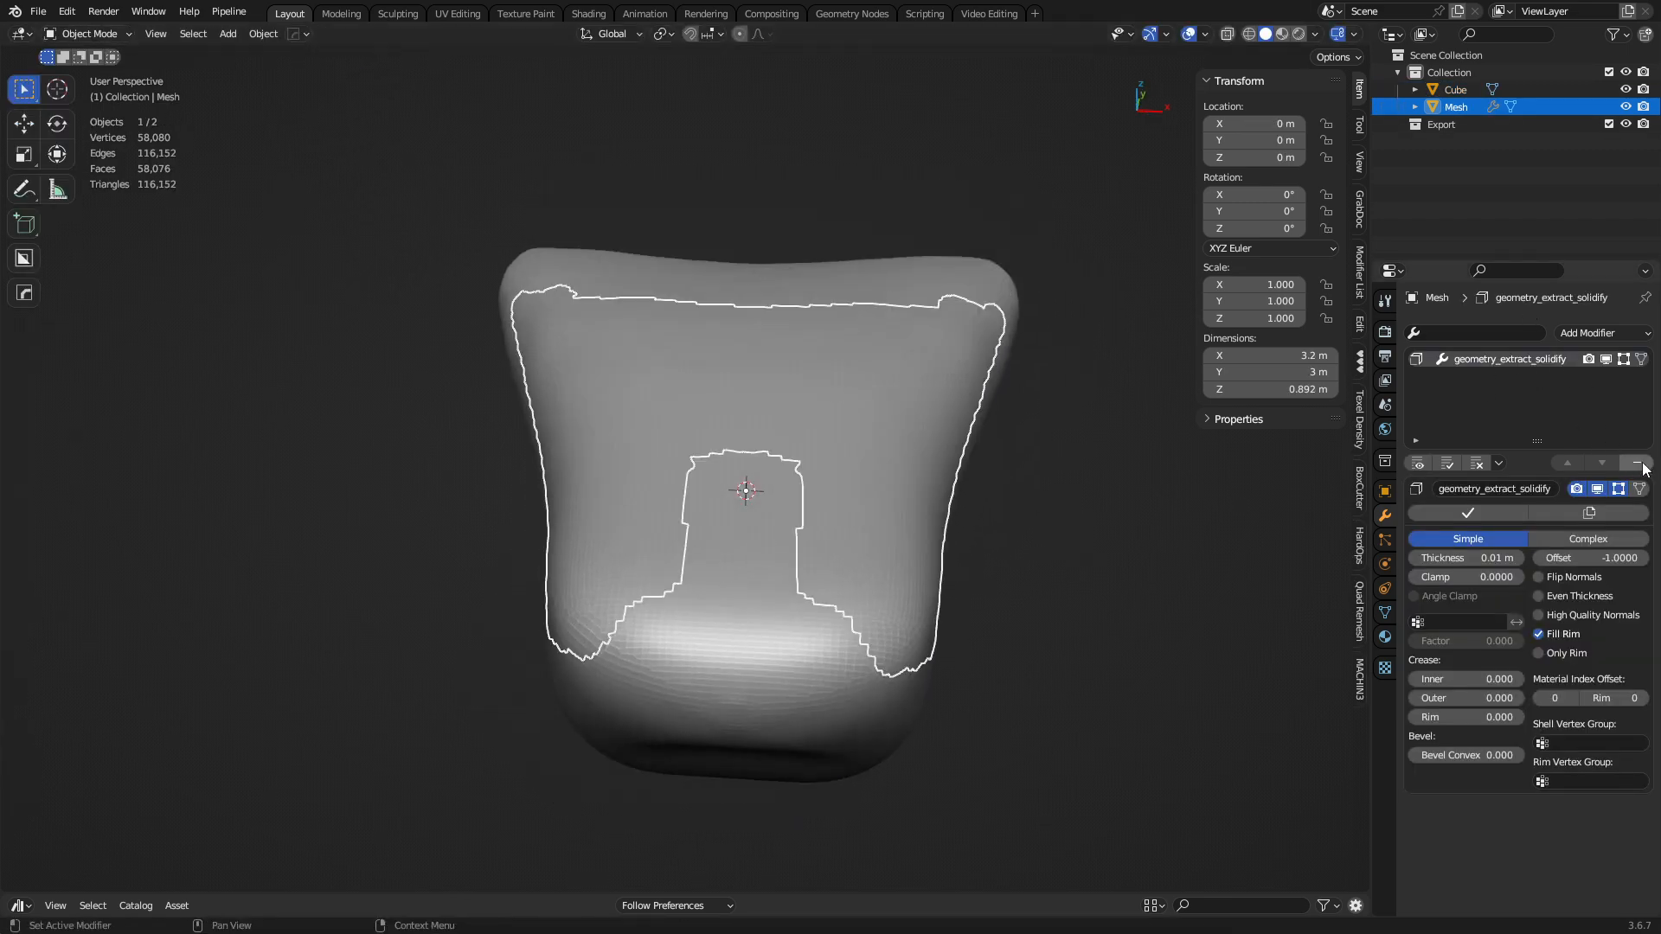
mouse_move(1639, 466)
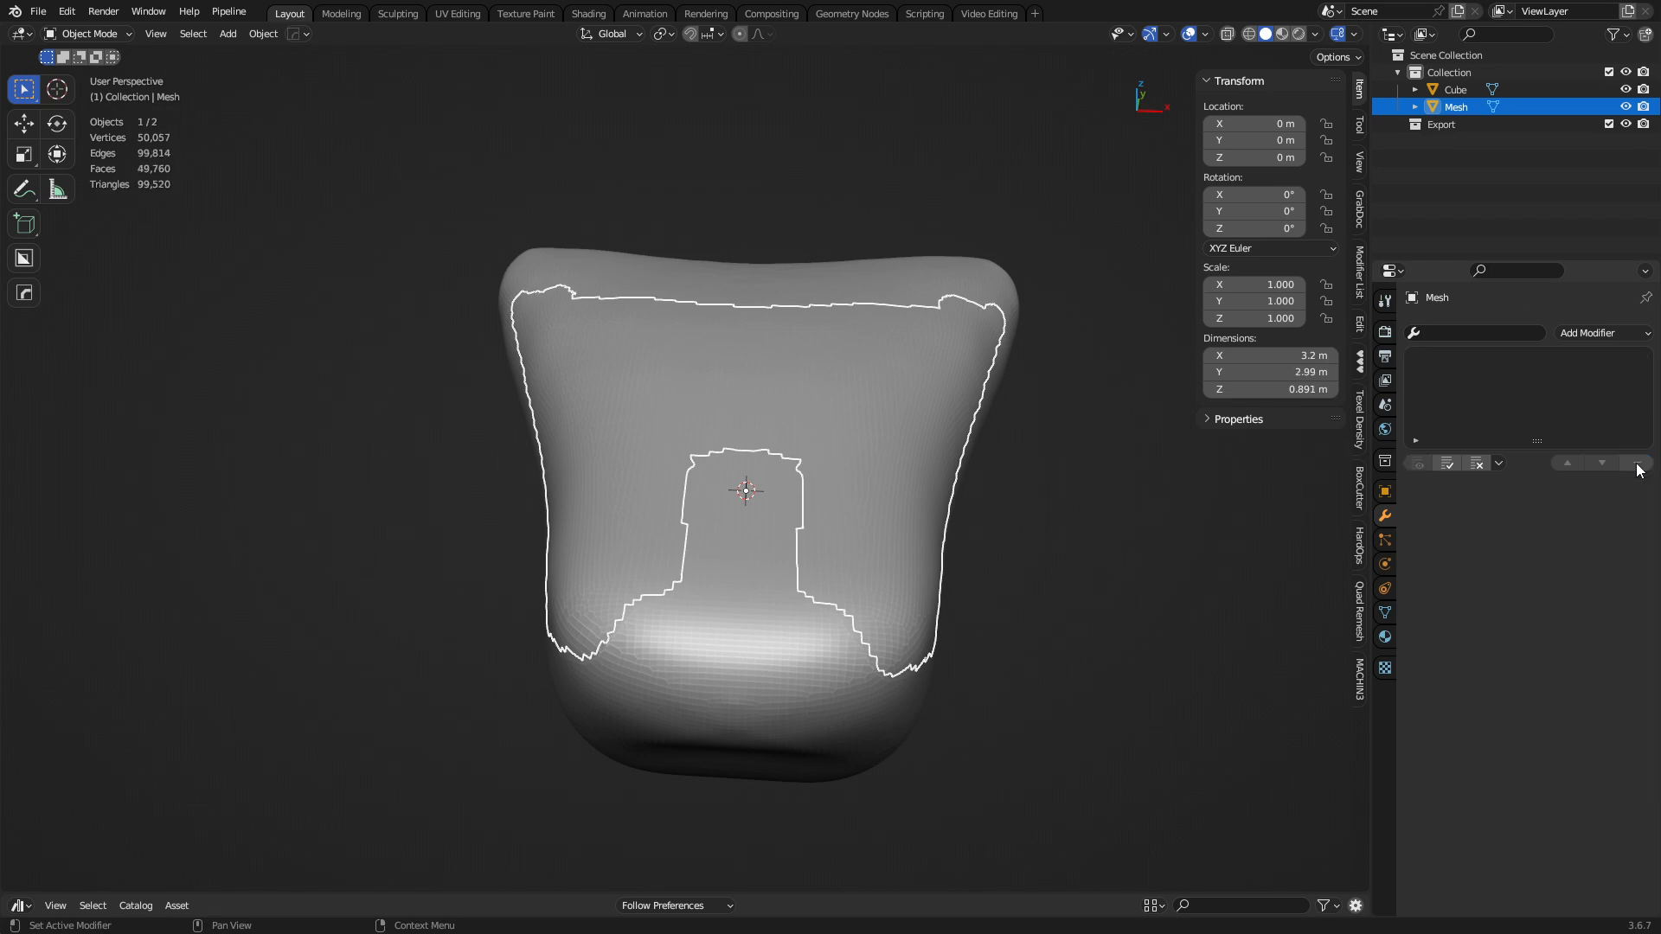
drag(748, 488, 917, 554)
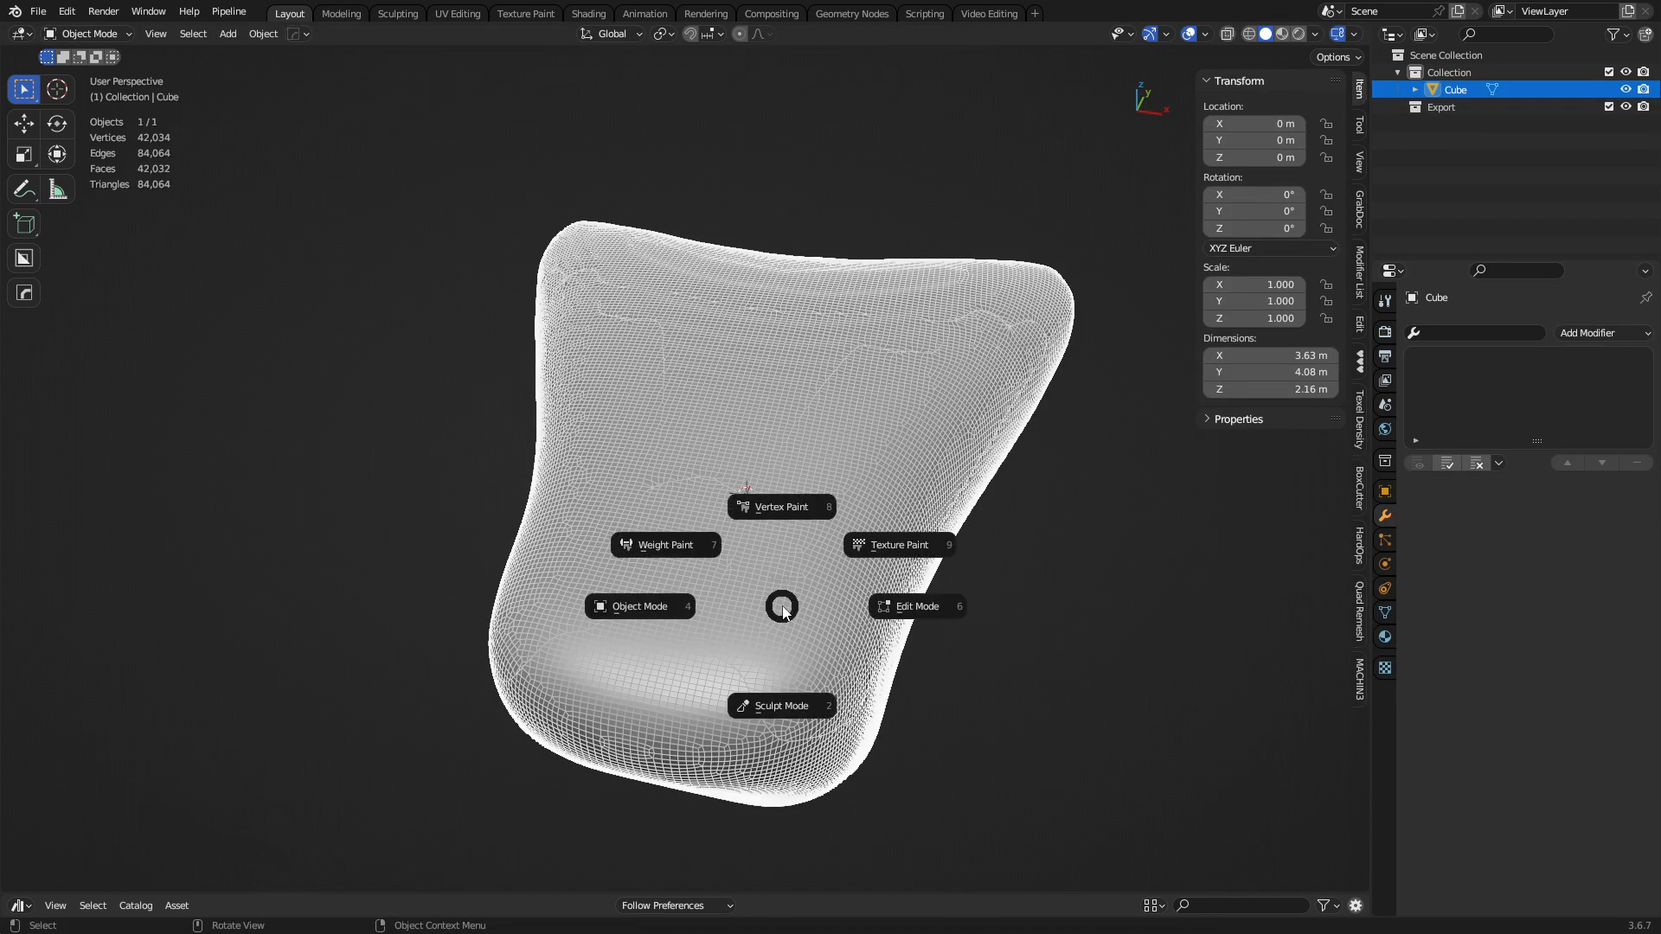
Step: Paint green and pink face sets on the Cube and isolate the purple one with Alt+H
click(780, 706)
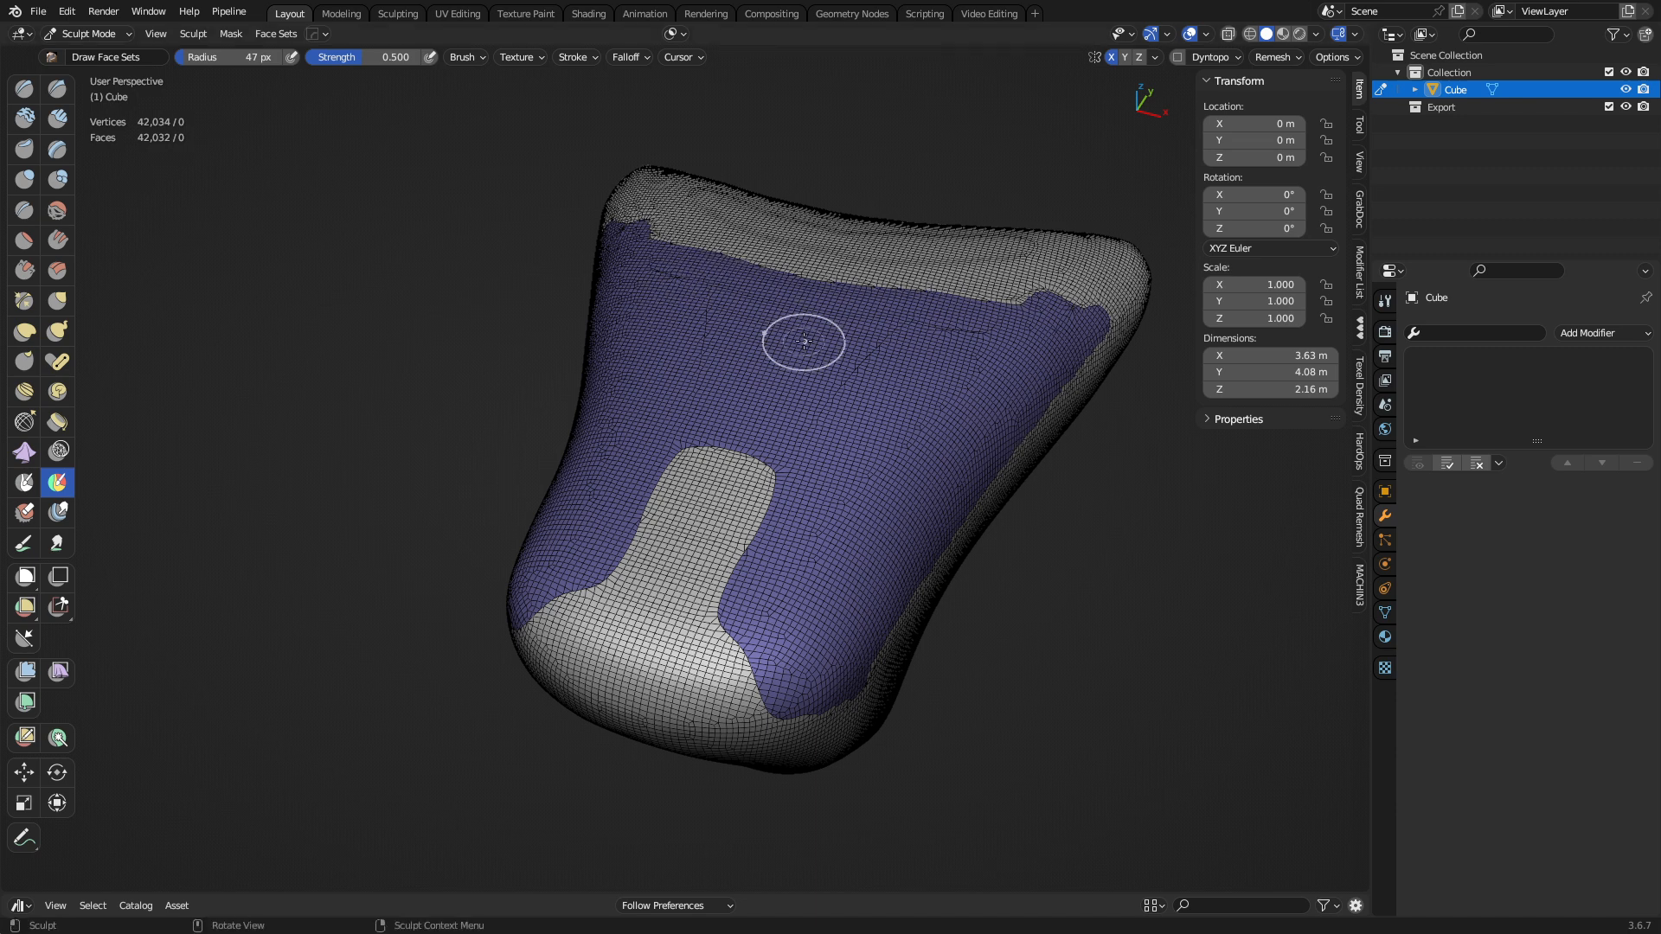
click(275, 33)
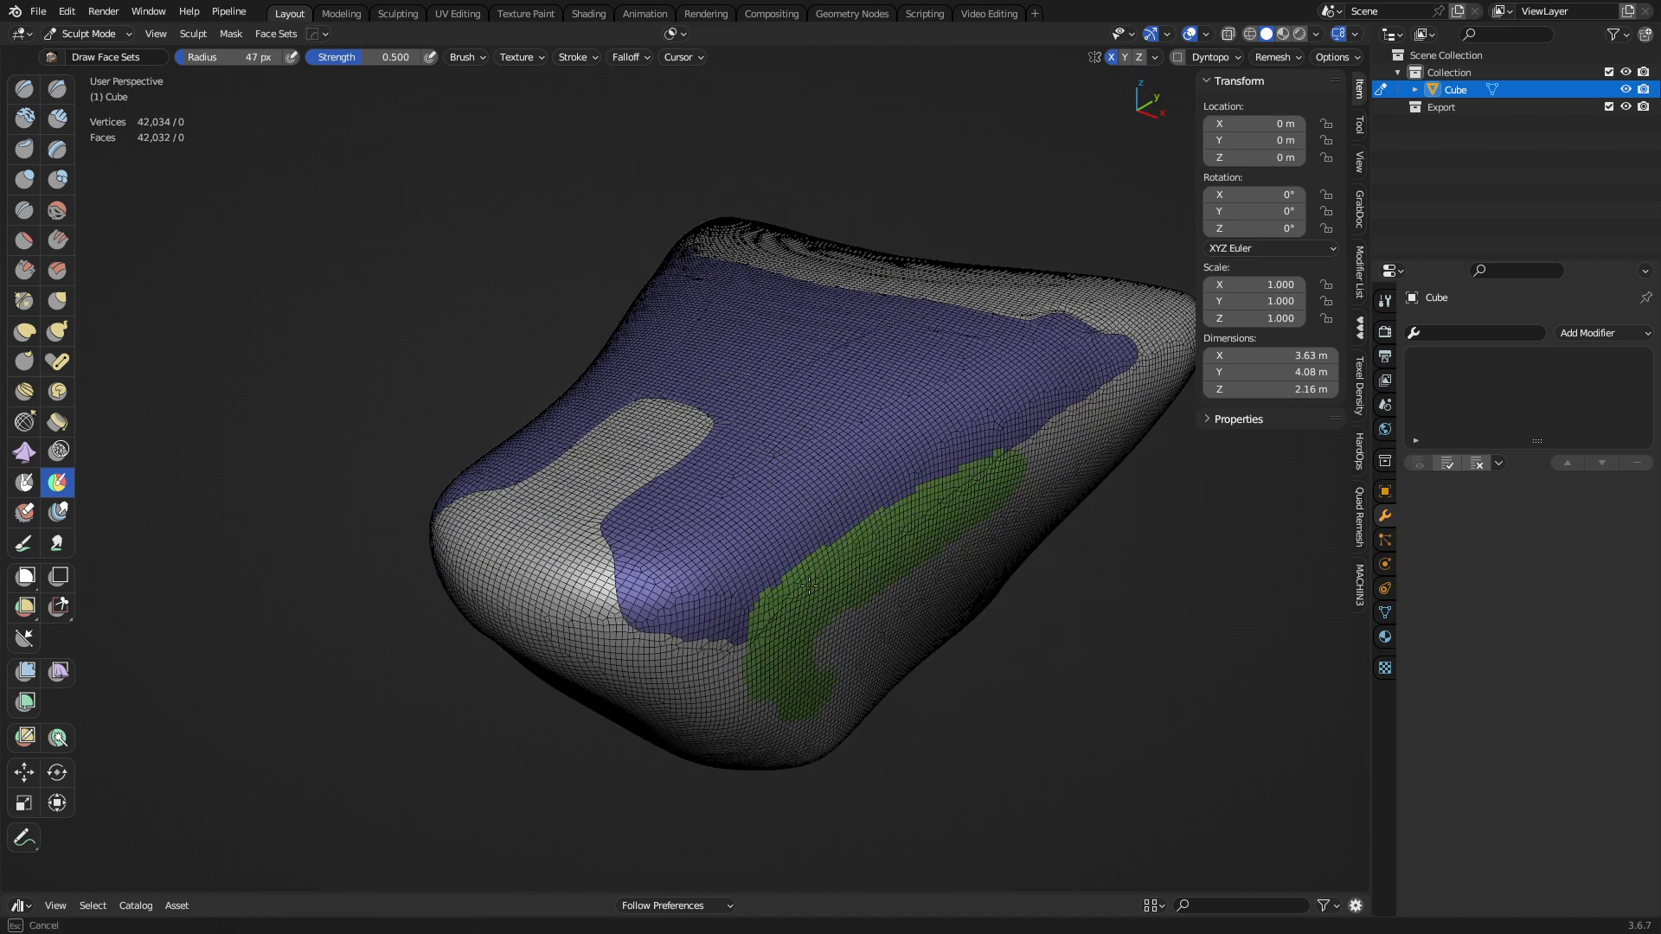
click(583, 609)
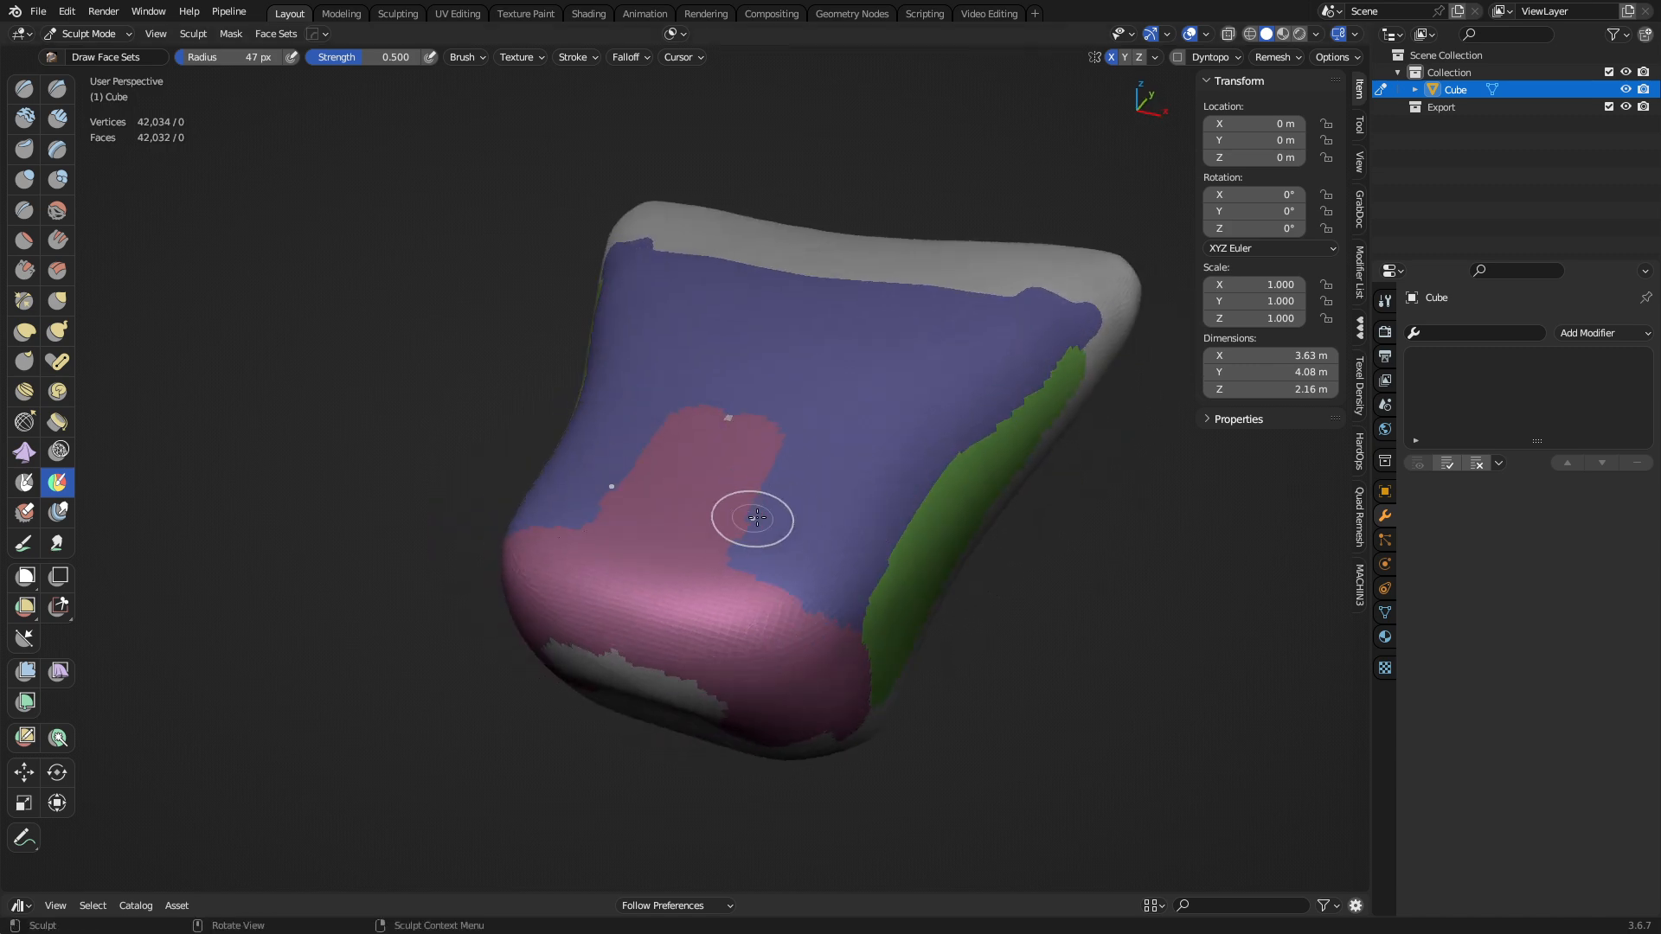
click(275, 33)
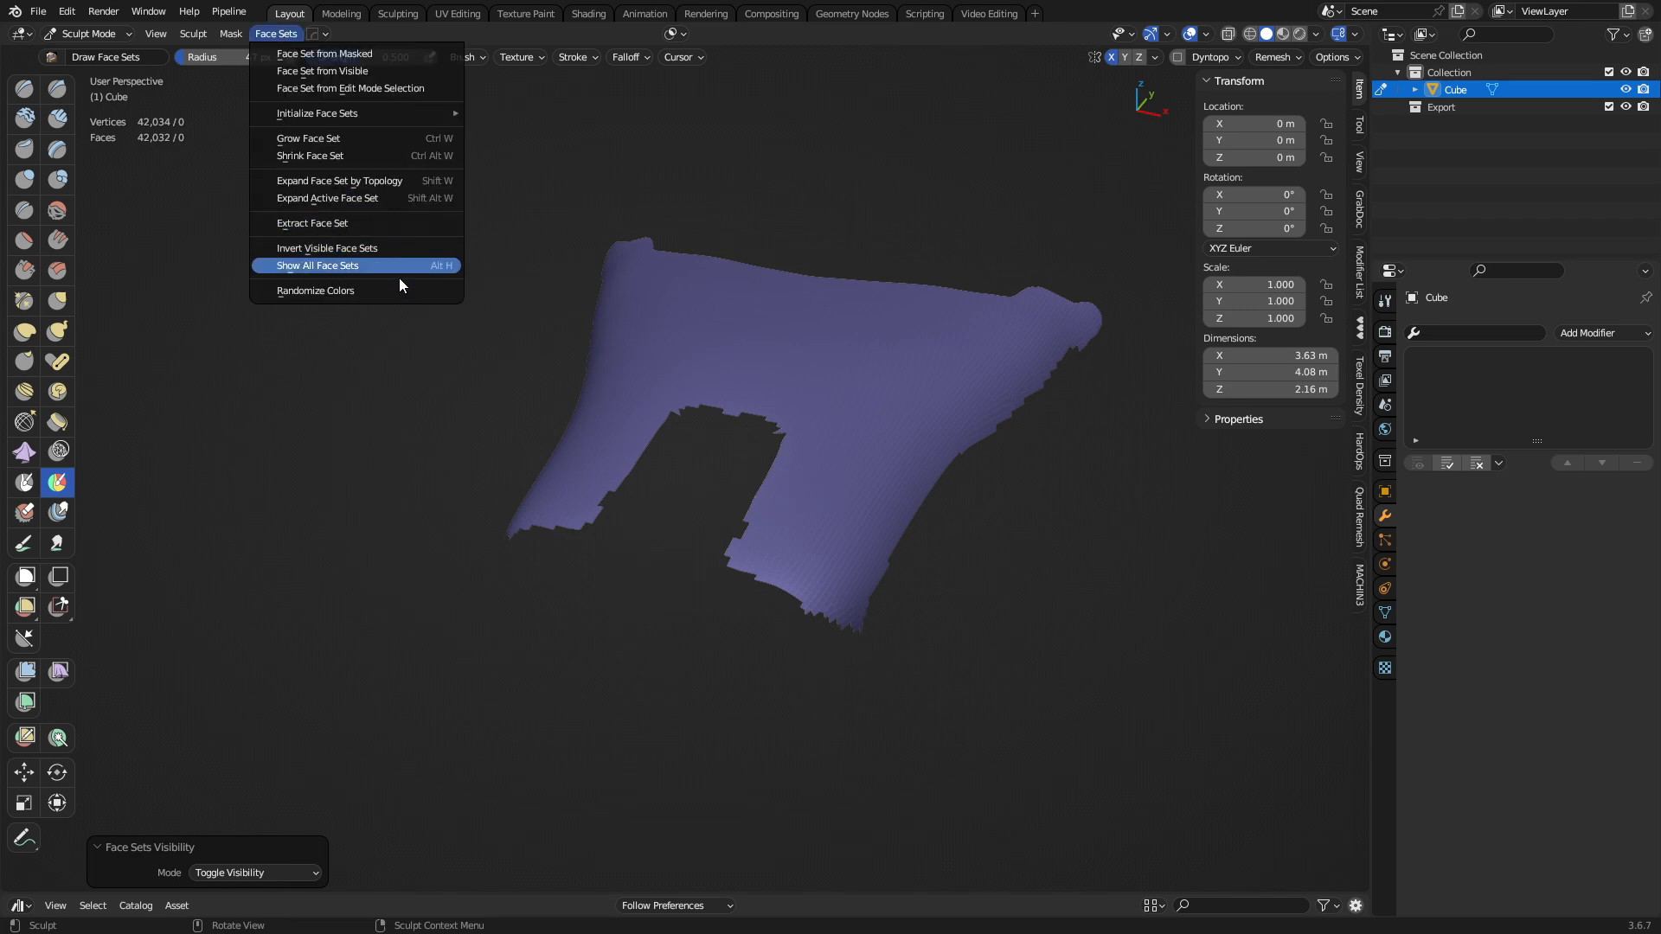
Step: Show all face sets again and randomize their colours to green, teal and magenta
click(315, 265)
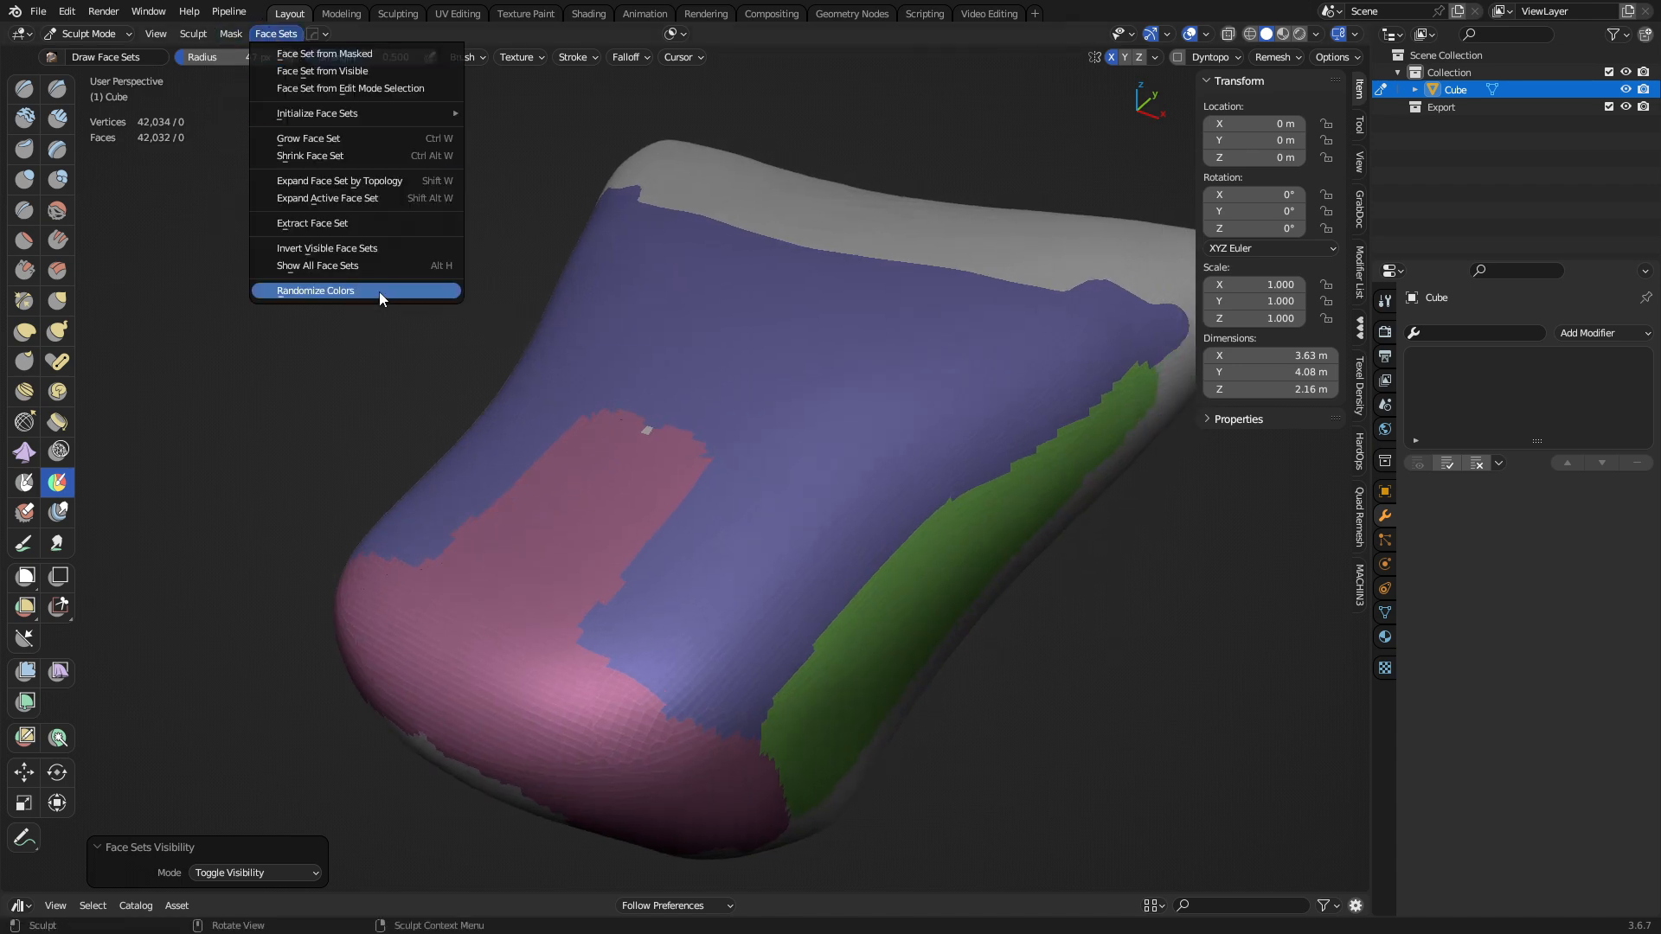
click(315, 291)
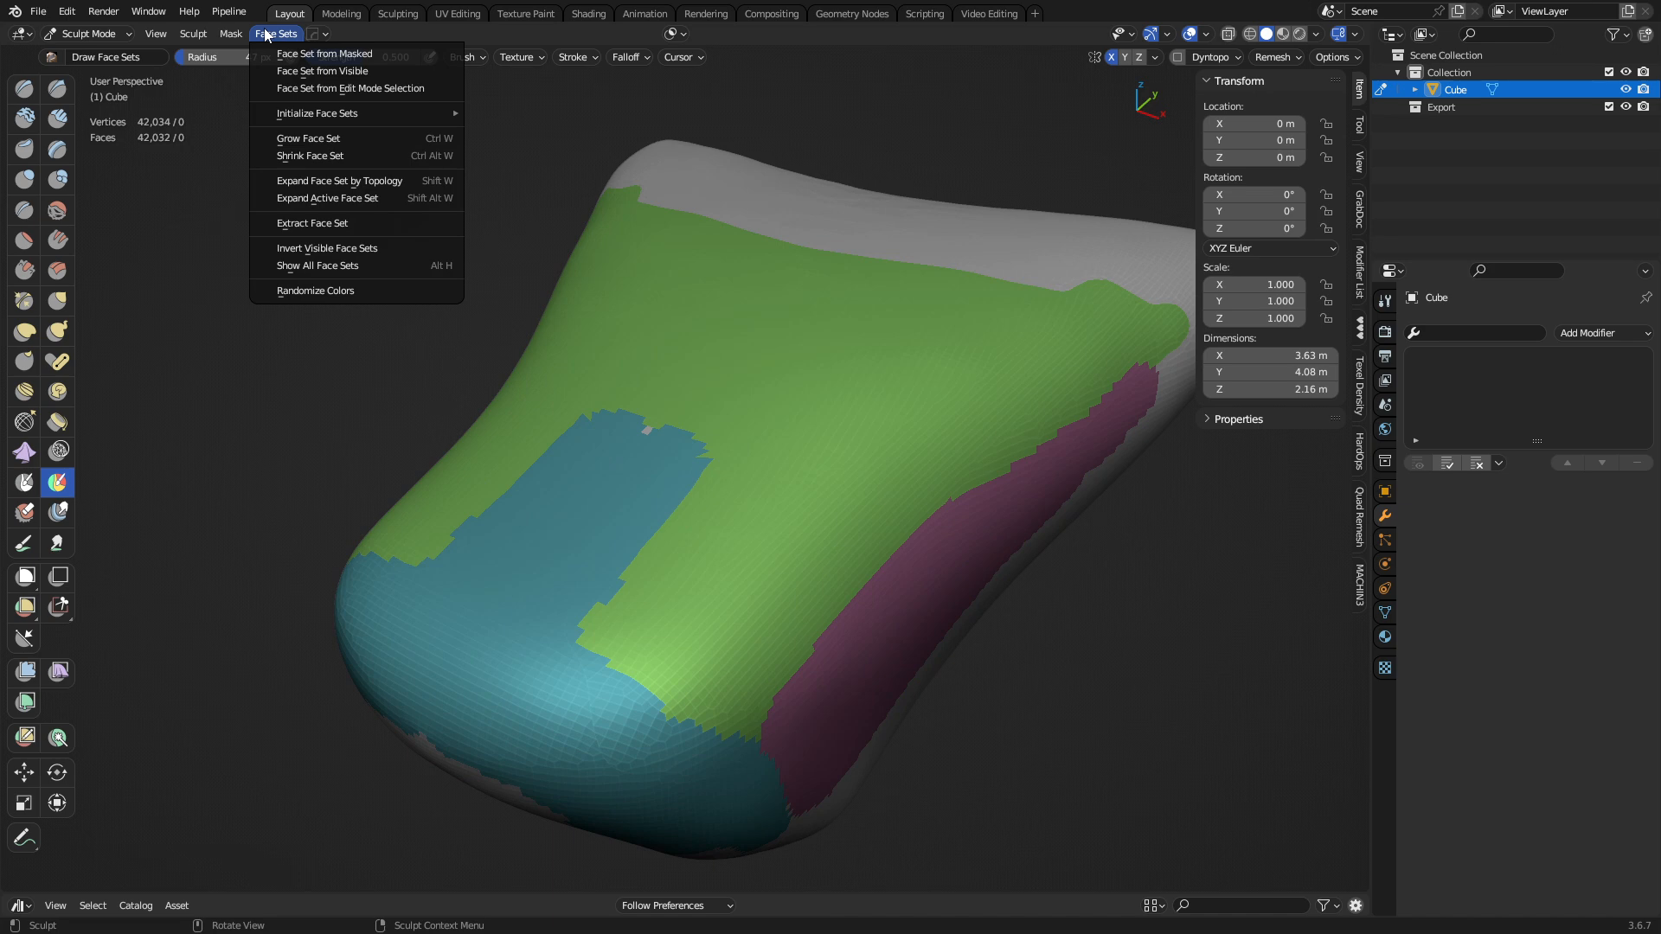
mouse_move(328, 270)
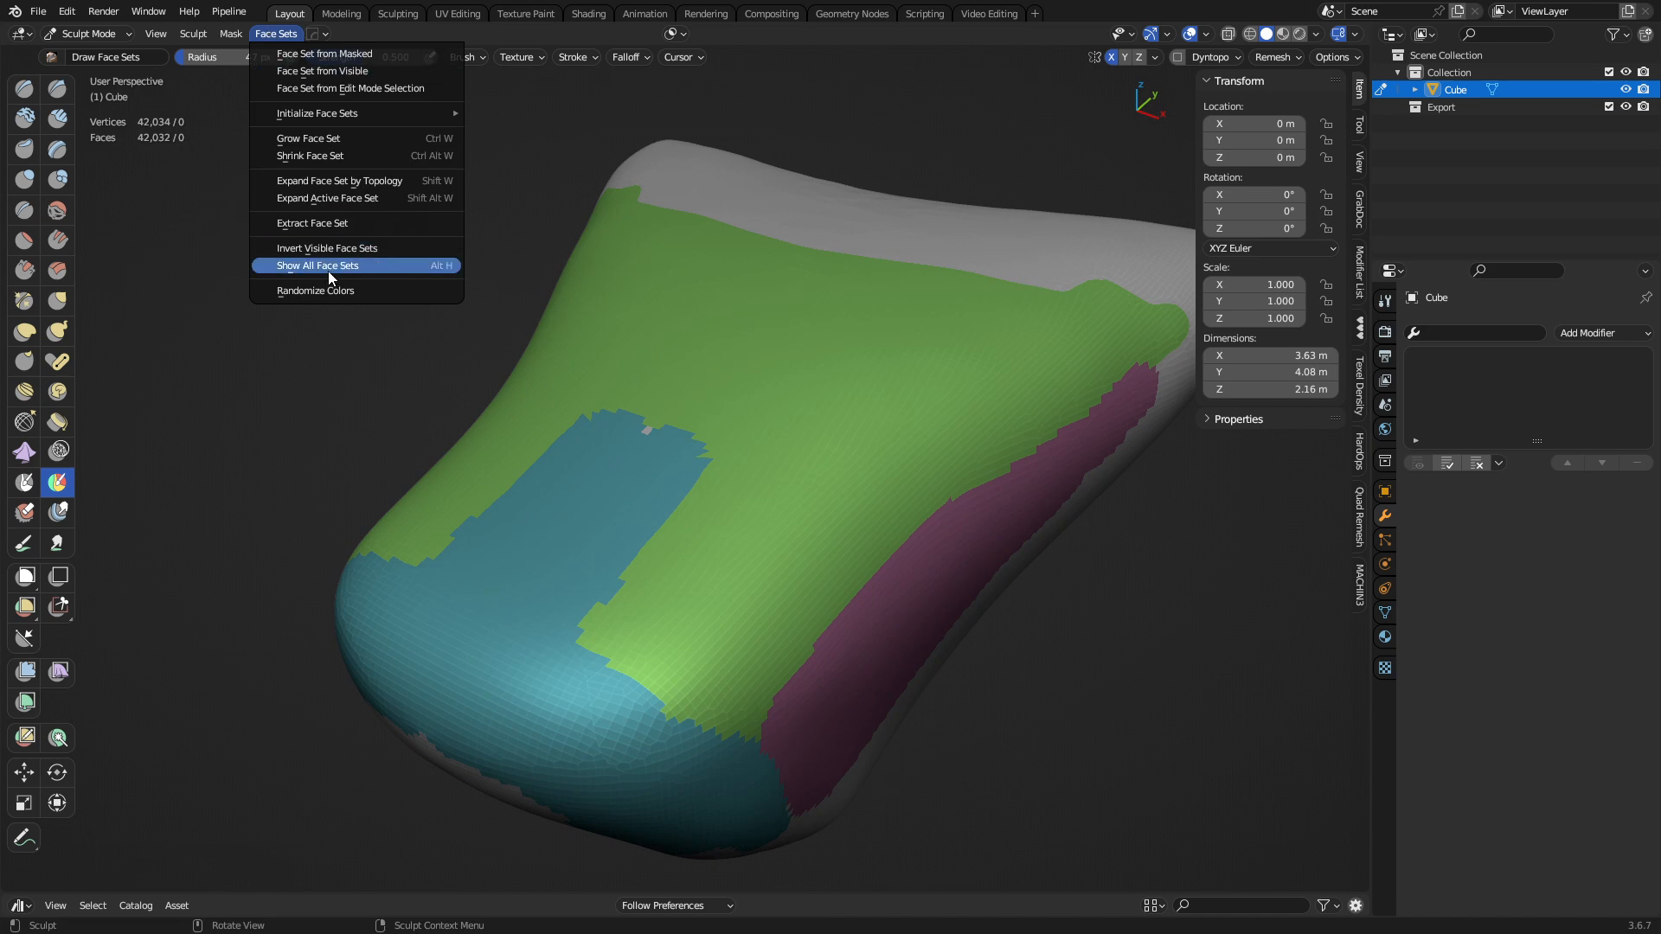
click(315, 264)
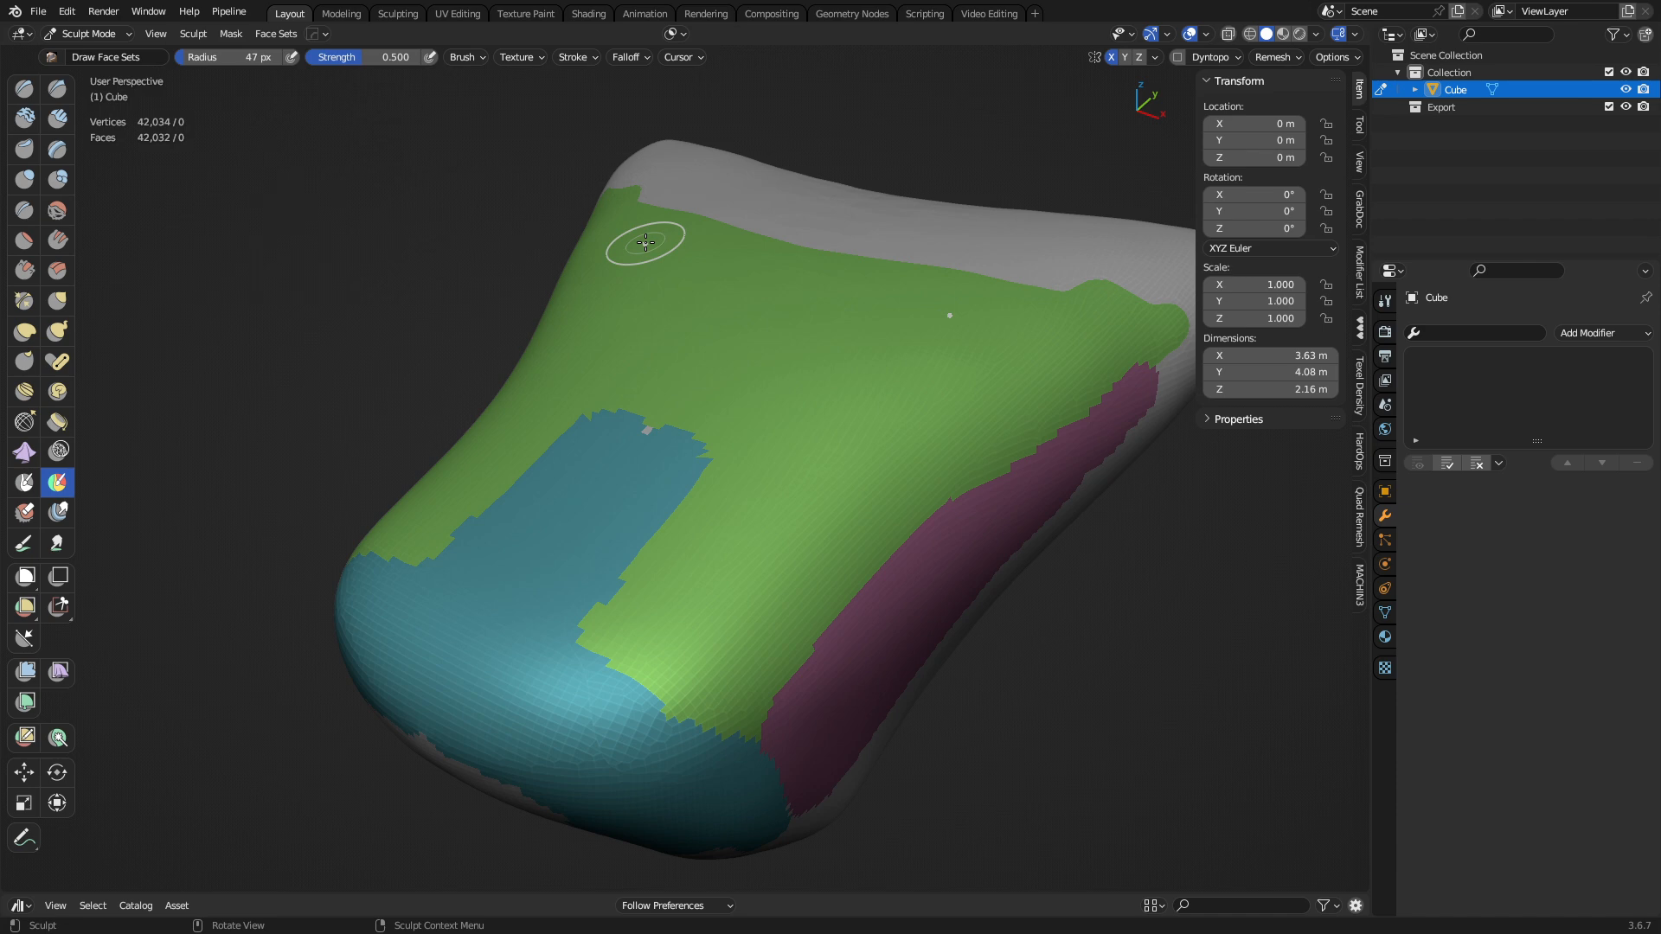
Step: Reshape the teal face set's lower edge and enable Face Sets auto-masking
drag(644, 242, 609, 514)
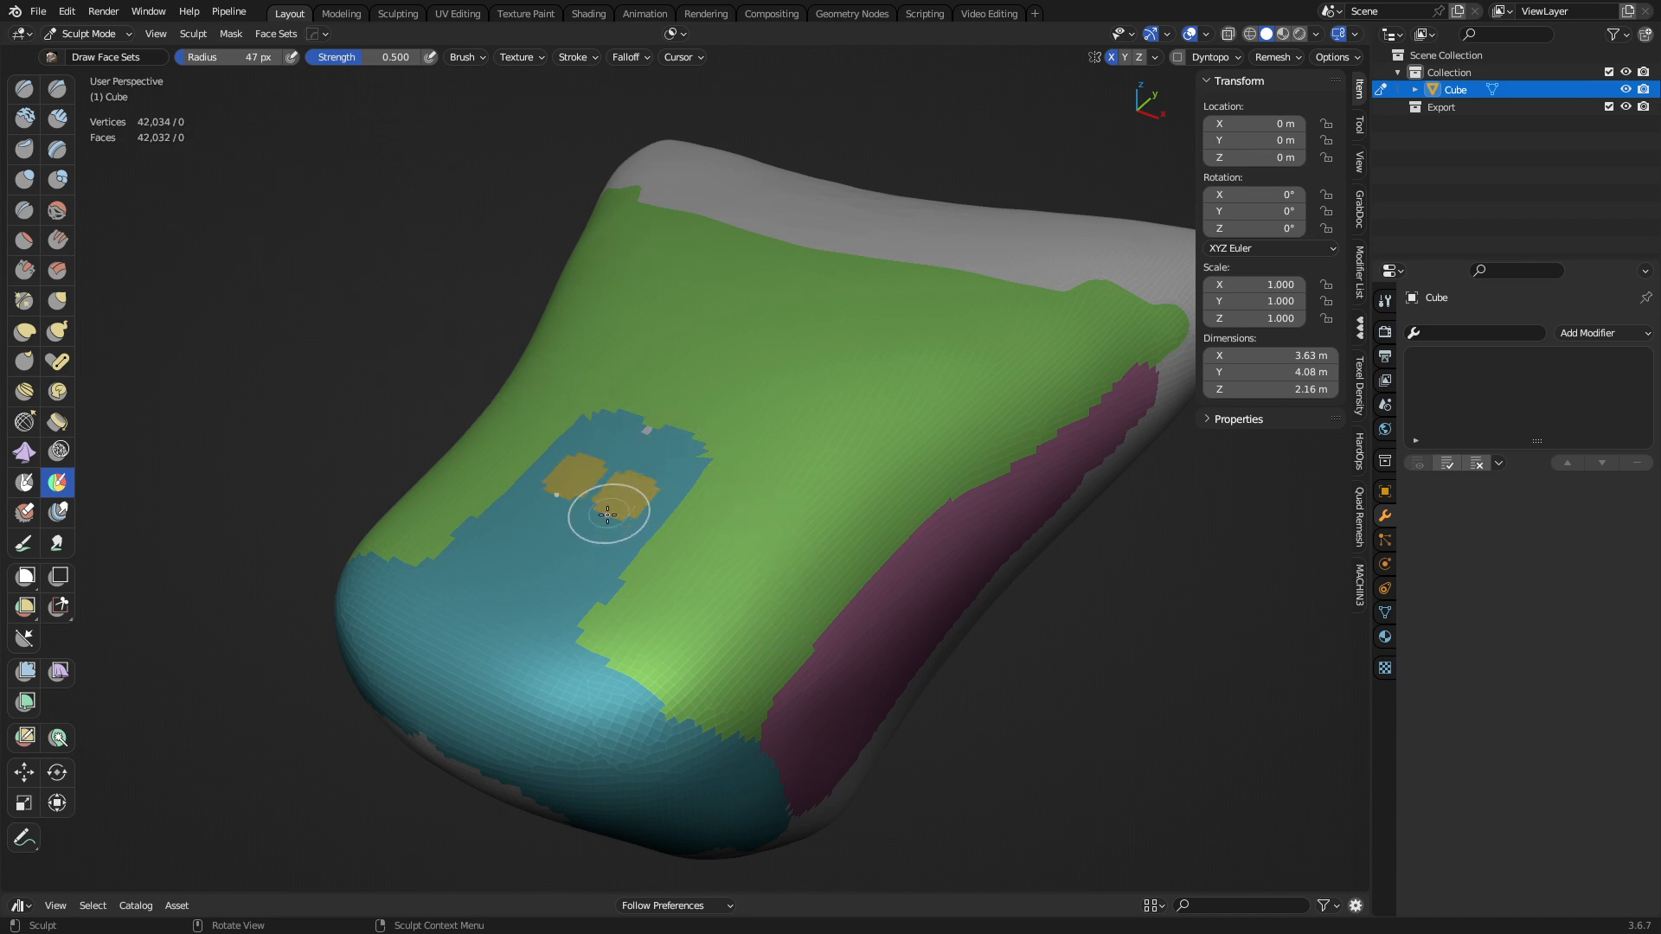
drag(608, 514, 575, 725)
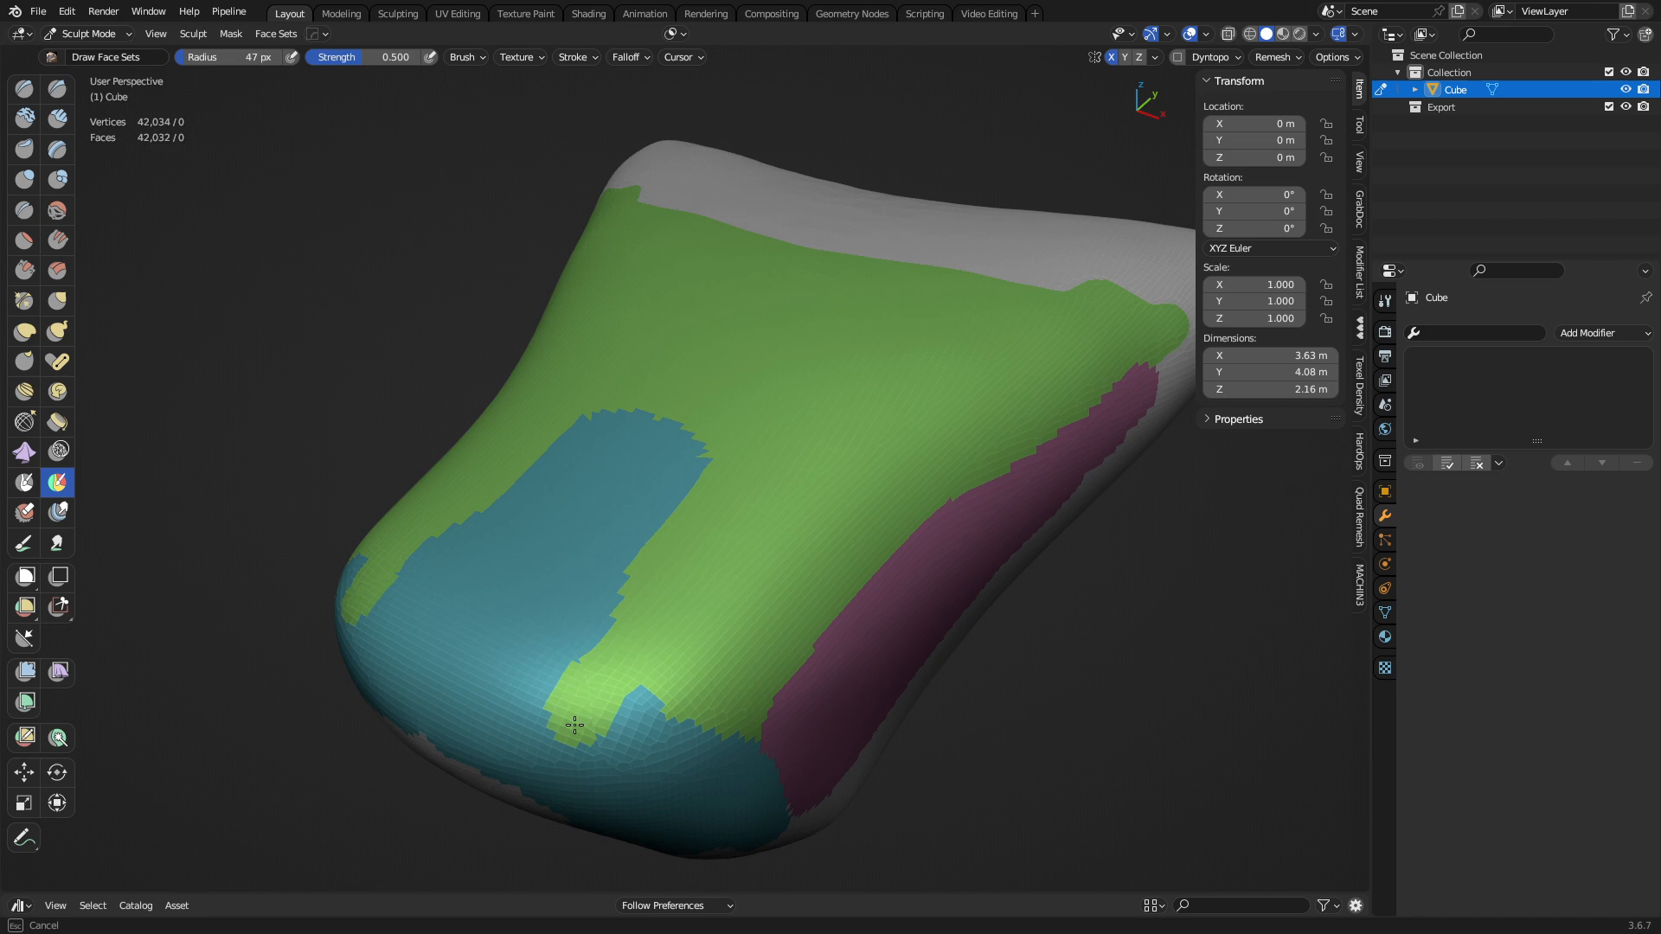
drag(578, 725, 638, 770)
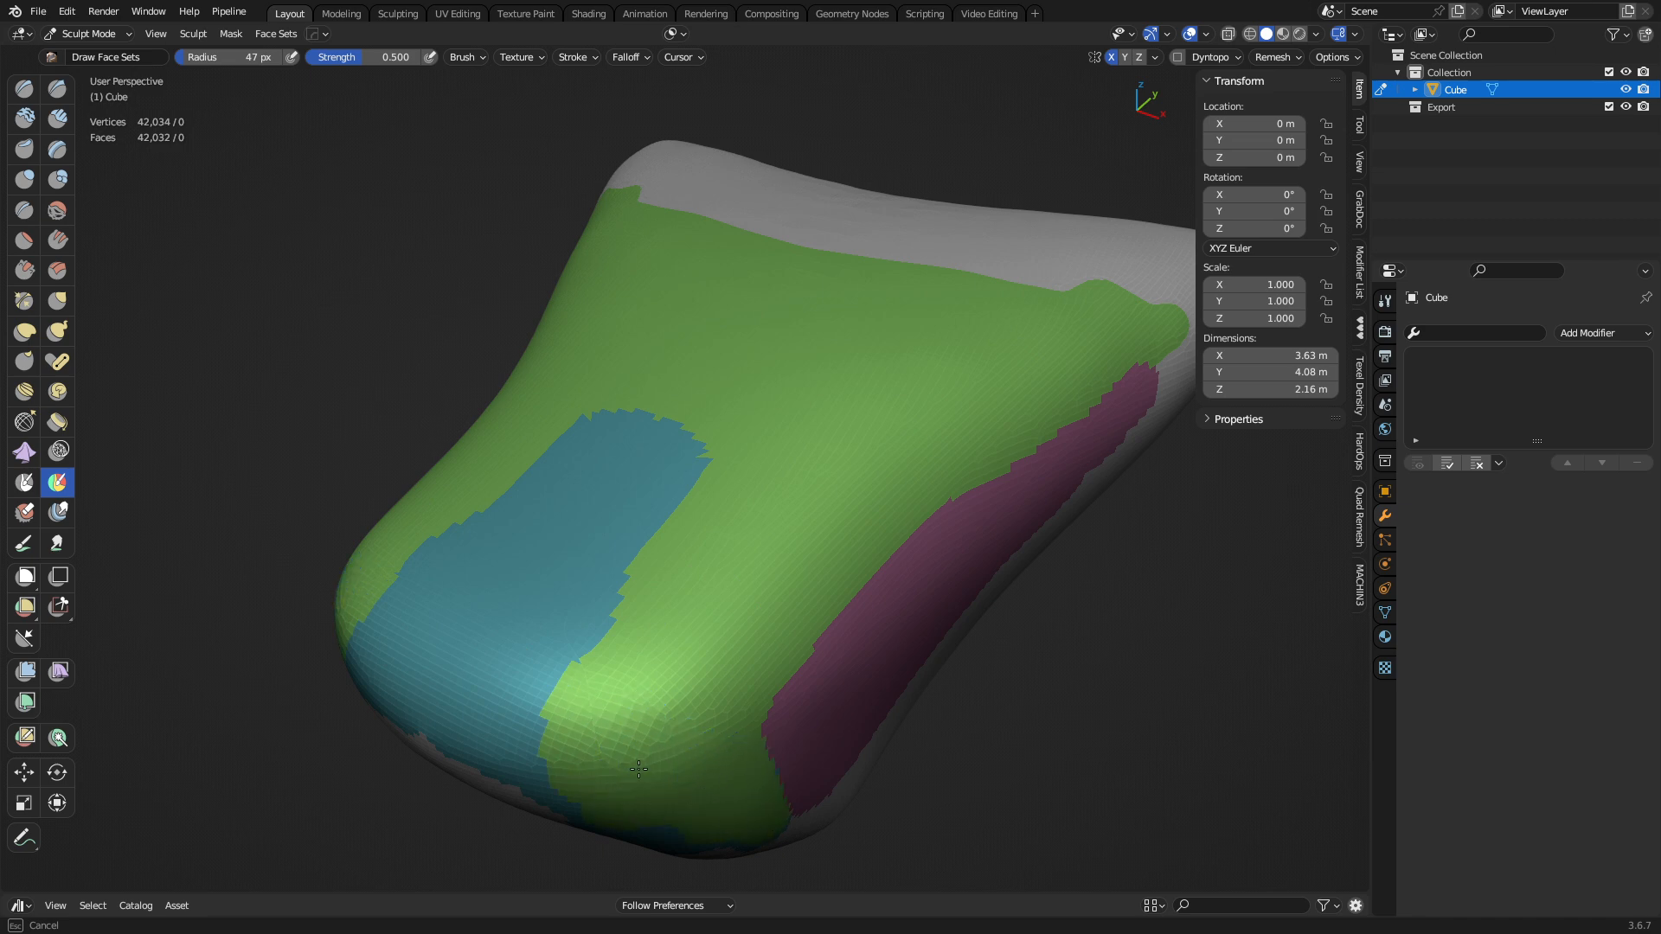
click(678, 57)
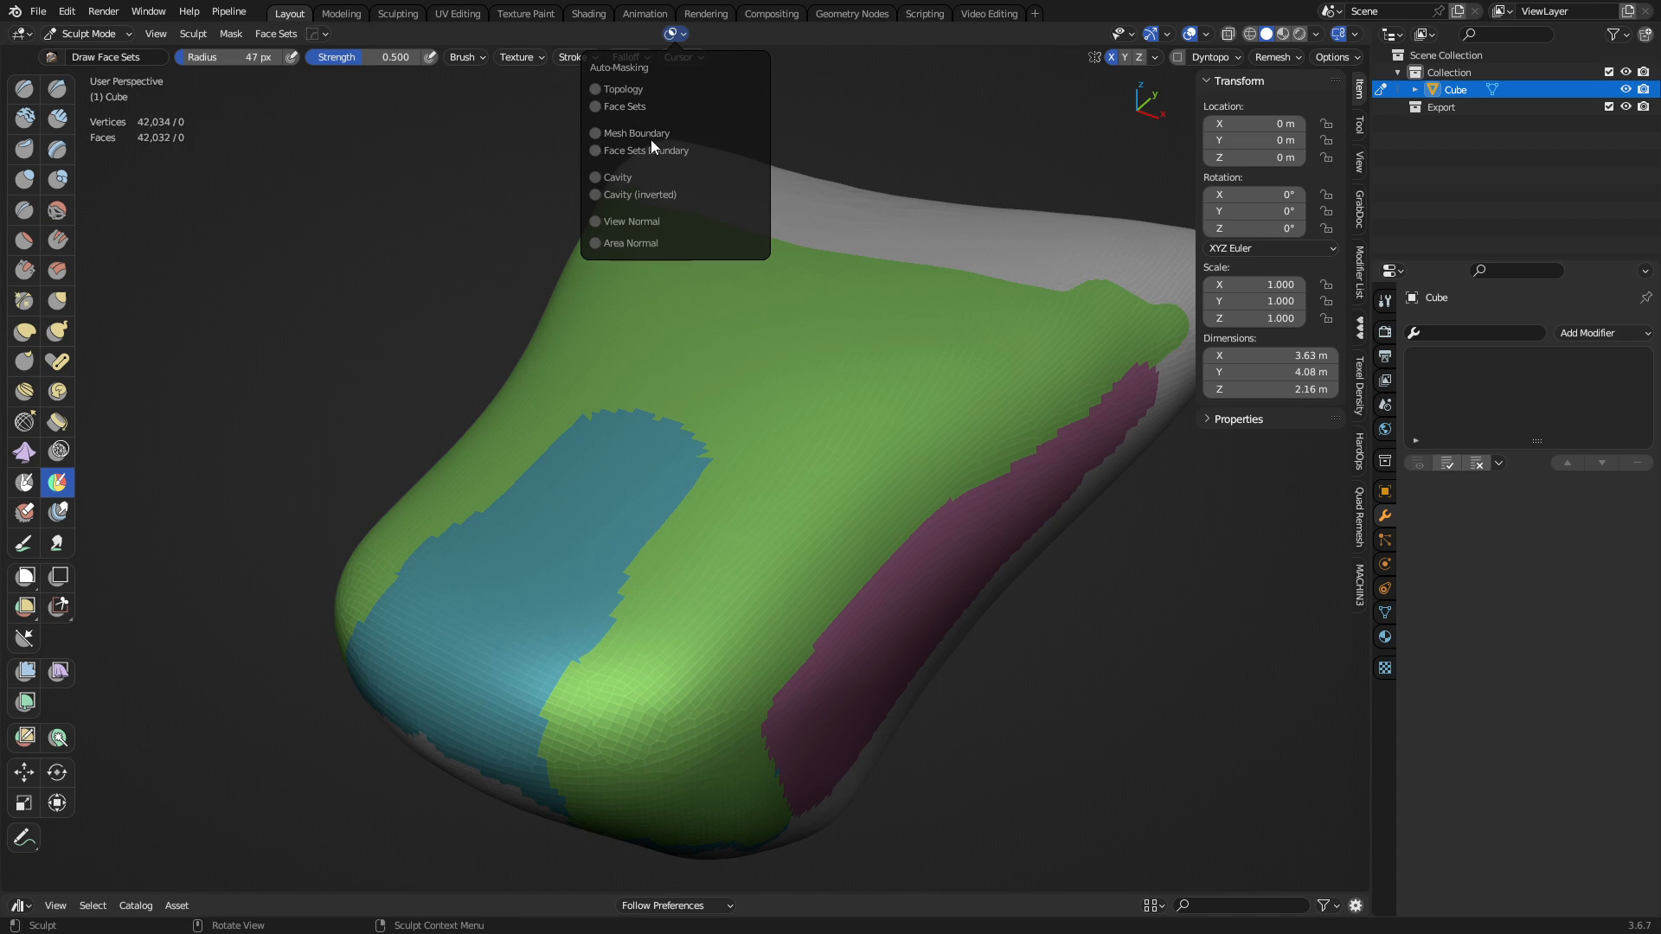
mouse_move(632, 111)
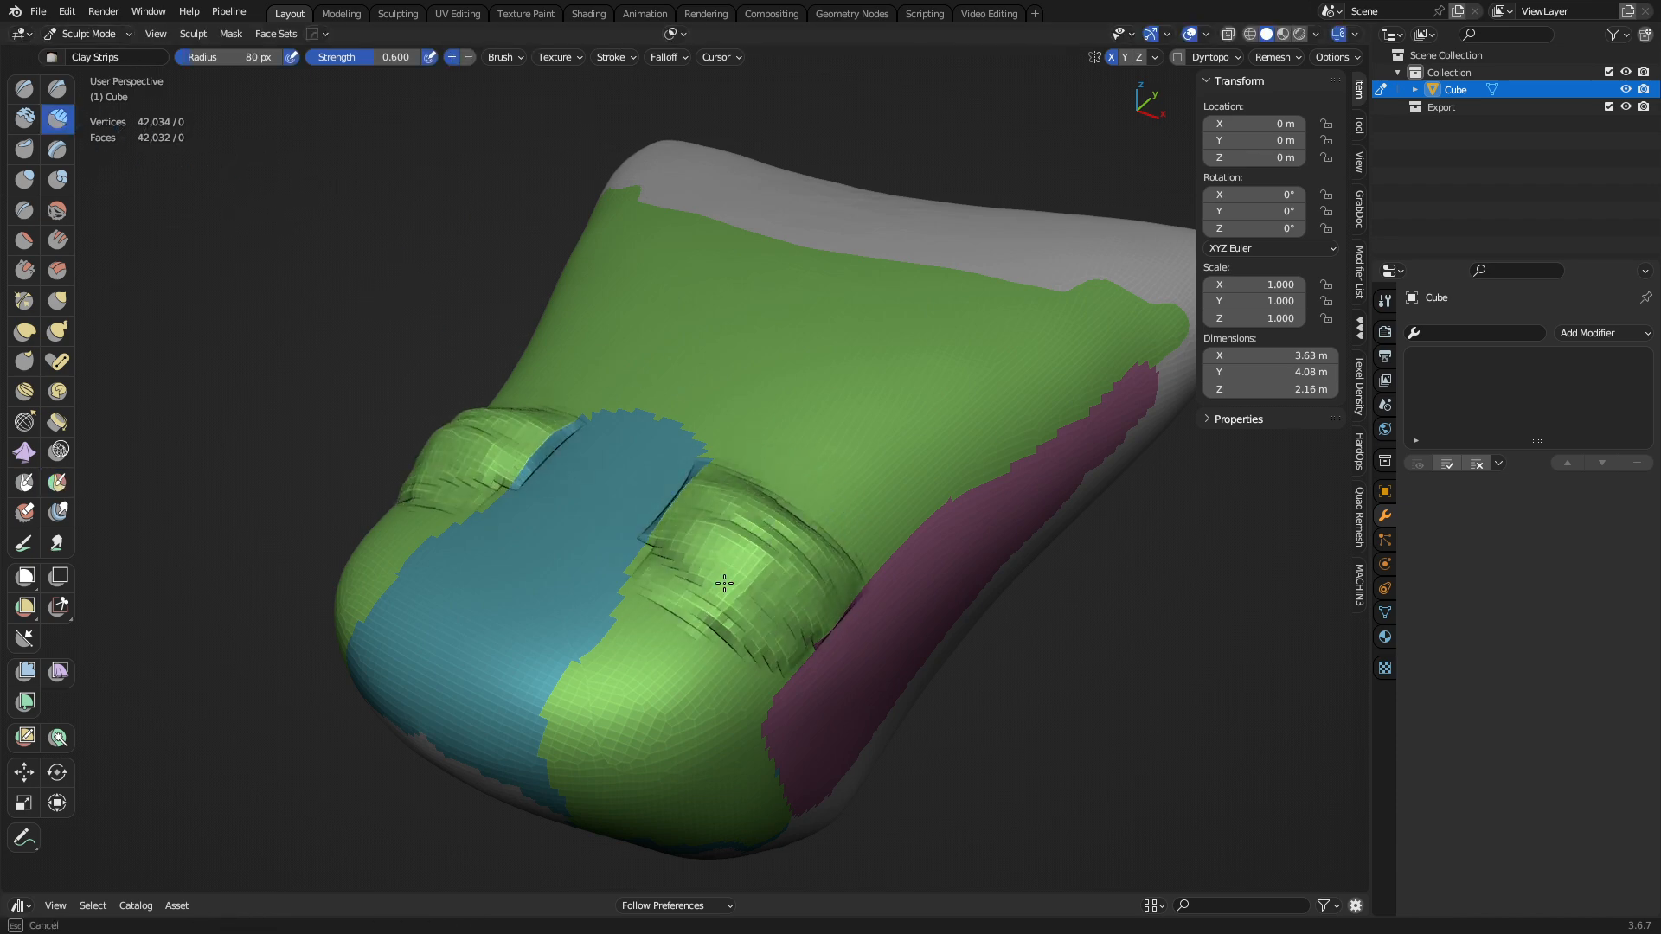
Step: Build raised clay ridges with Clay Strips across the green area around the teal panel
drag(725, 583, 1023, 443)
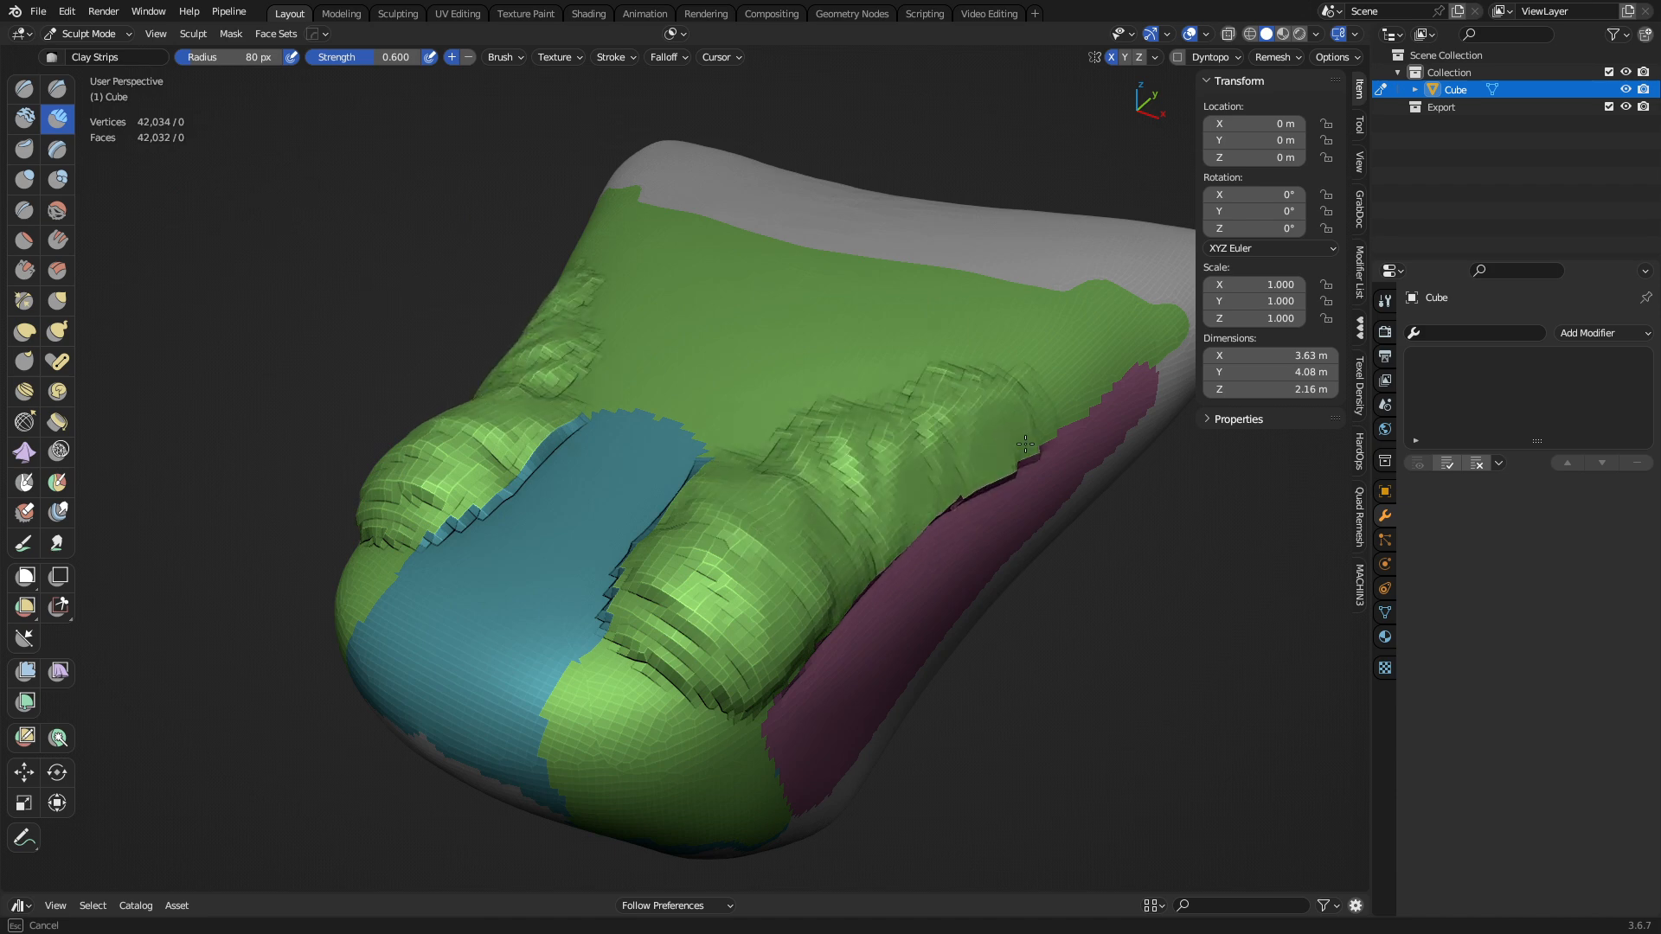
drag(1024, 445, 789, 535)
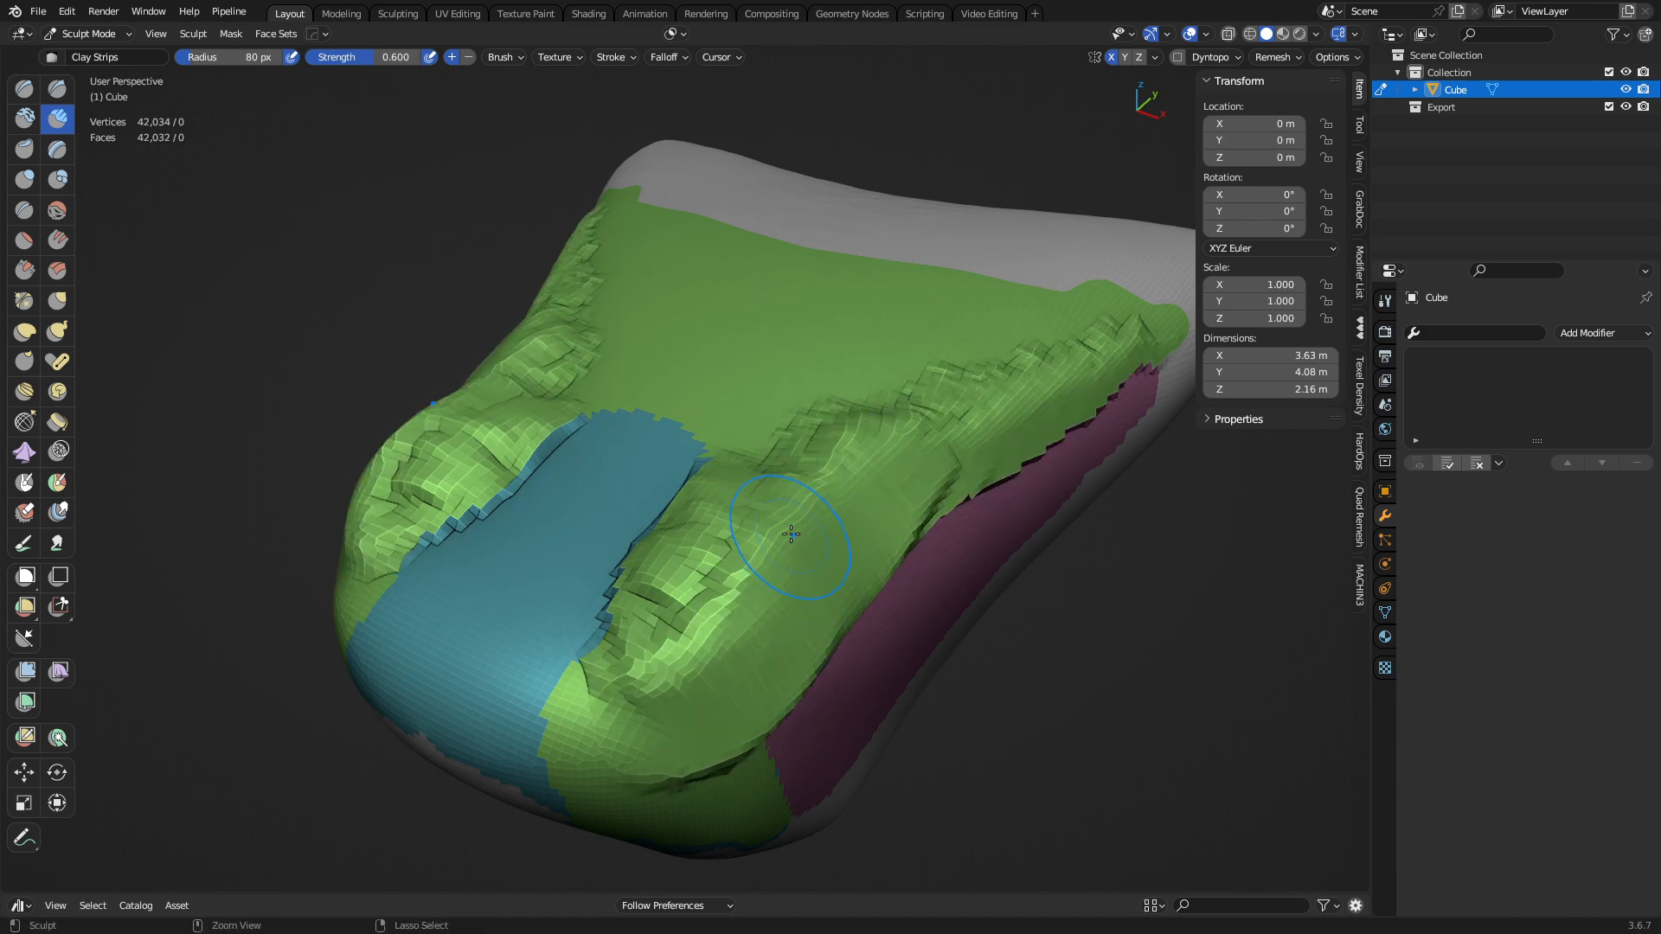
drag(789, 535, 949, 354)
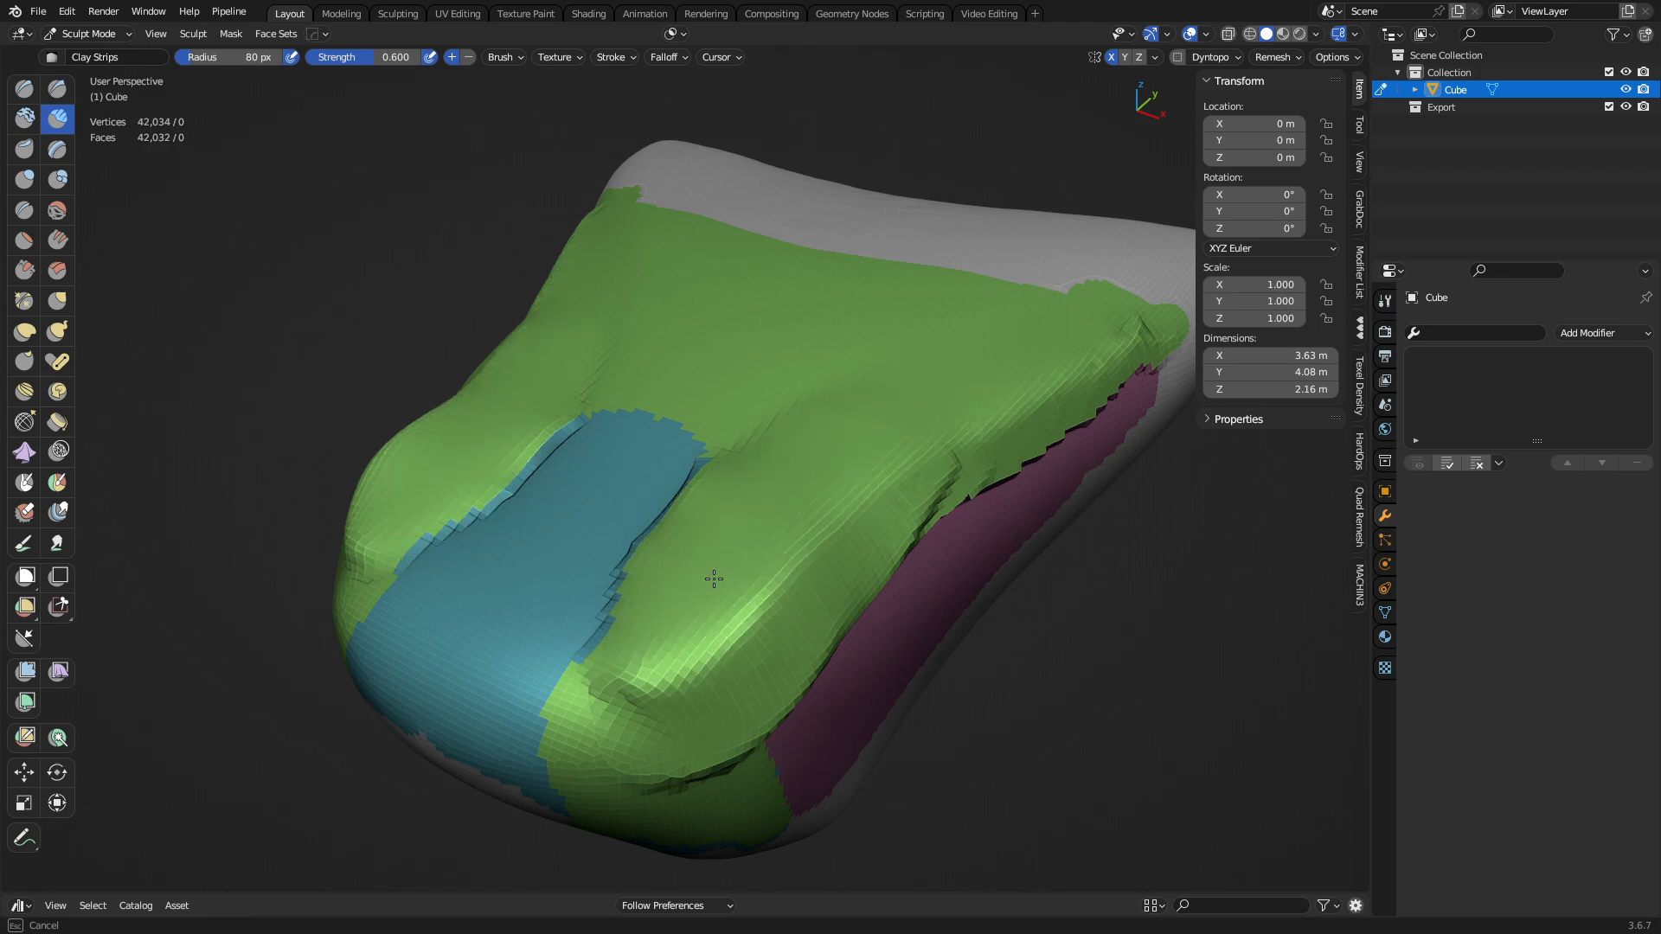
click(275, 32)
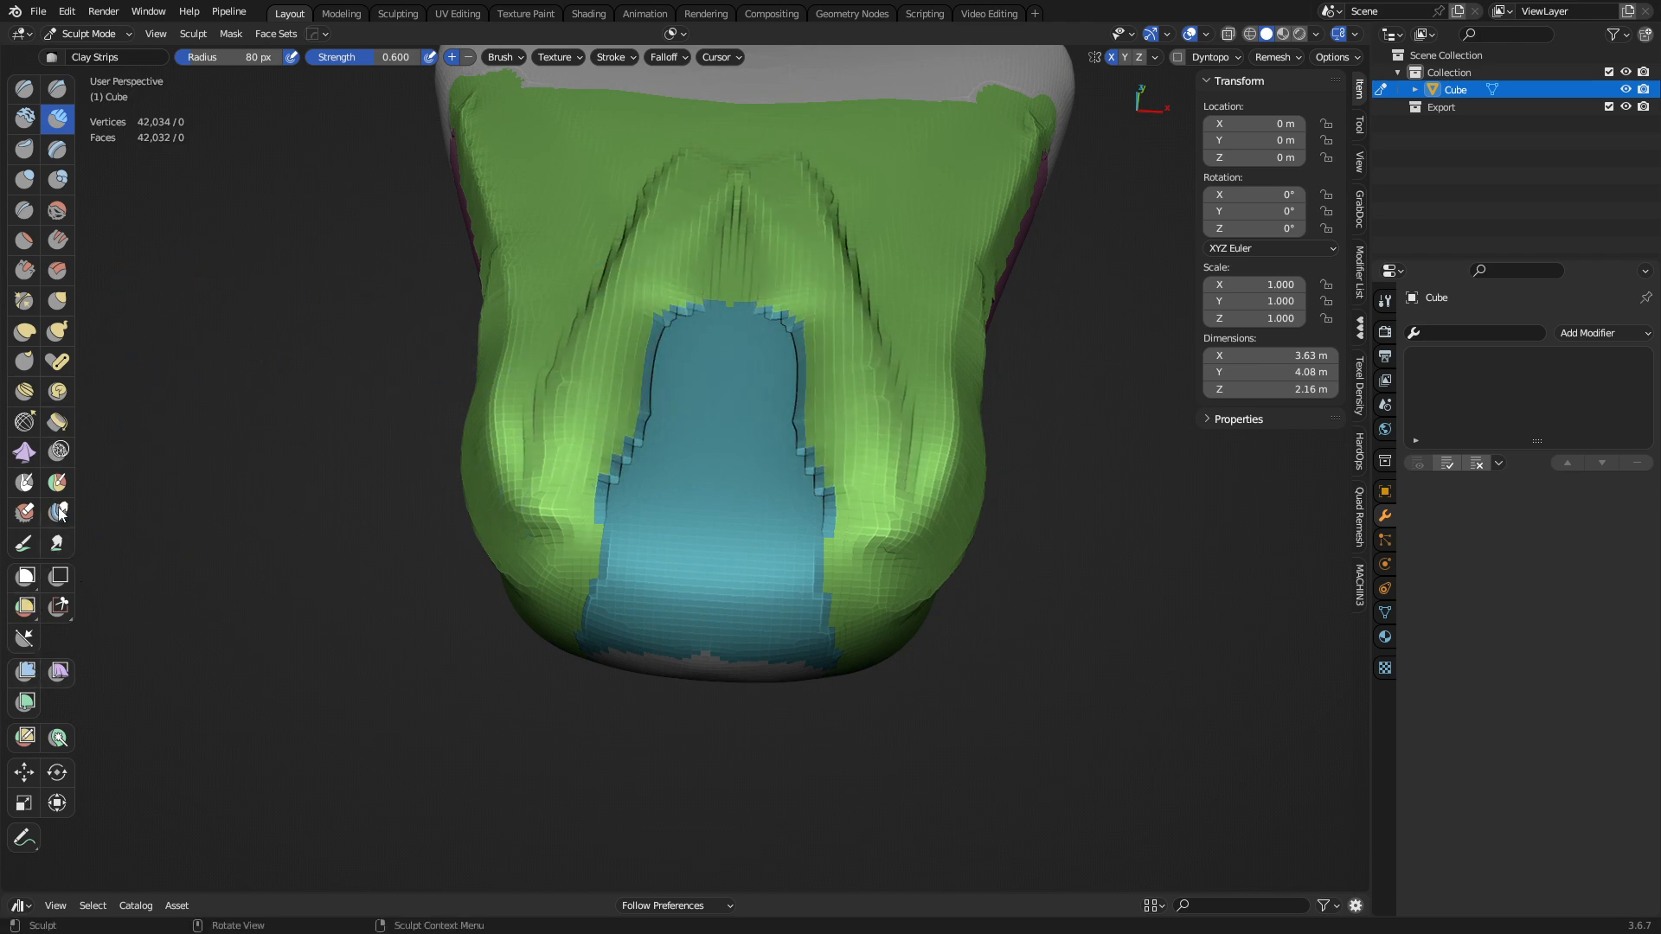
Step: Smooth the teal panel's bottom and redraw its outline into a cleaner rounded shape
click(58, 483)
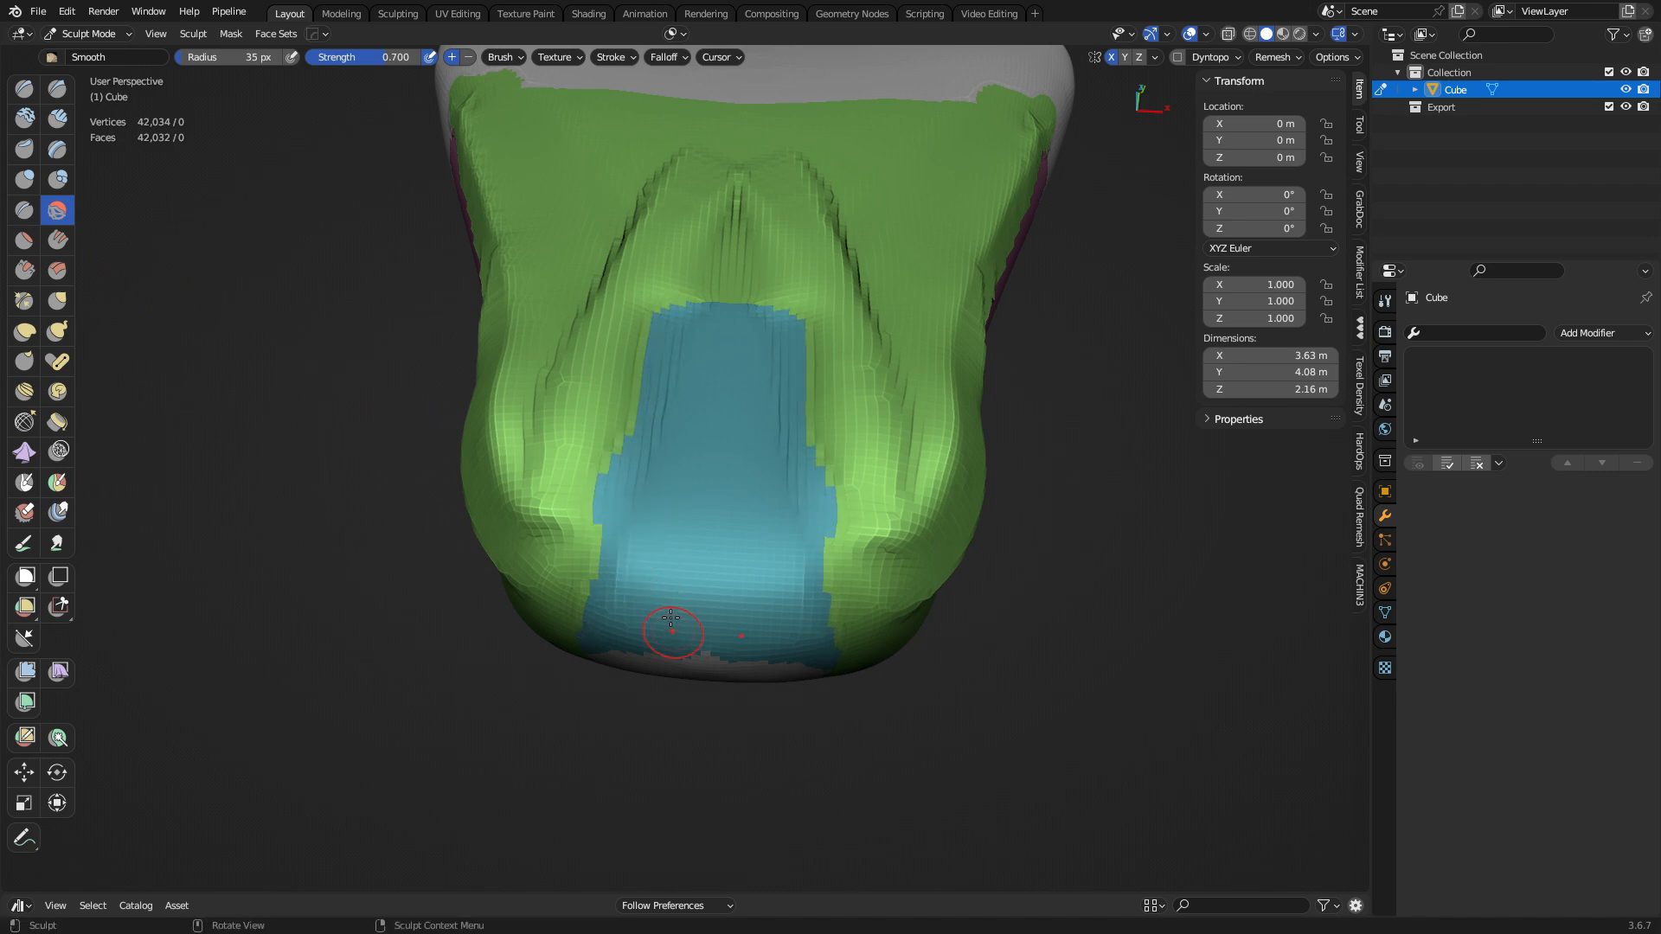
click(674, 57)
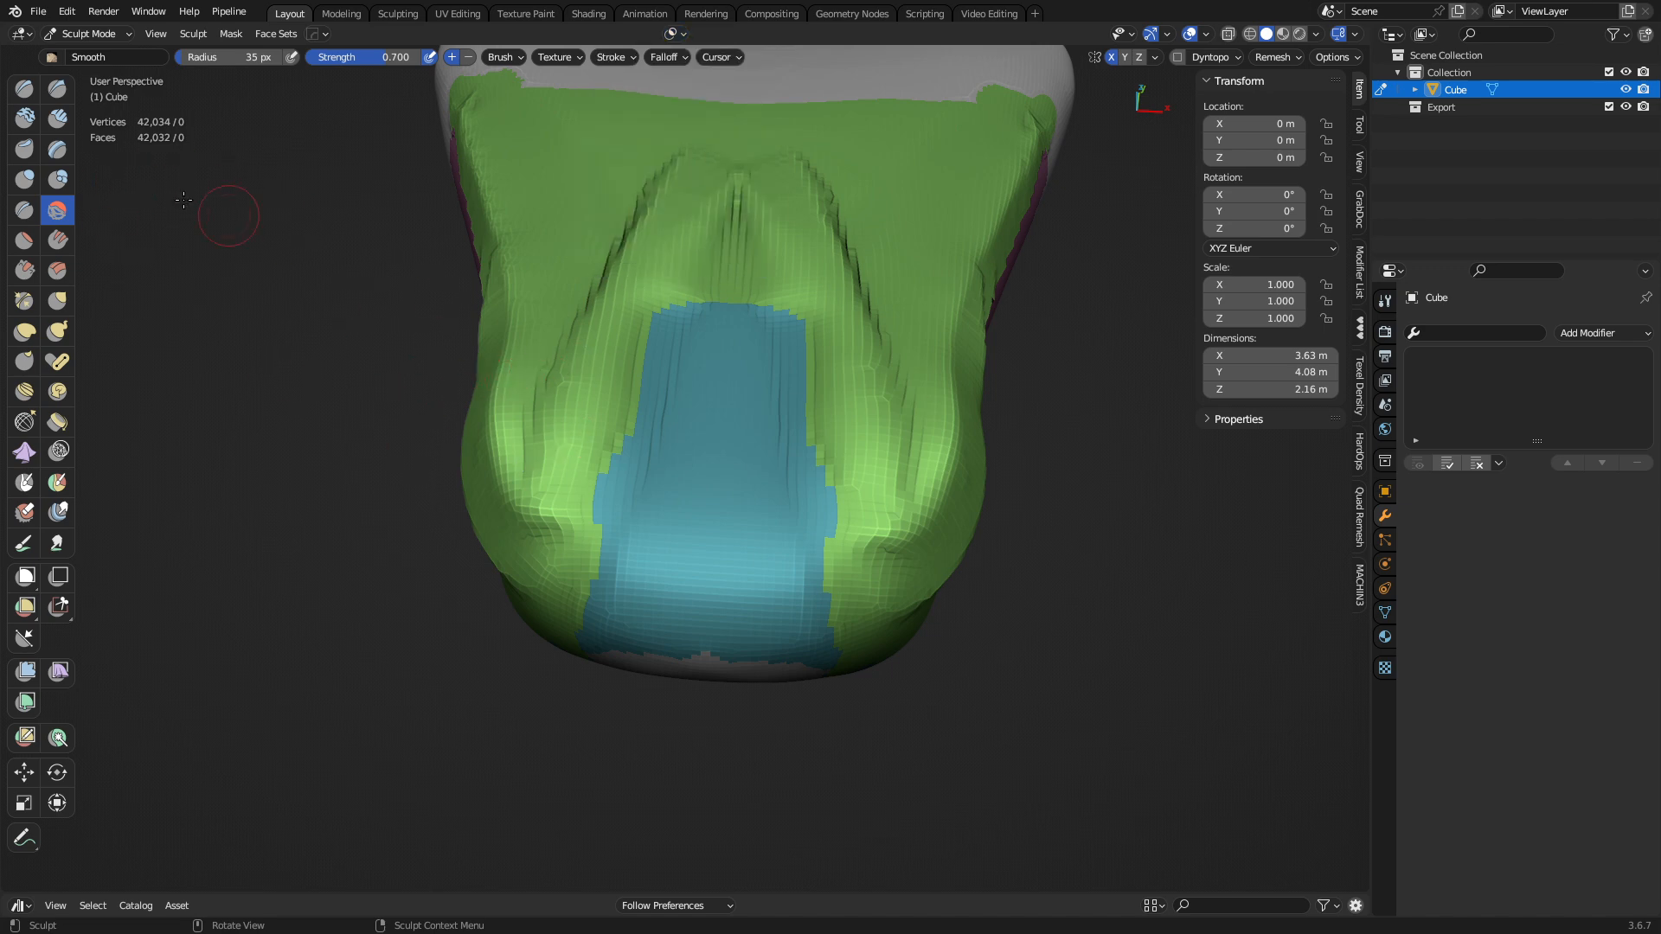
click(58, 483)
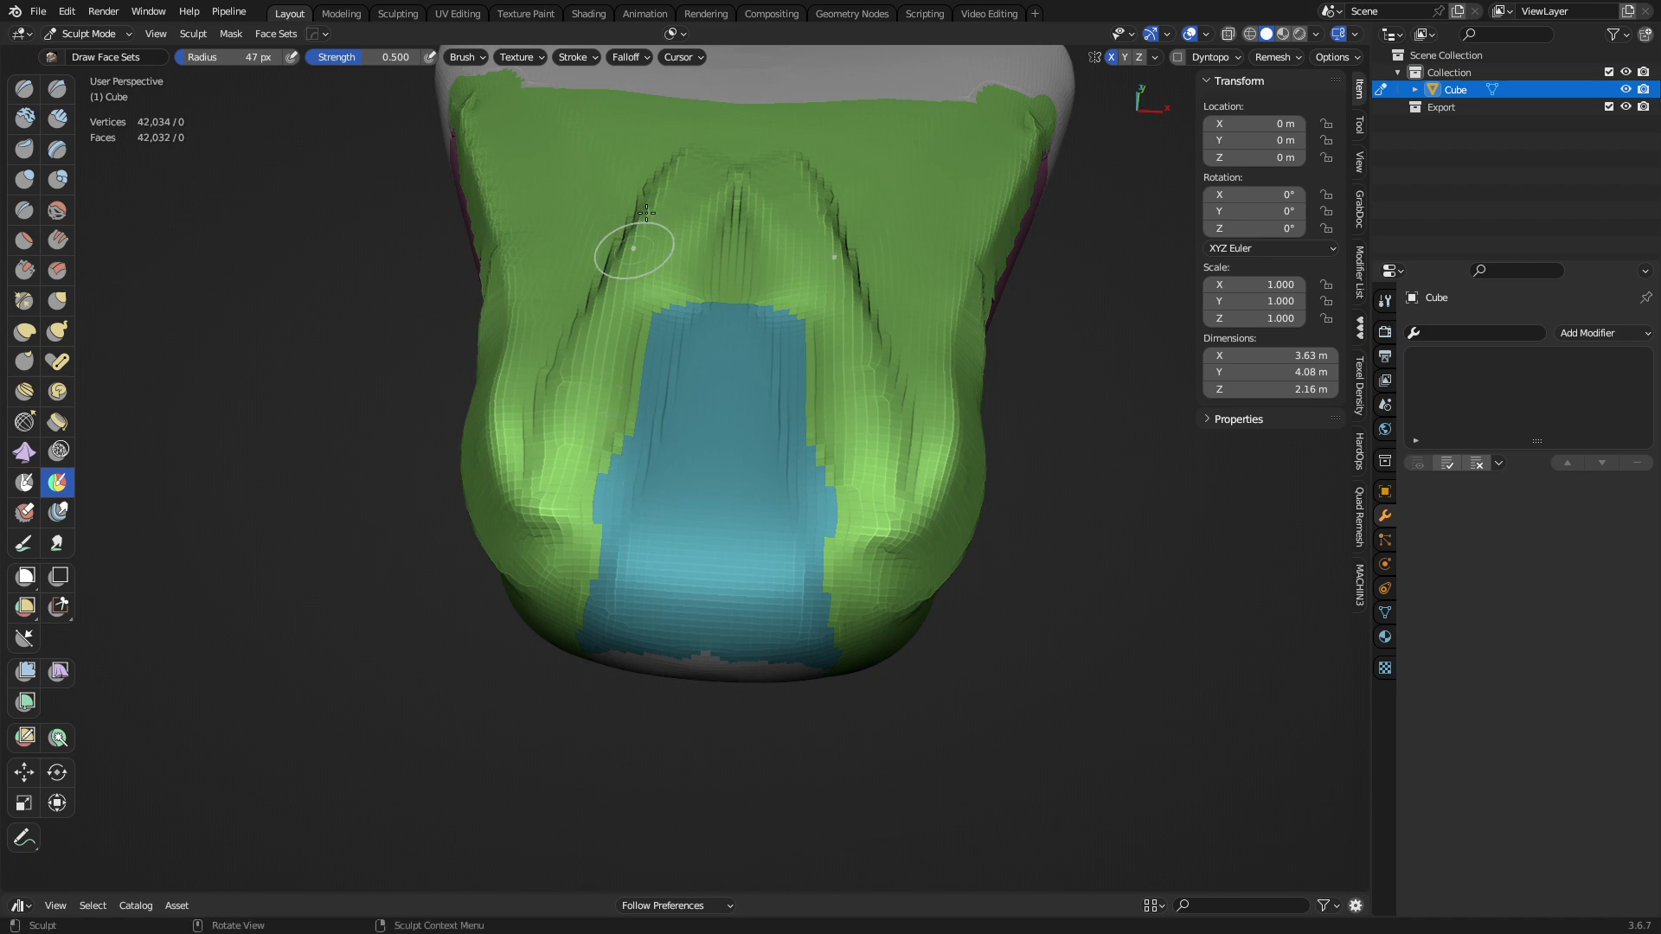
drag(645, 249, 594, 516)
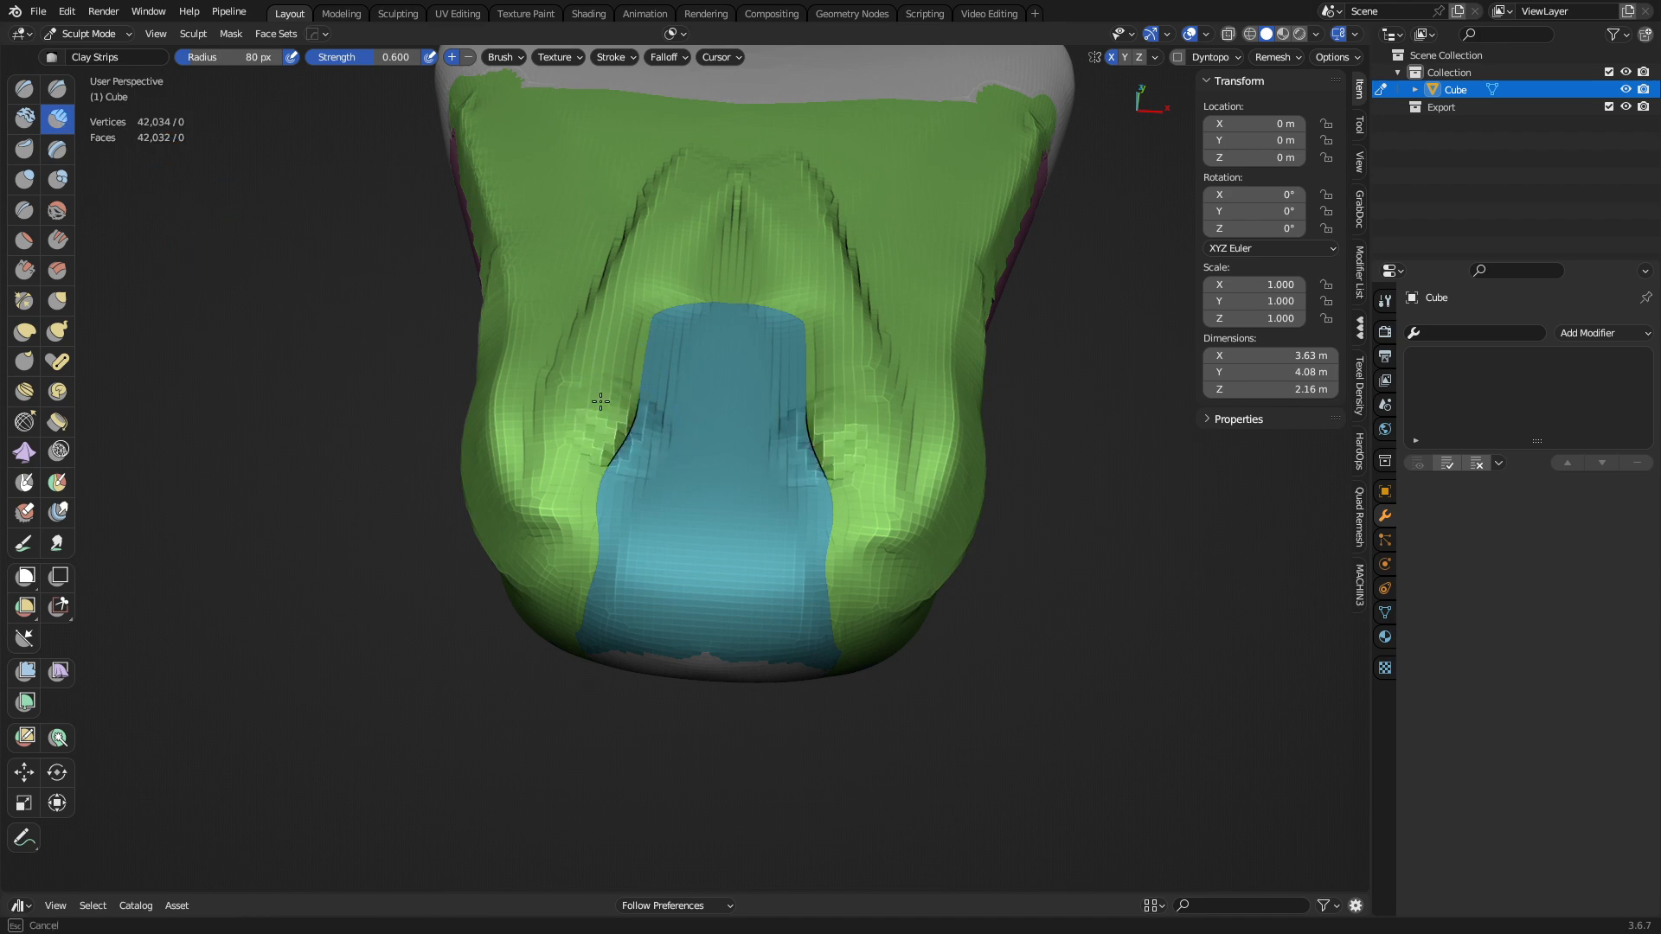
Step: Build the teal panel up into a thicker raised plate with Clay Strips
drag(600, 399, 677, 313)
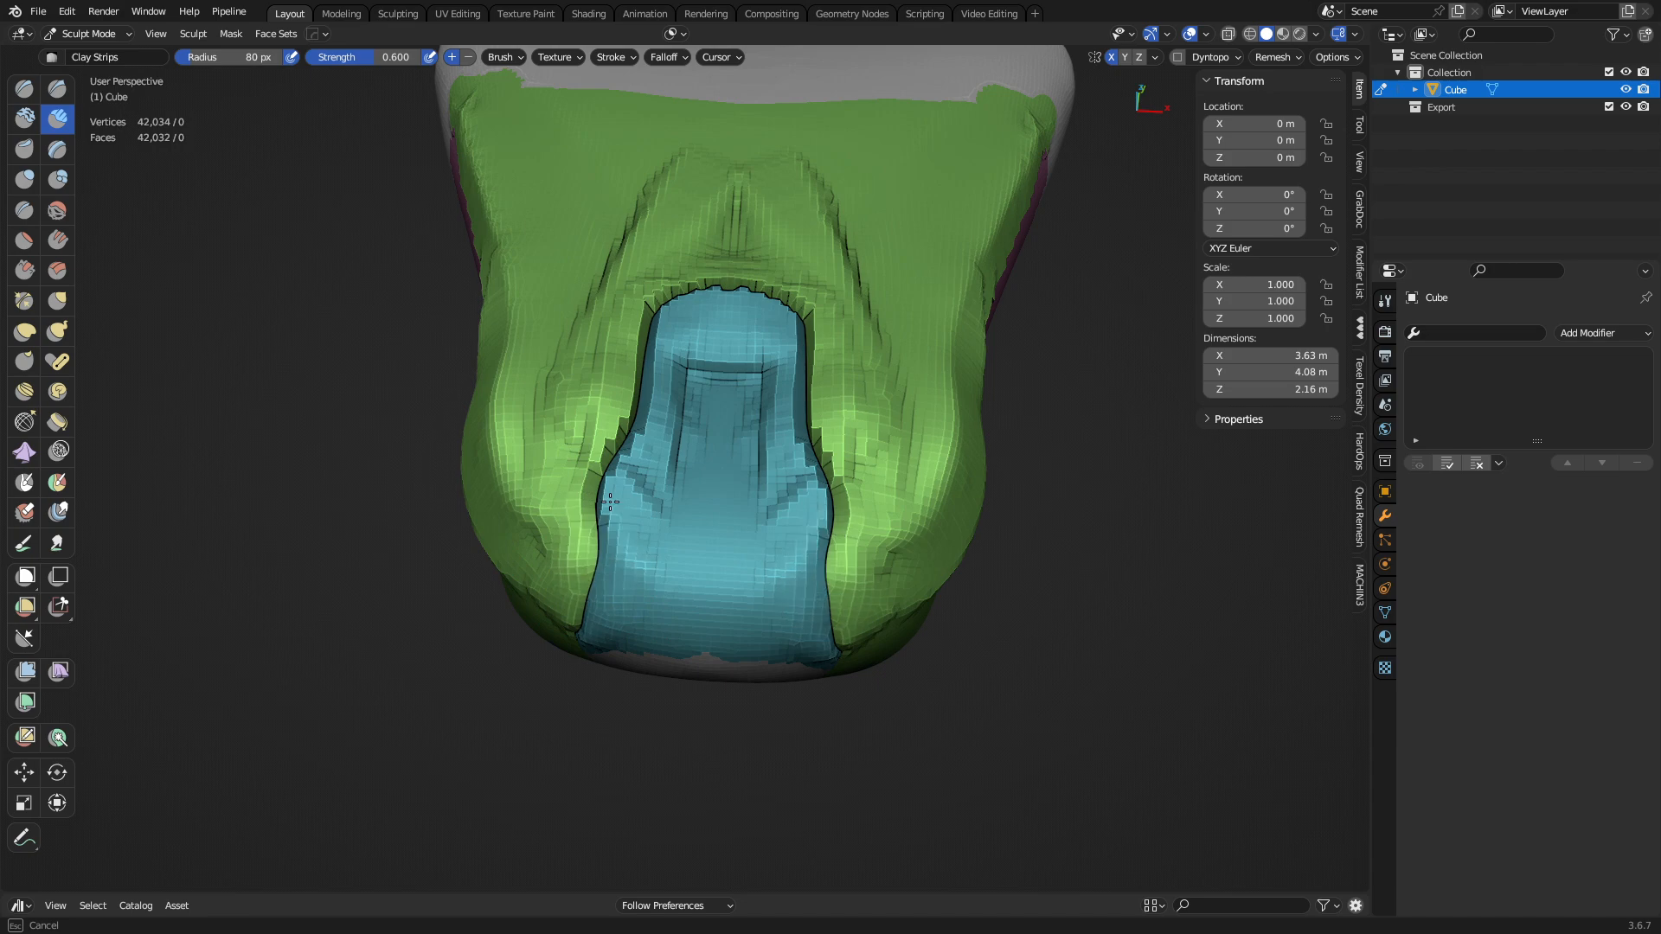
drag(607, 503, 689, 490)
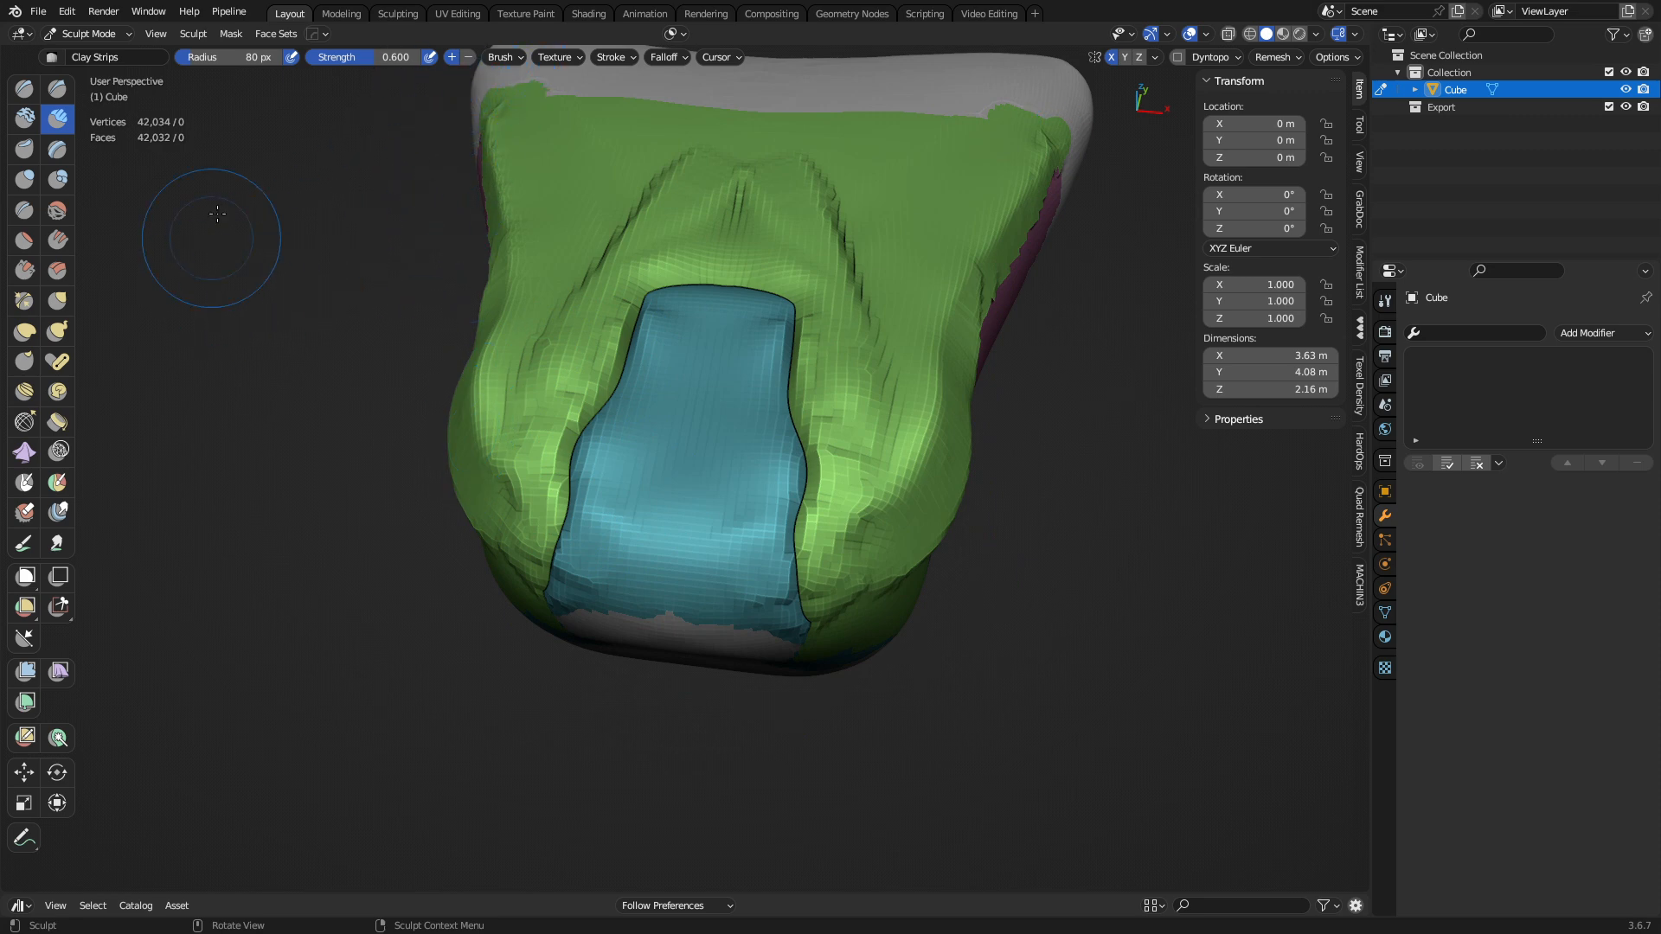
click(668, 33)
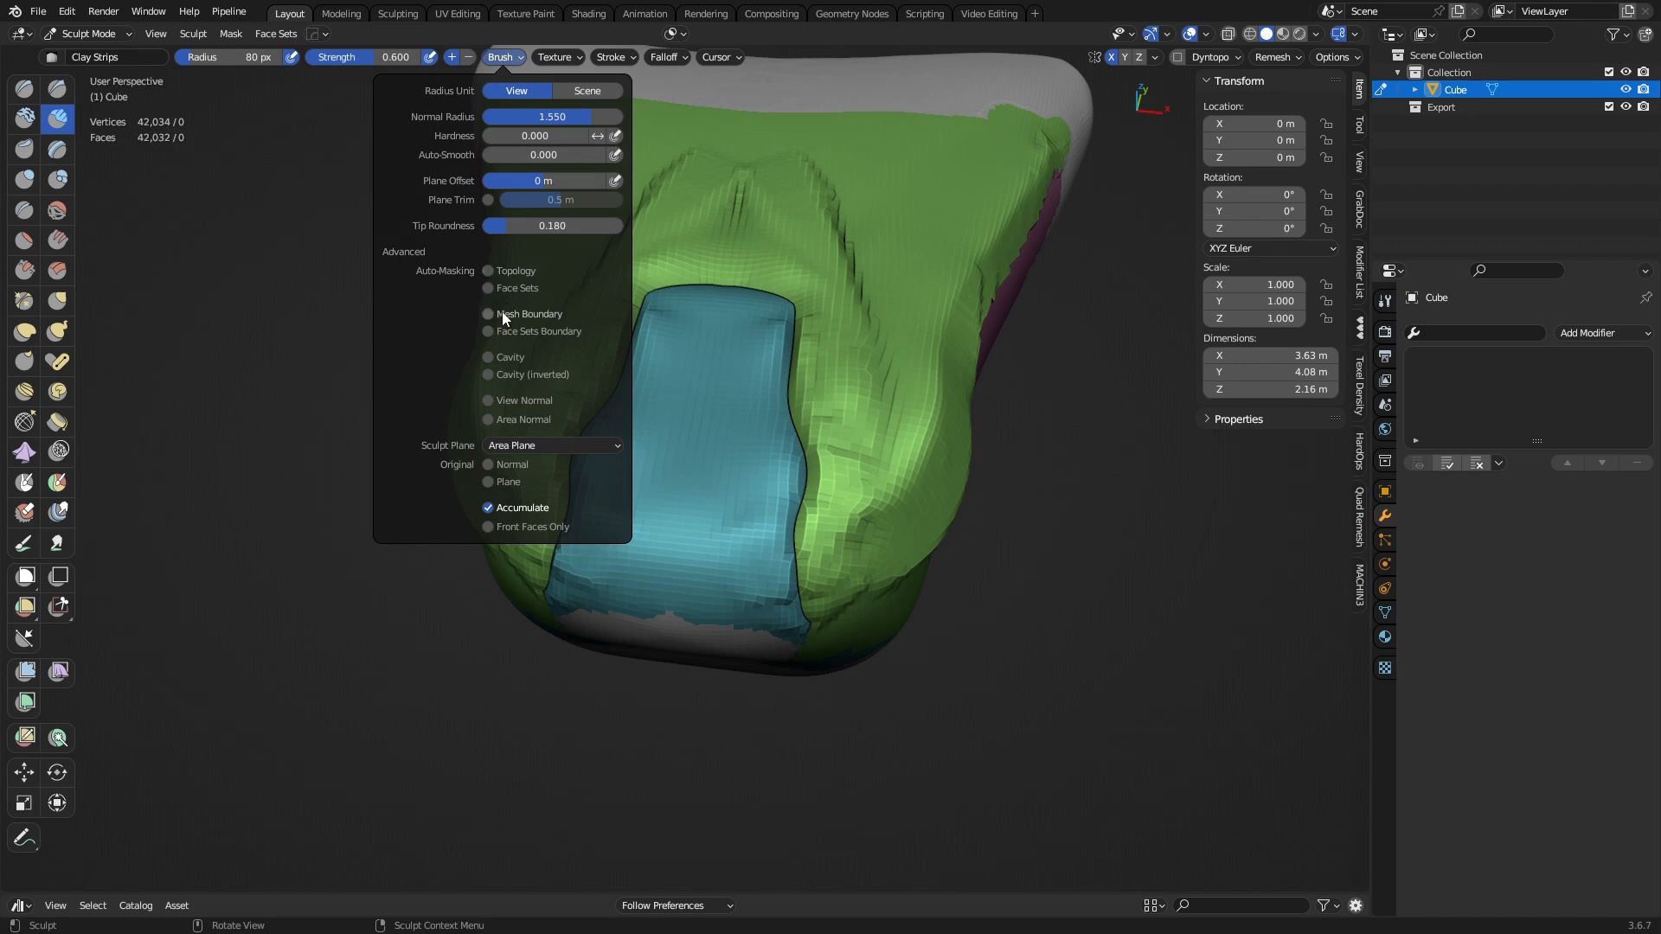
mouse_move(519, 371)
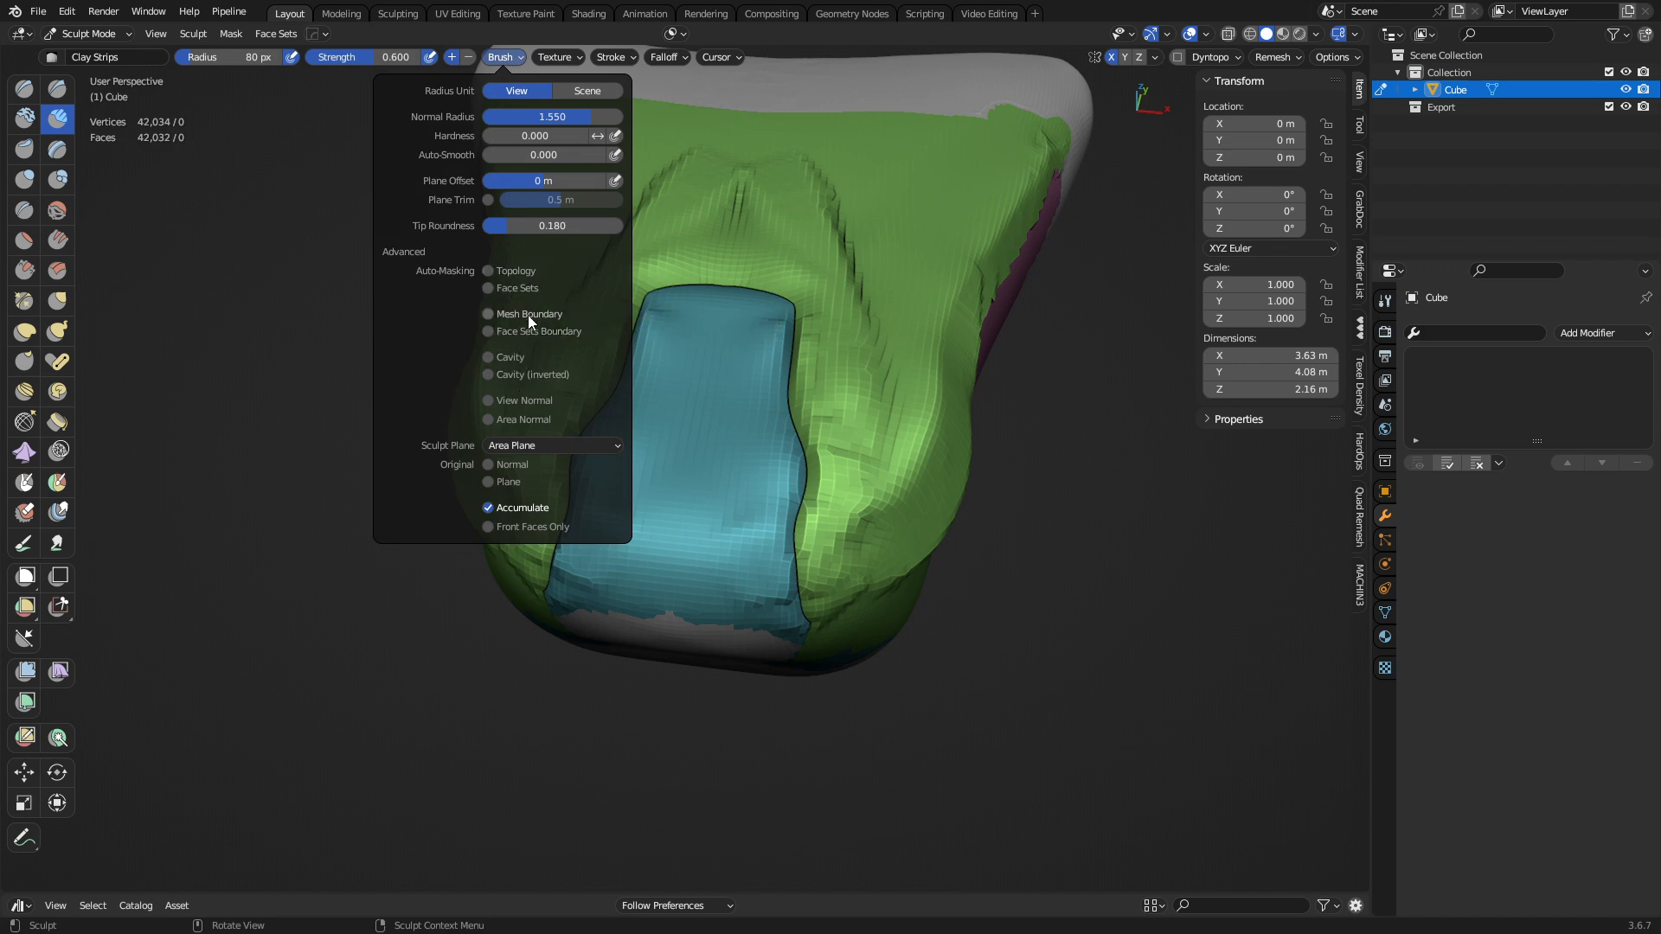
mouse_move(413, 578)
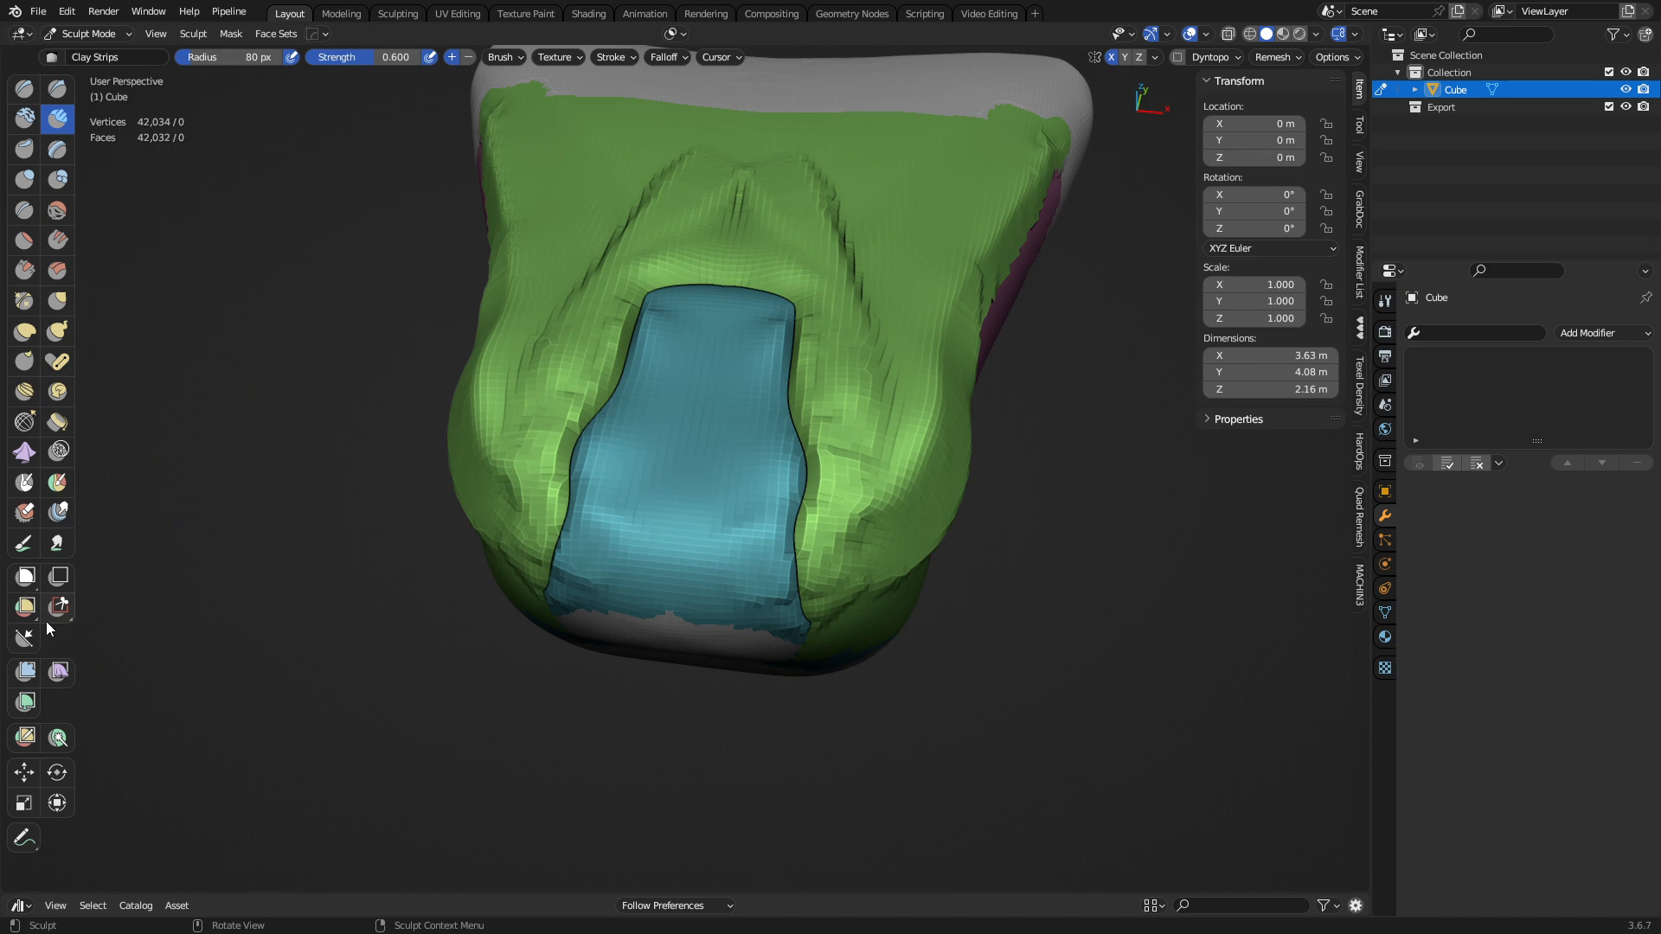
click(22, 607)
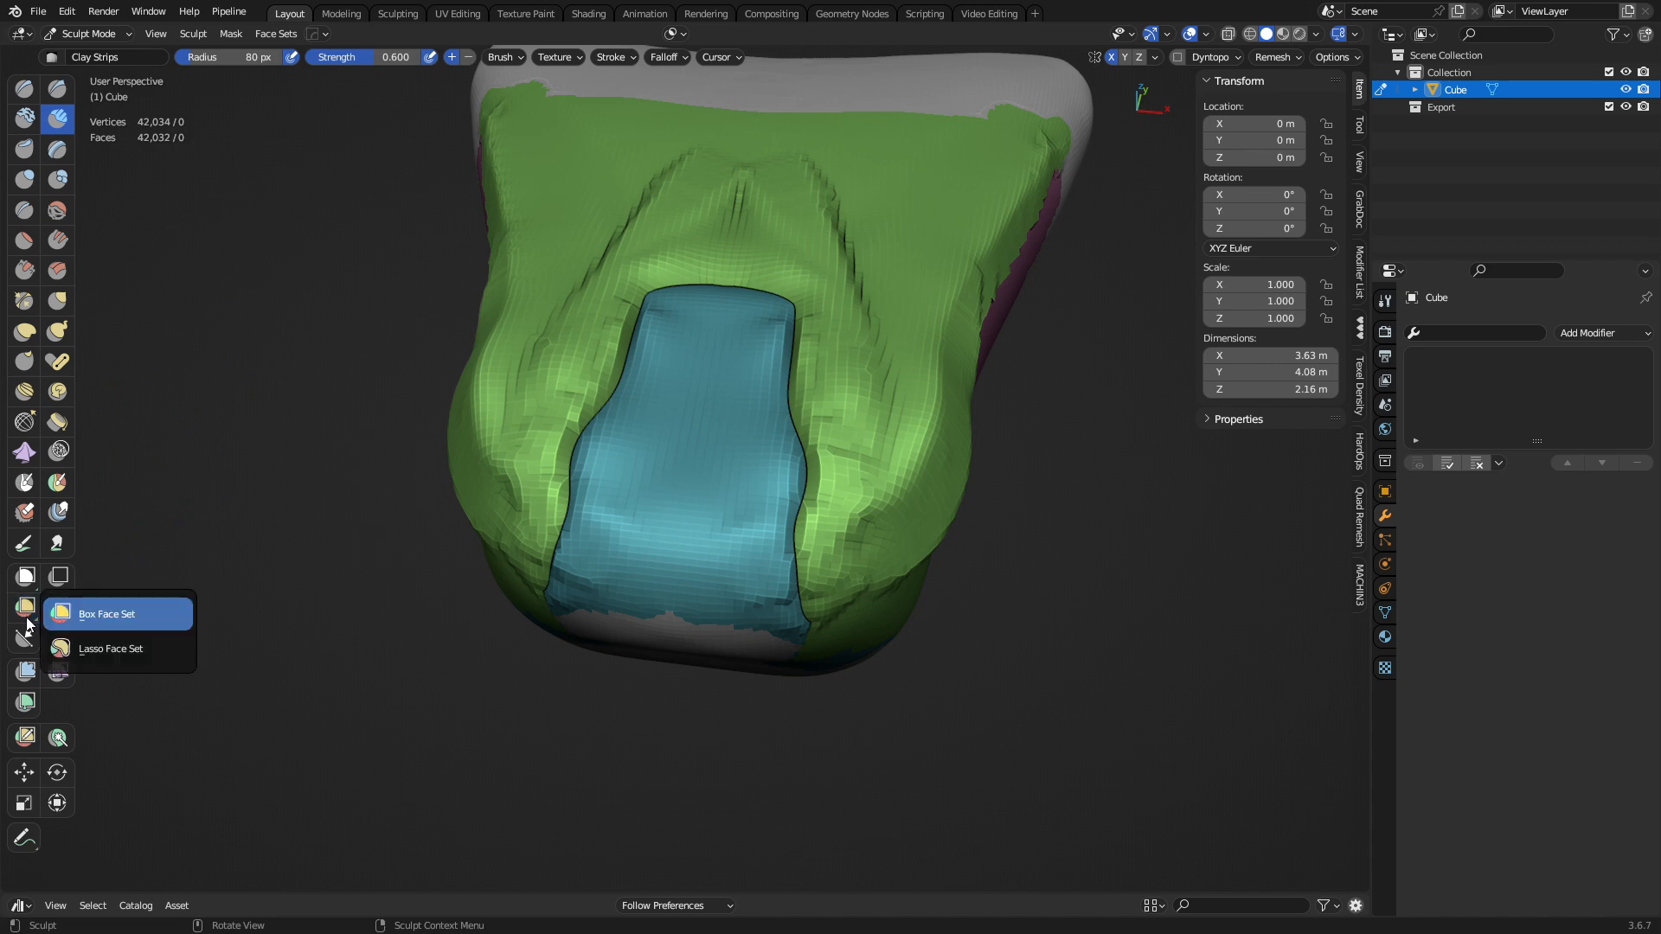
mouse_move(109, 649)
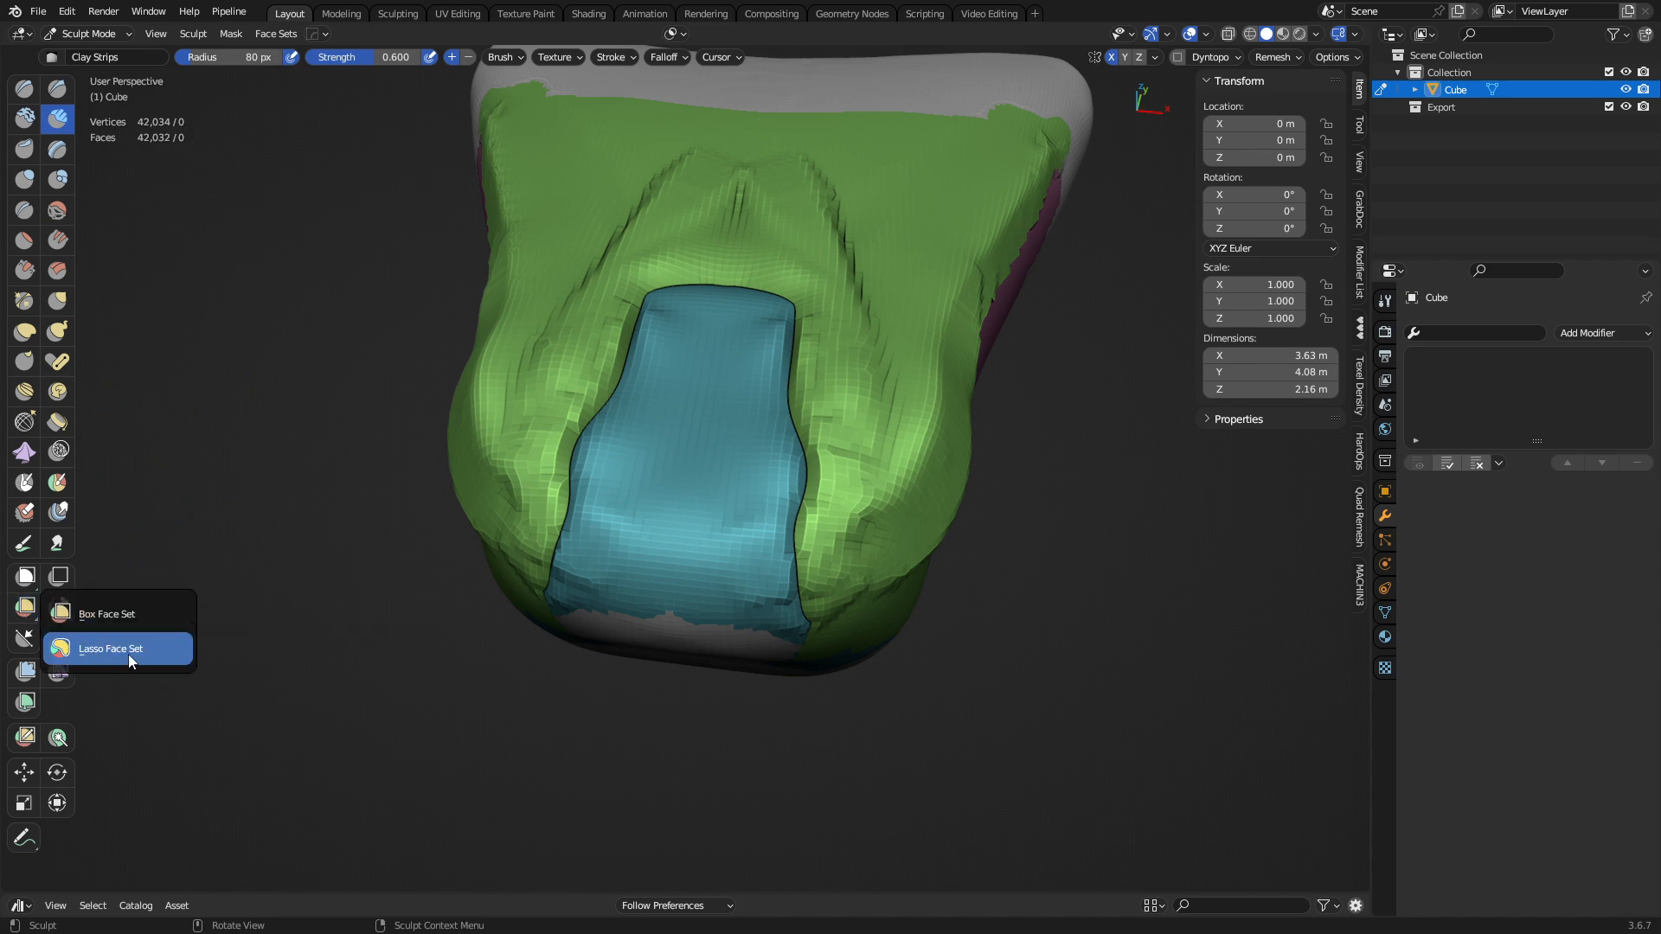
click(107, 649)
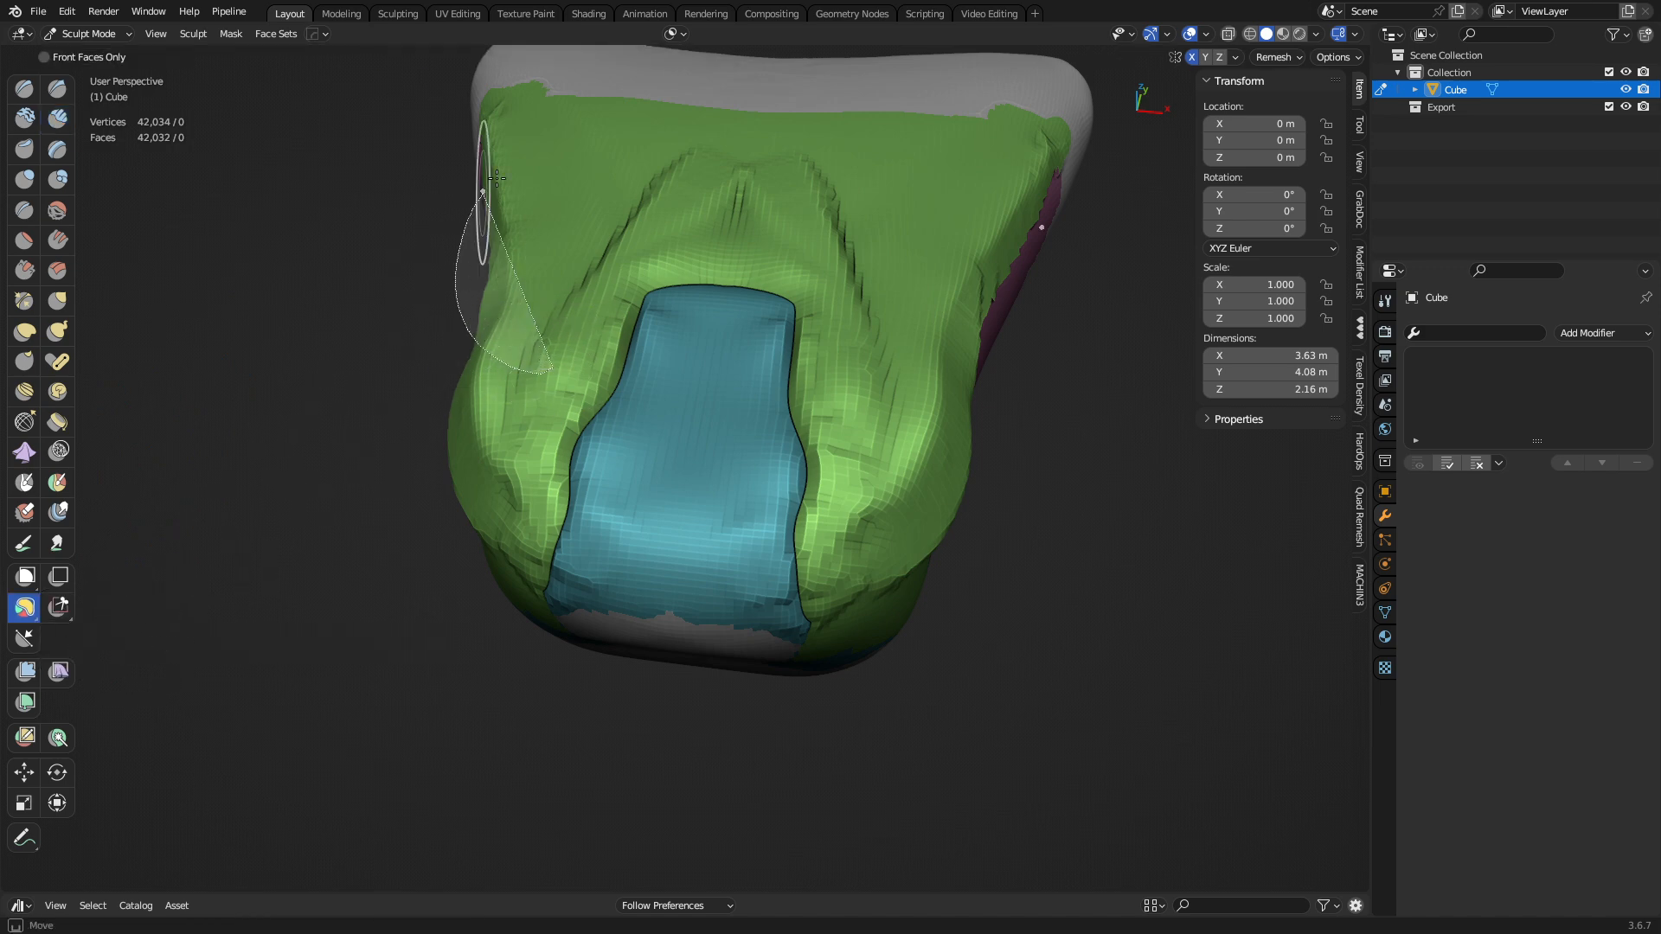
drag(483, 180, 578, 235)
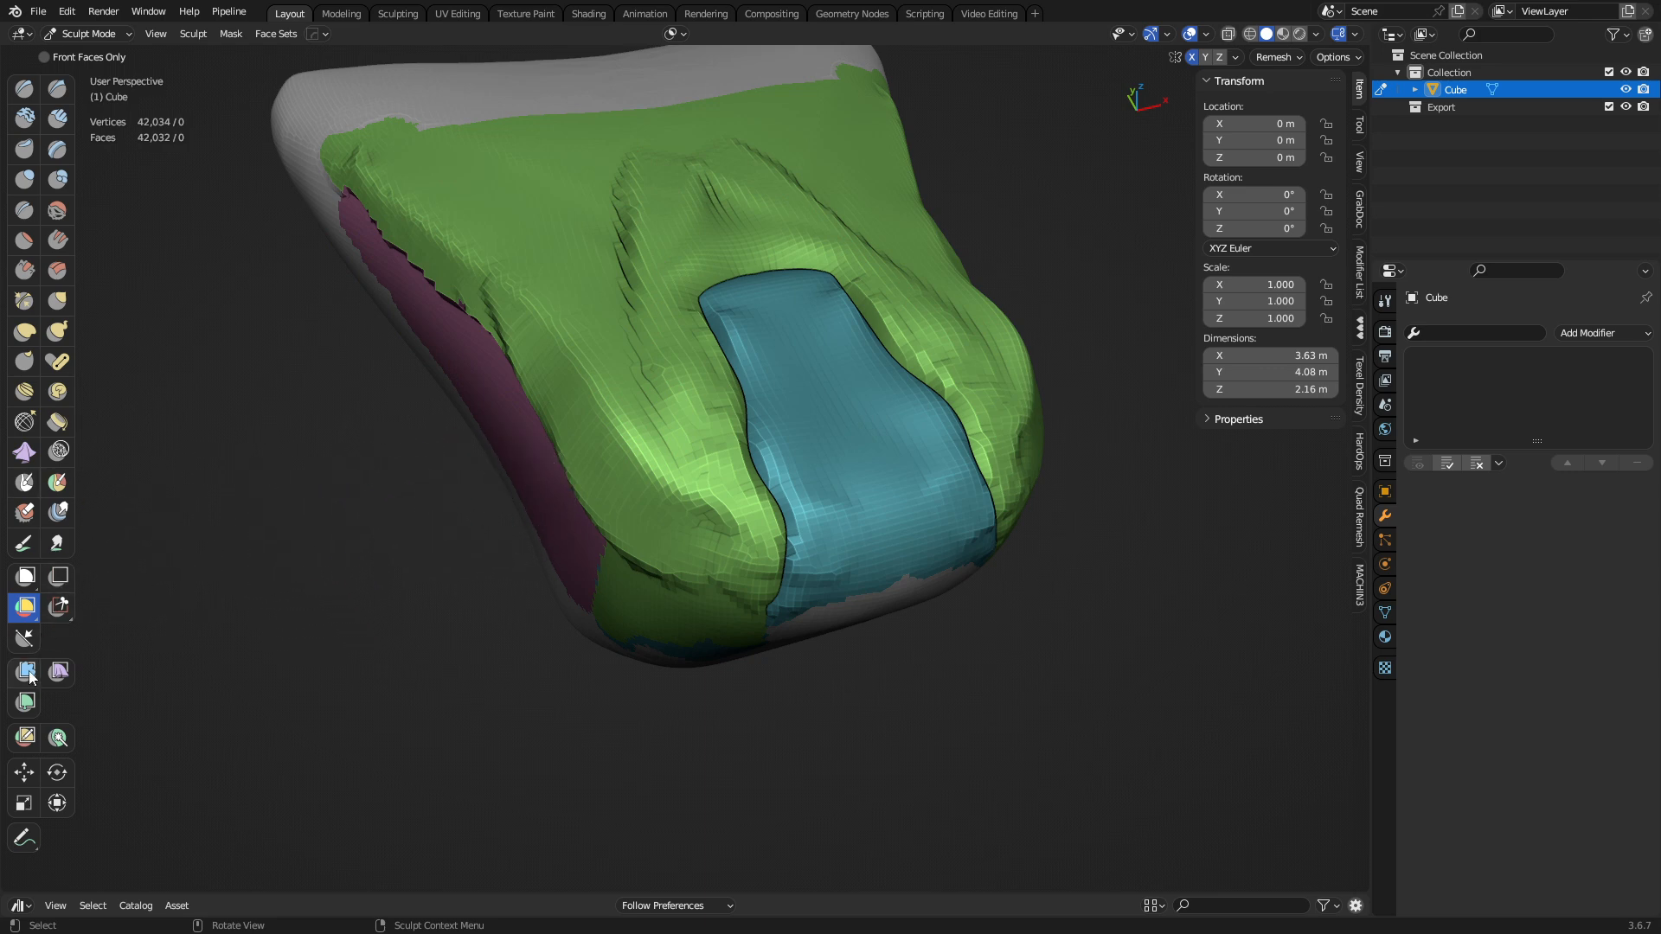
Step: Set the Mesh Filter to whole-mesh mode with the Relax Face Sets filter type
click(24, 672)
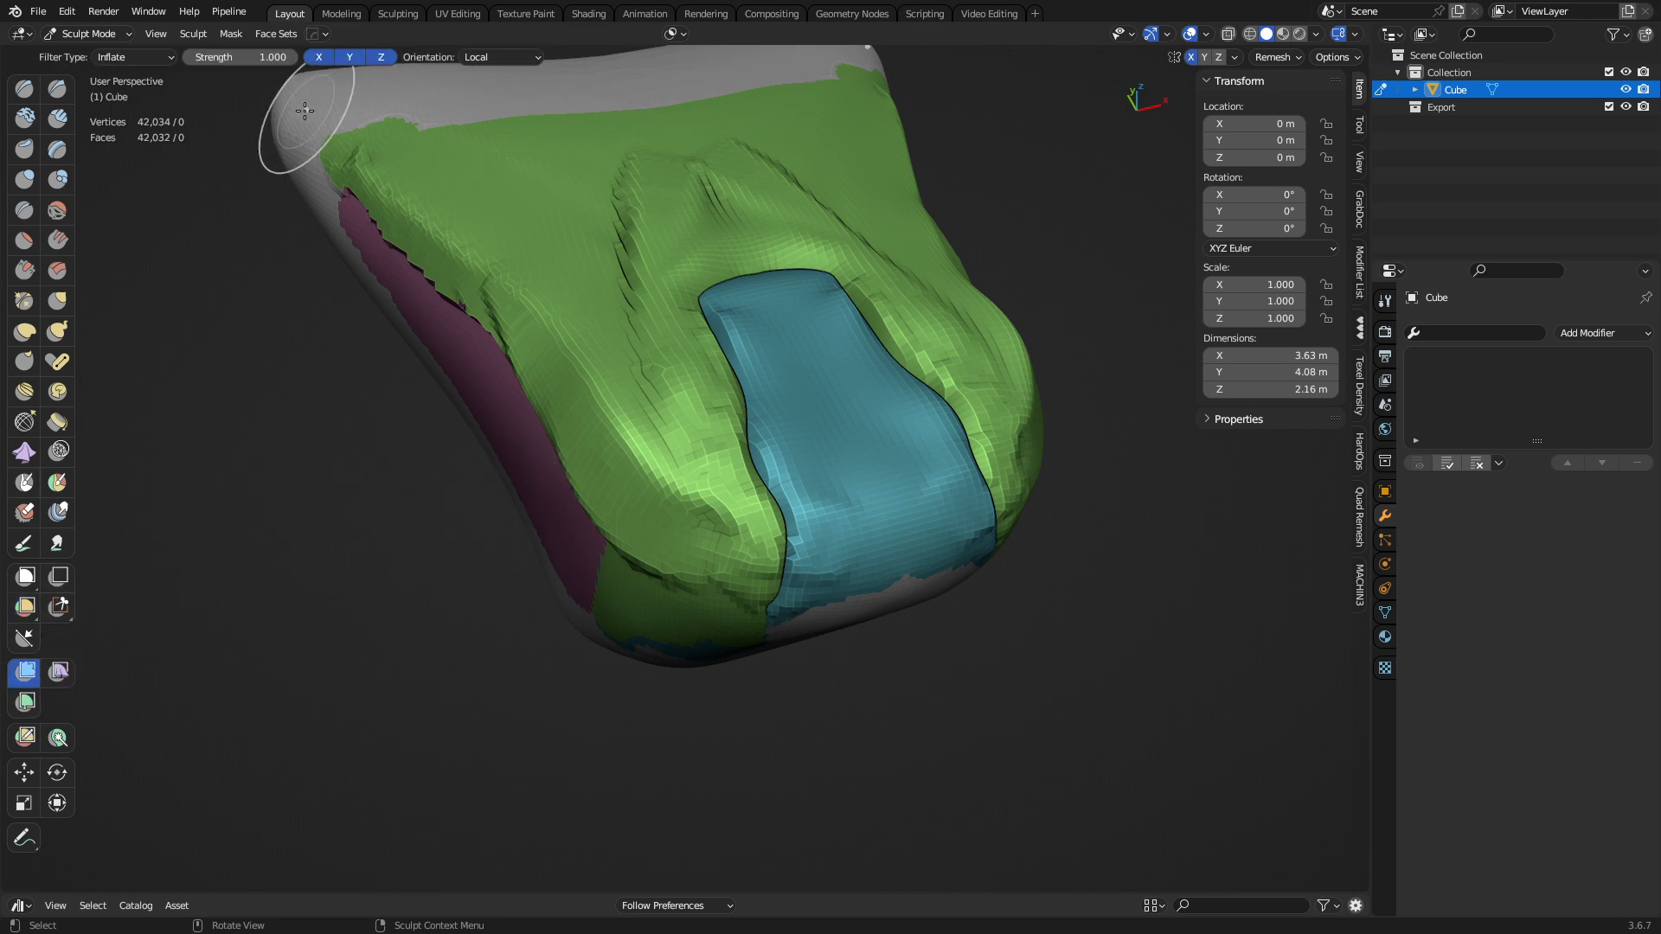
click(132, 57)
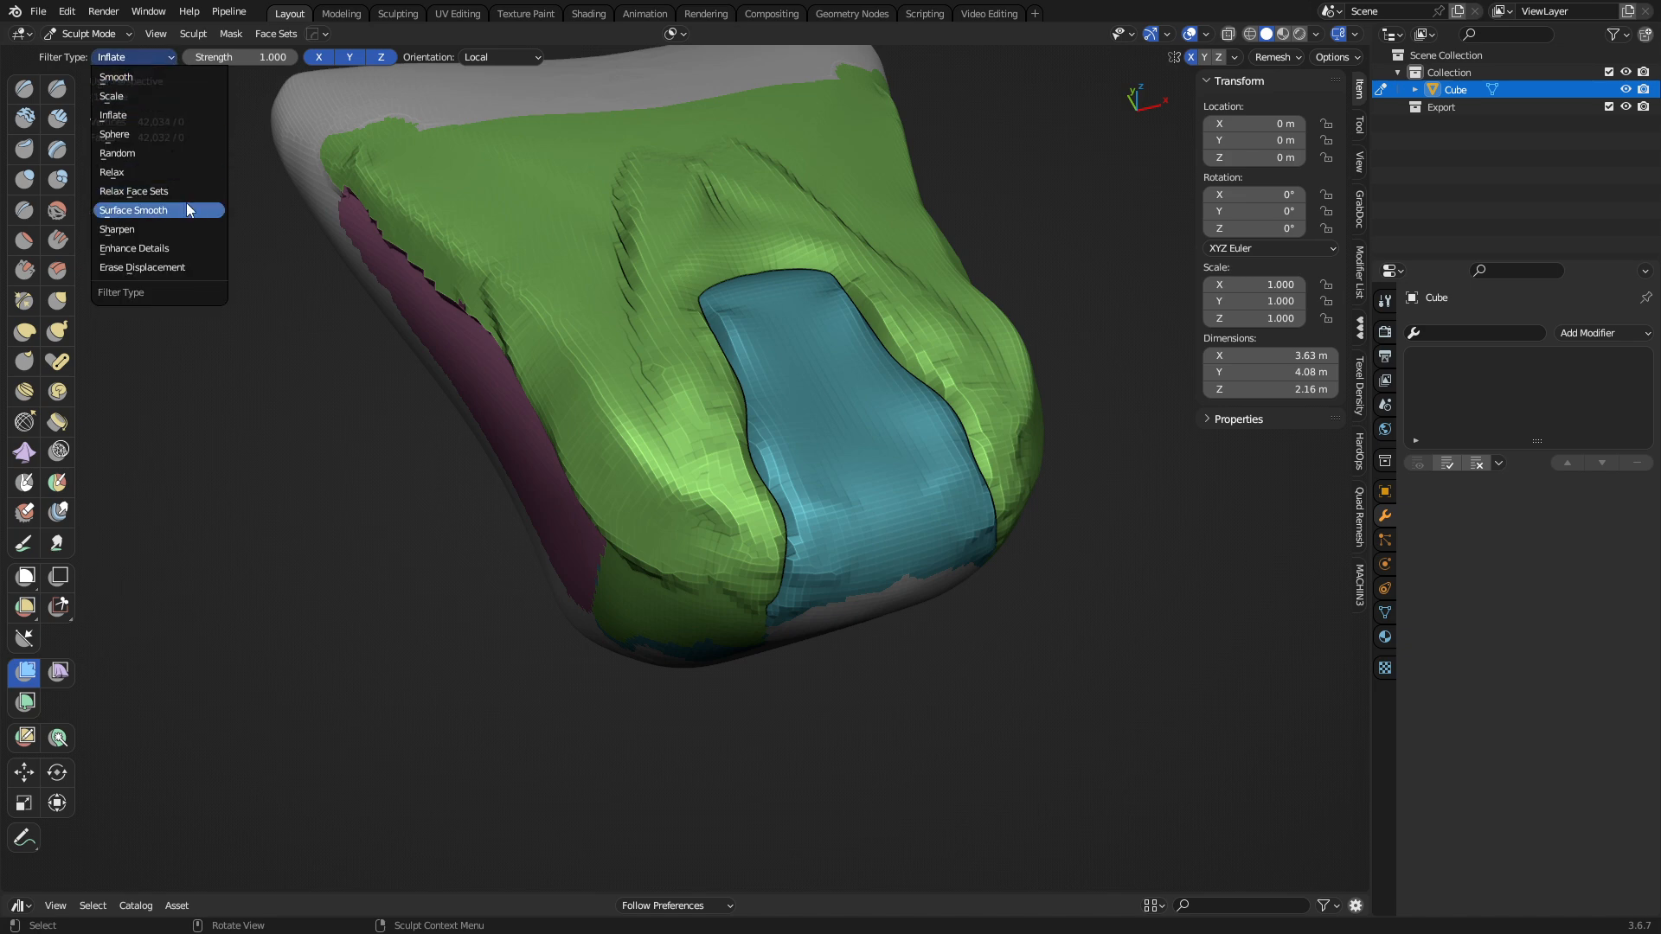
mouse_move(159, 192)
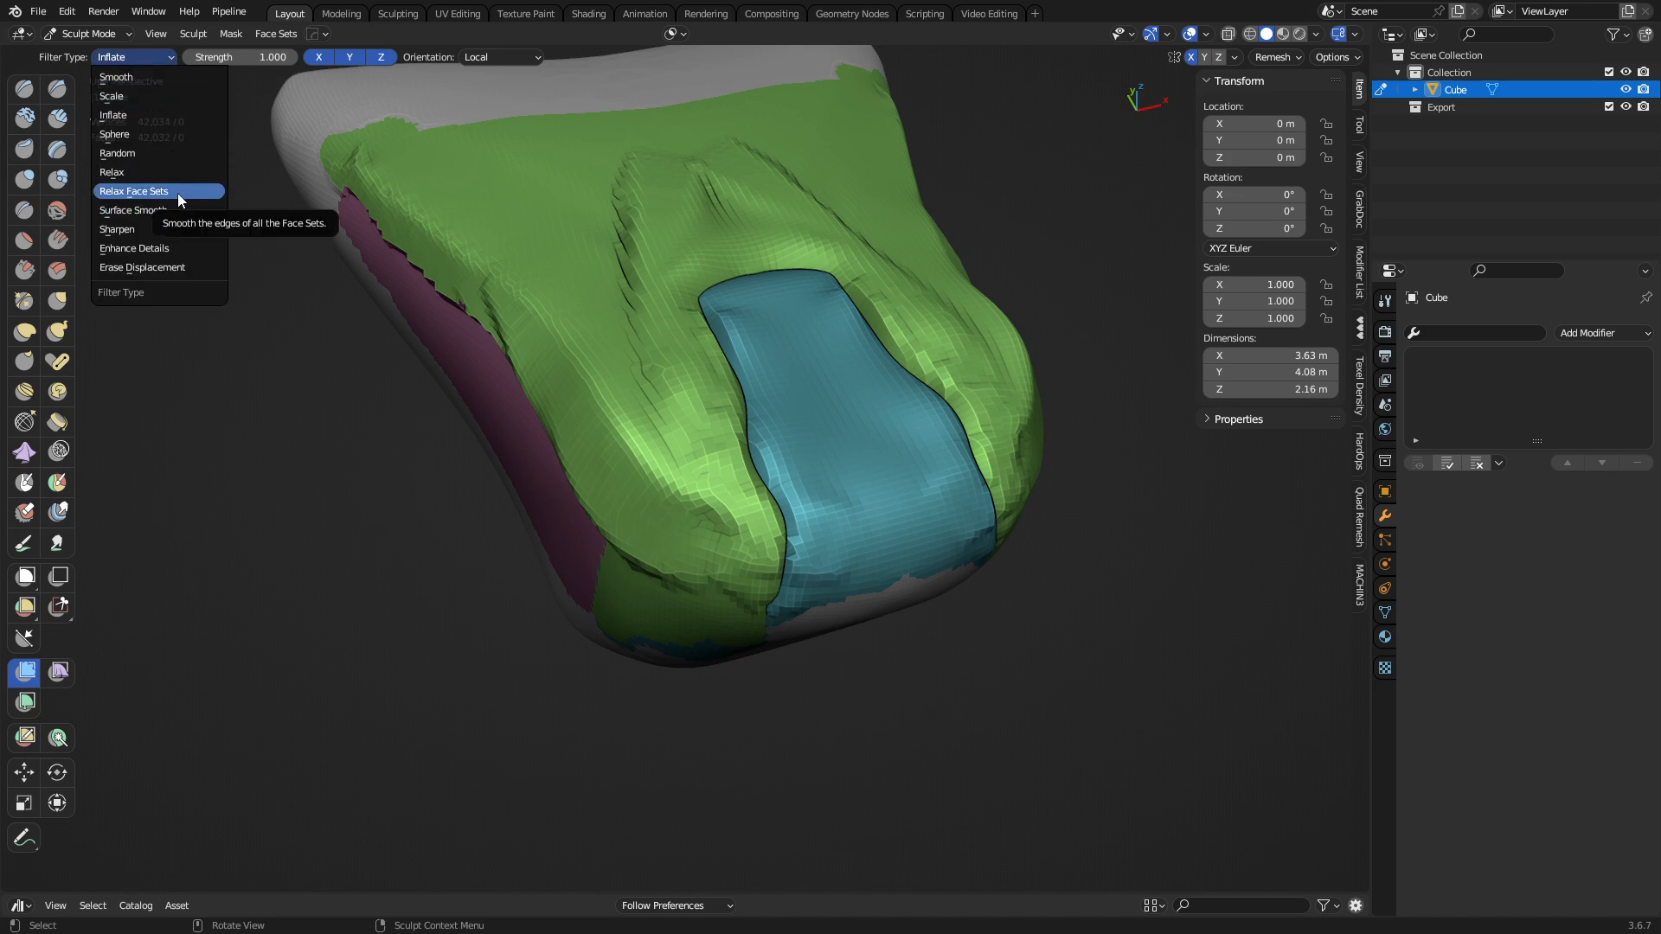
click(133, 191)
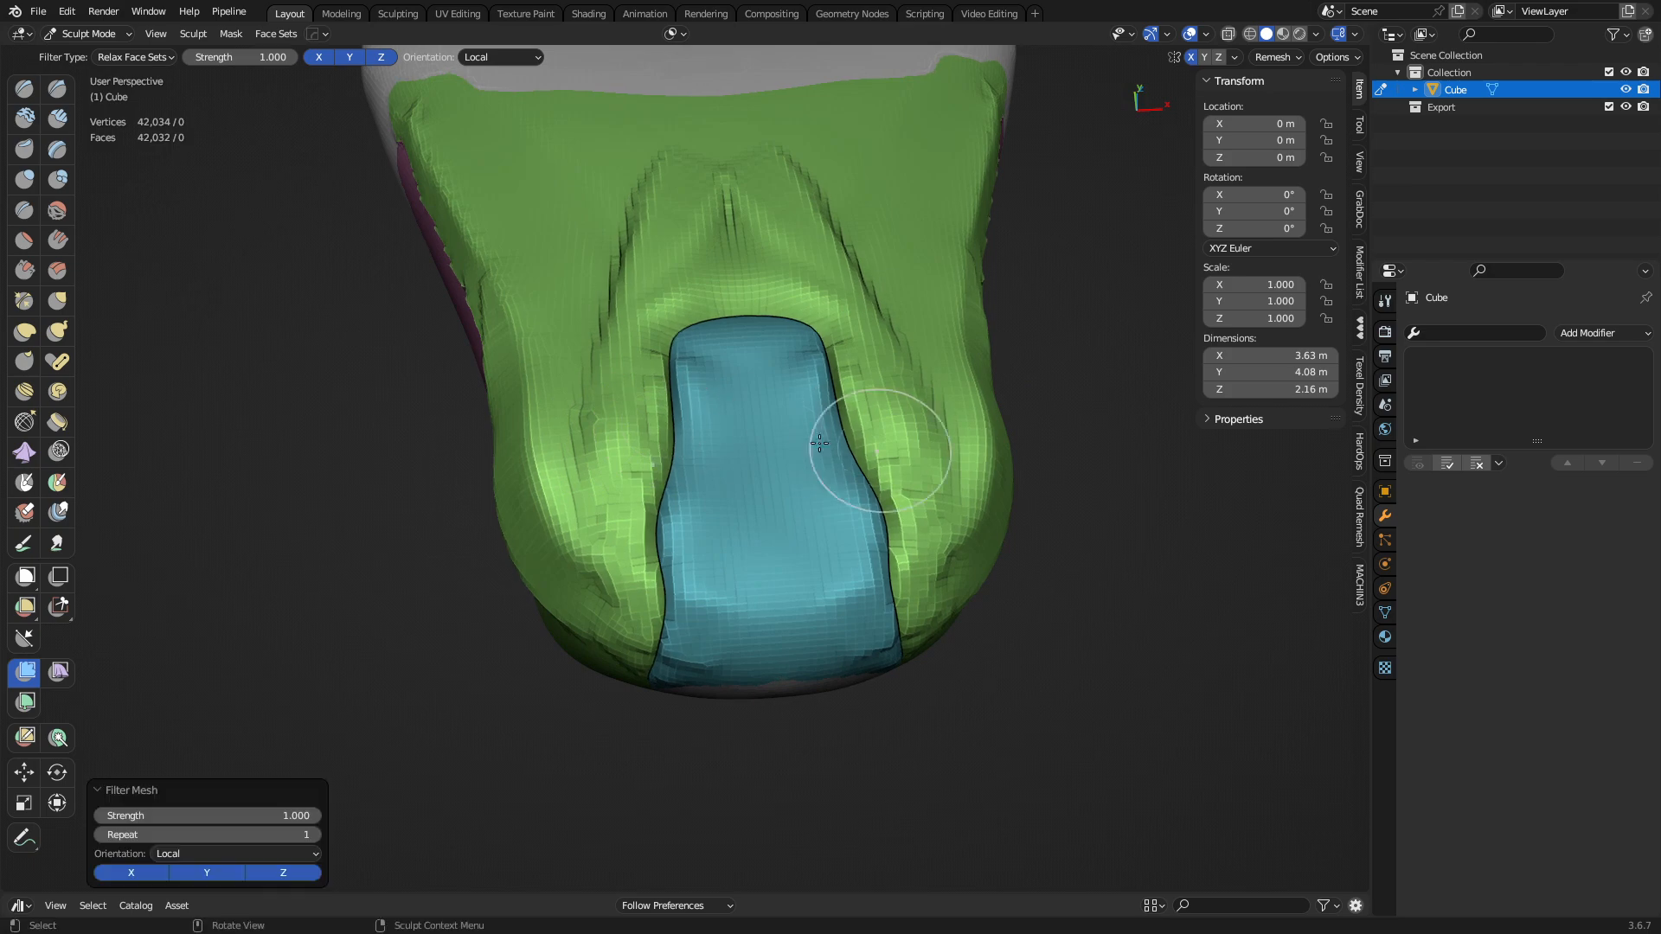
Step: Drag the filter across the sculpt to relax the green, blue and purple face-set borders
drag(815, 445, 864, 429)
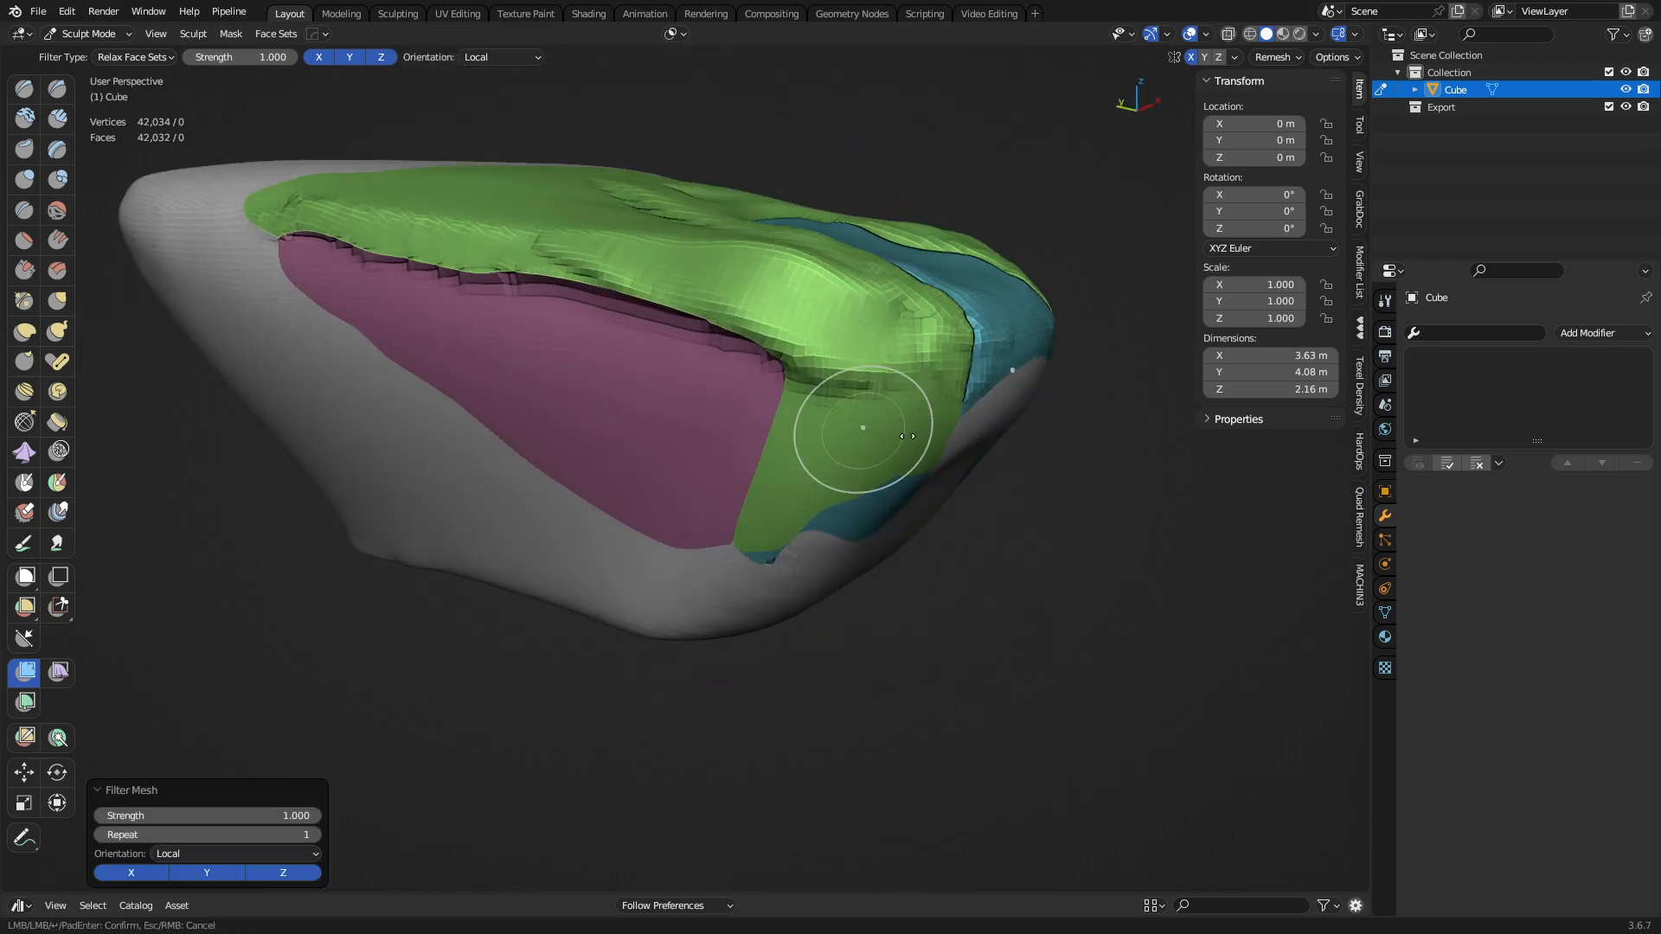
drag(862, 434, 628, 334)
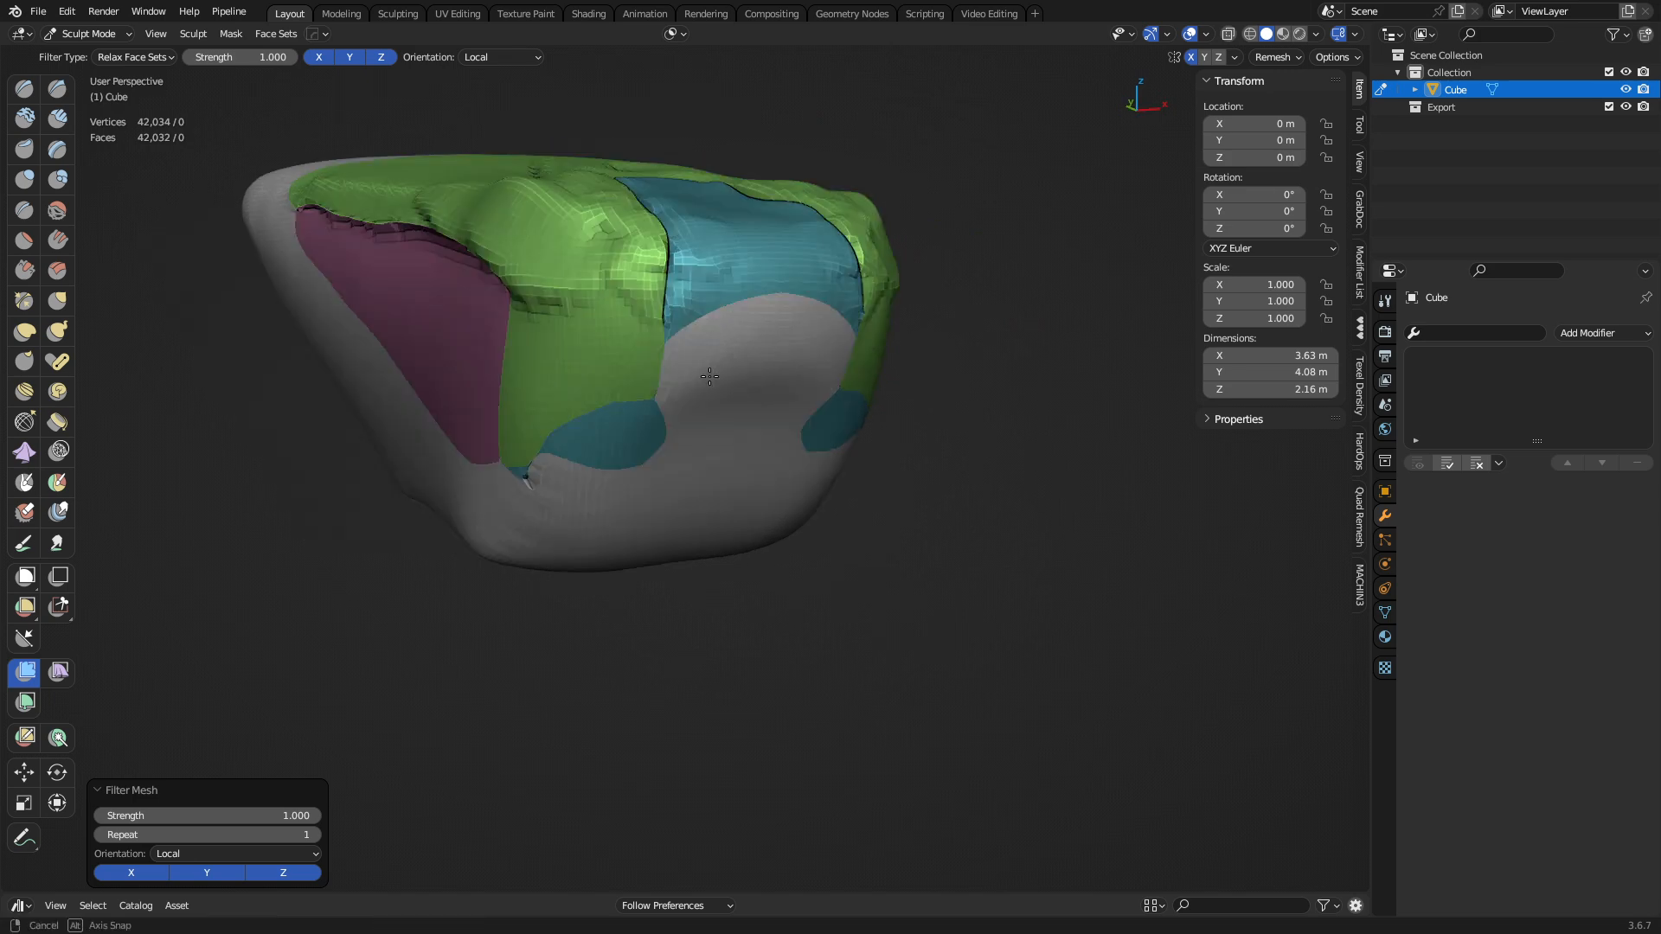
drag(710, 375, 838, 329)
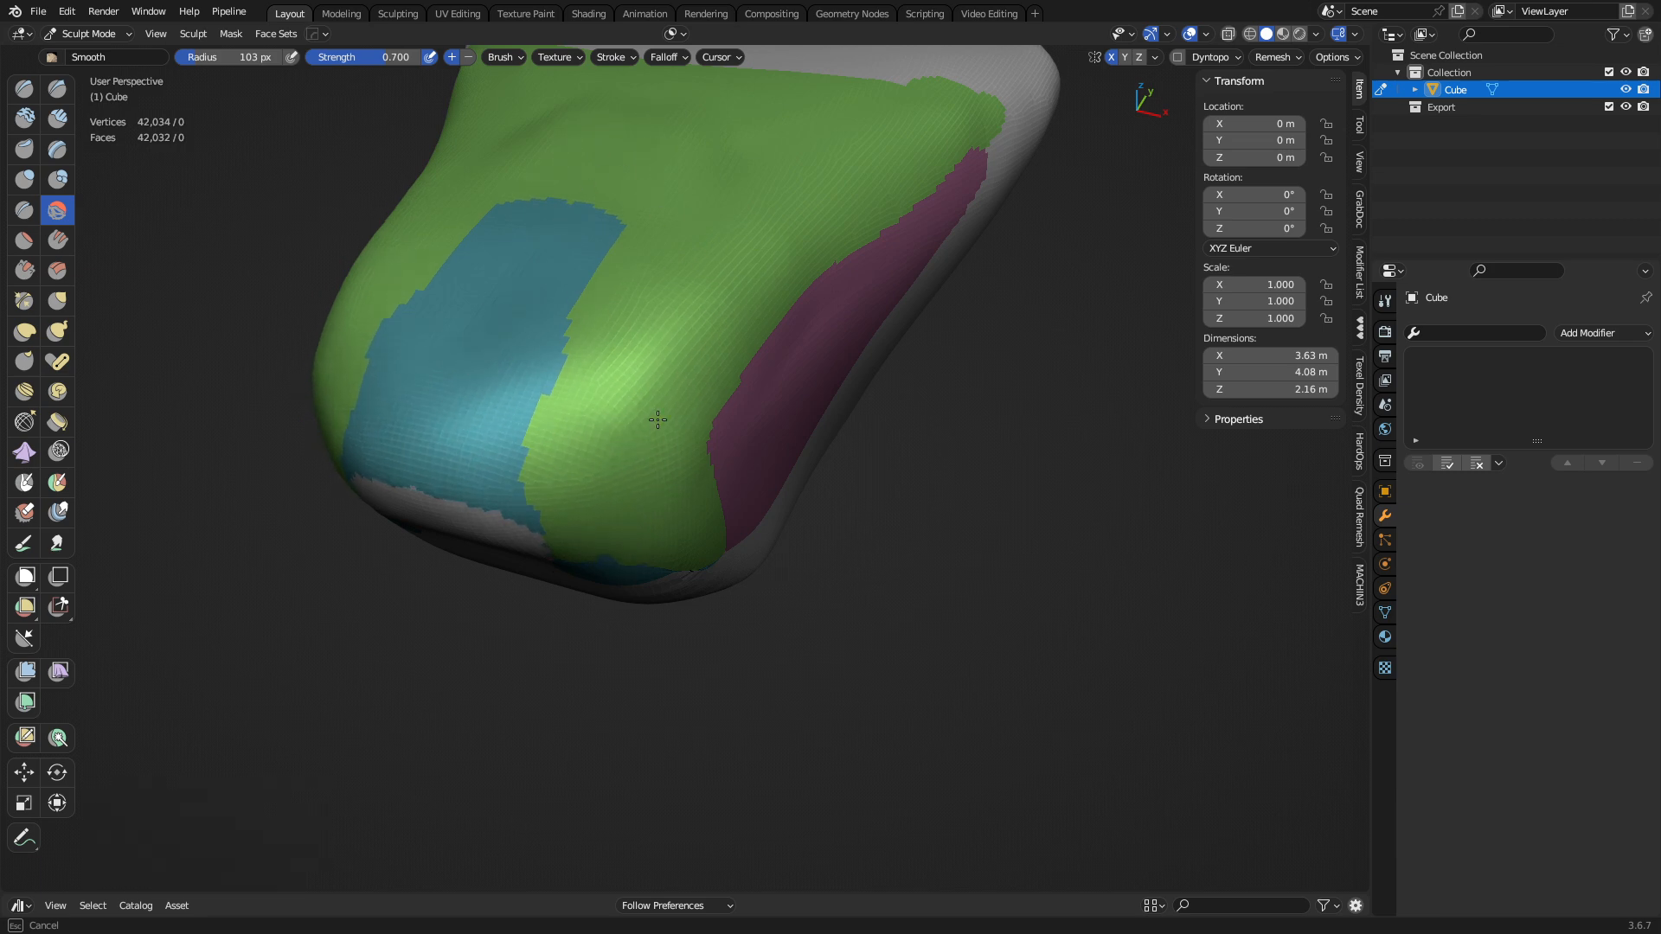
Step: Smooth the surface, then paint a broad blue face-set strip down the front of the sculpt
drag(659, 420, 707, 542)
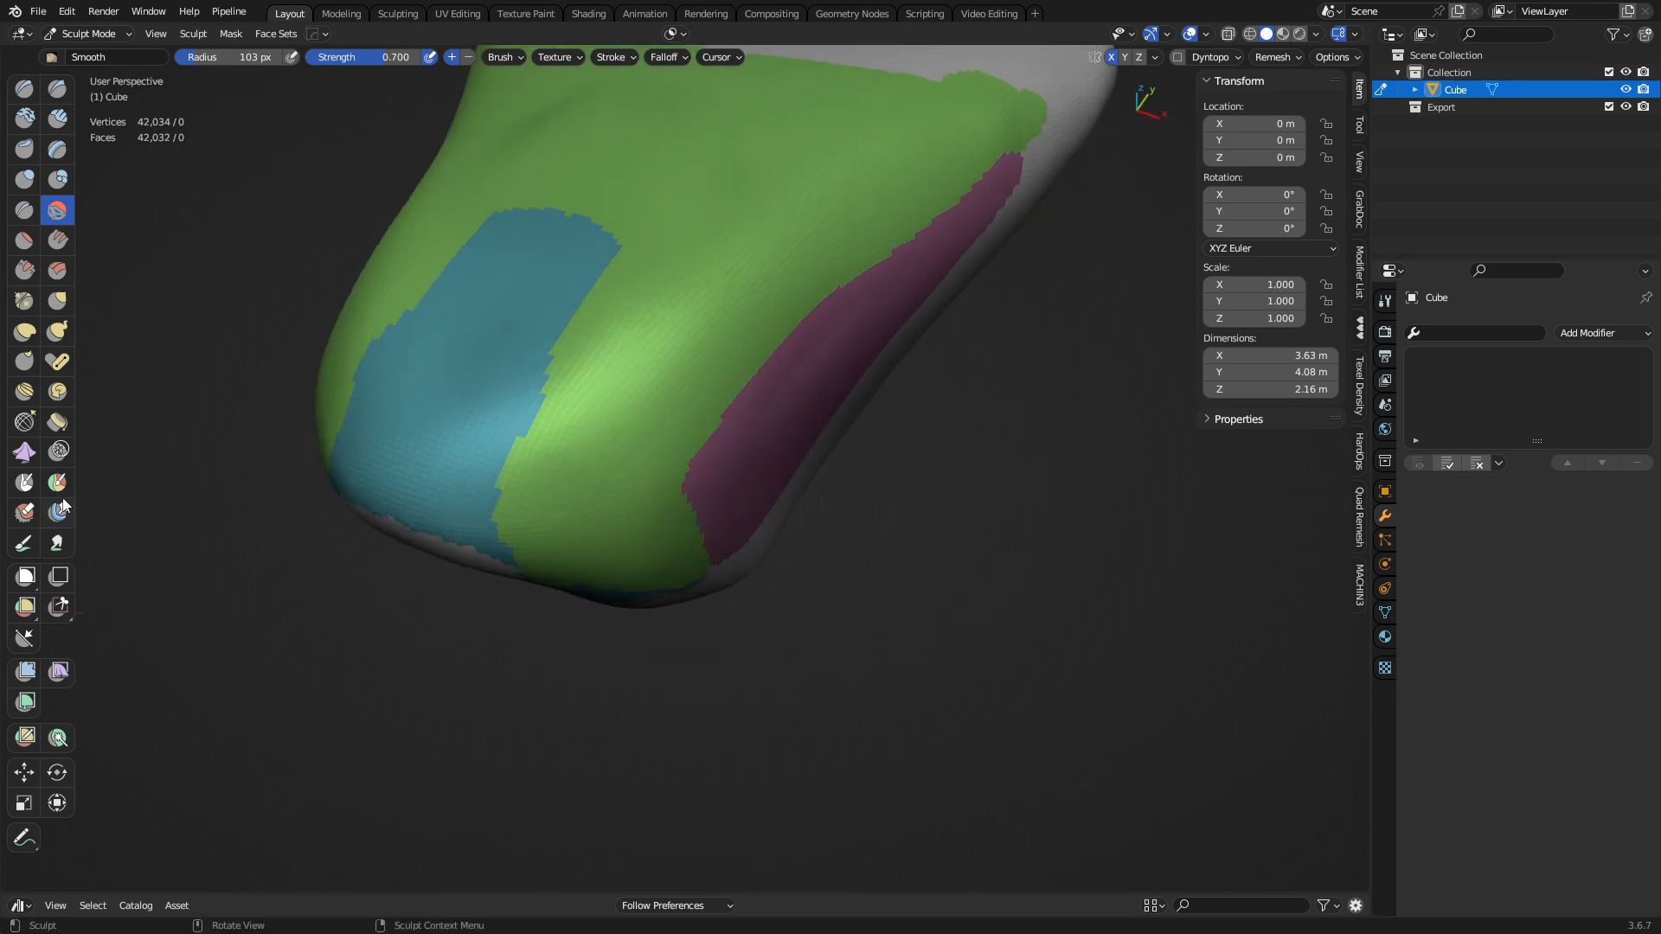
click(22, 671)
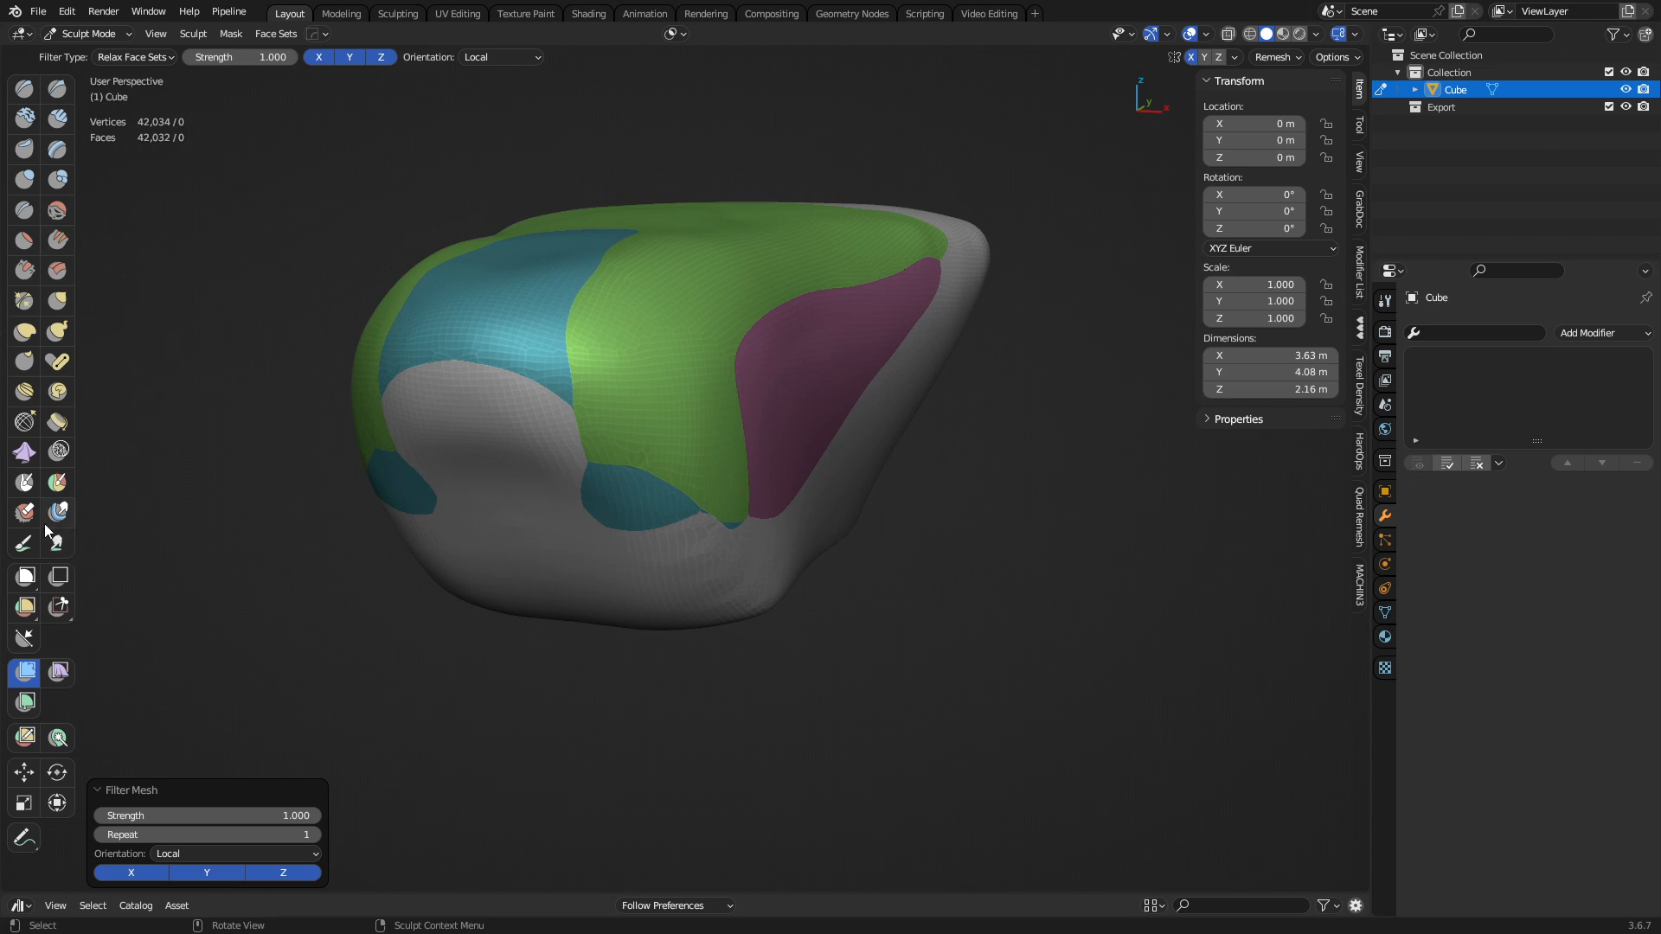
click(57, 483)
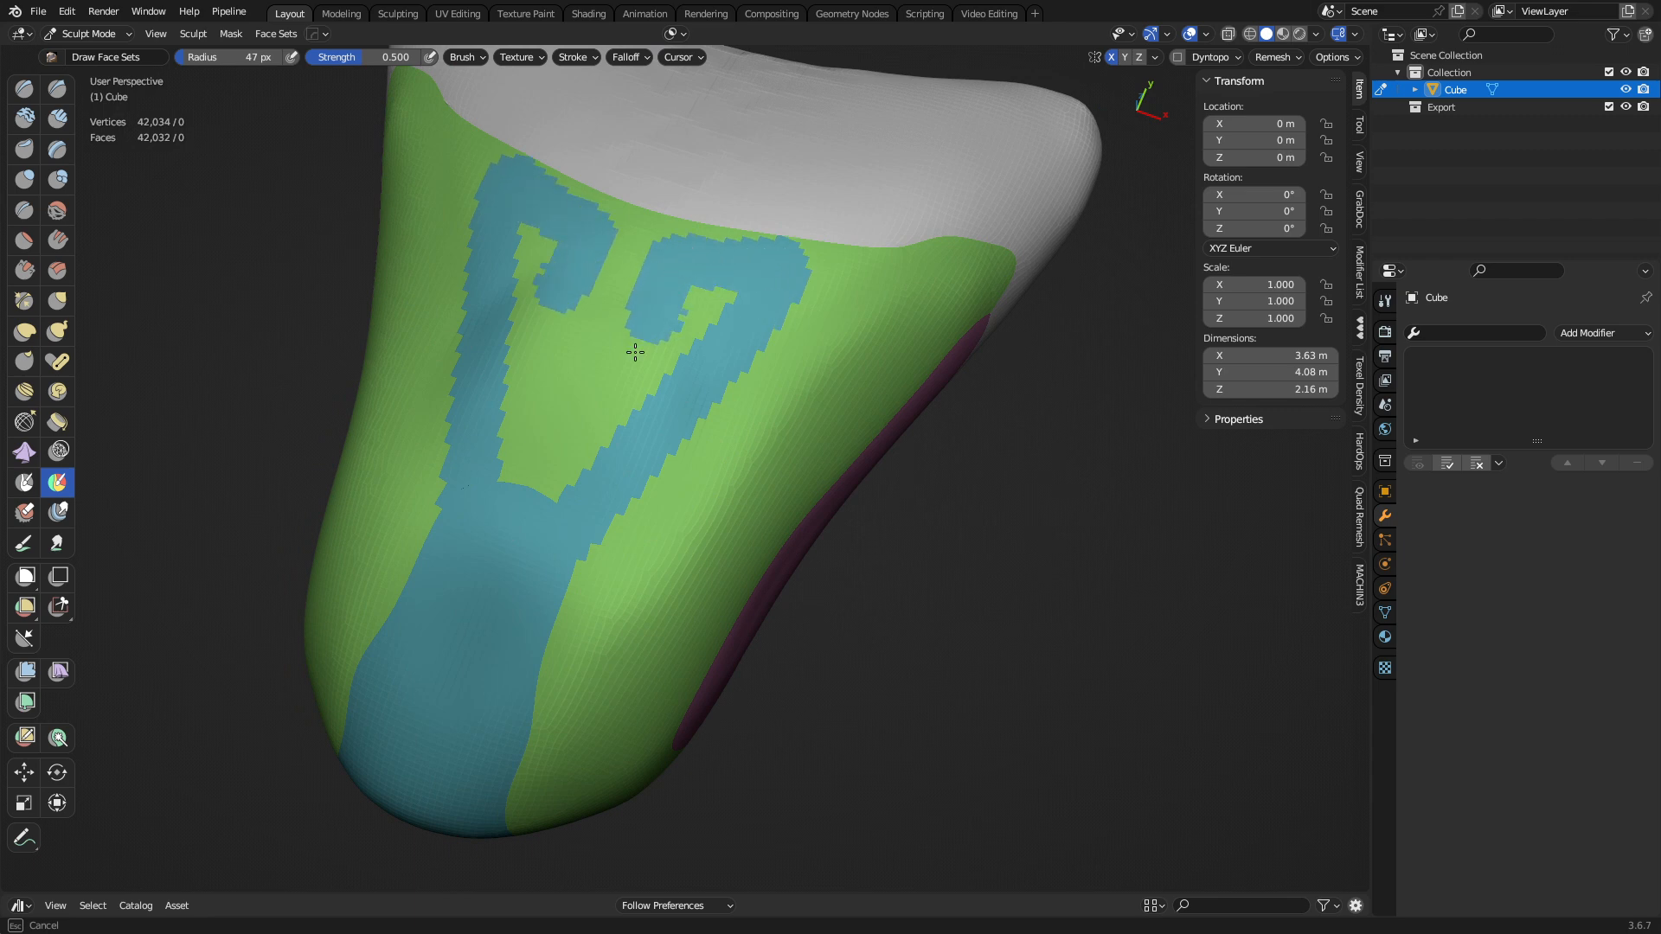
drag(633, 353, 640, 235)
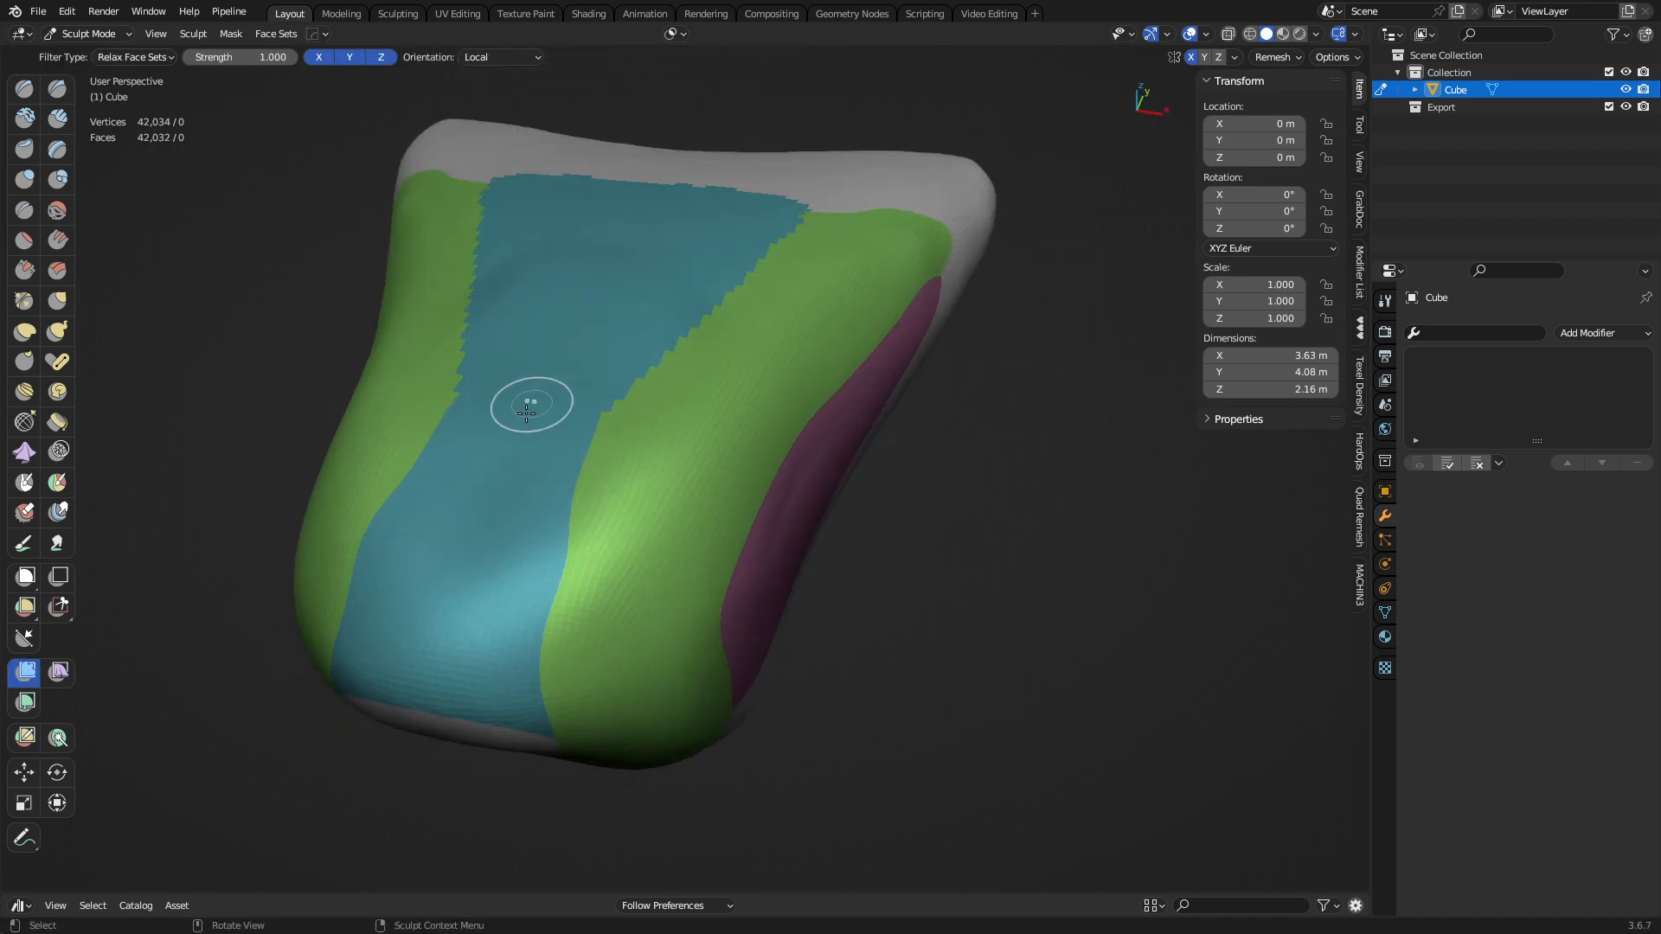
Step: Smooth the surface and relax the blue panel's stepped borders into curved edges
drag(530, 404, 742, 450)
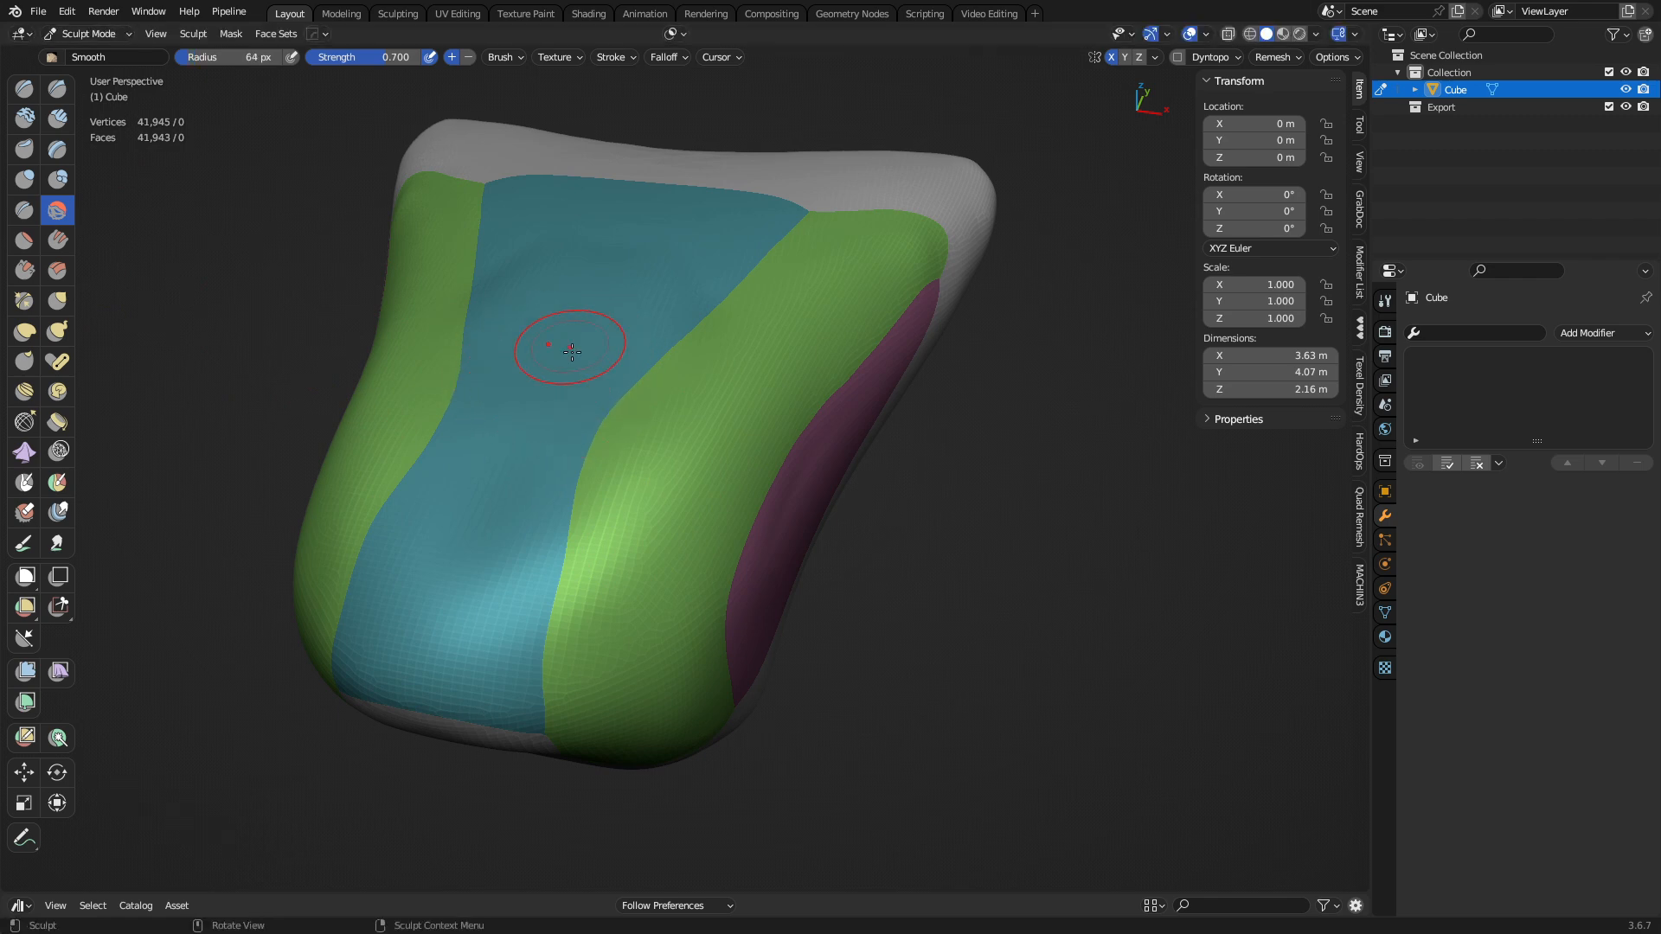
drag(573, 350, 675, 478)
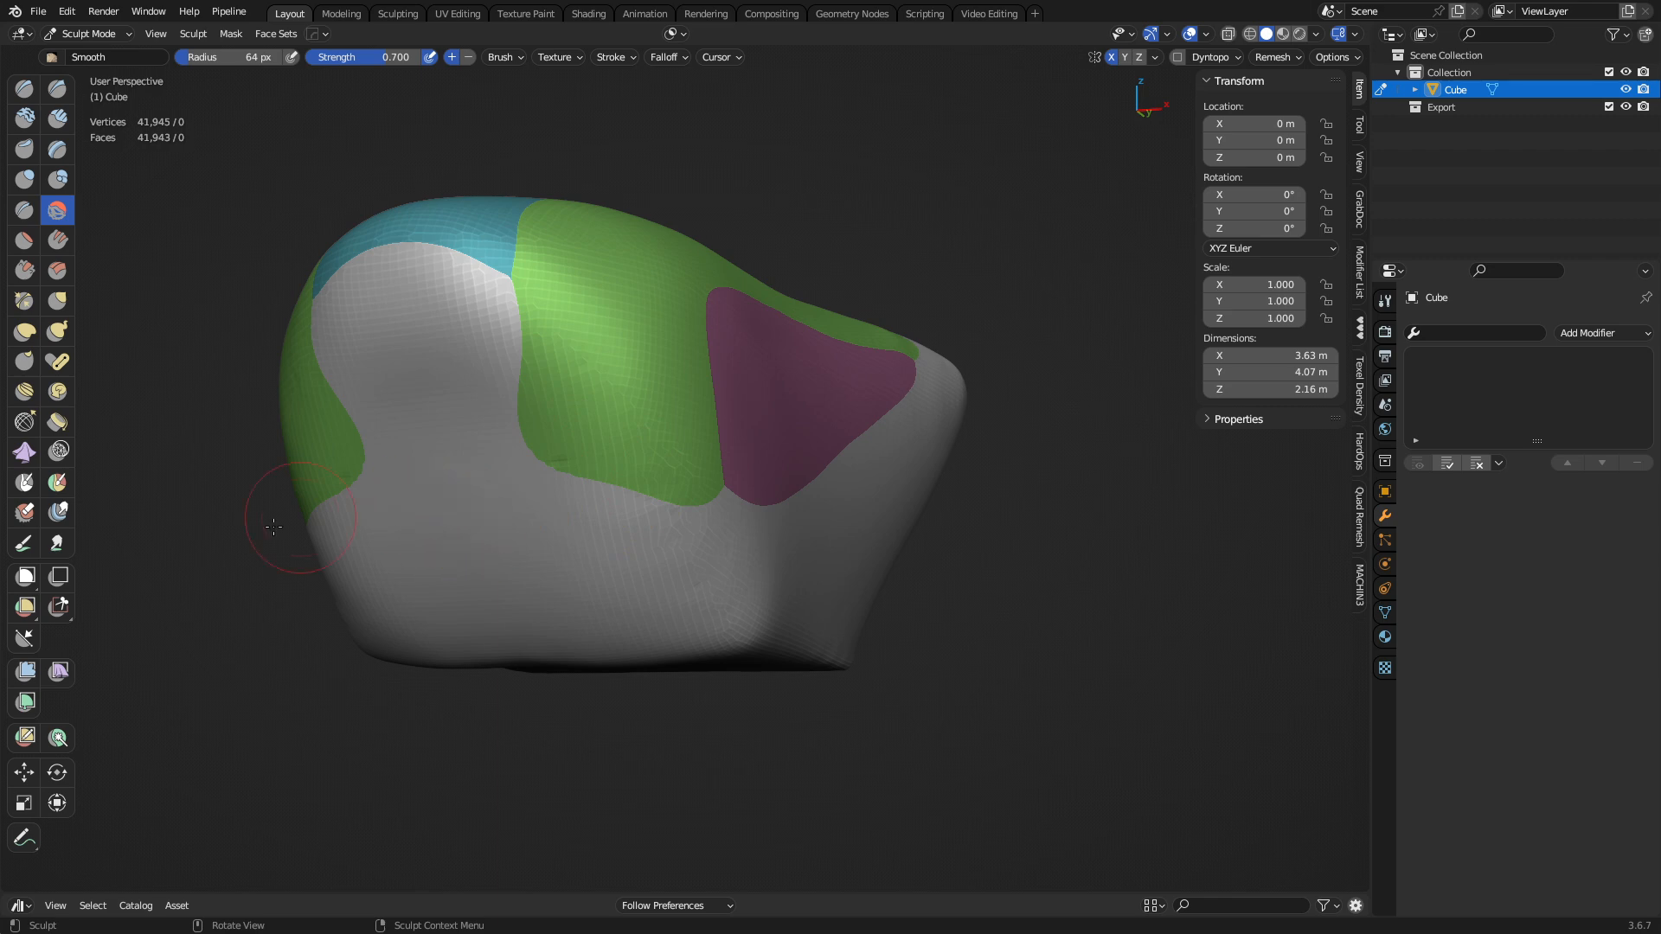
click(23, 608)
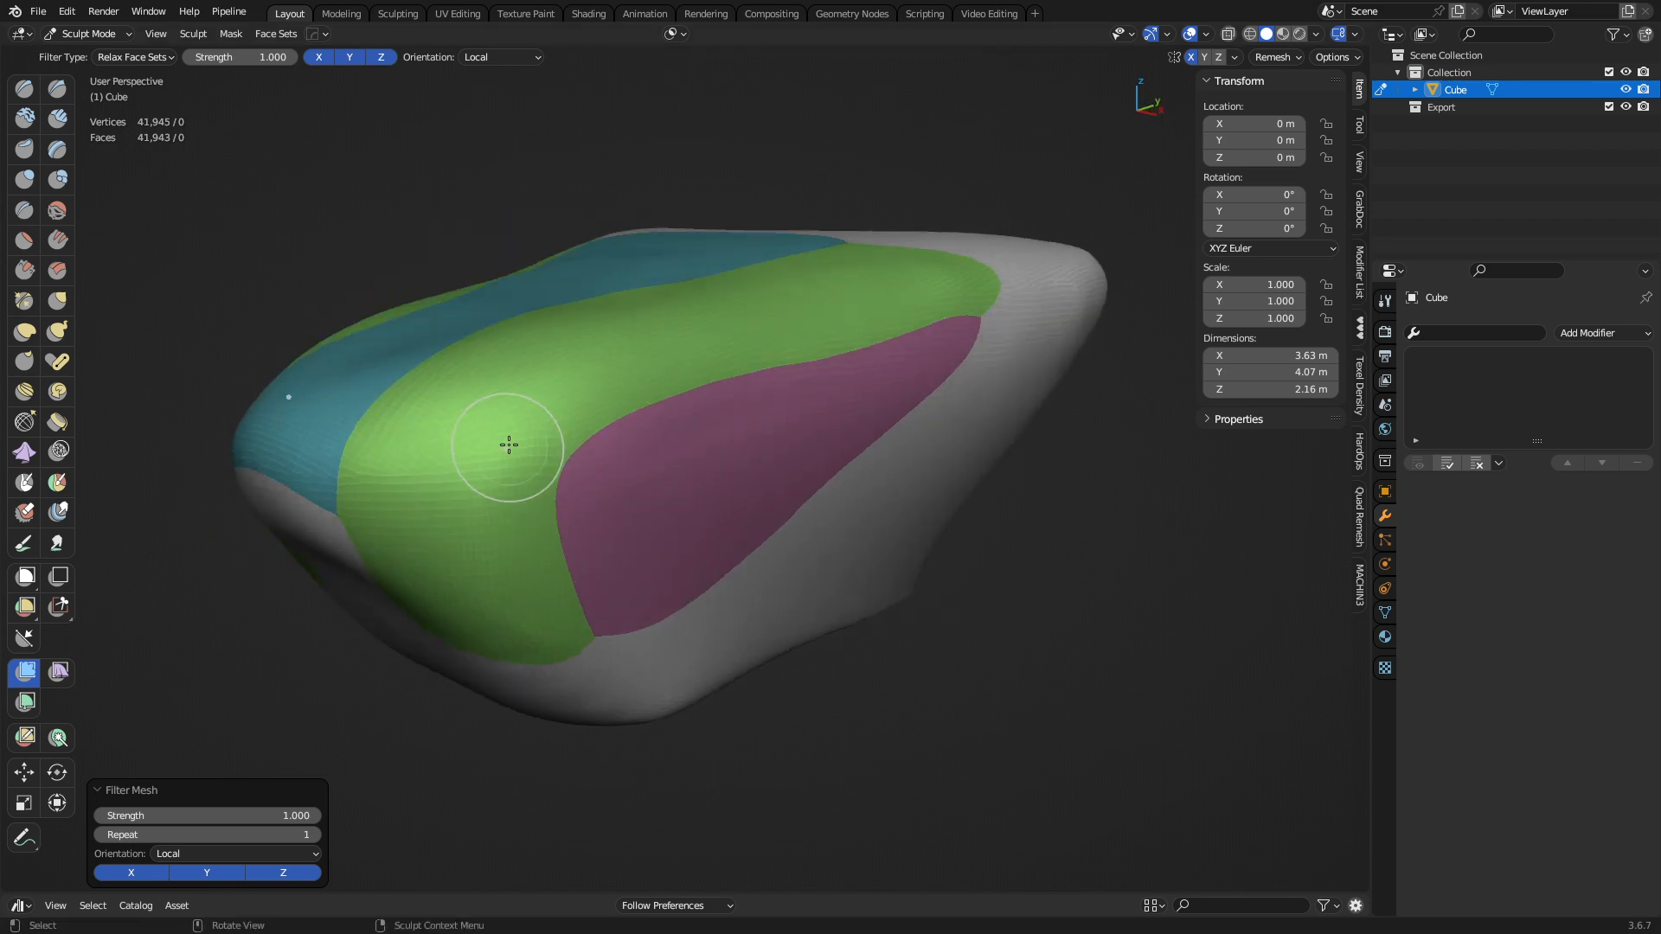
drag(507, 445, 604, 403)
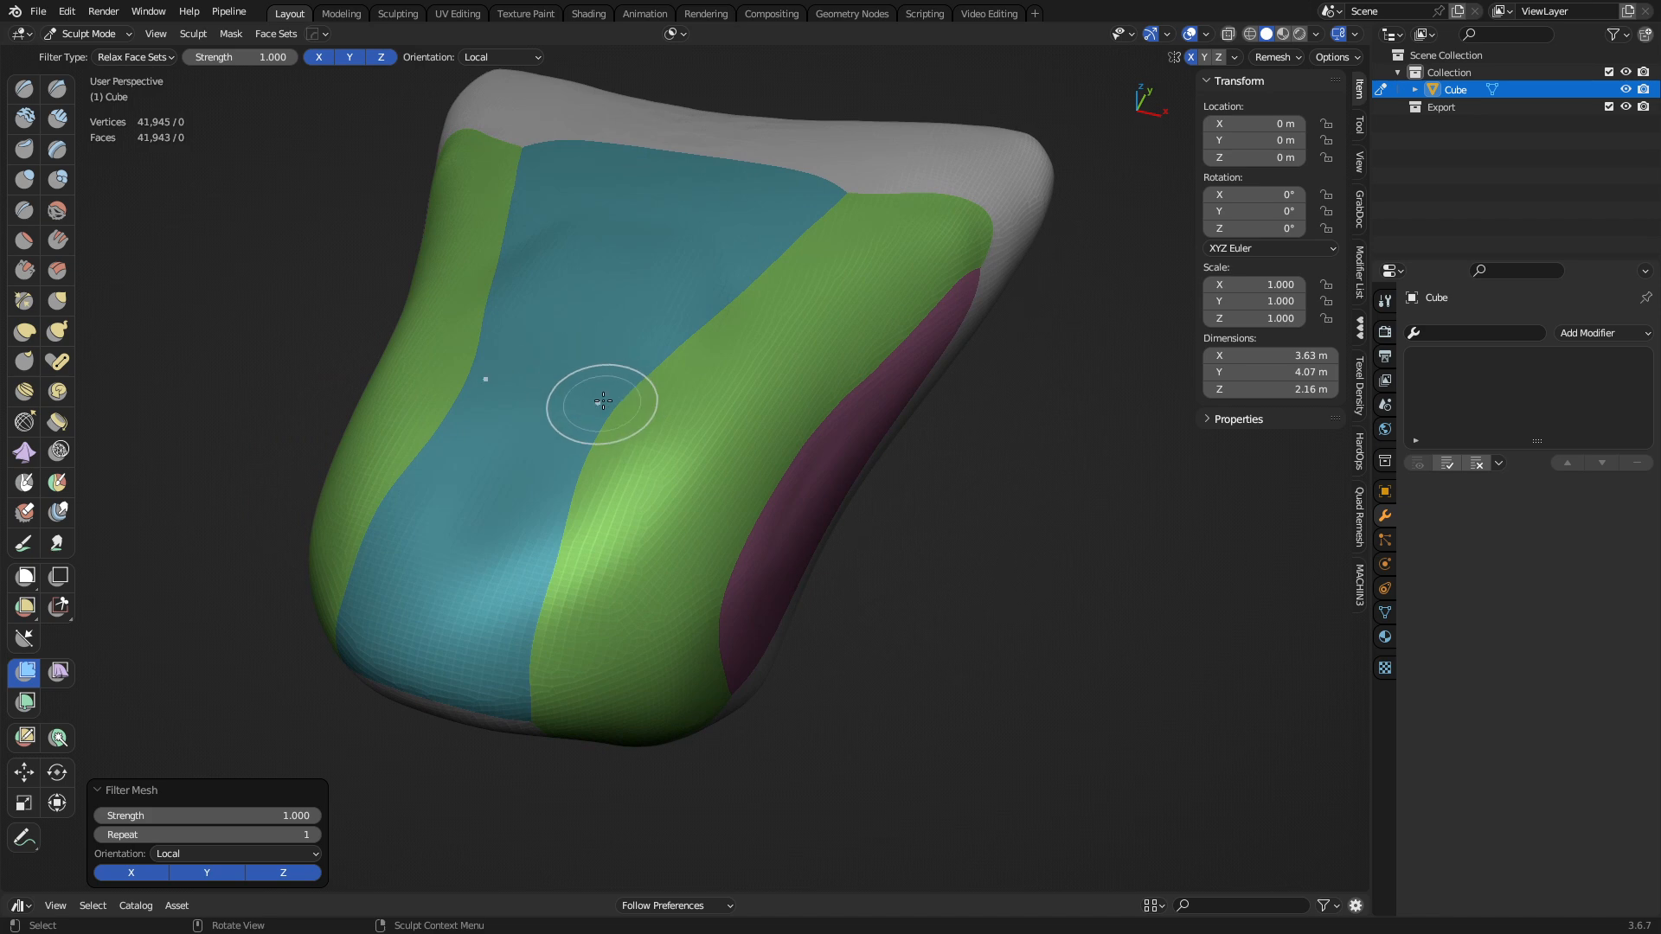
mouse_move(567, 405)
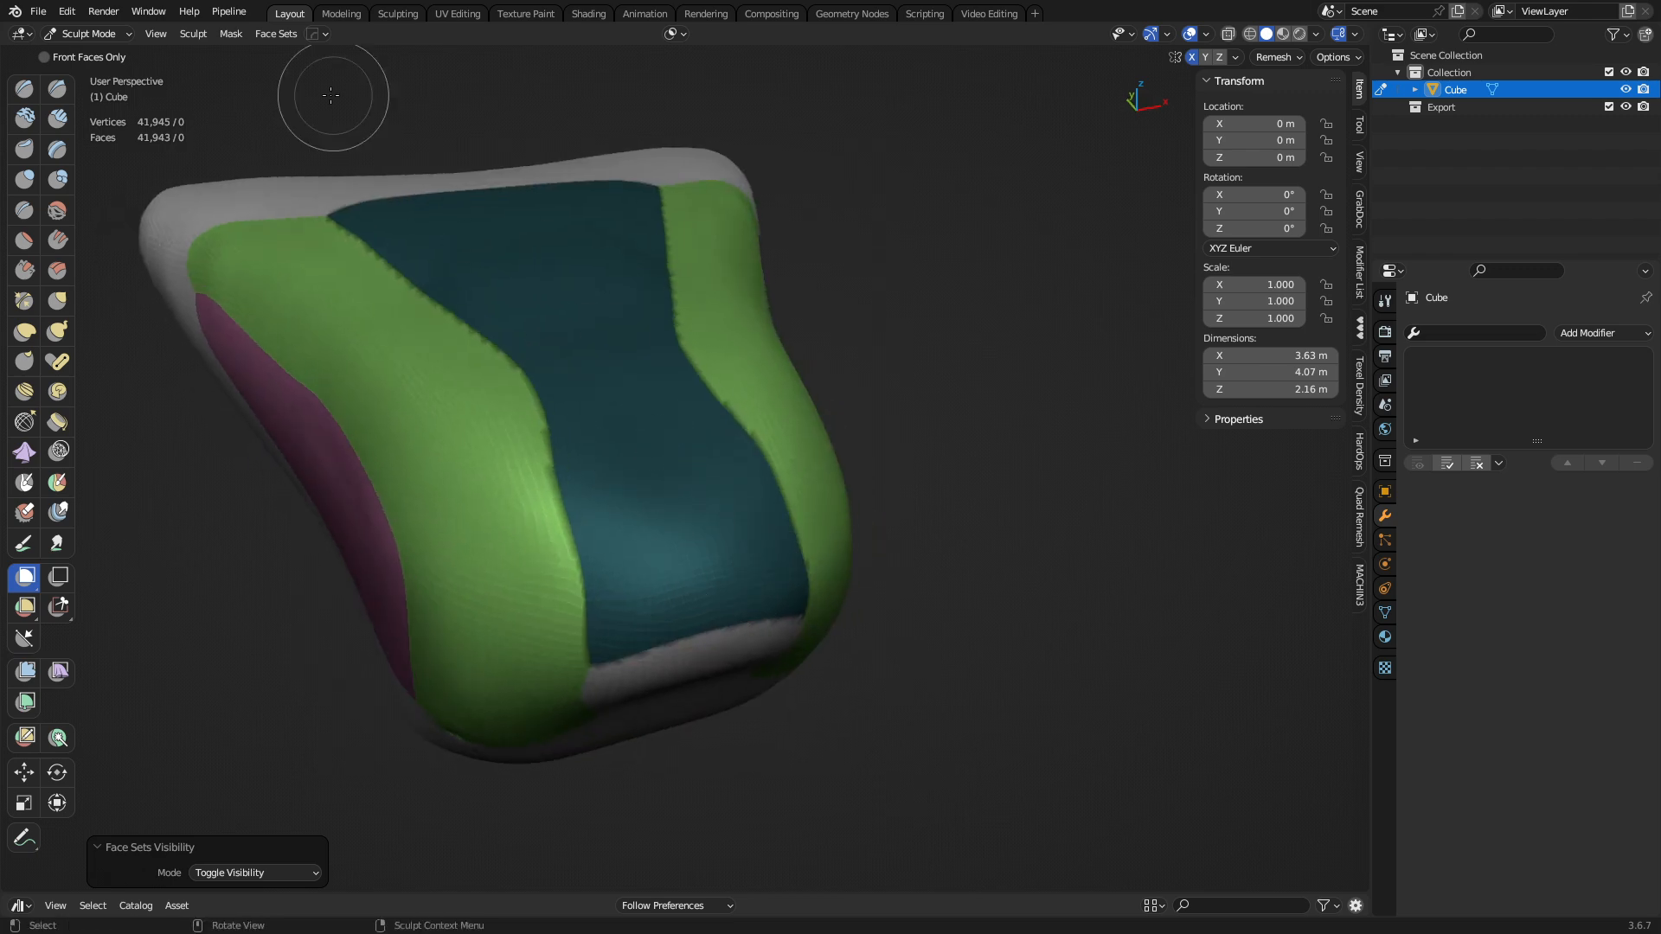
Step: Run Mask Extract on the masked front panel with 10 smoothing iterations
click(230, 33)
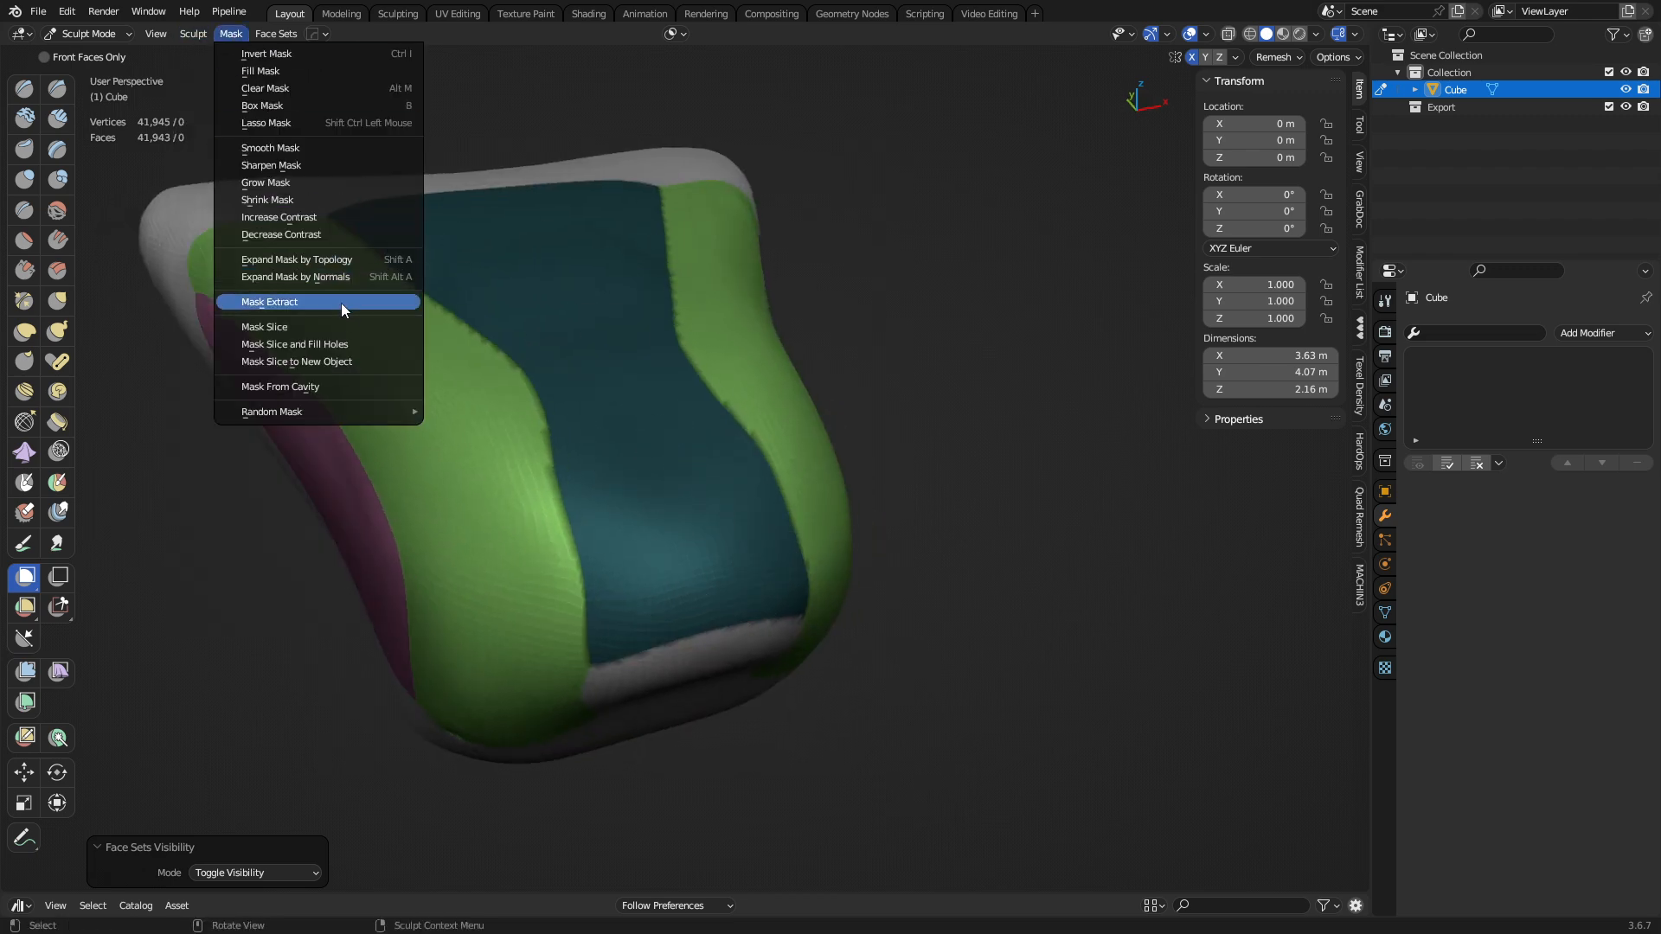
click(270, 302)
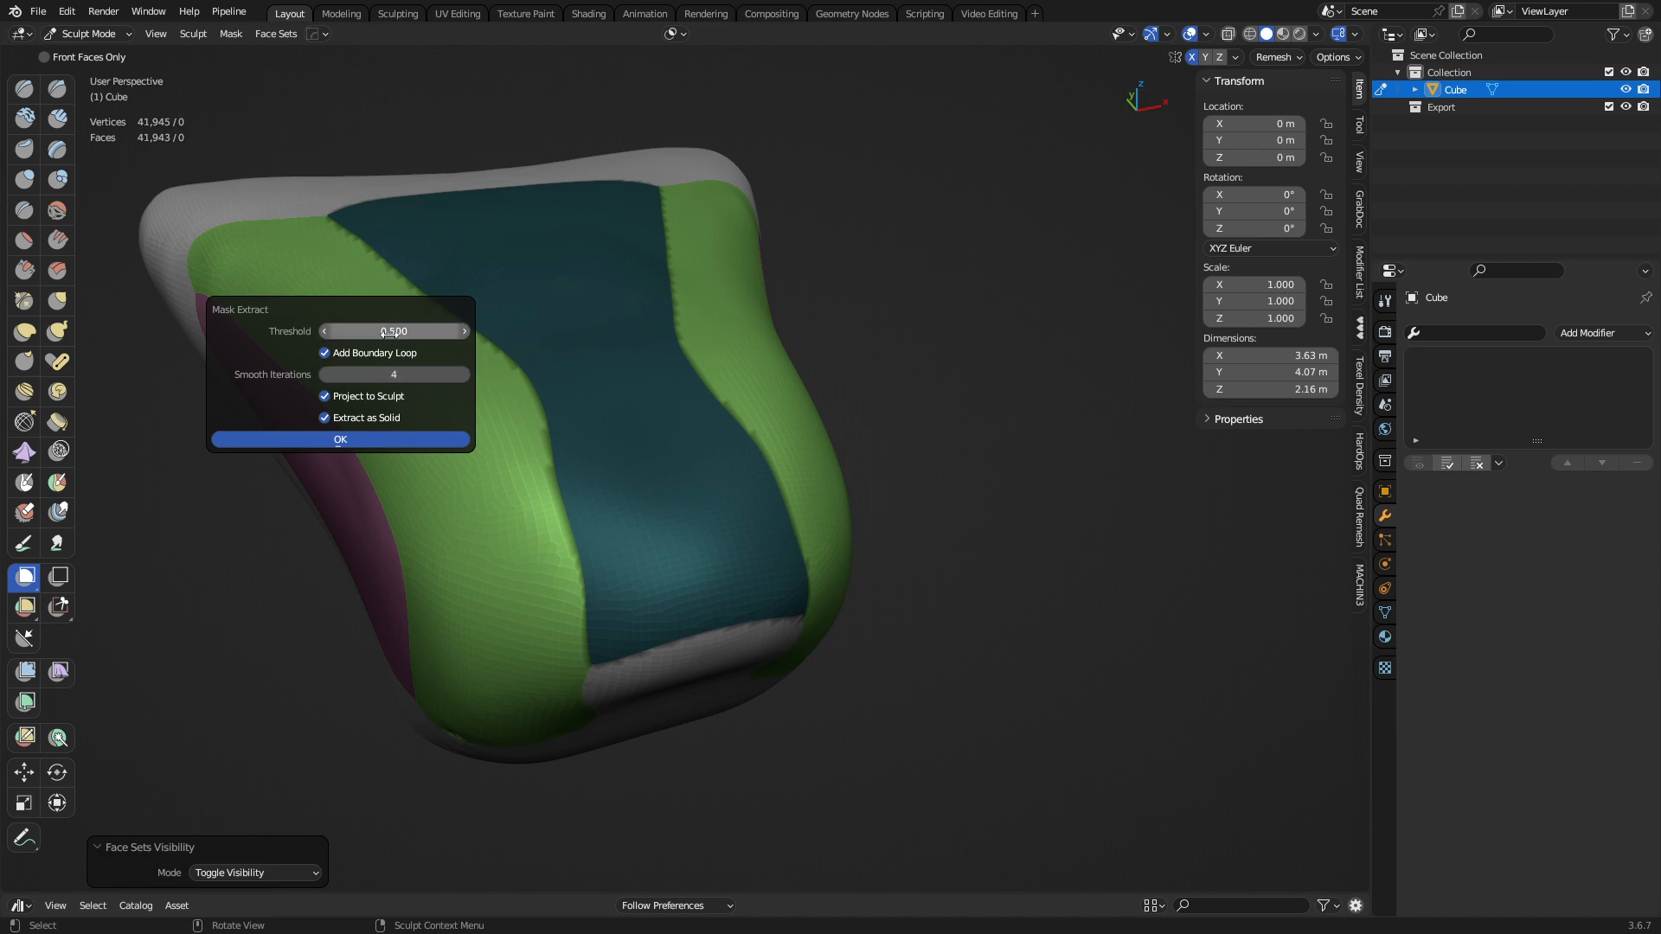
click(341, 437)
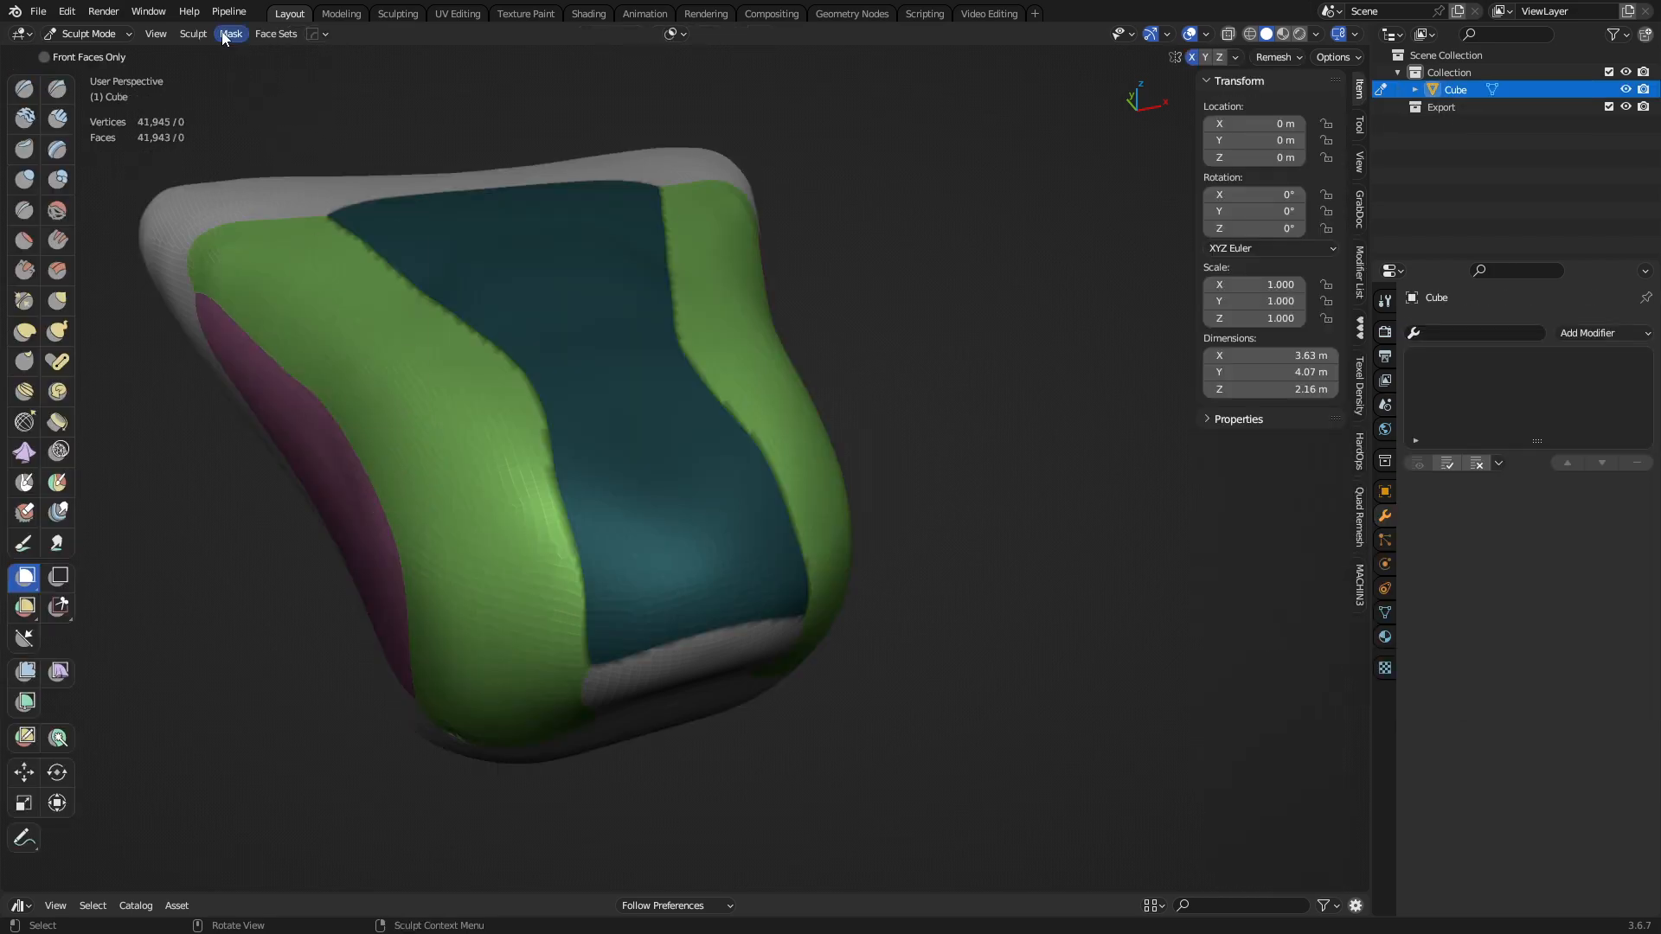
click(230, 33)
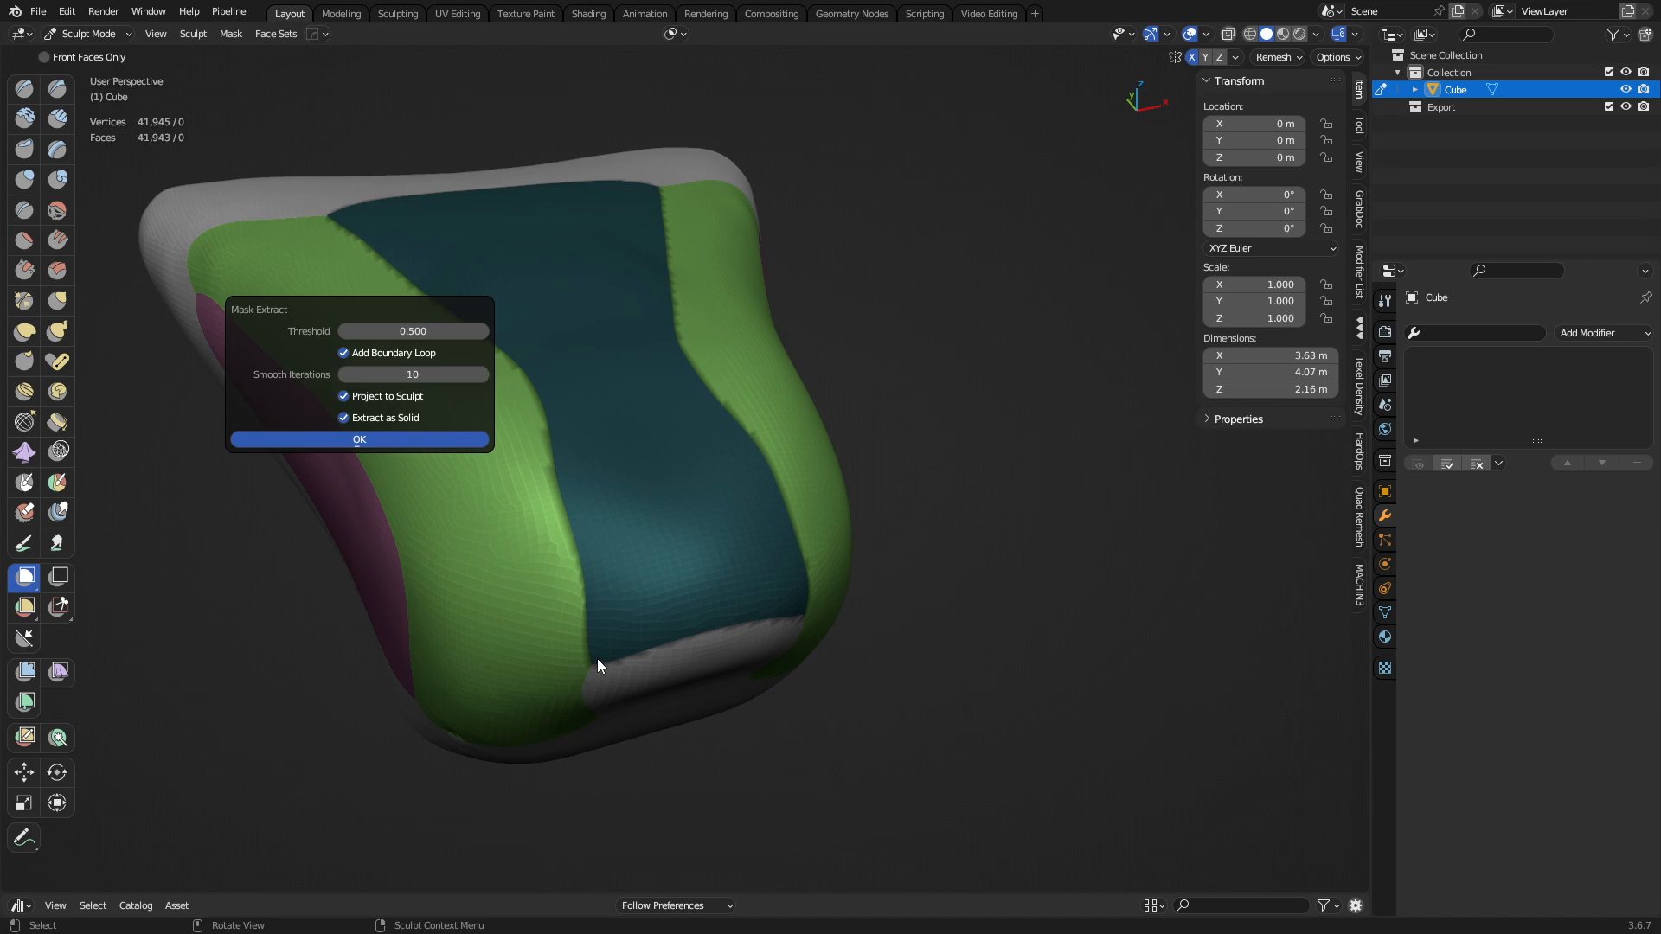
mouse_move(389, 448)
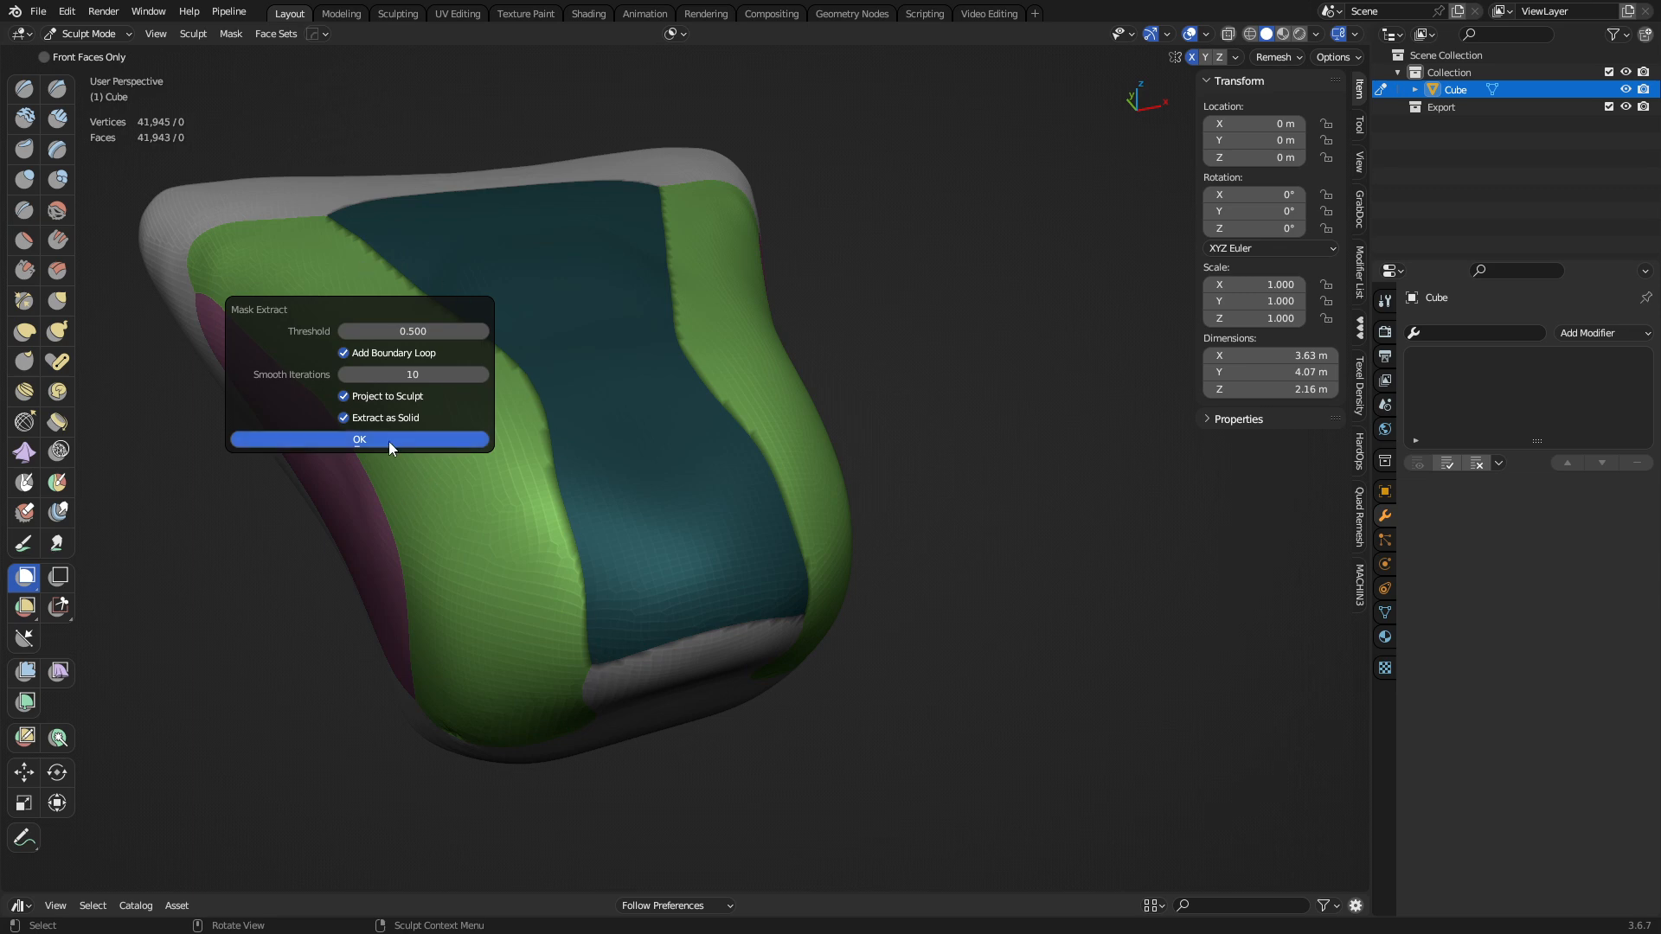
click(360, 440)
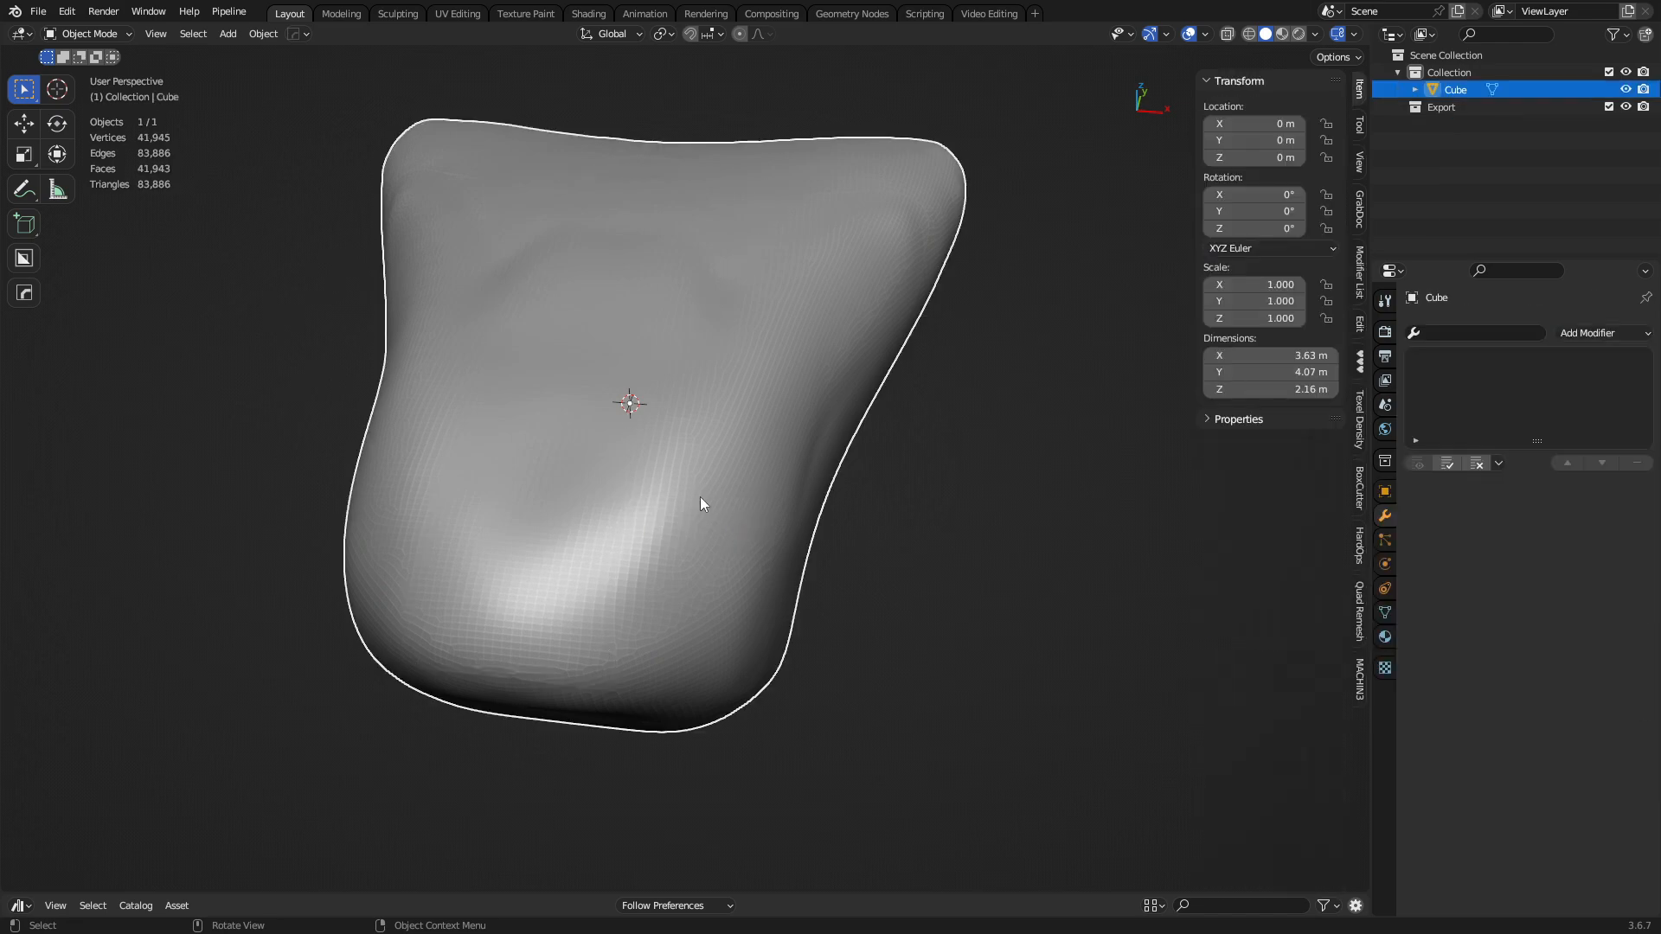
Step: Extract the masked panel from the sculpt as a new Mesh and isolate it in Local View
click(86, 32)
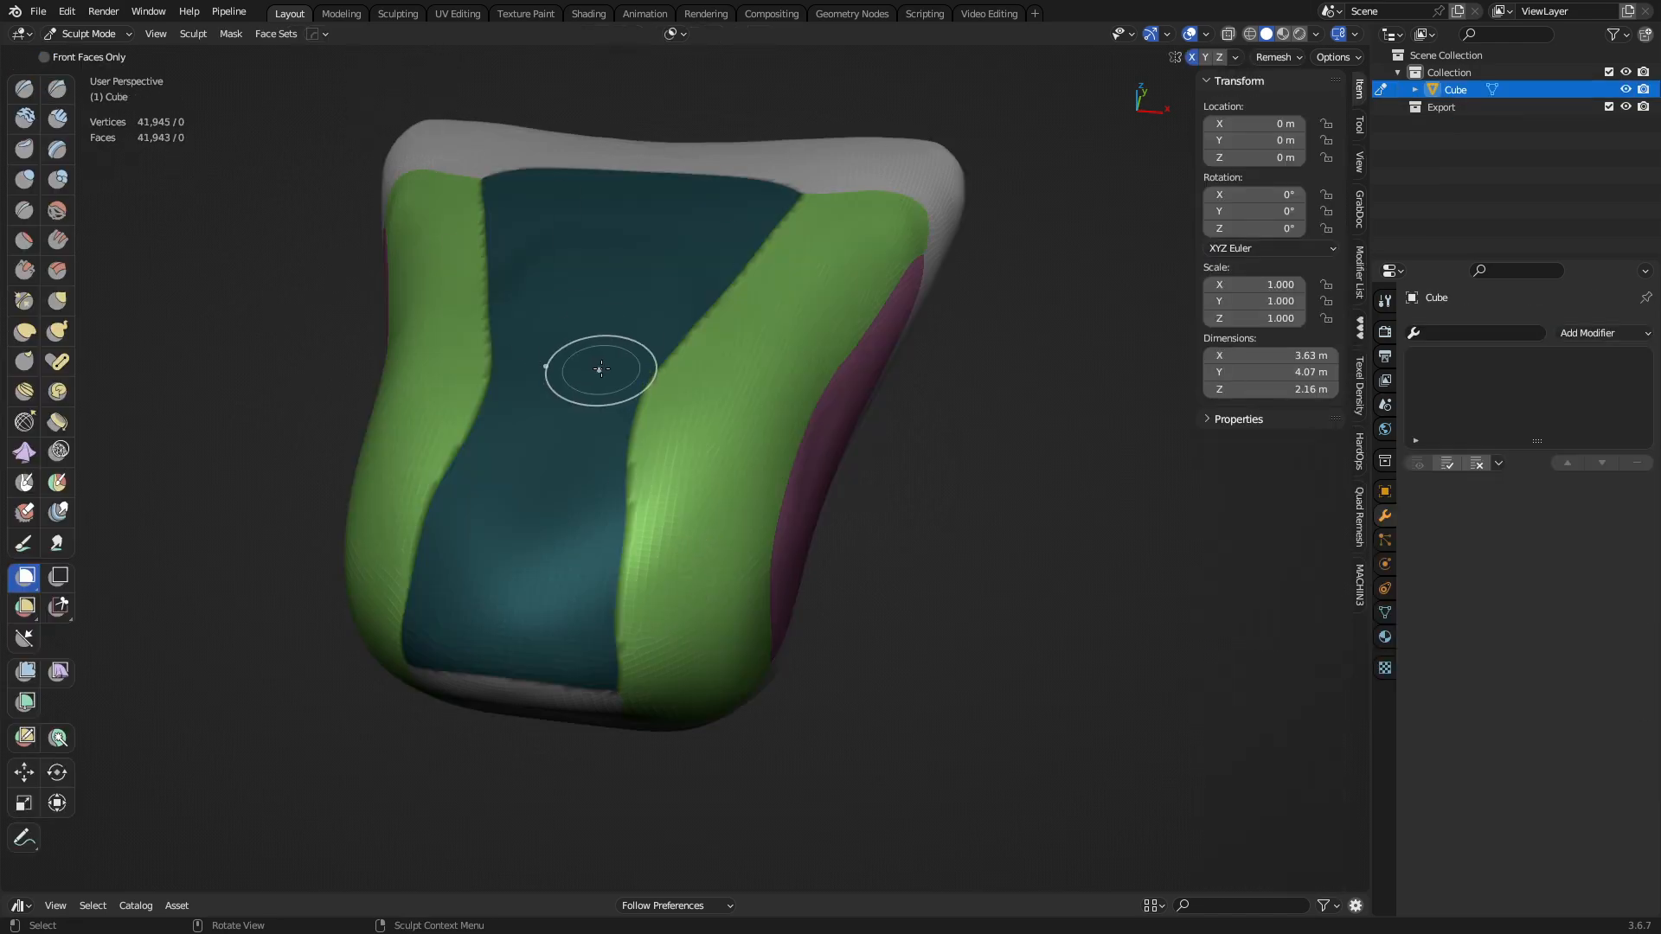
drag(599, 370, 725, 365)
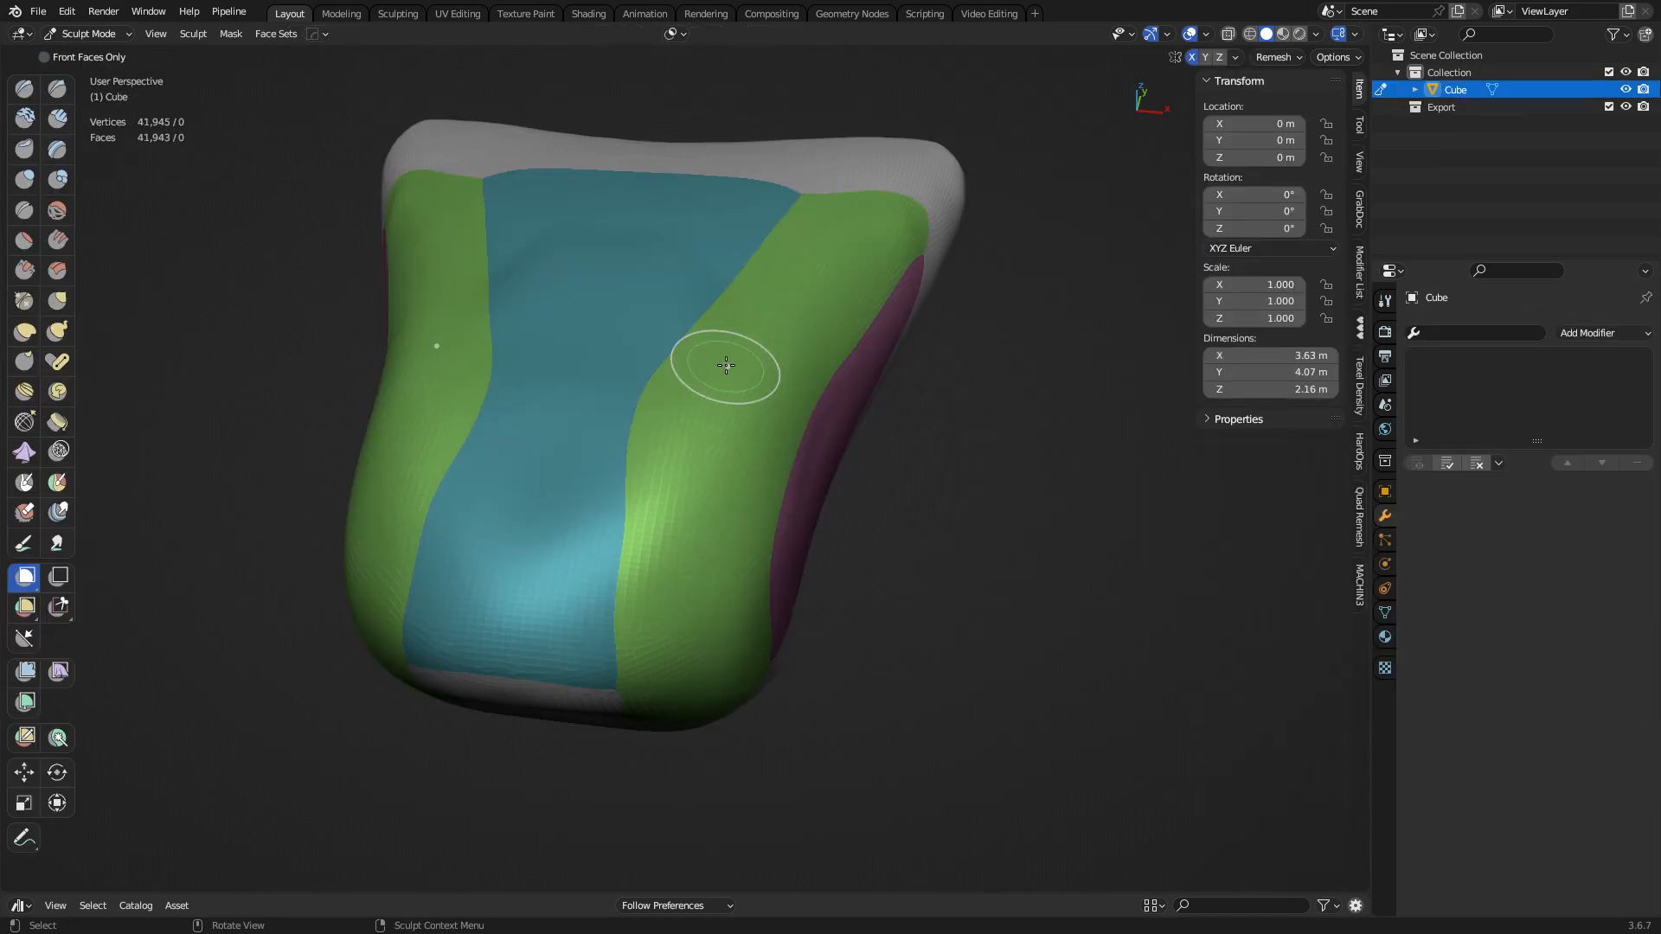
click(275, 33)
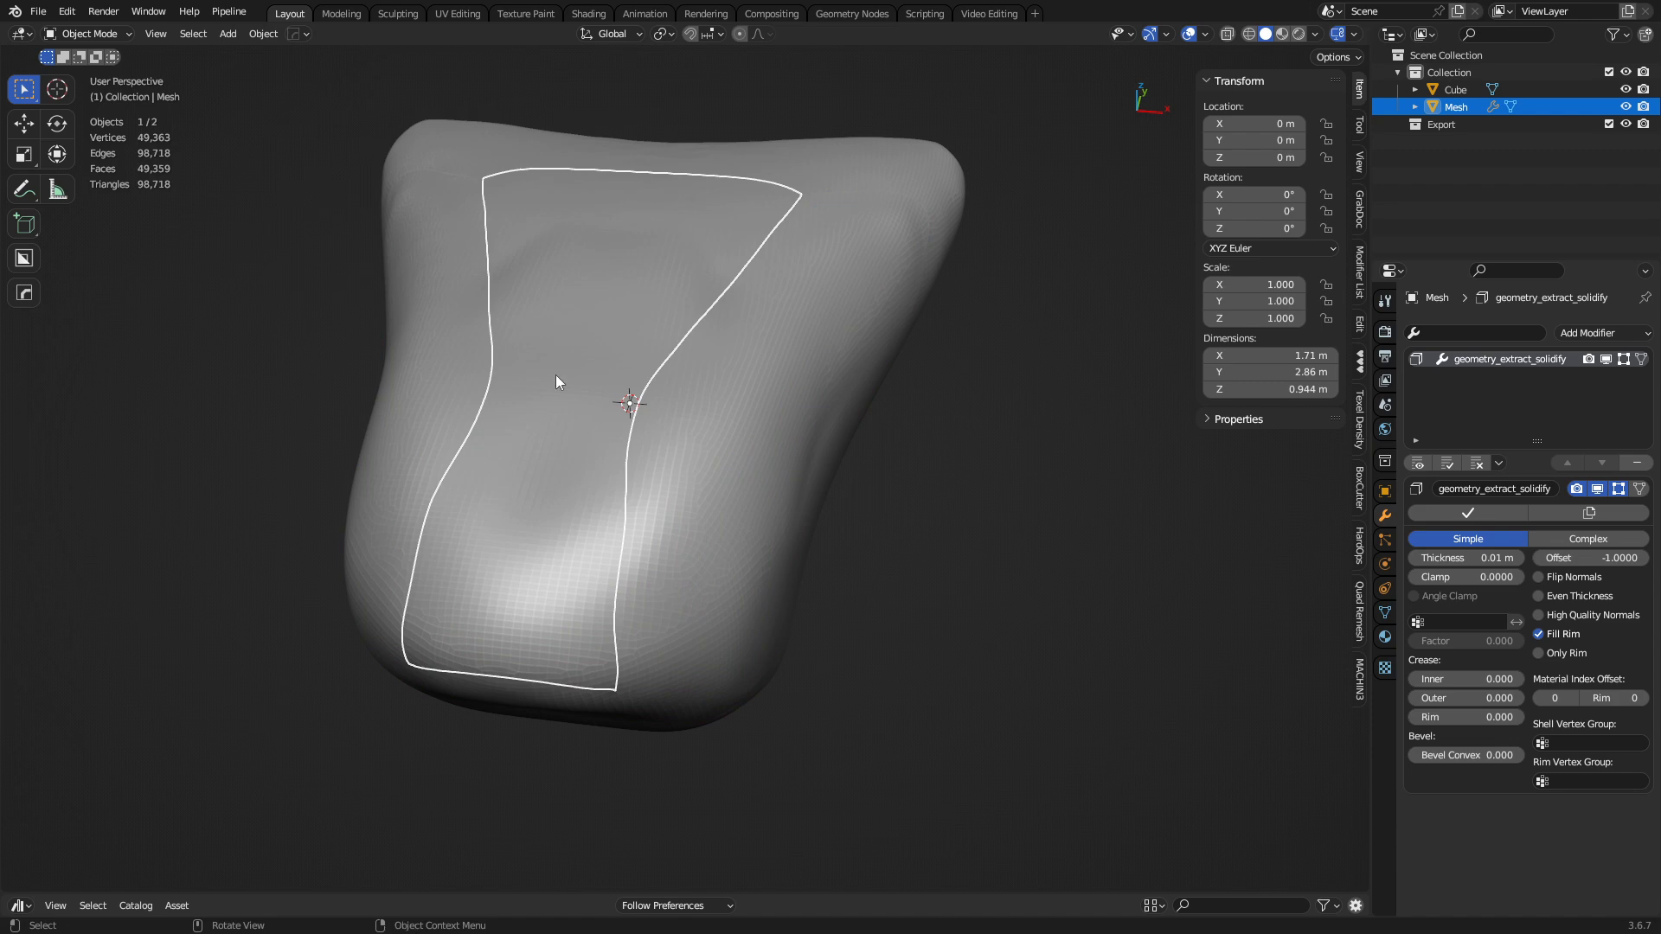
key(/)
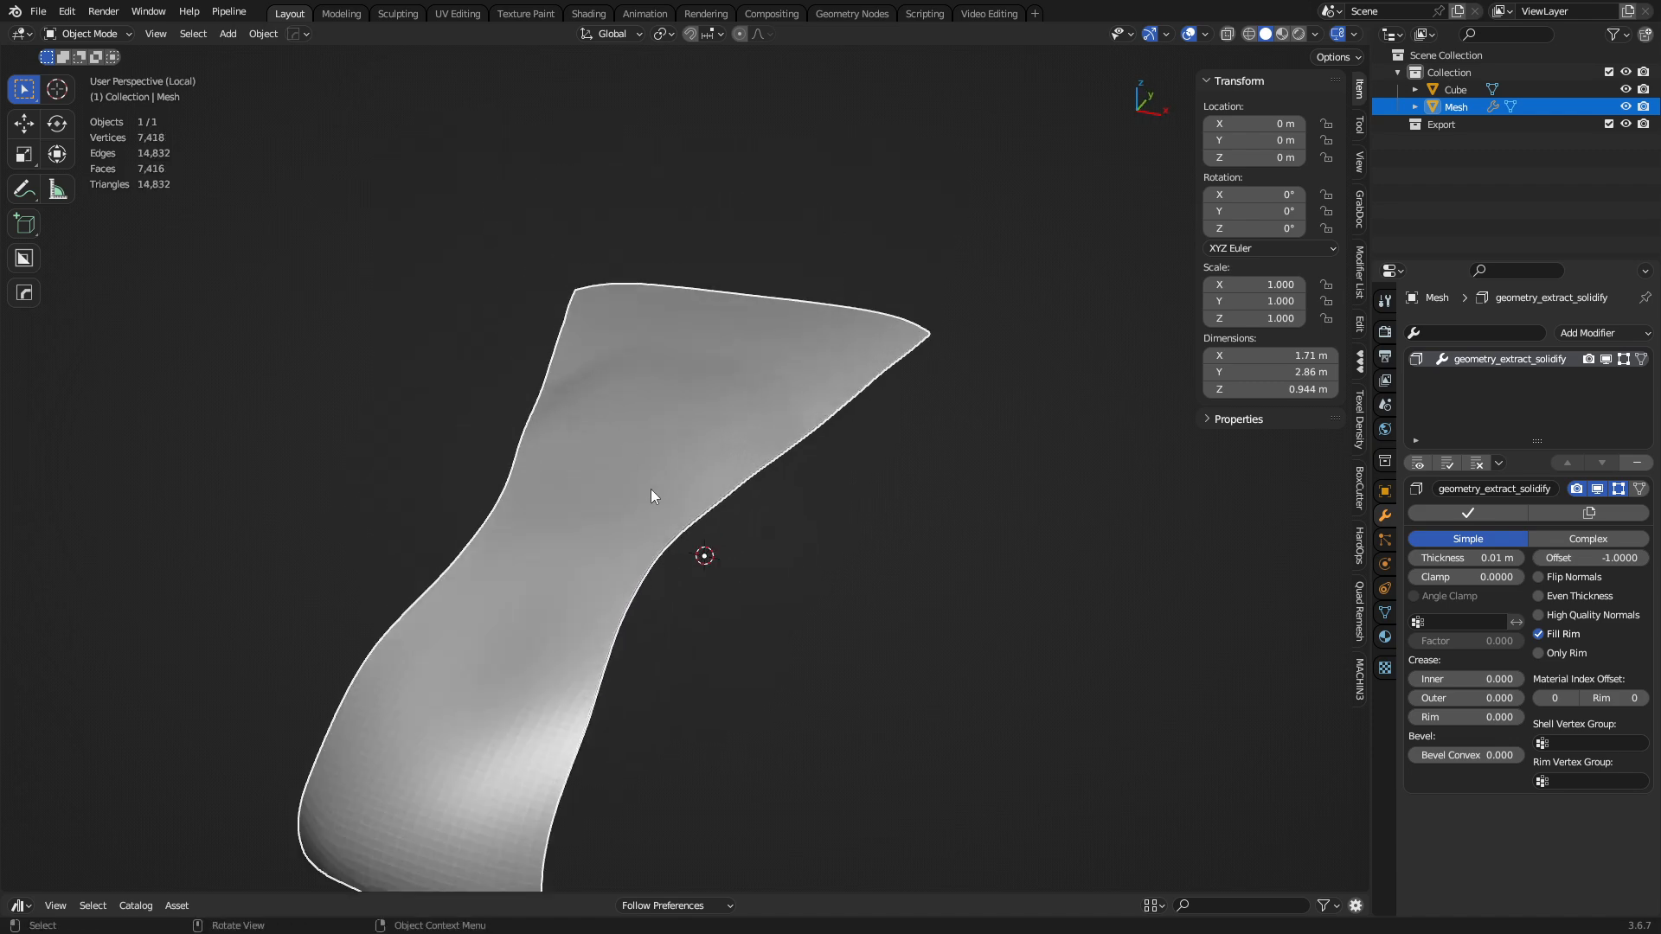
drag(653, 496, 704, 489)
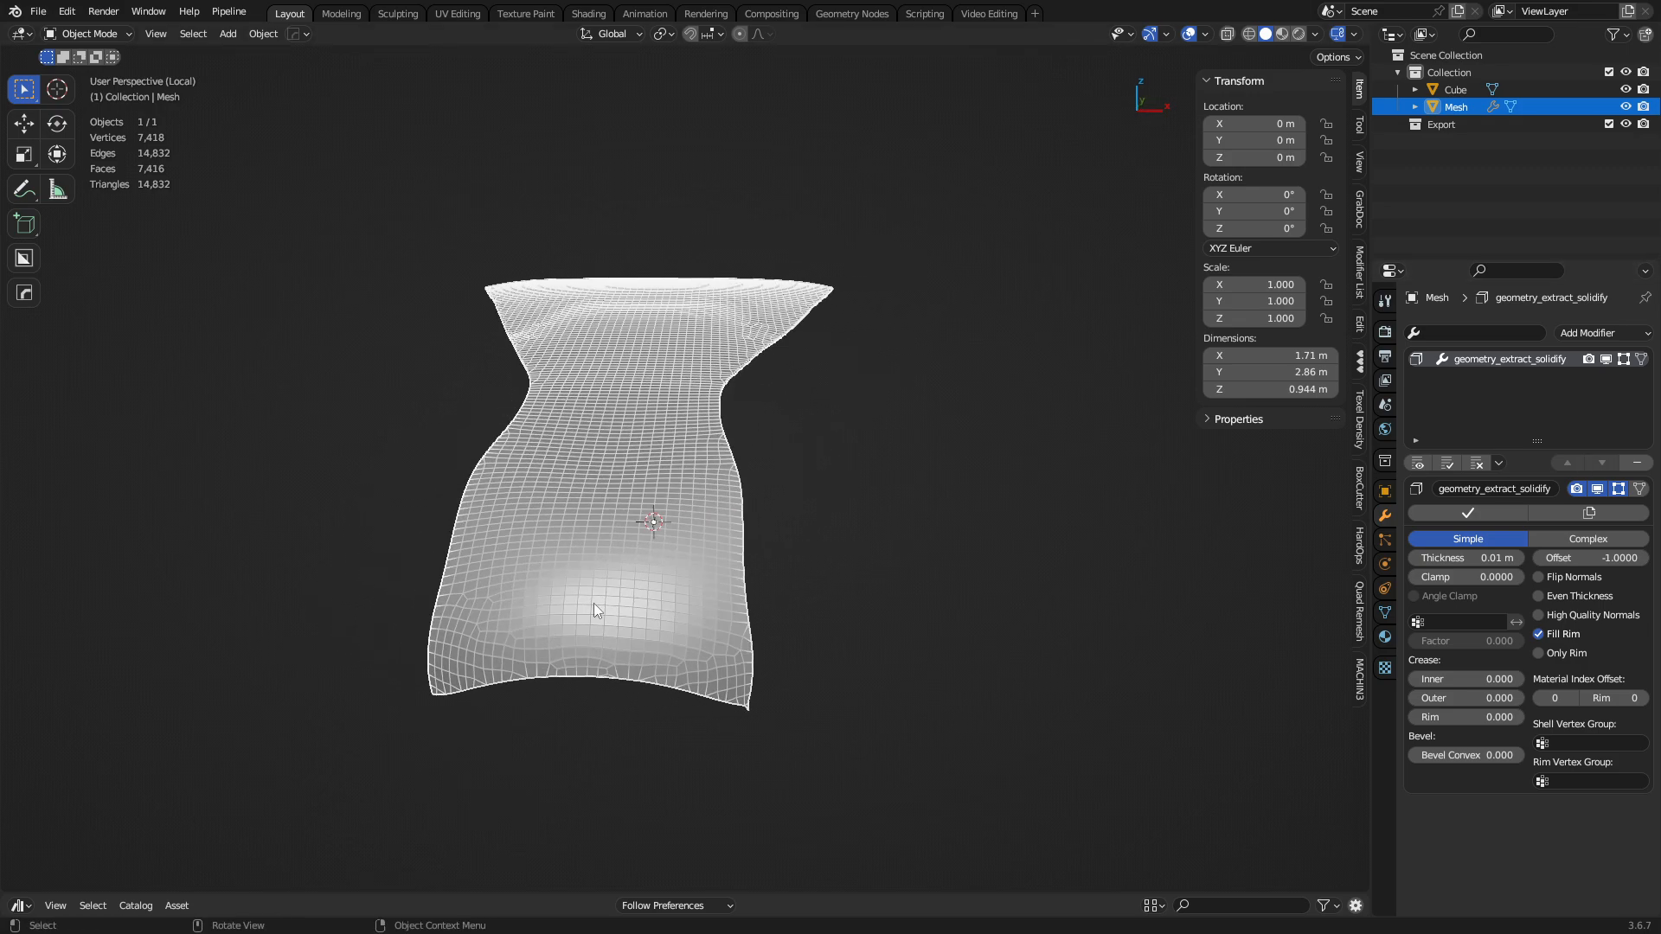
Step: Remove the geometry_extract_solidify modifier, leaving a single-sided 3,709-vertex panel
drag(594, 609, 856, 506)
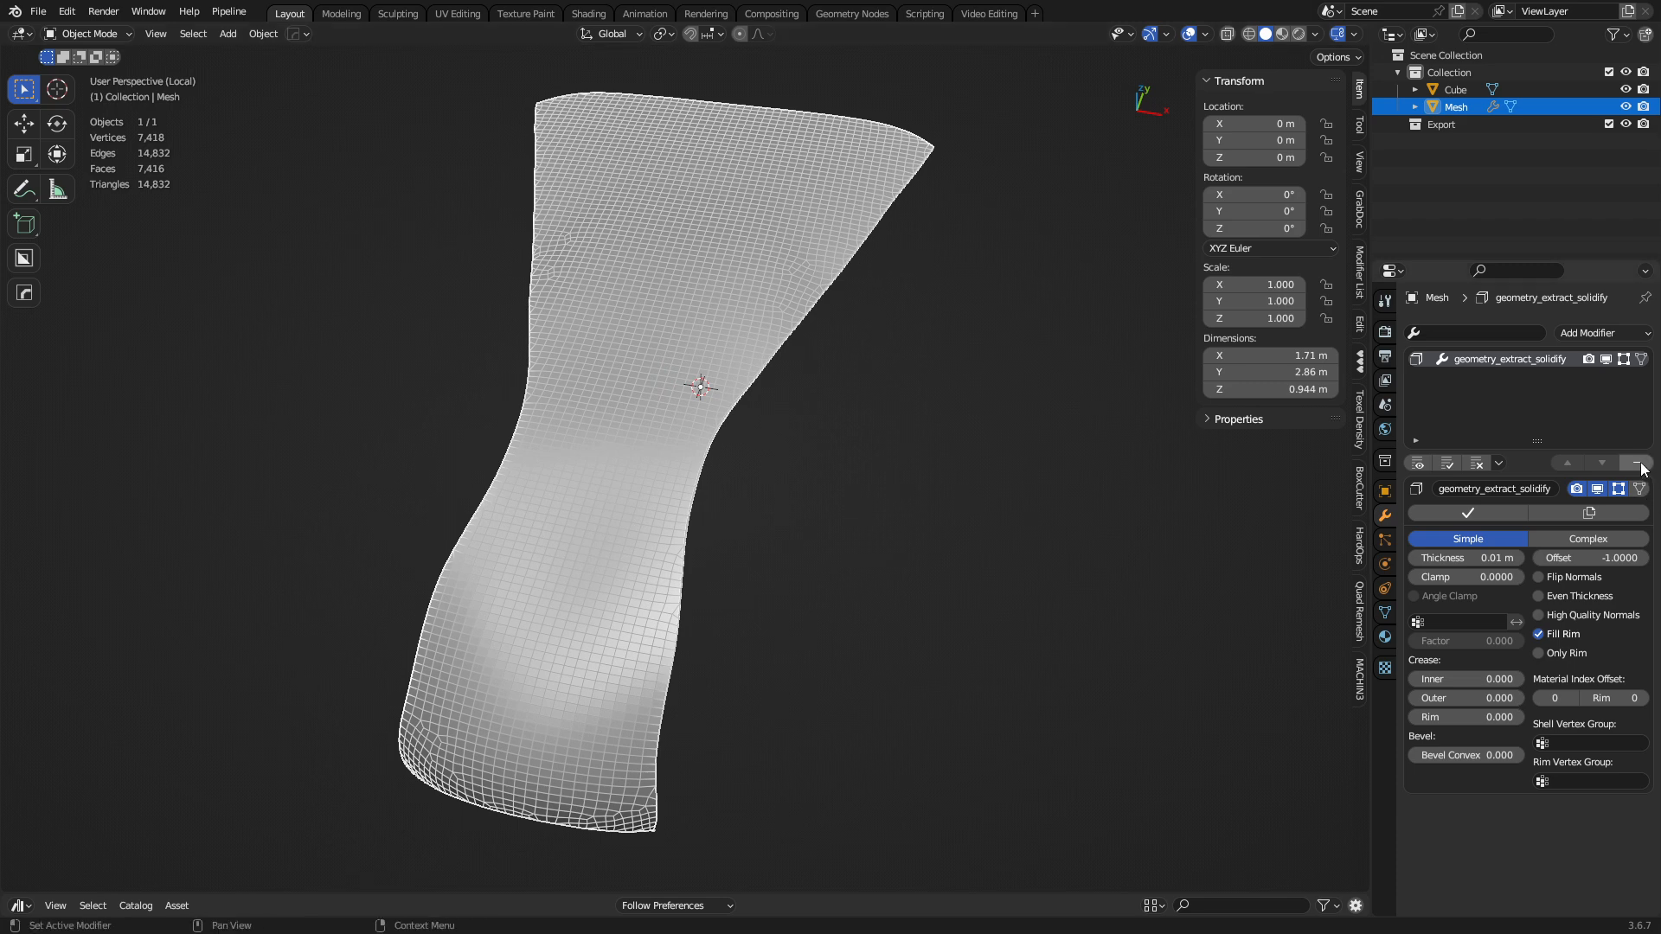
mouse_move(1644, 465)
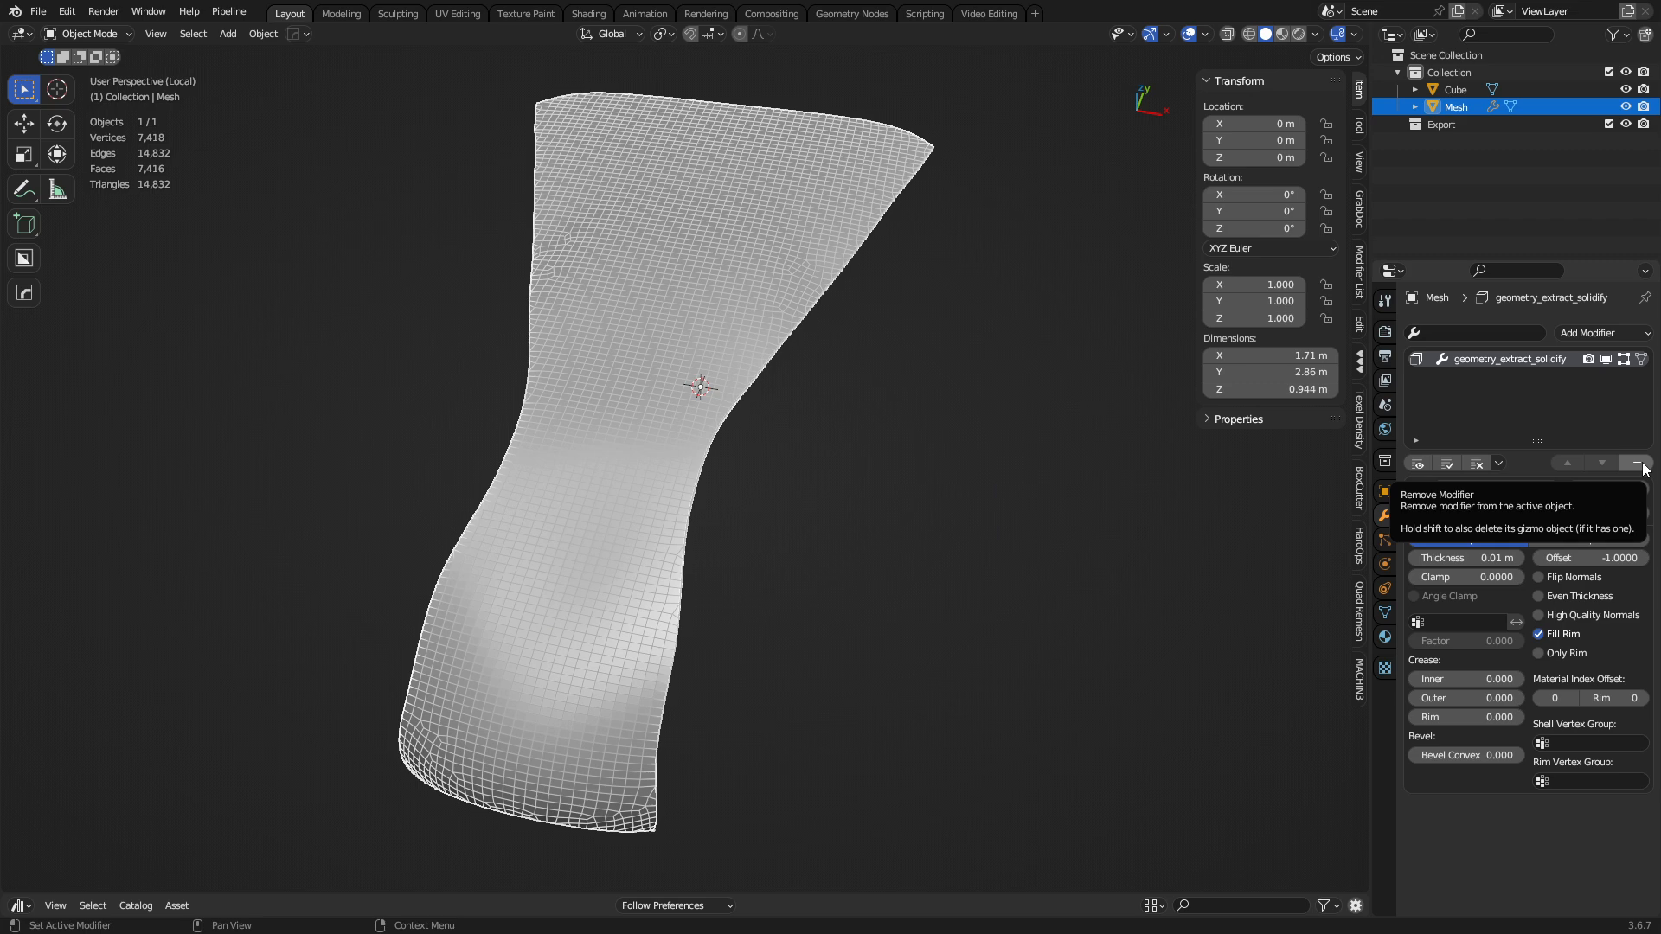
click(1635, 464)
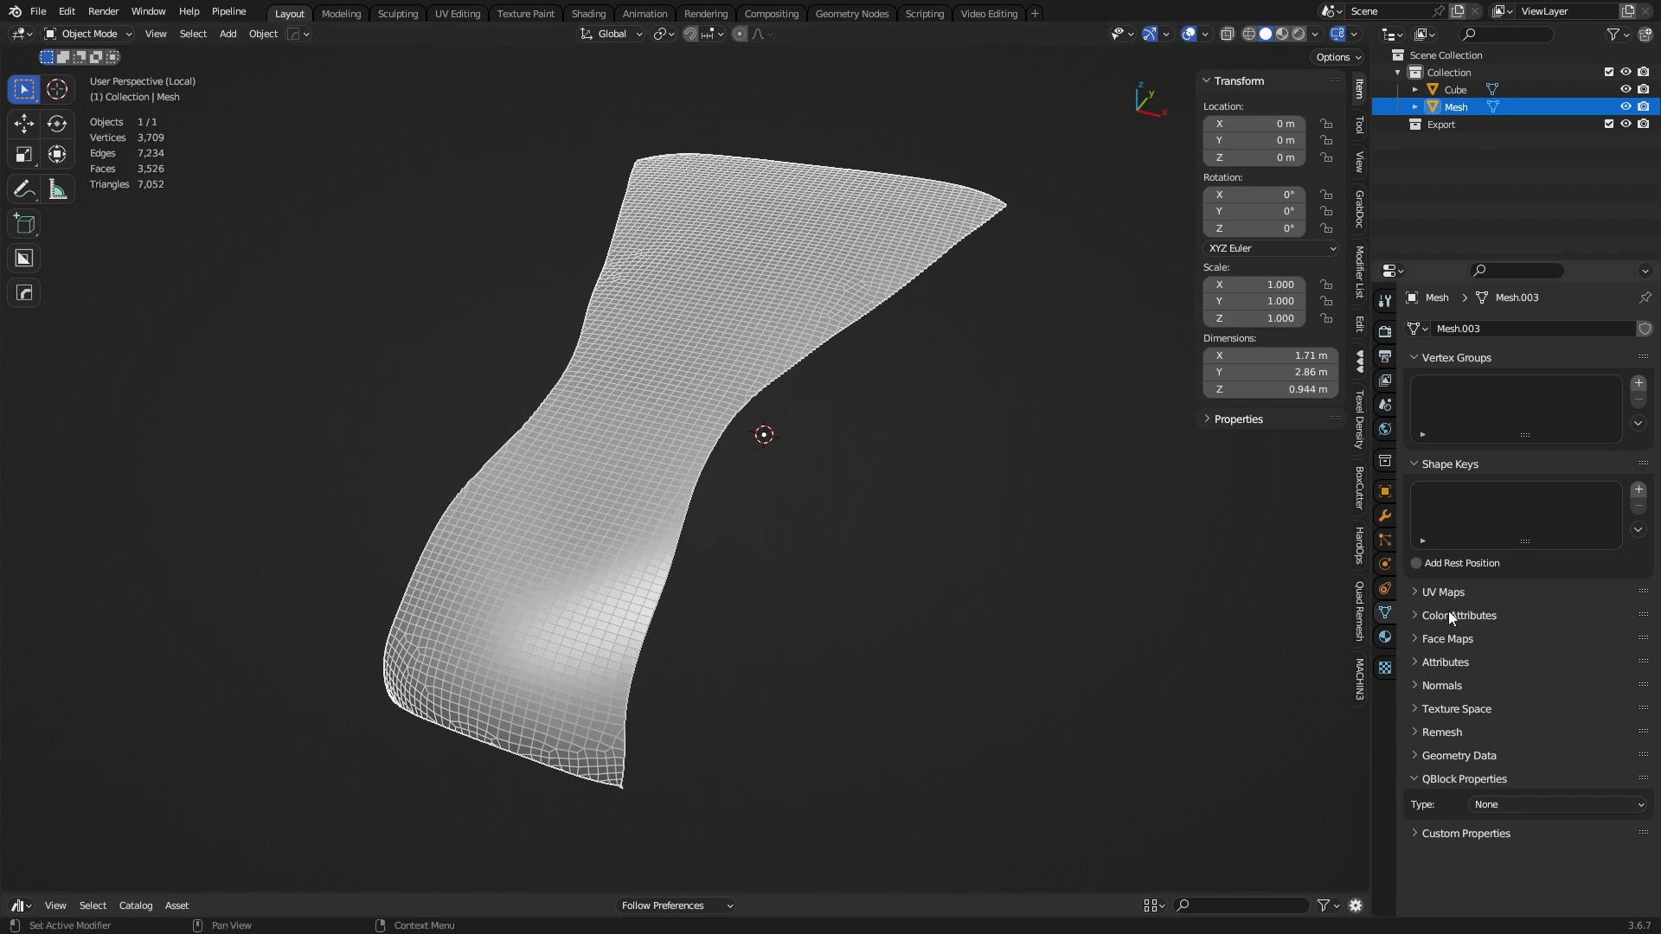
mouse_move(1454, 758)
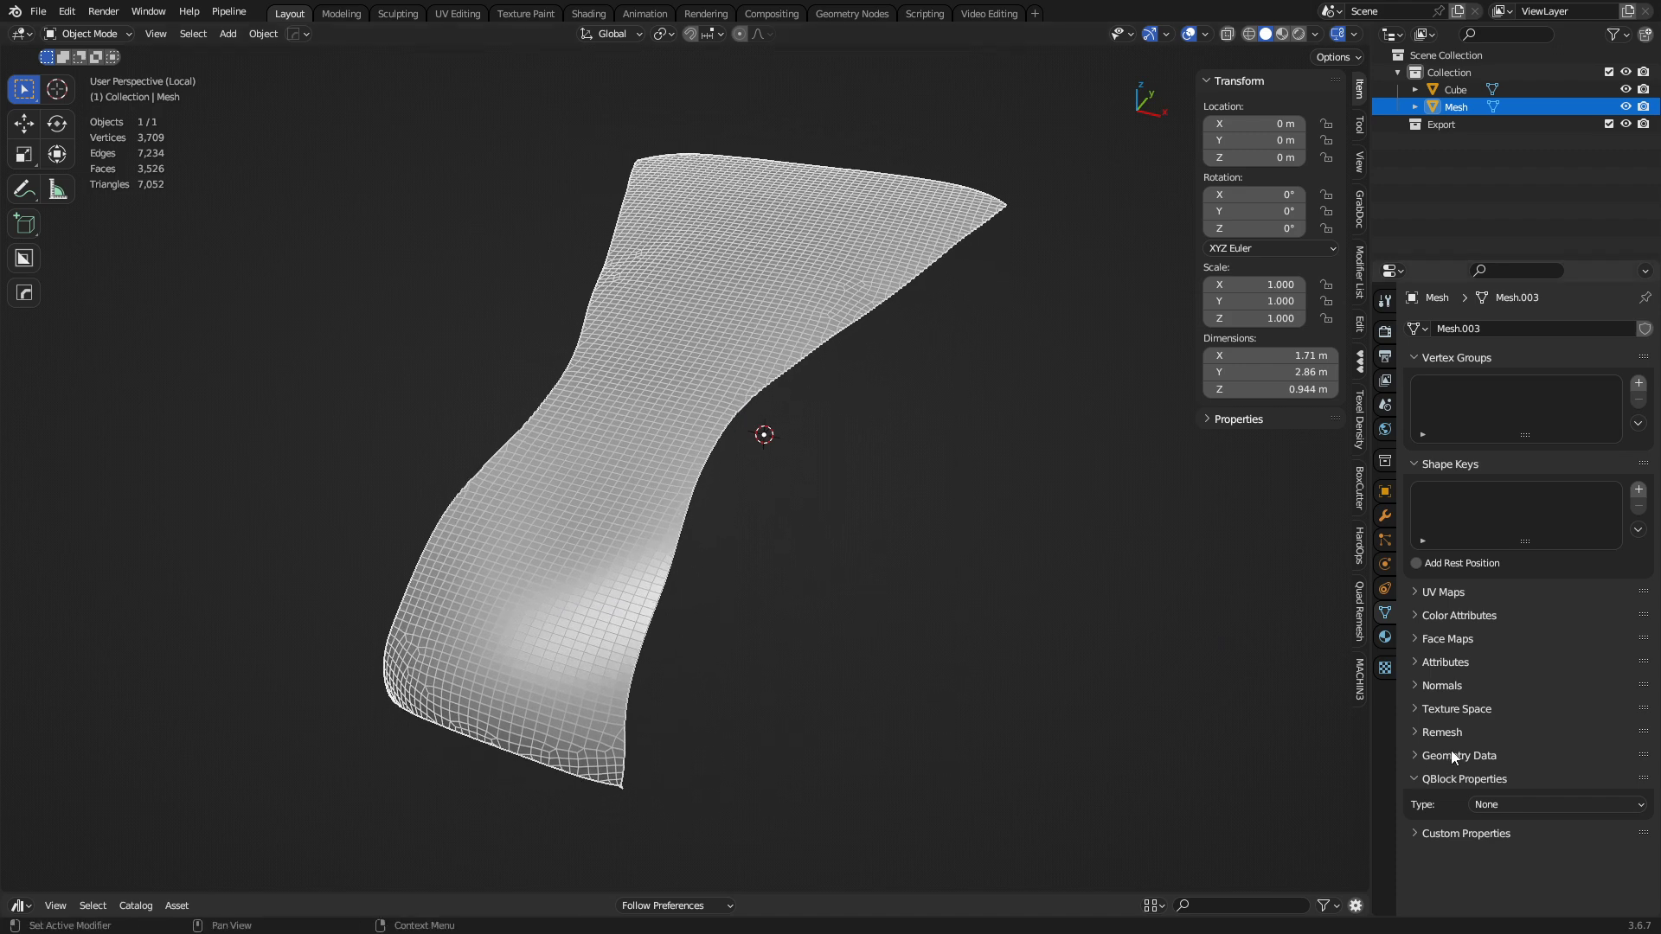
mouse_move(834, 182)
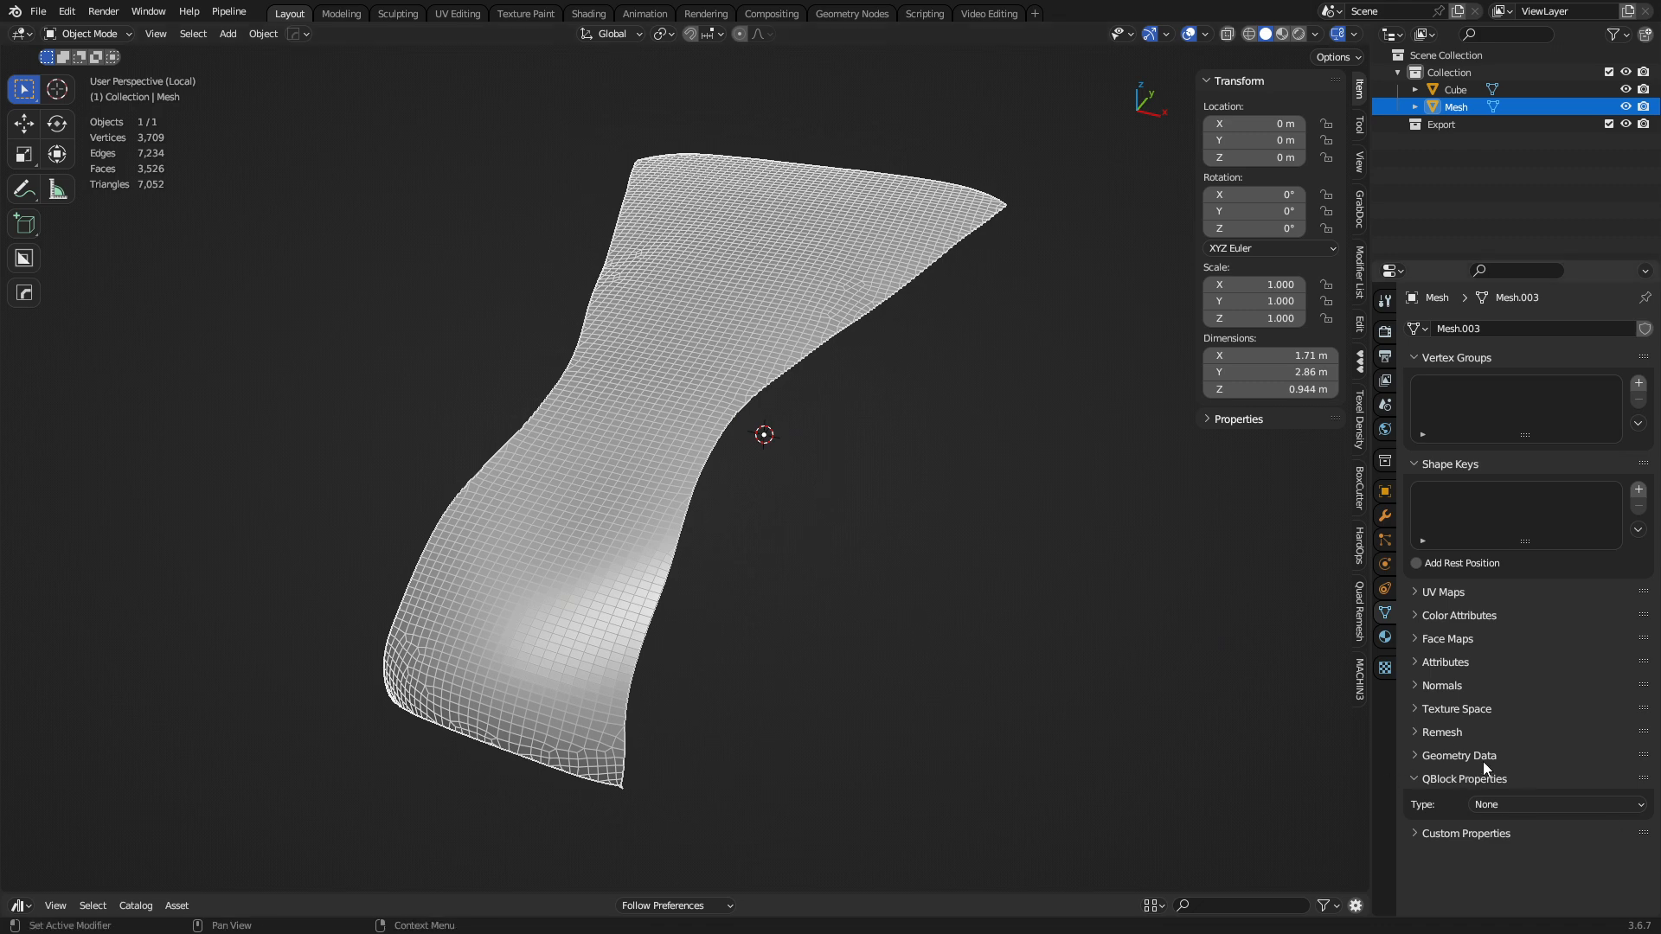
mouse_move(1432, 744)
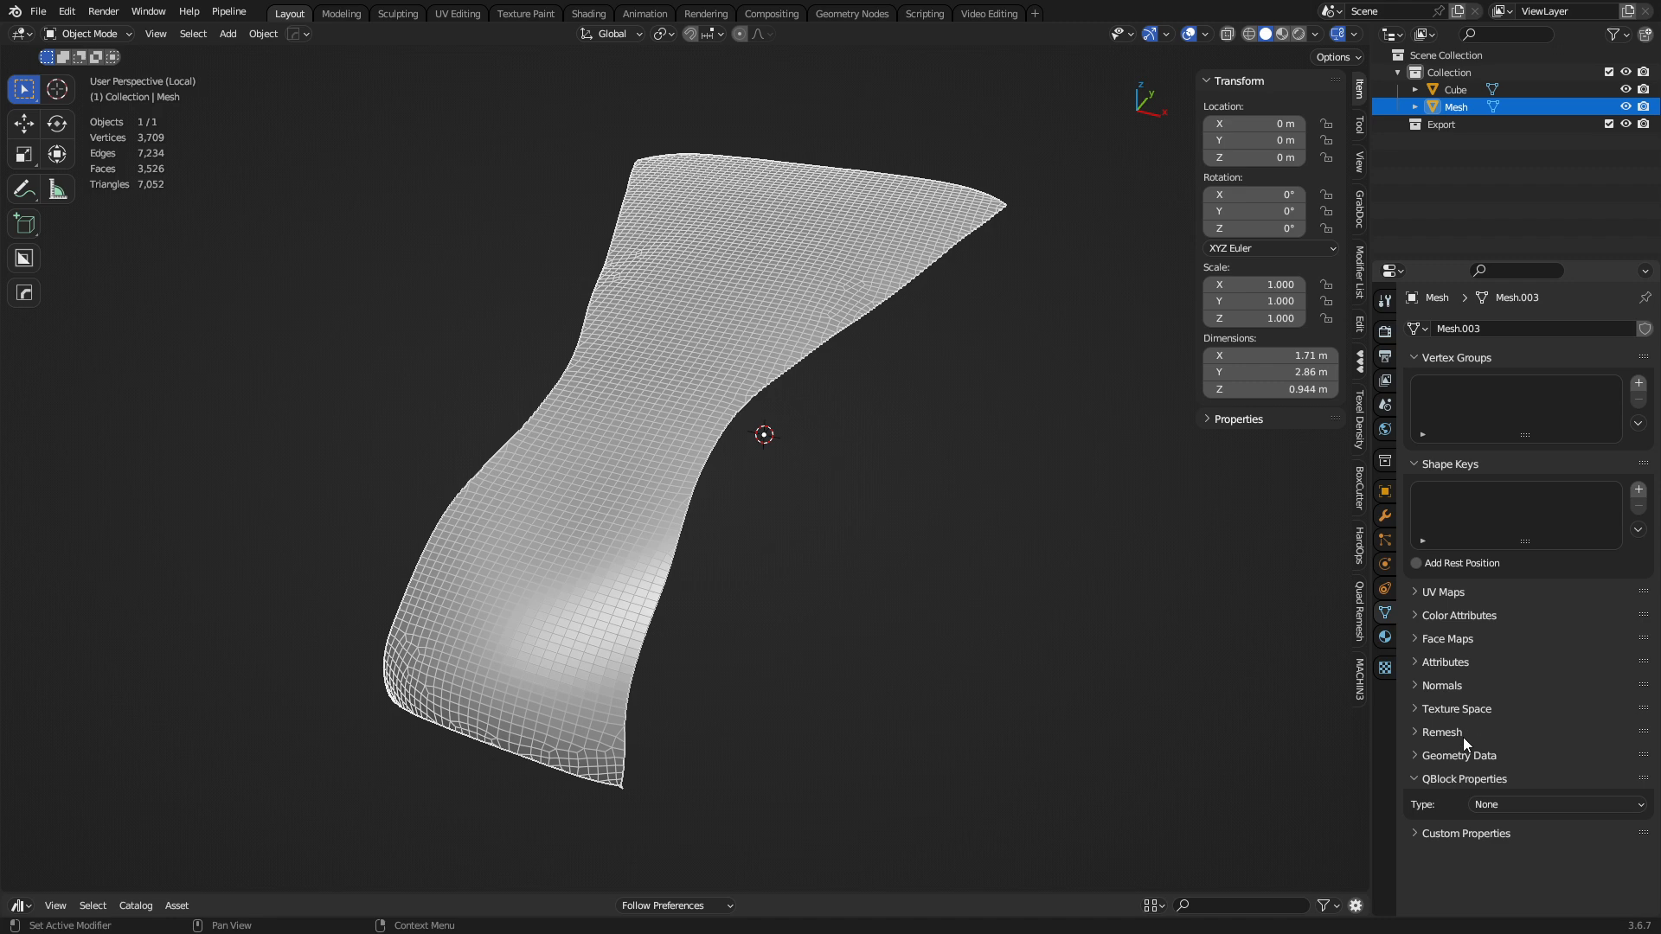
Step: QuadriFlow-remesh the panel with boundary preserved at a 1000-face target, giving 672 quad faces
click(1442, 732)
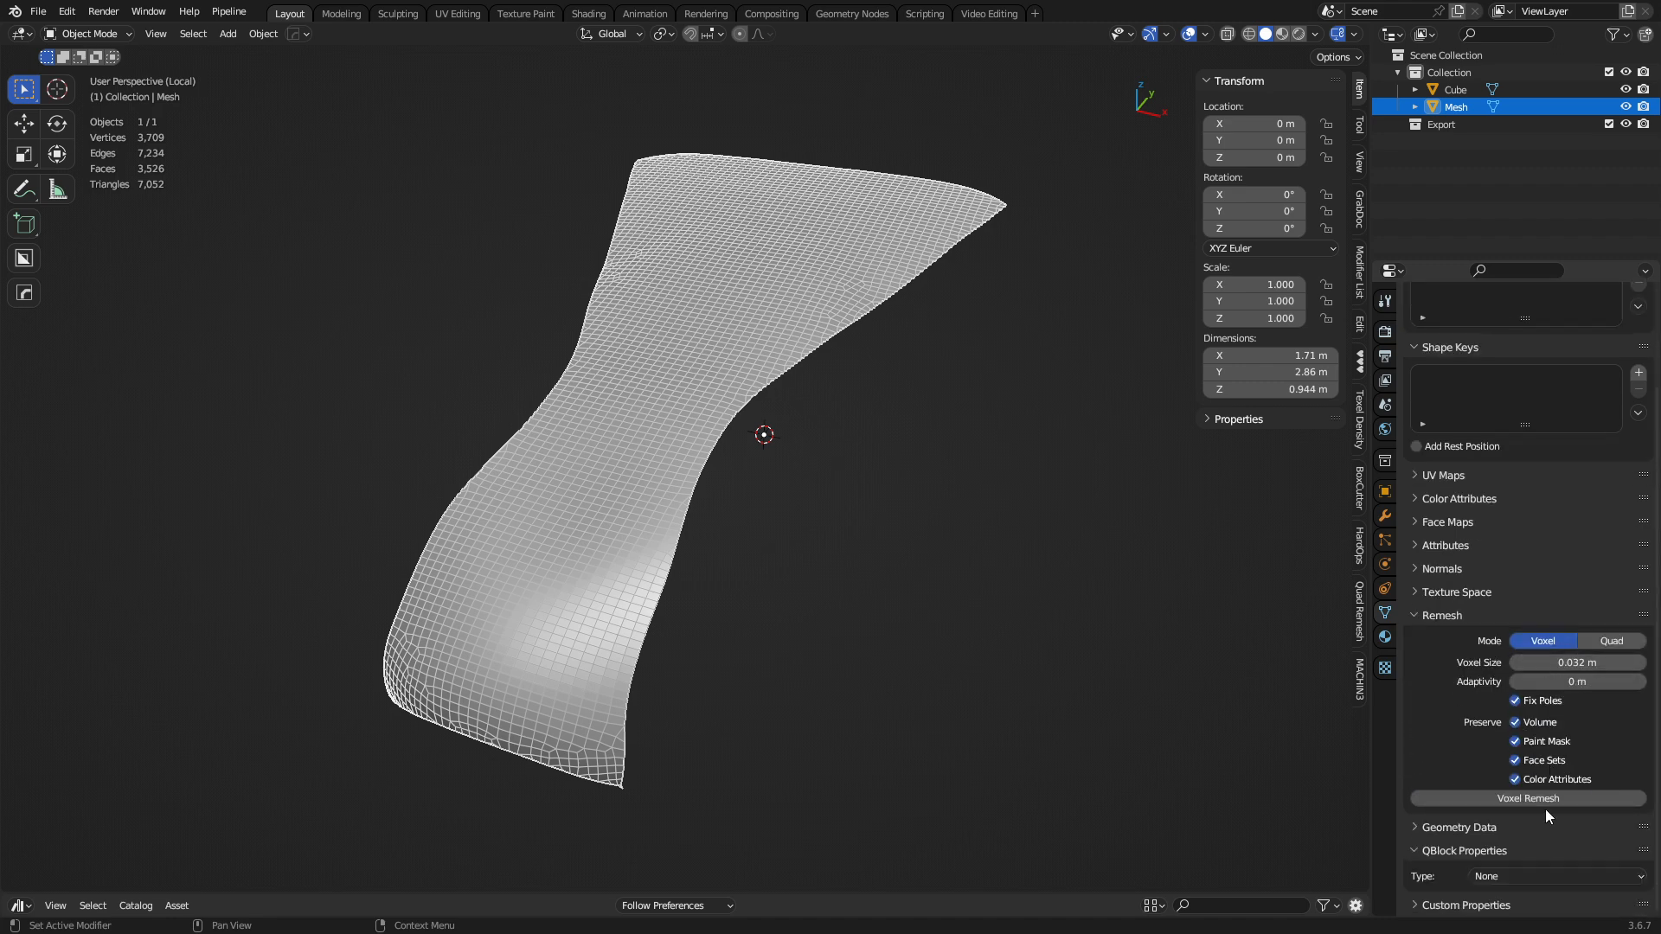
click(1609, 640)
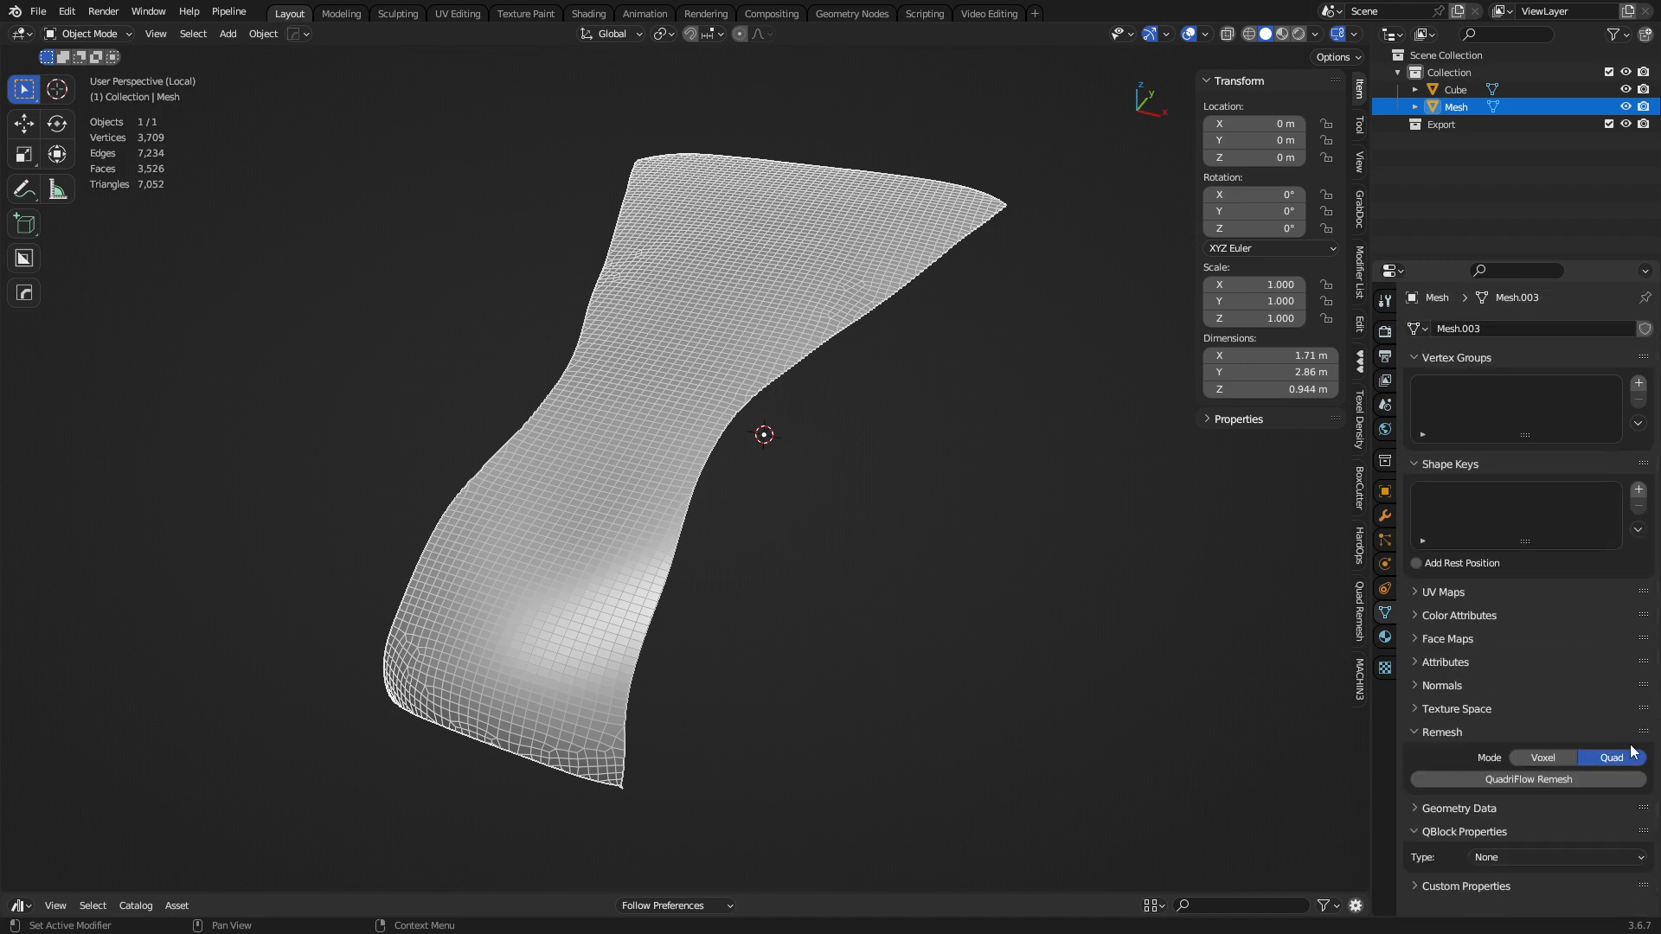
click(1526, 780)
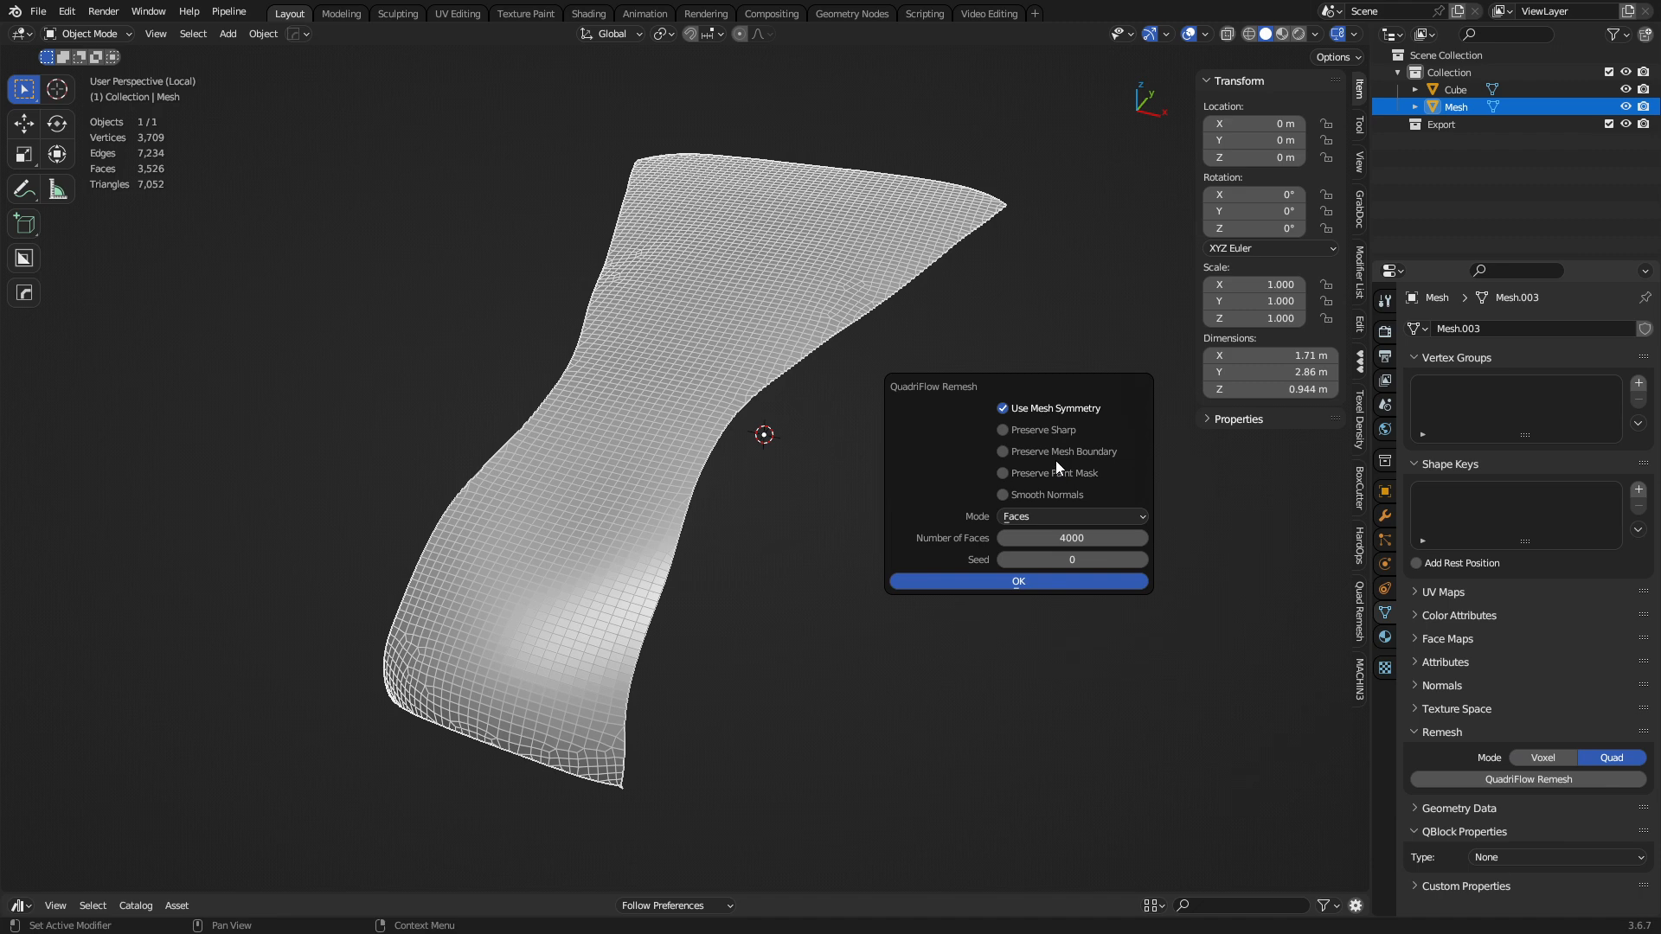
click(1002, 452)
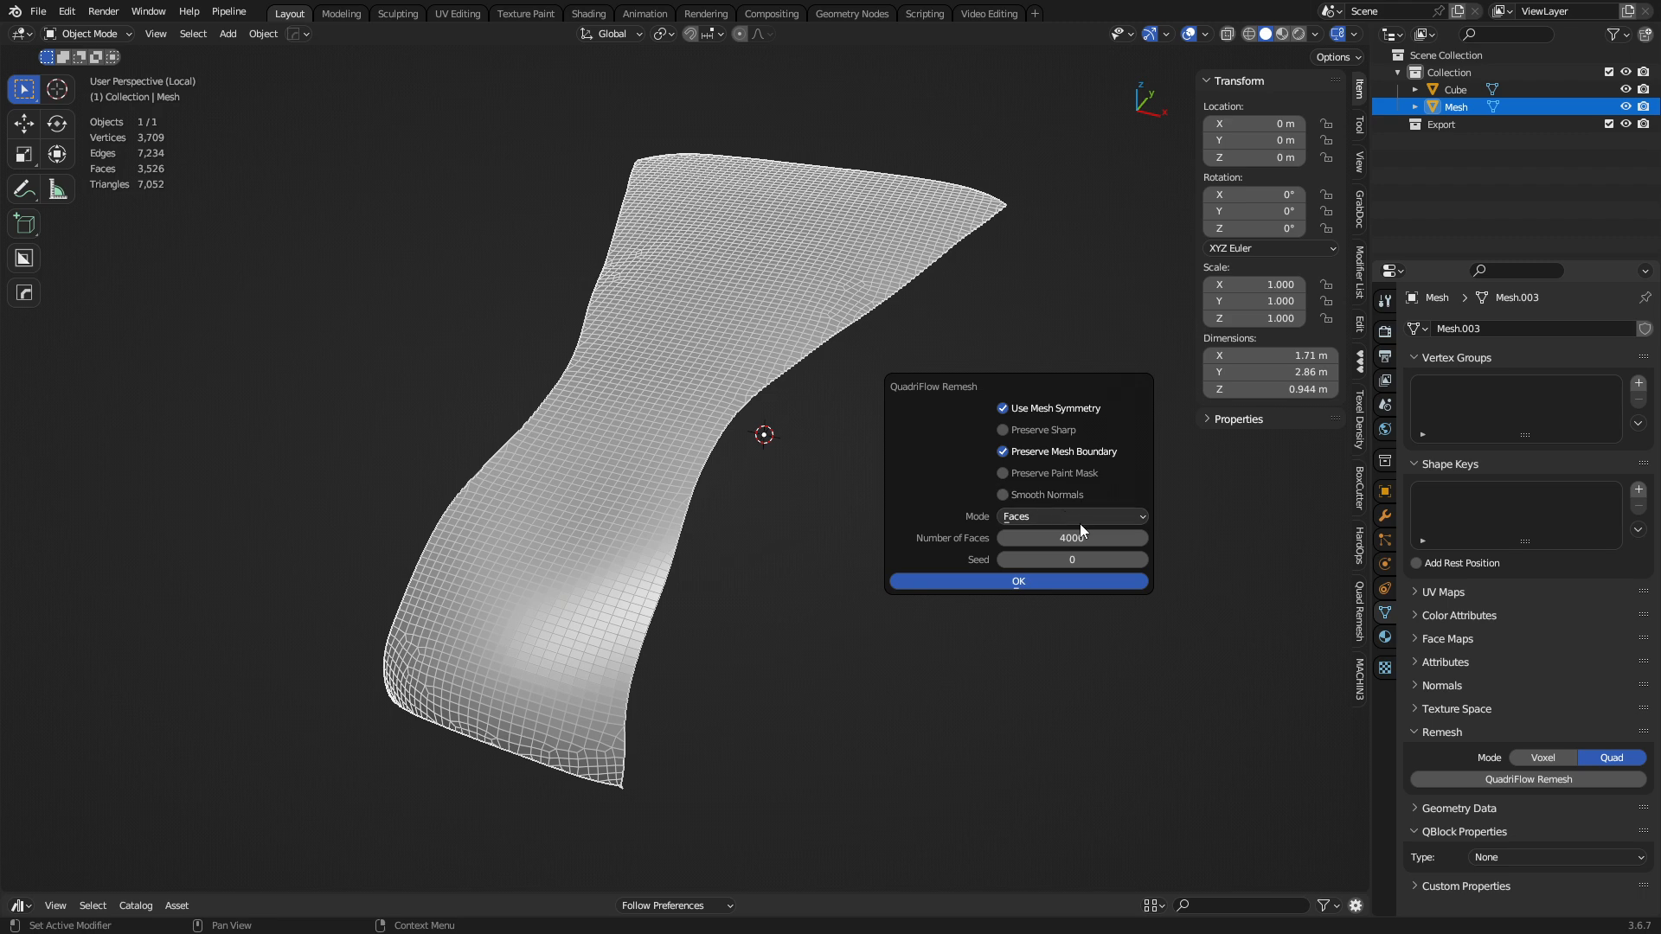
click(1069, 536)
text(1000)
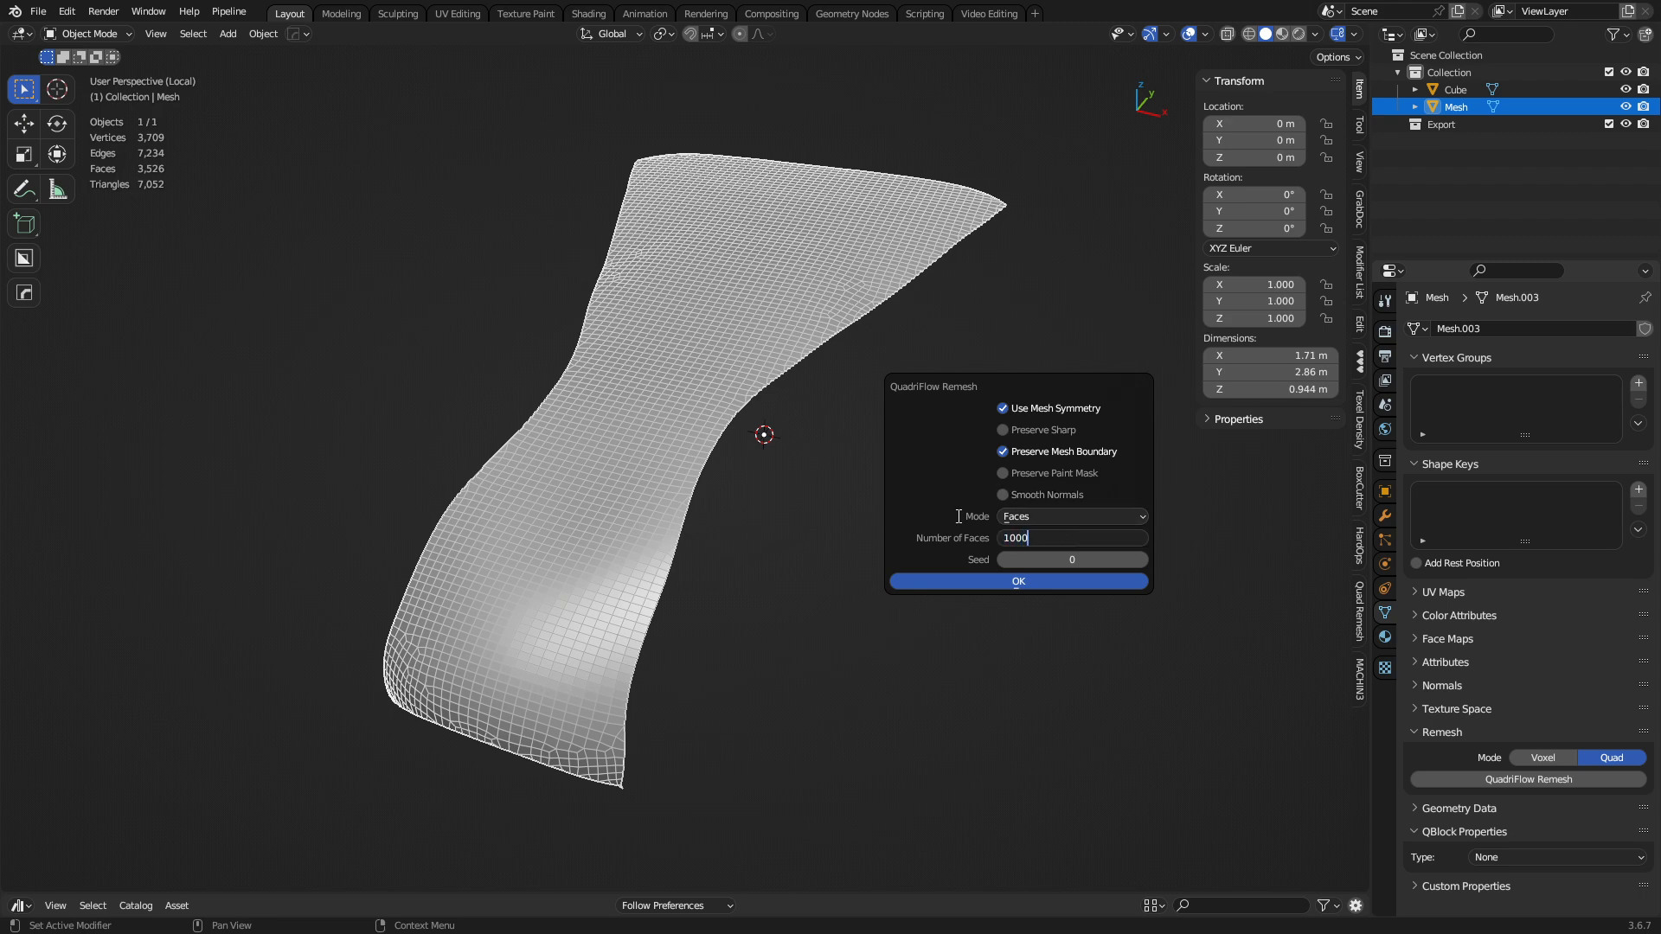
mouse_move(983, 581)
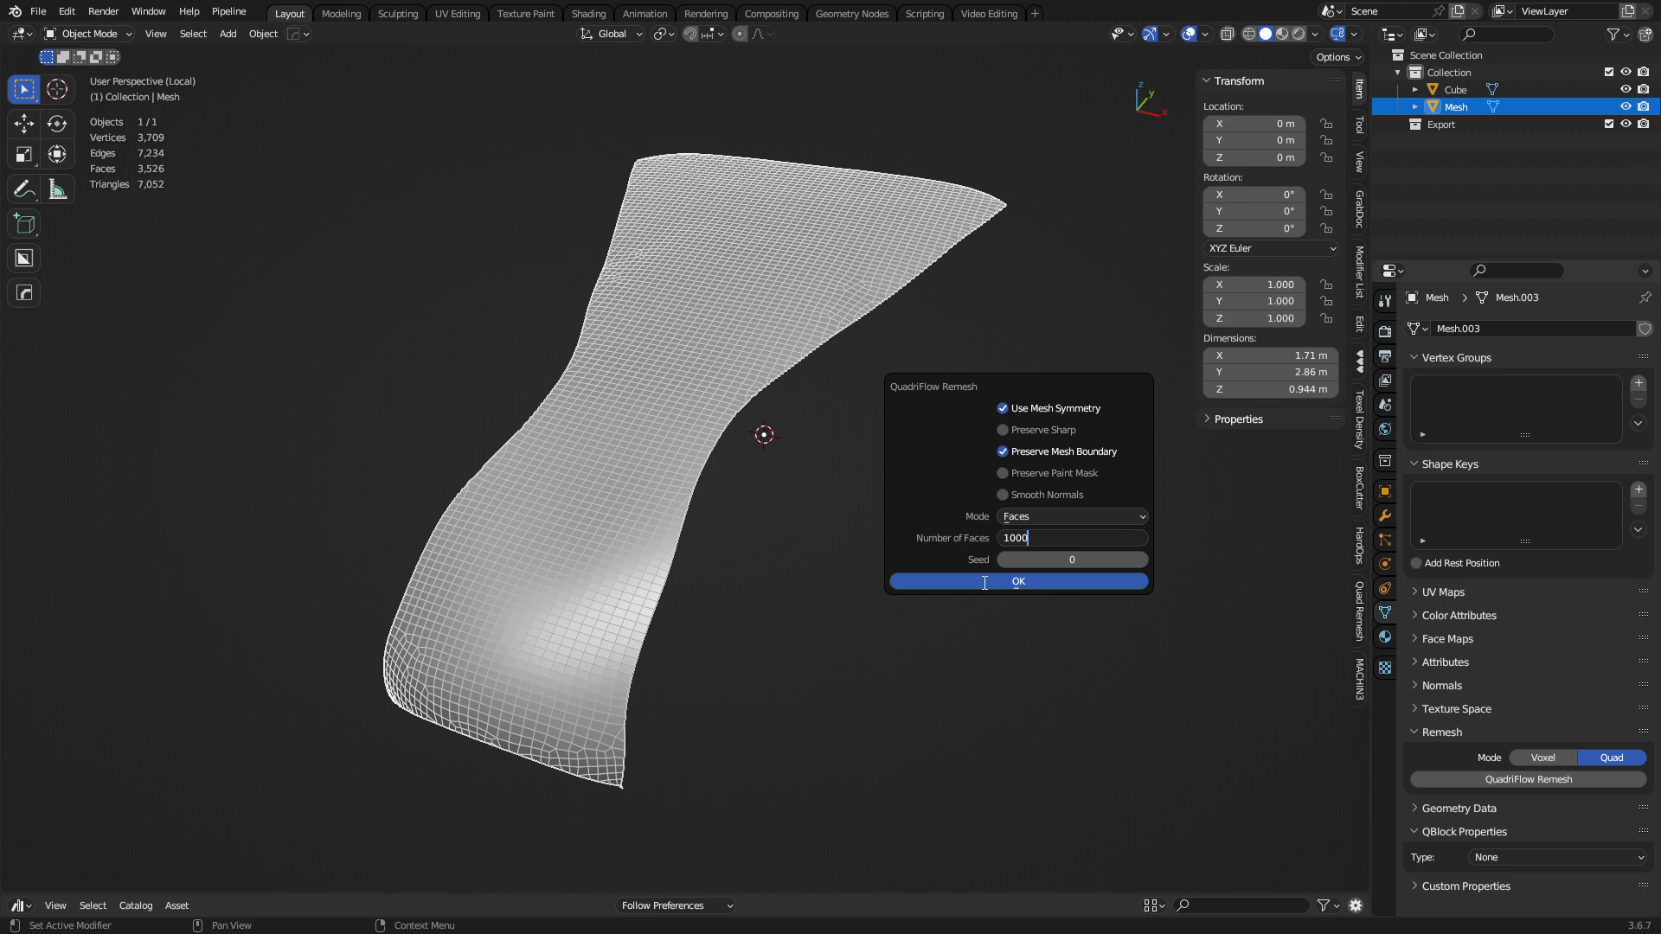
click(1016, 581)
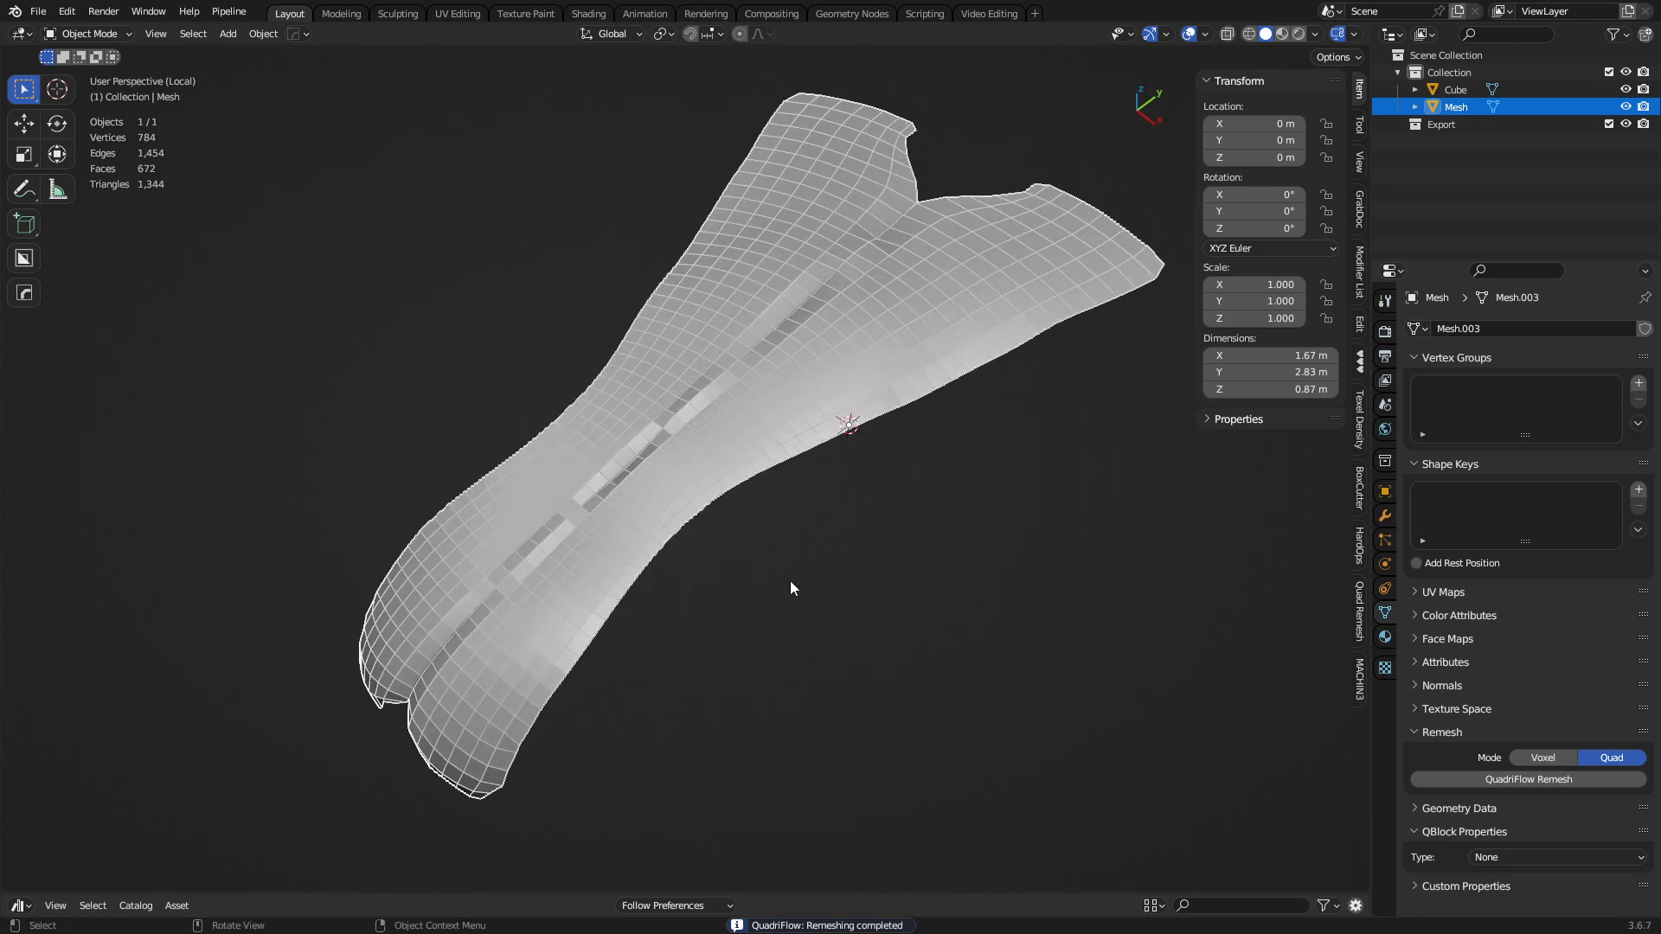
drag(789, 589, 857, 581)
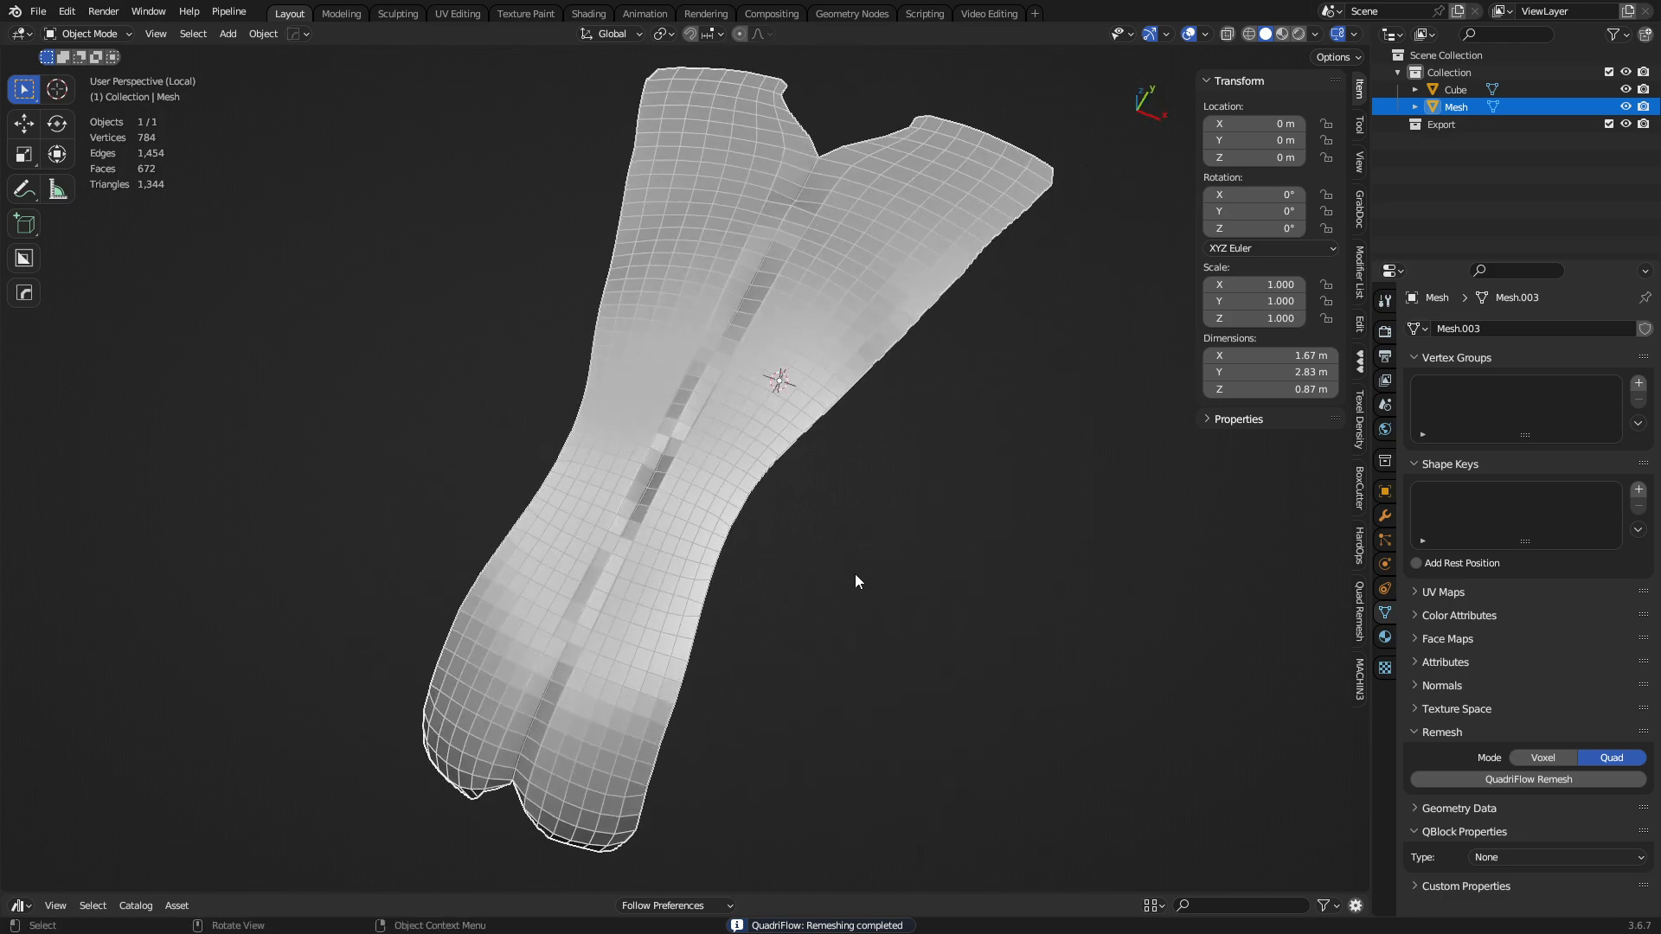
Step: Try QuadriFlow remeshes with seed 5 and symmetry off, then restore the original dense panel
click(1541, 758)
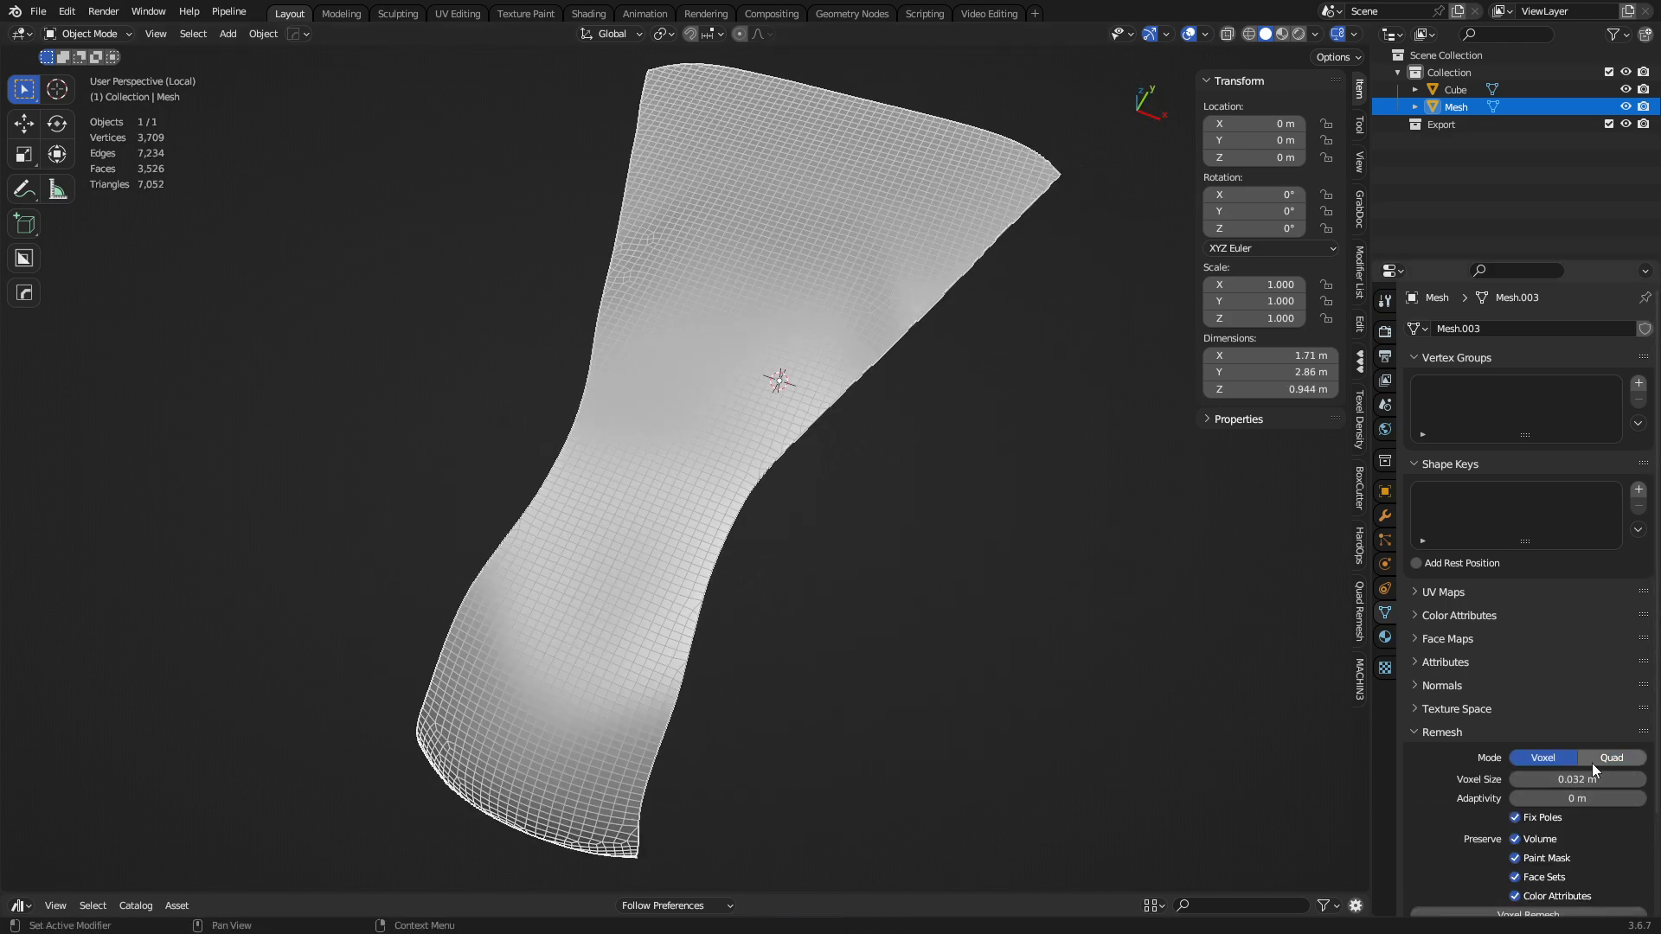
click(1609, 758)
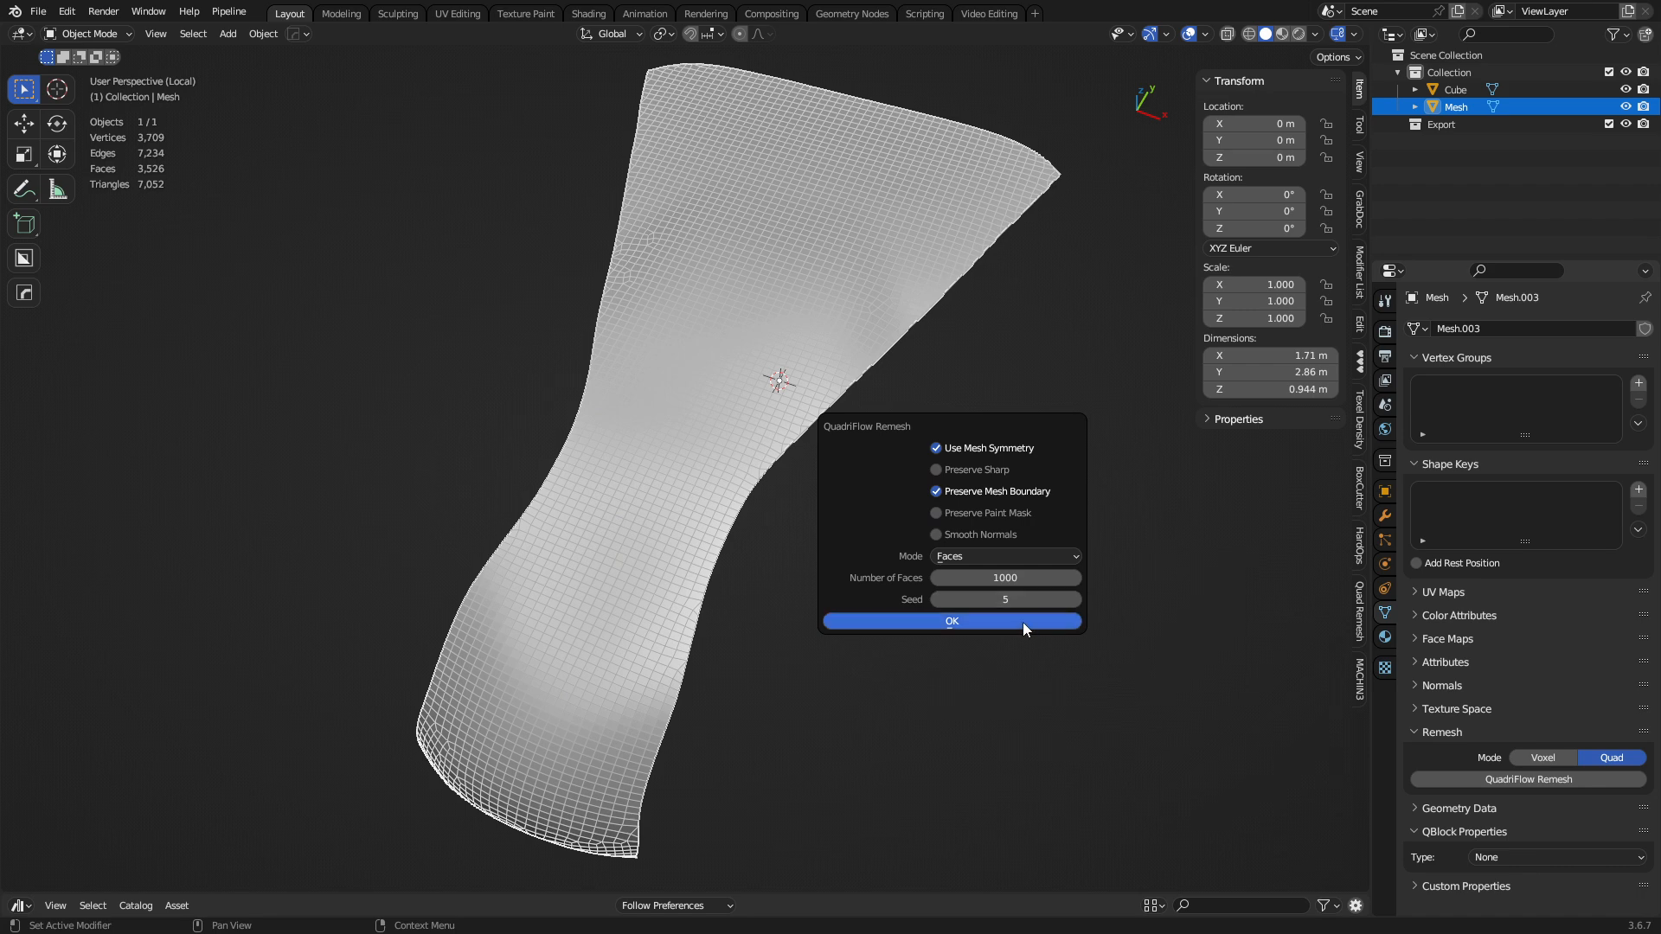
click(950, 621)
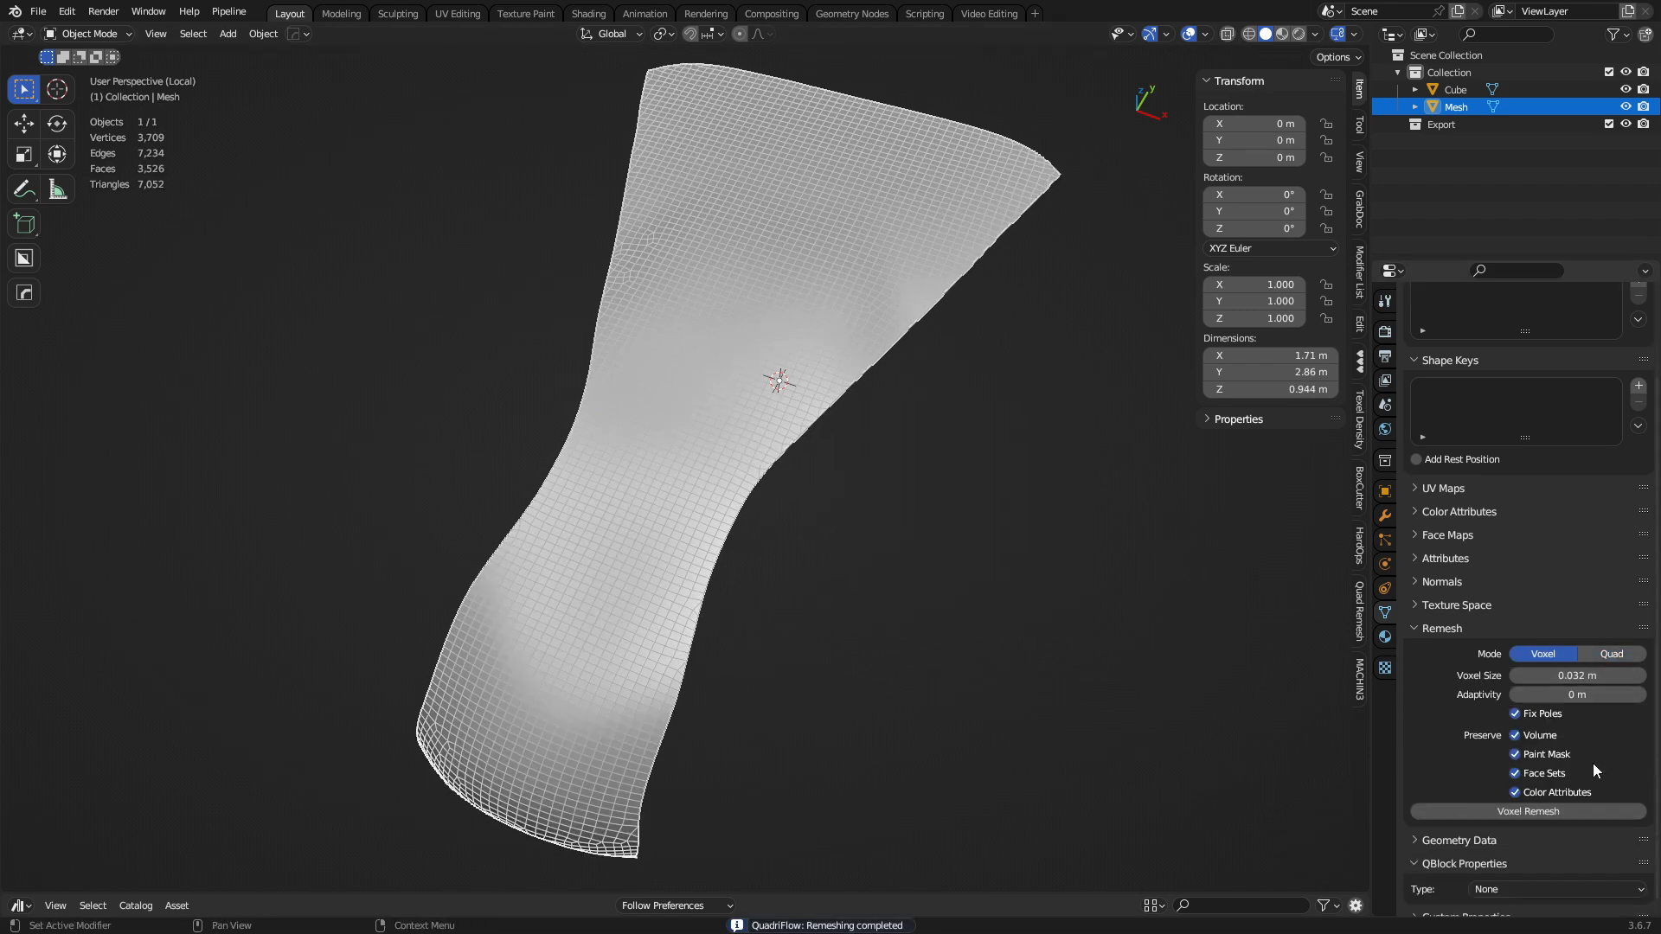
mouse_move(1543, 774)
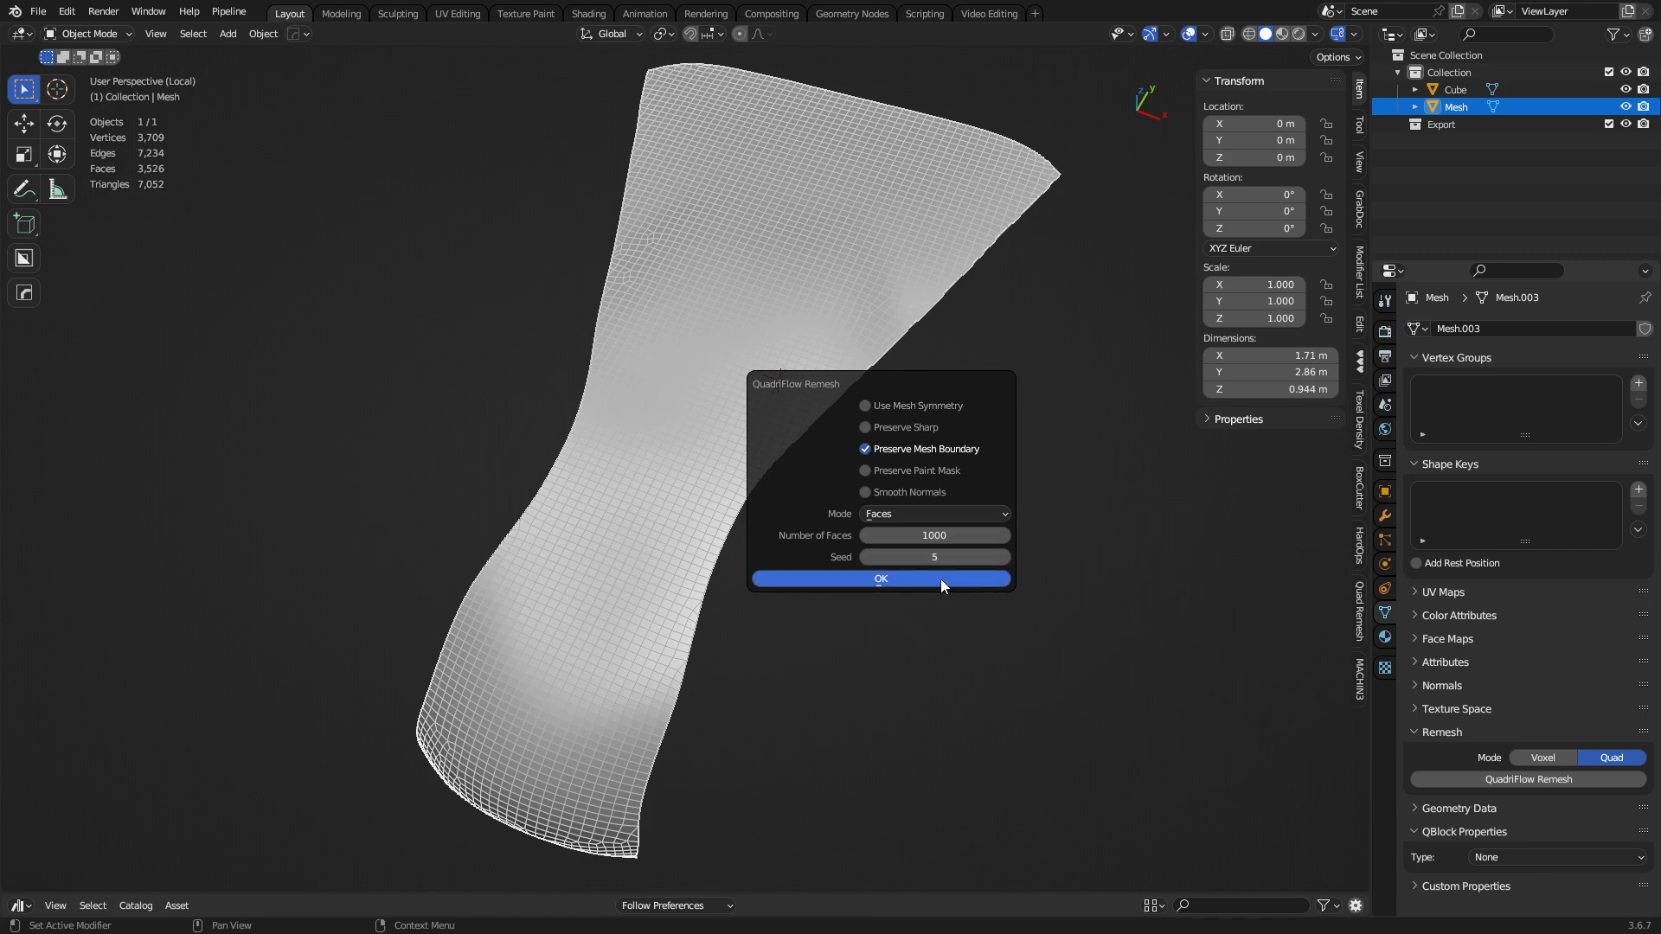
click(879, 578)
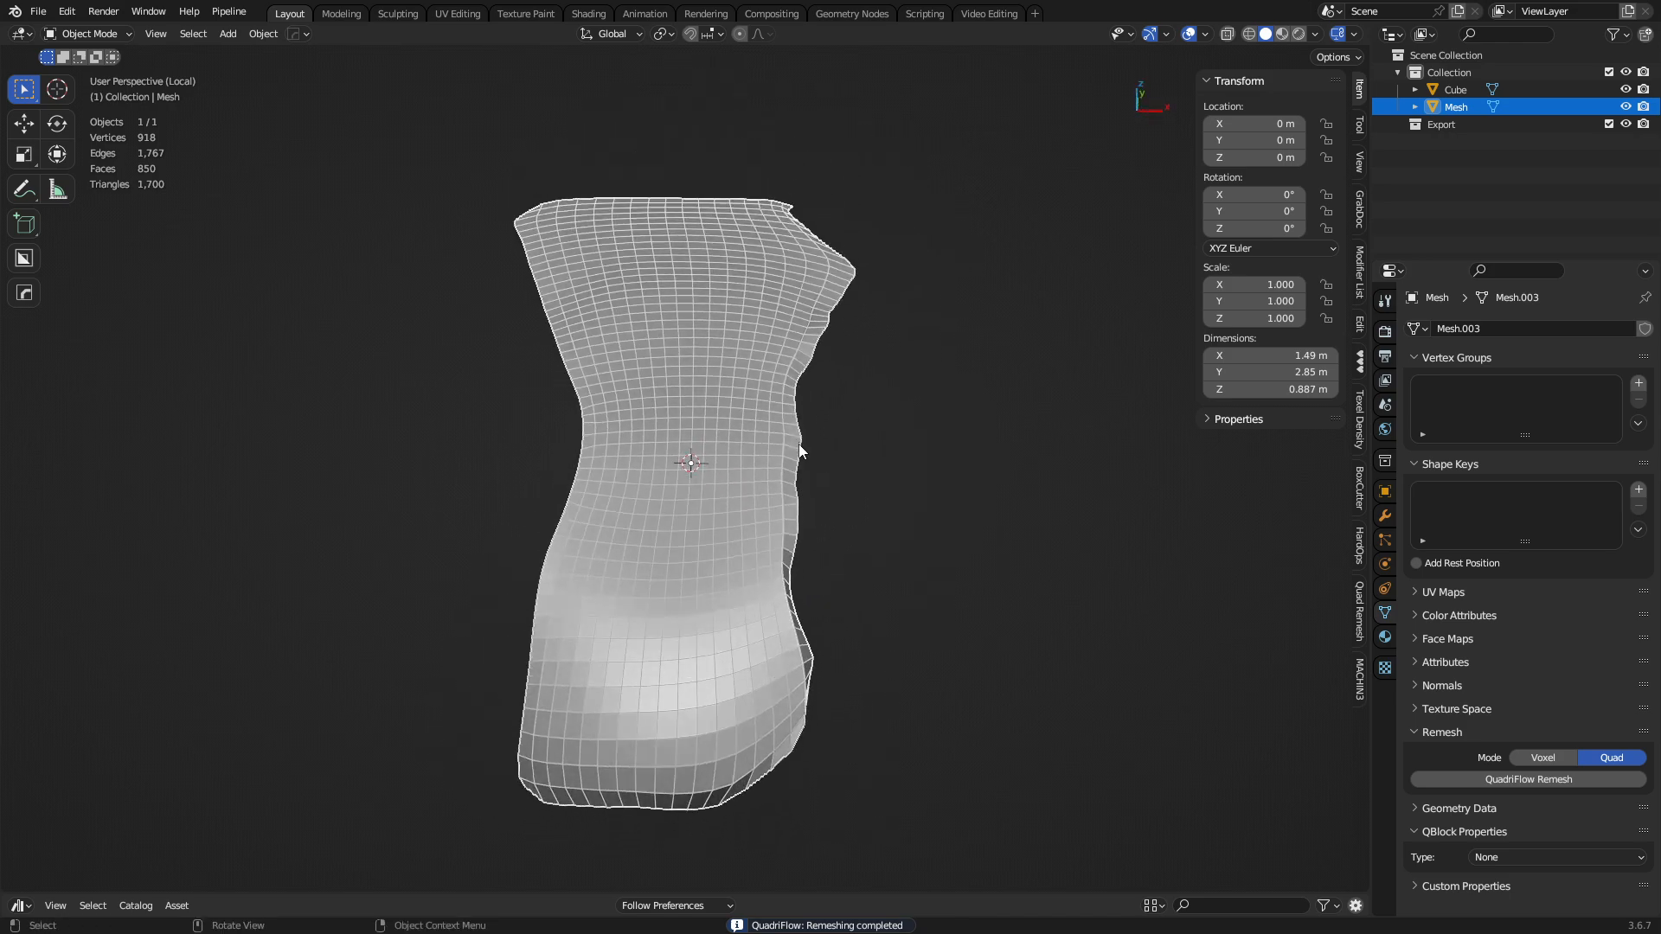
click(1542, 758)
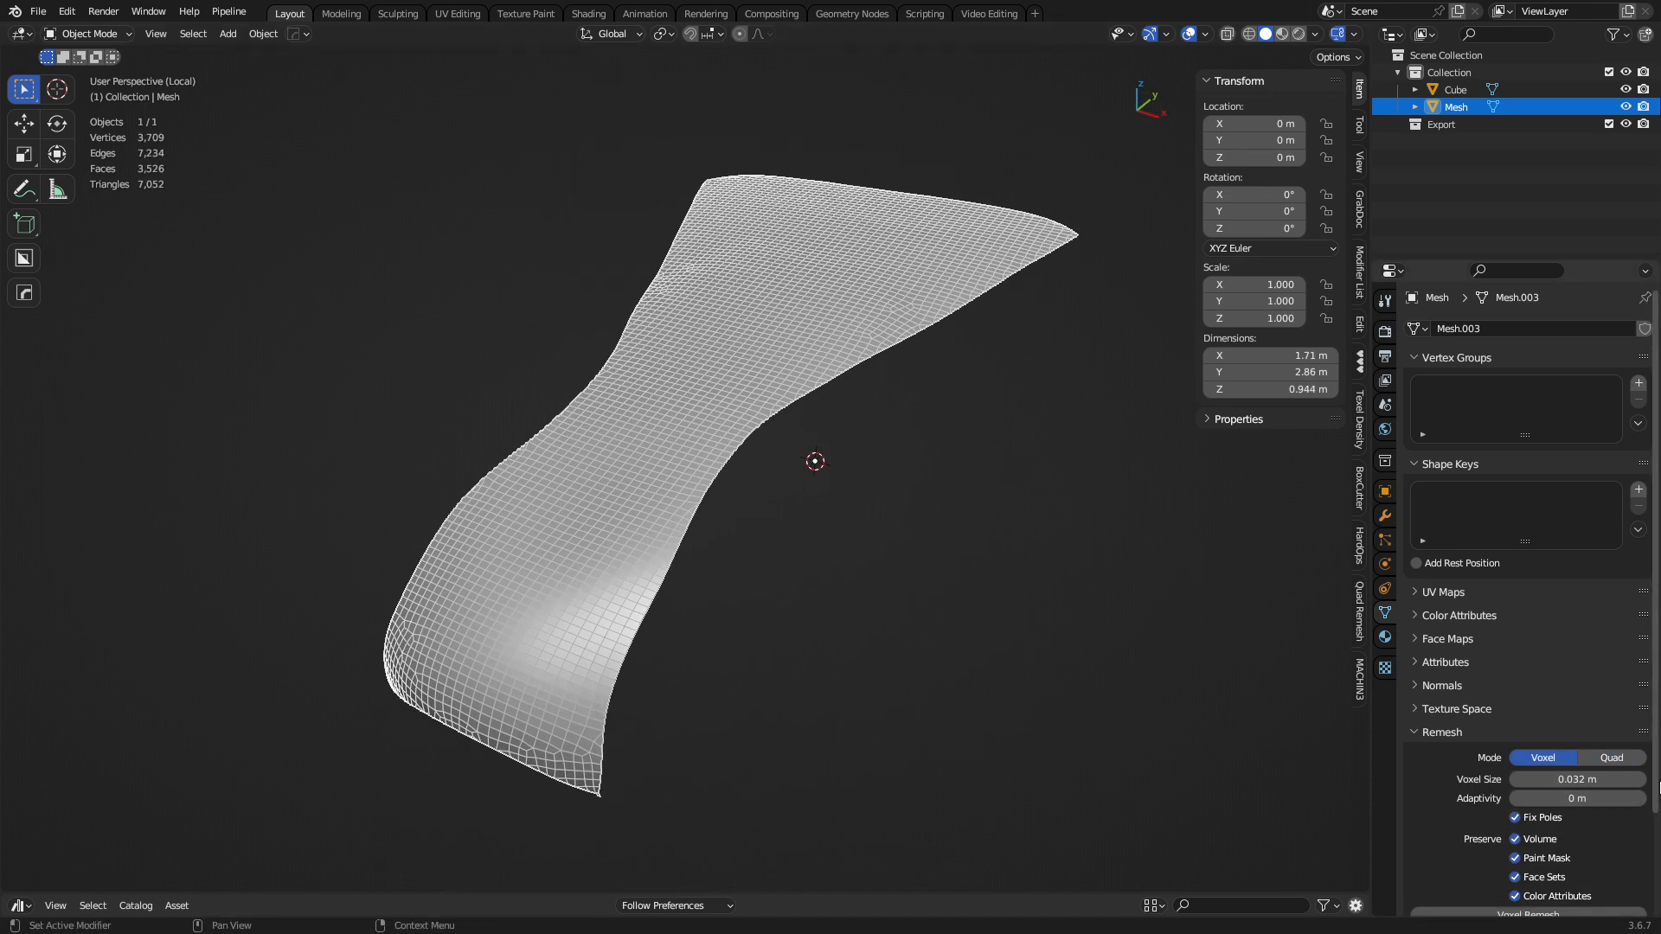
mouse_move(862, 665)
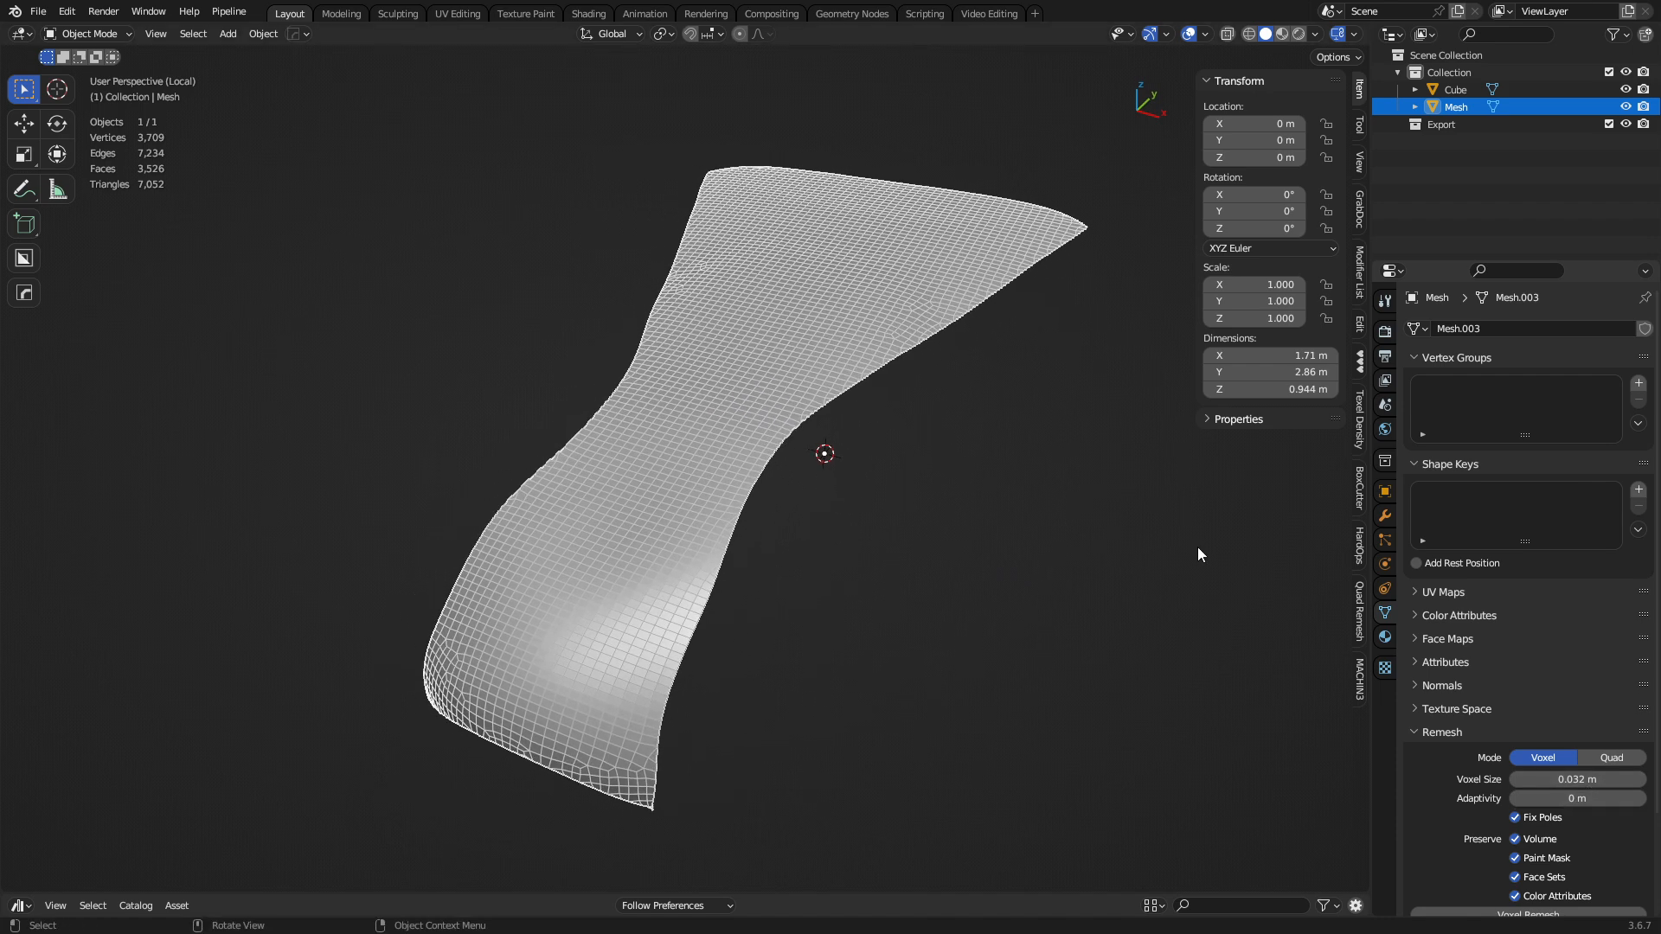
Step: Run Quad Remesher with X symmetry and a 1000-quad count, producing a 998-face Retopo_Mesh
click(1360, 615)
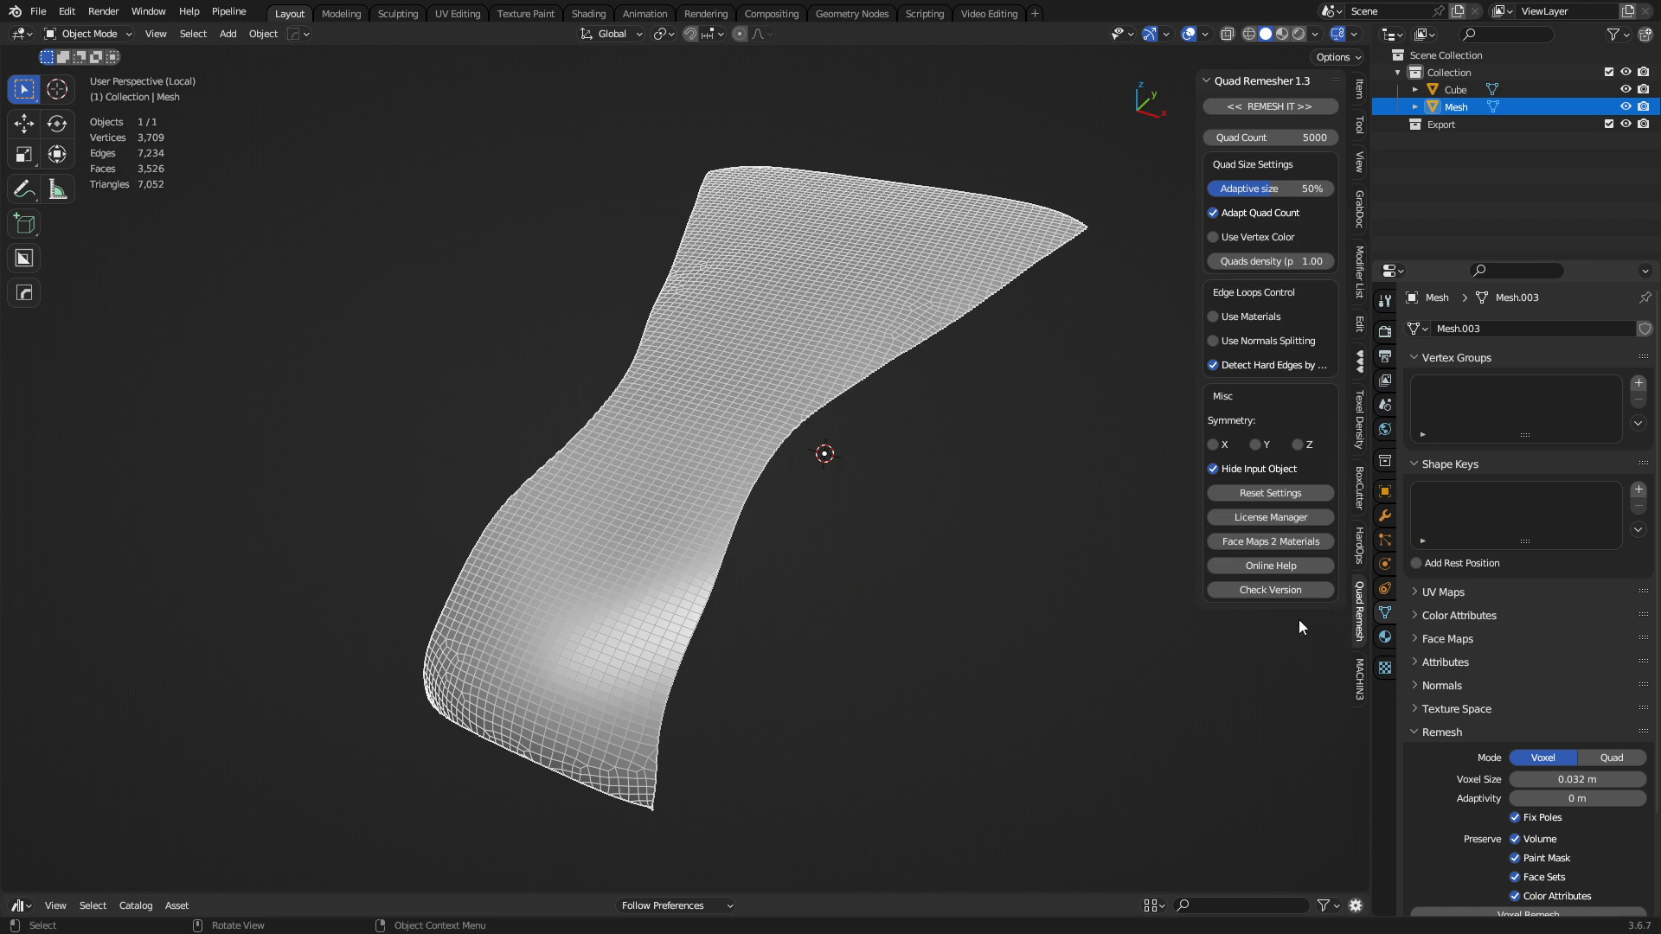
mouse_move(1213, 425)
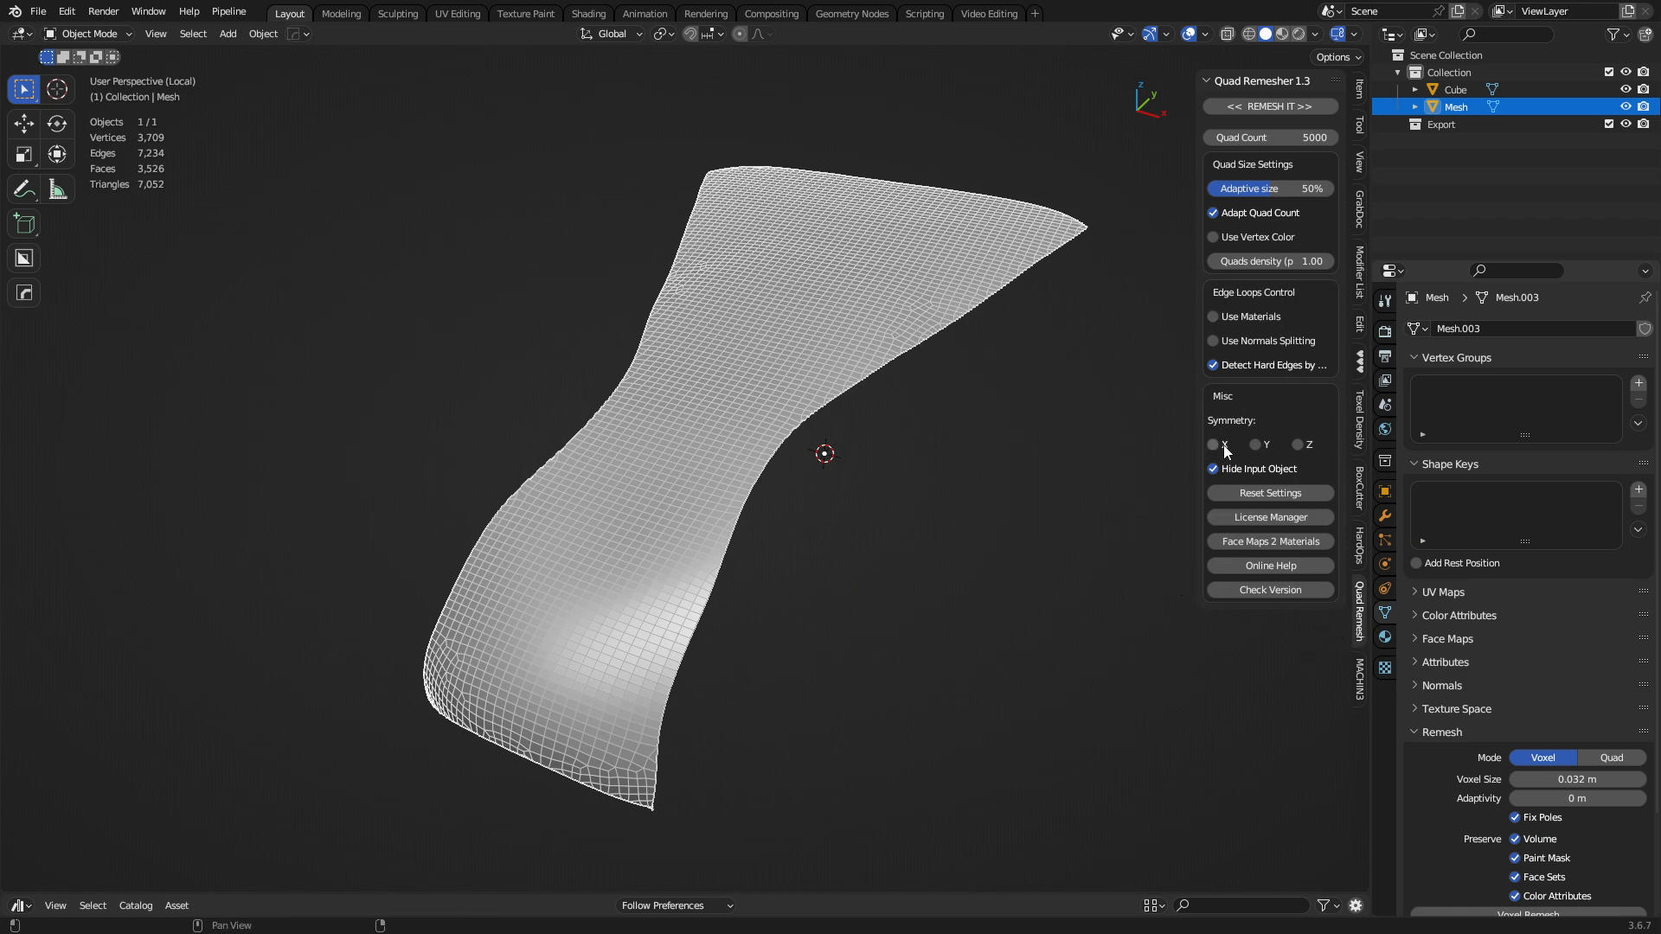
click(1213, 445)
text(1)
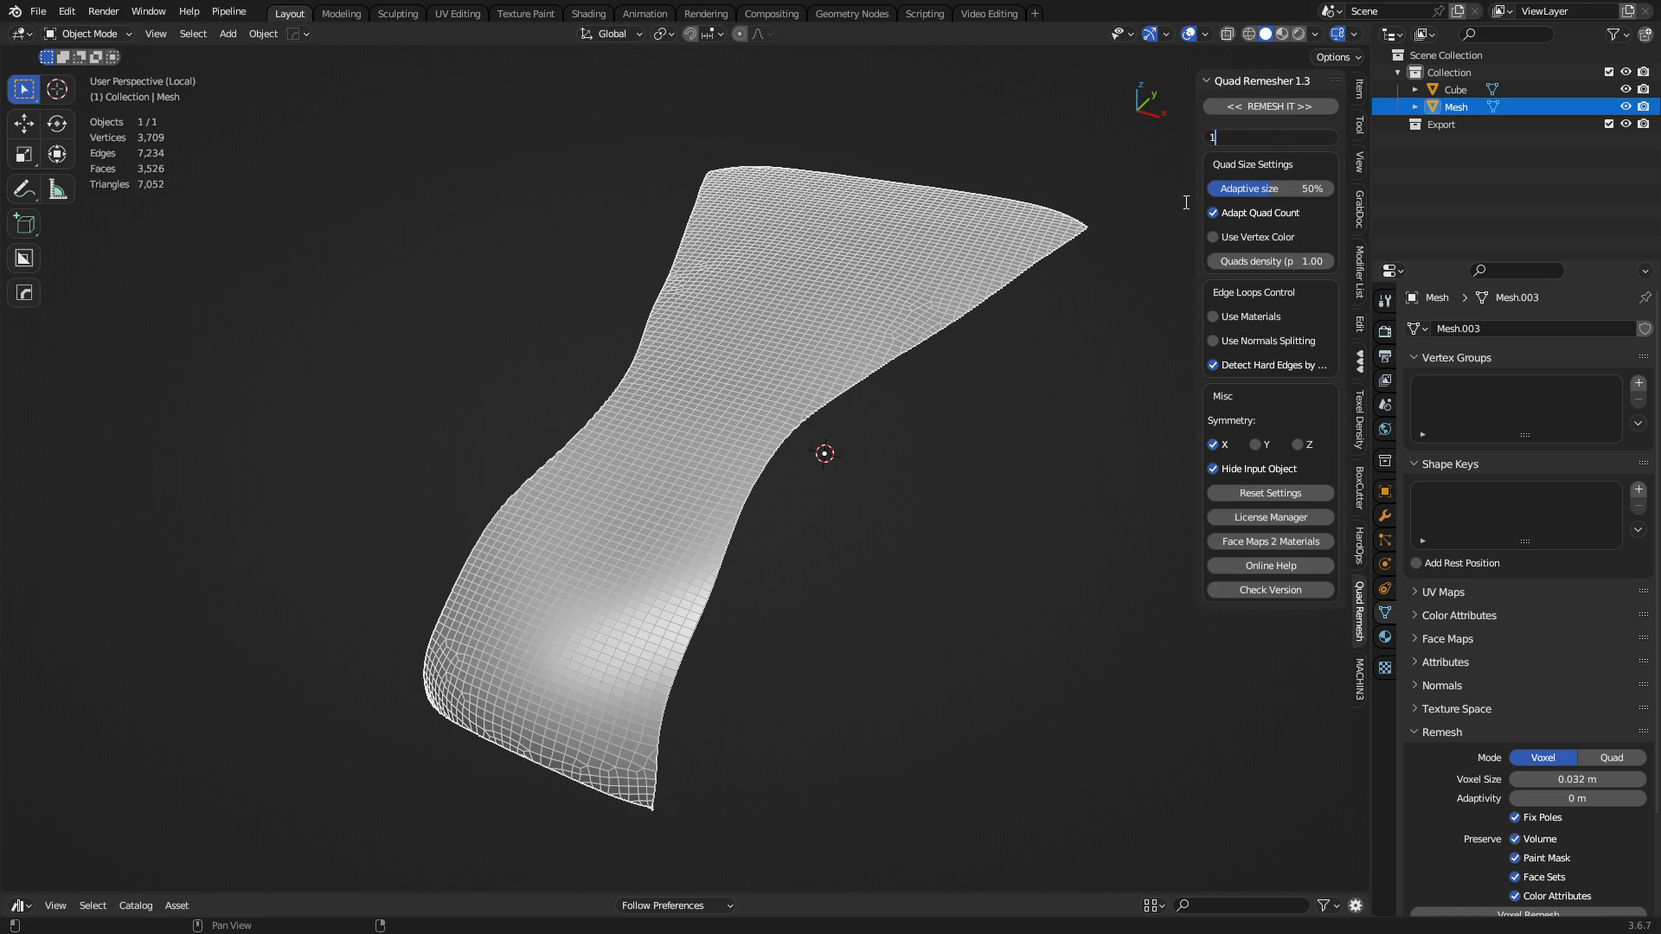
text(000)
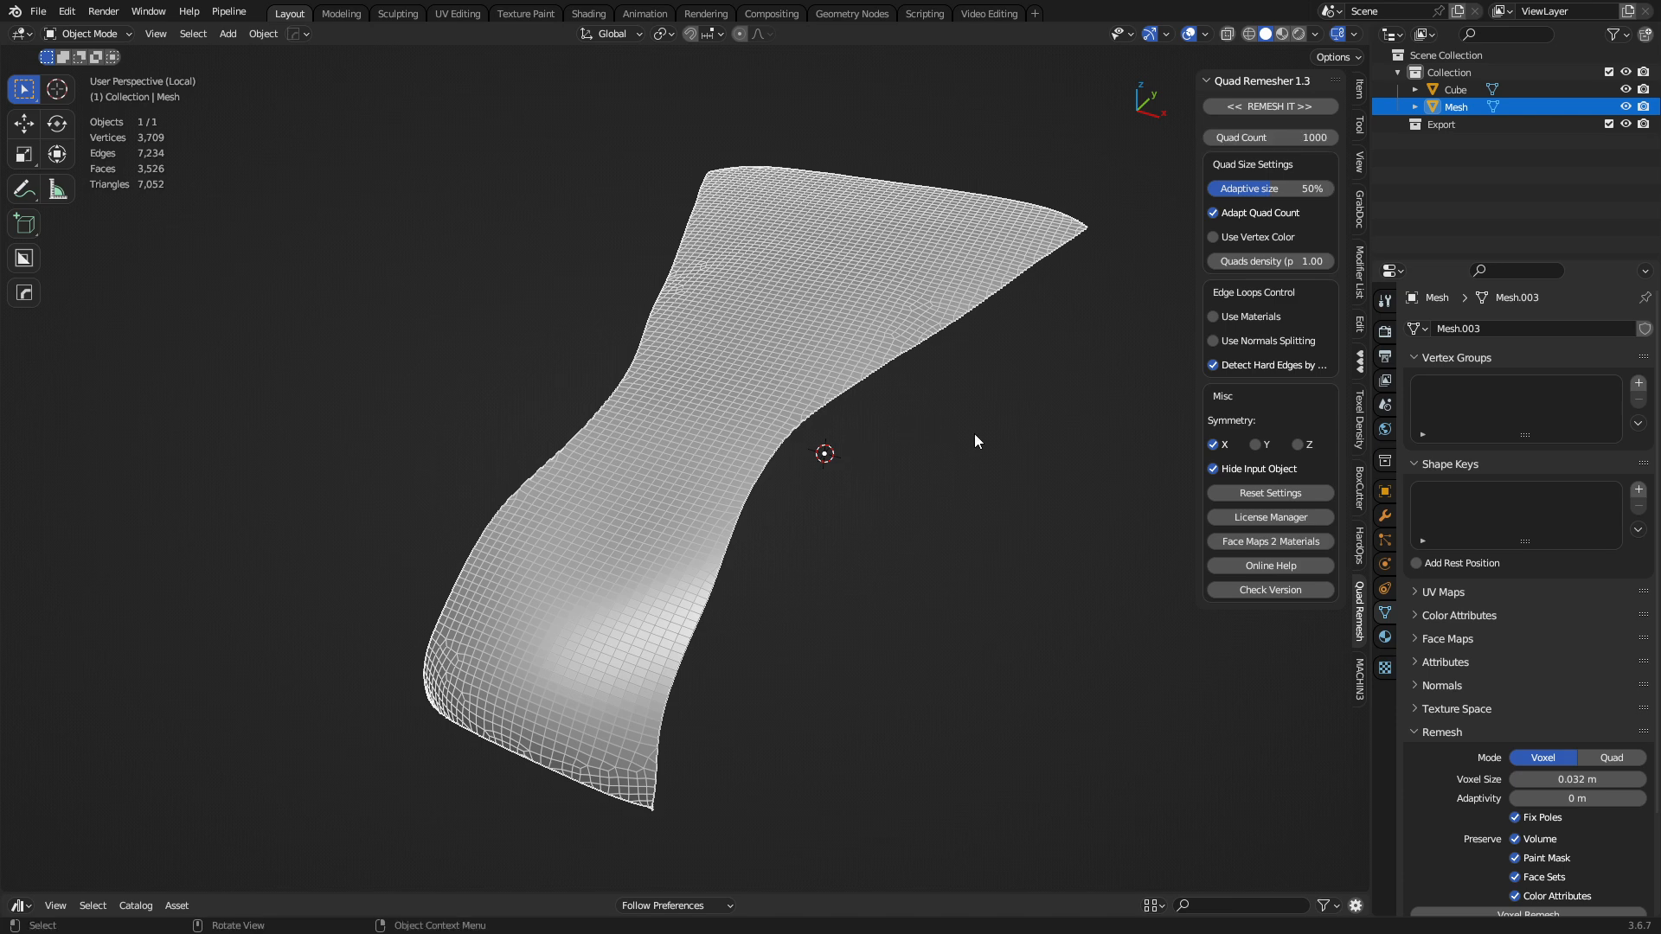
click(1268, 106)
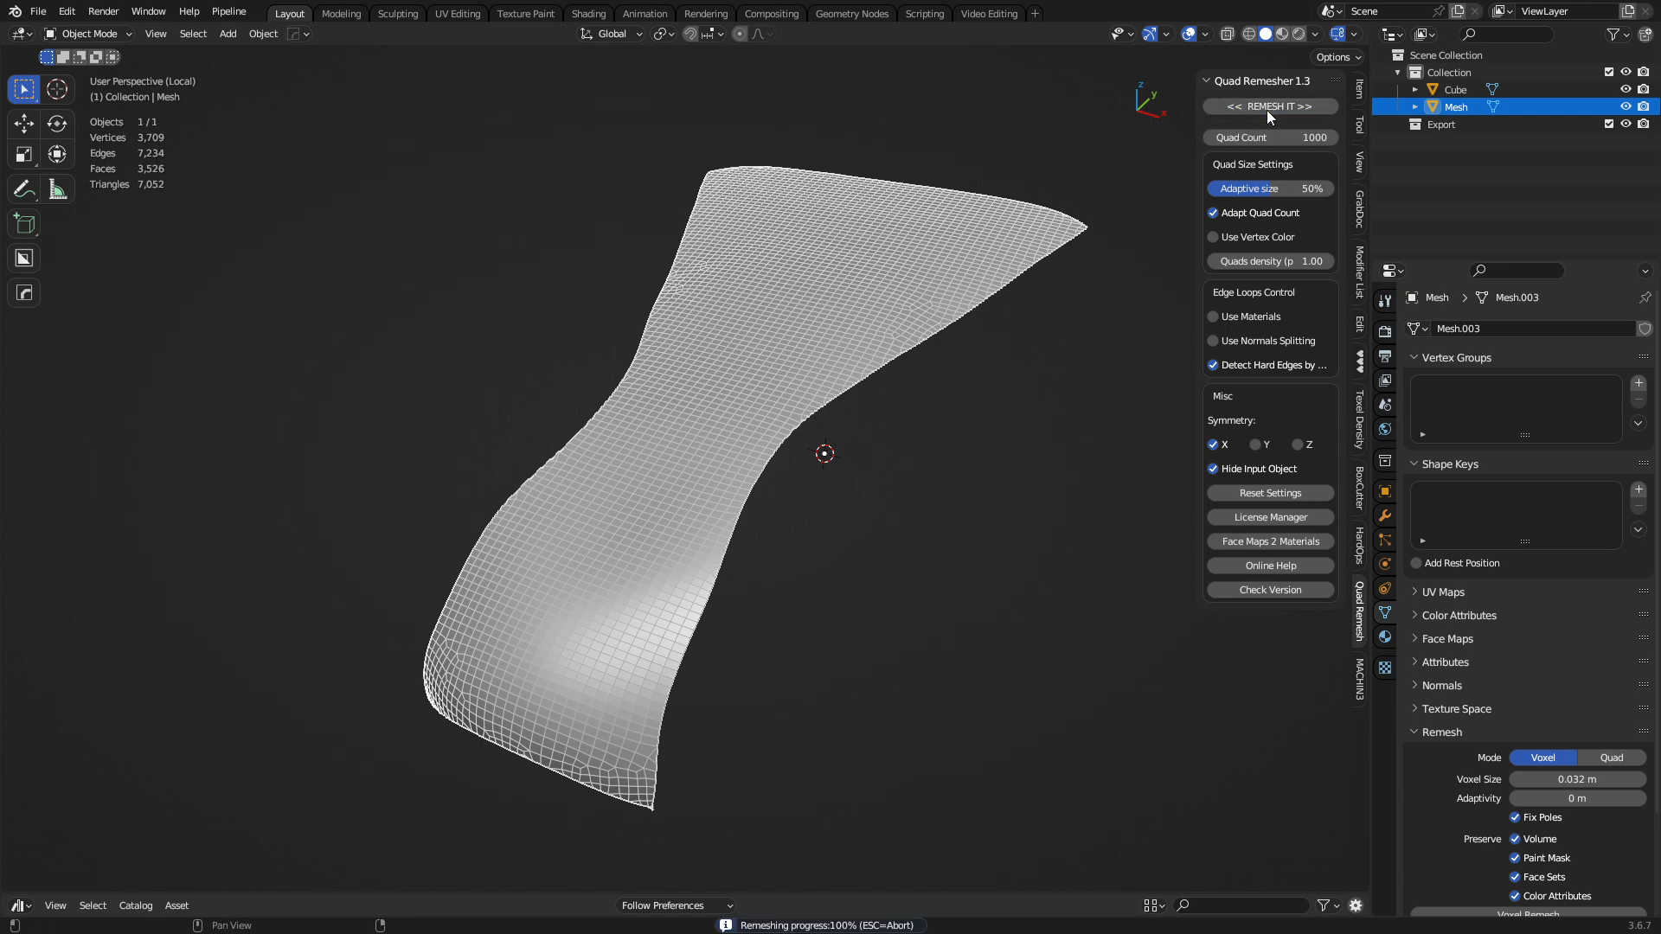
click(1269, 106)
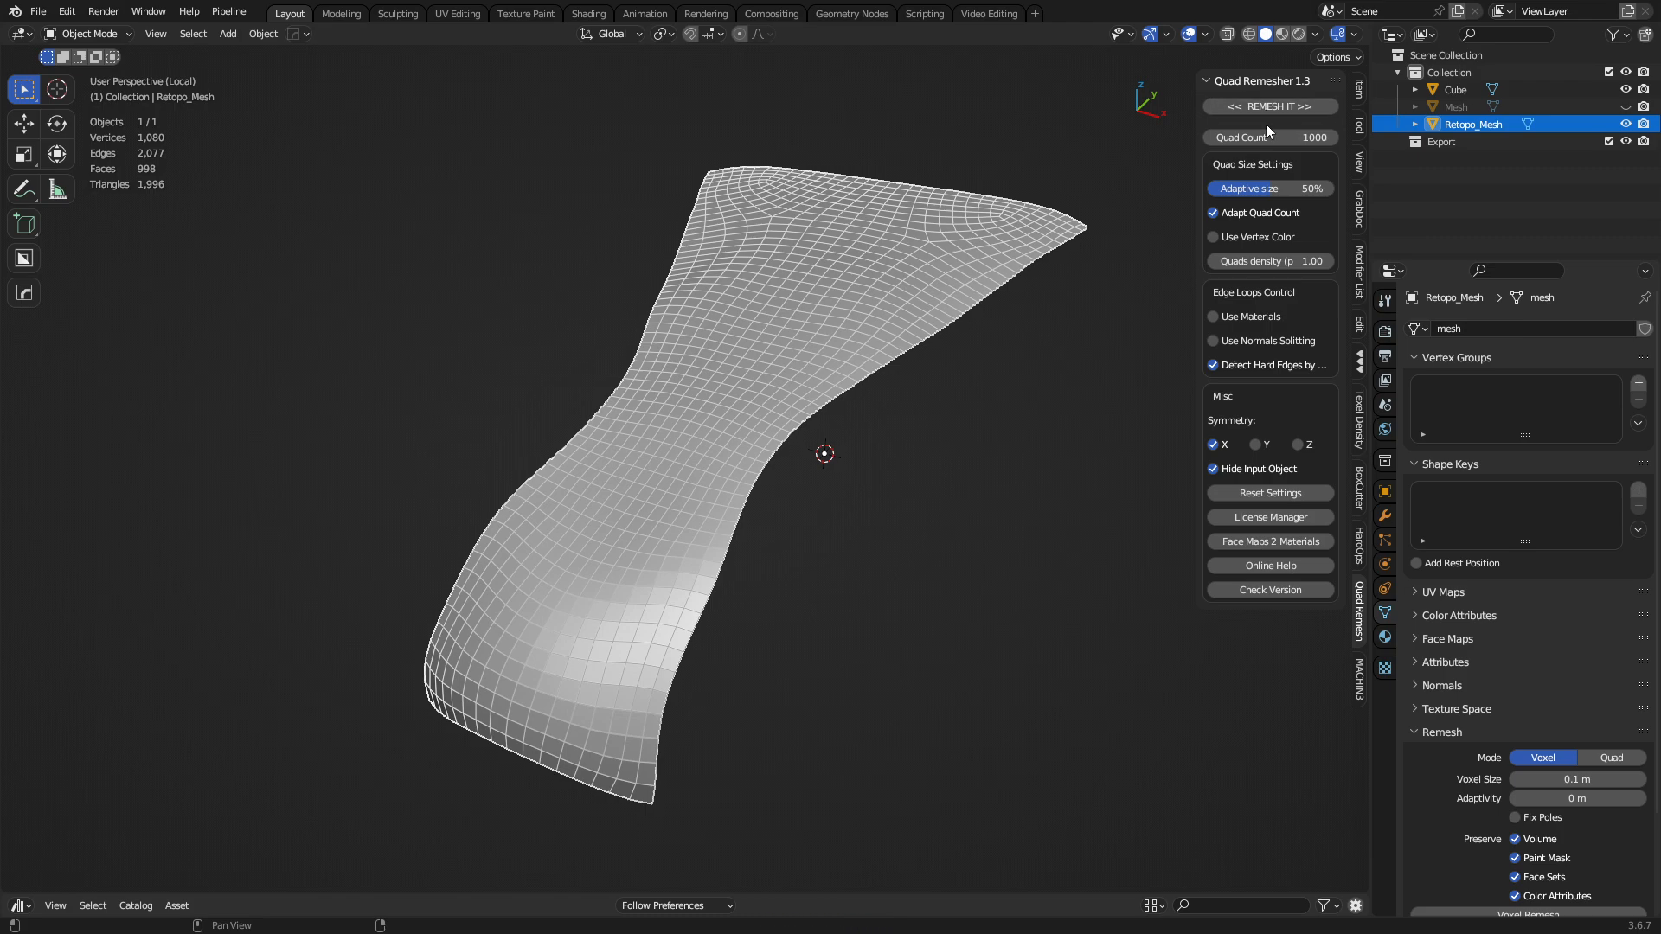
mouse_move(955, 401)
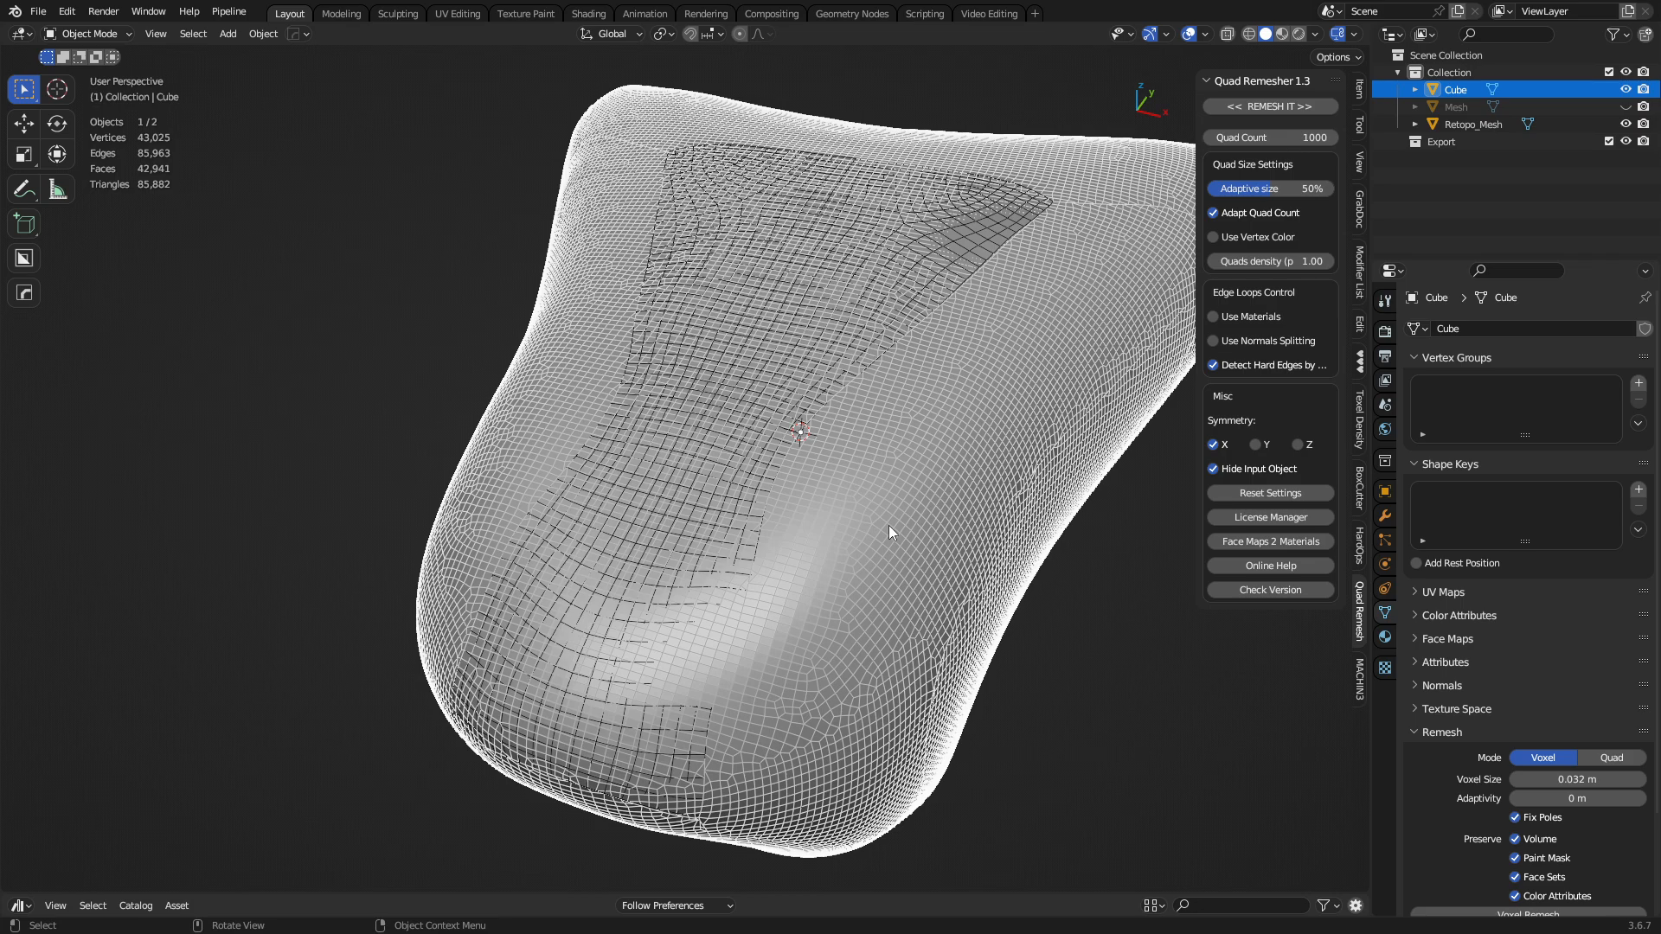
Step: Extract two more side panels, Mesh.001 and Mesh.002, and quad-remesh them at 1000 quads
click(276, 33)
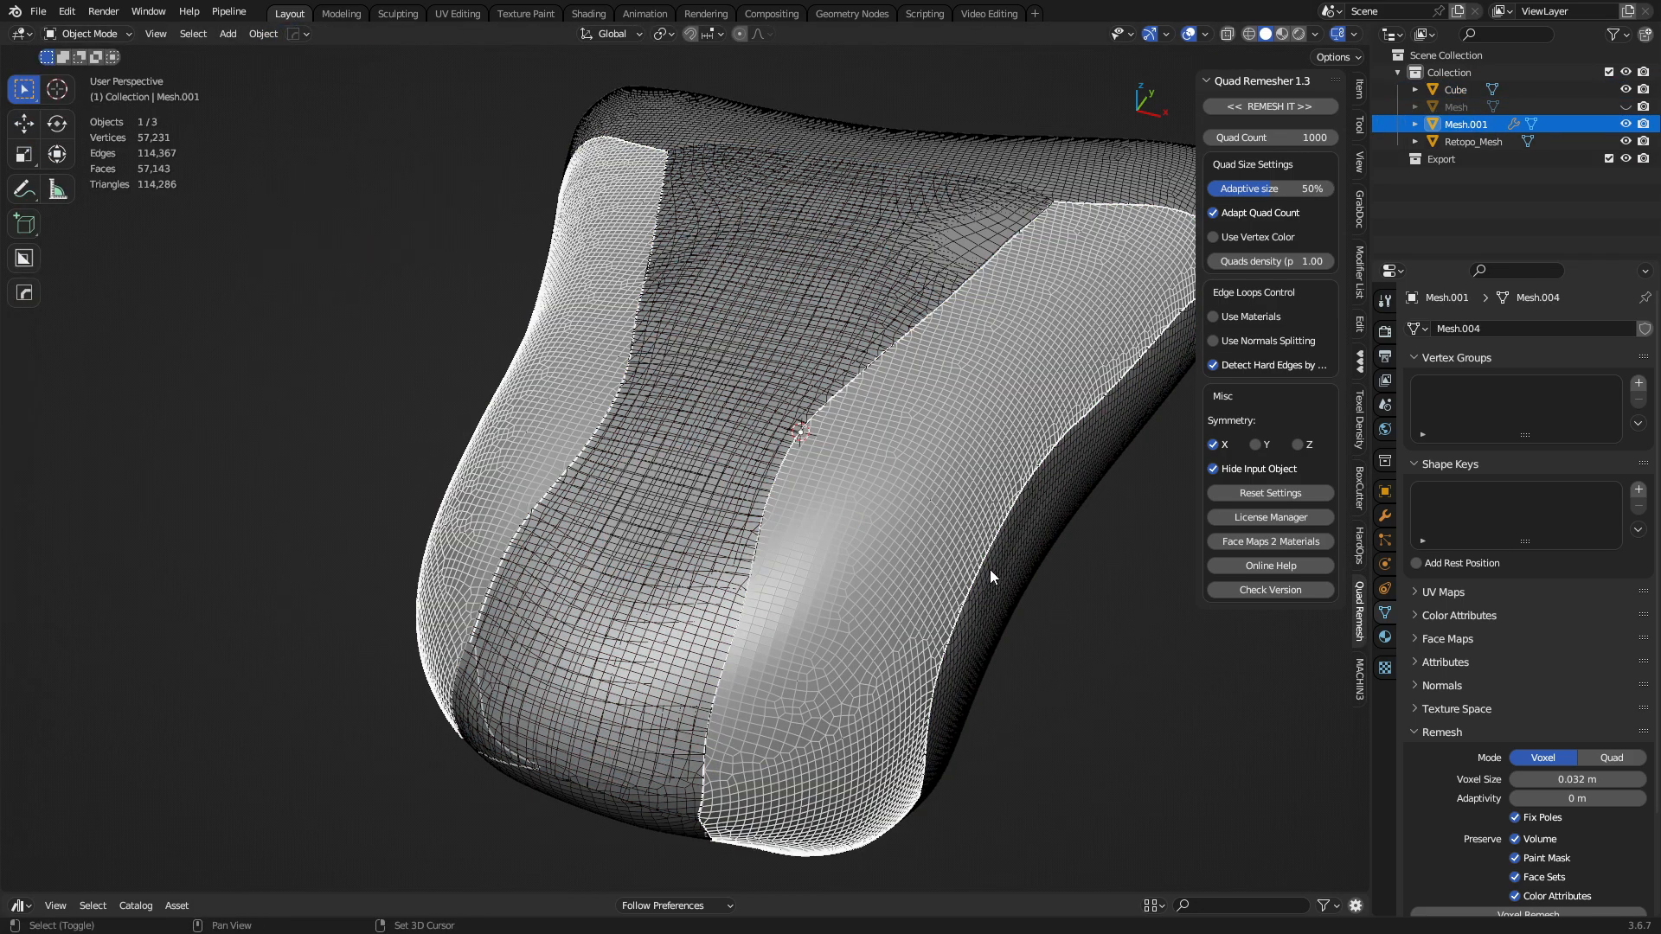
click(275, 33)
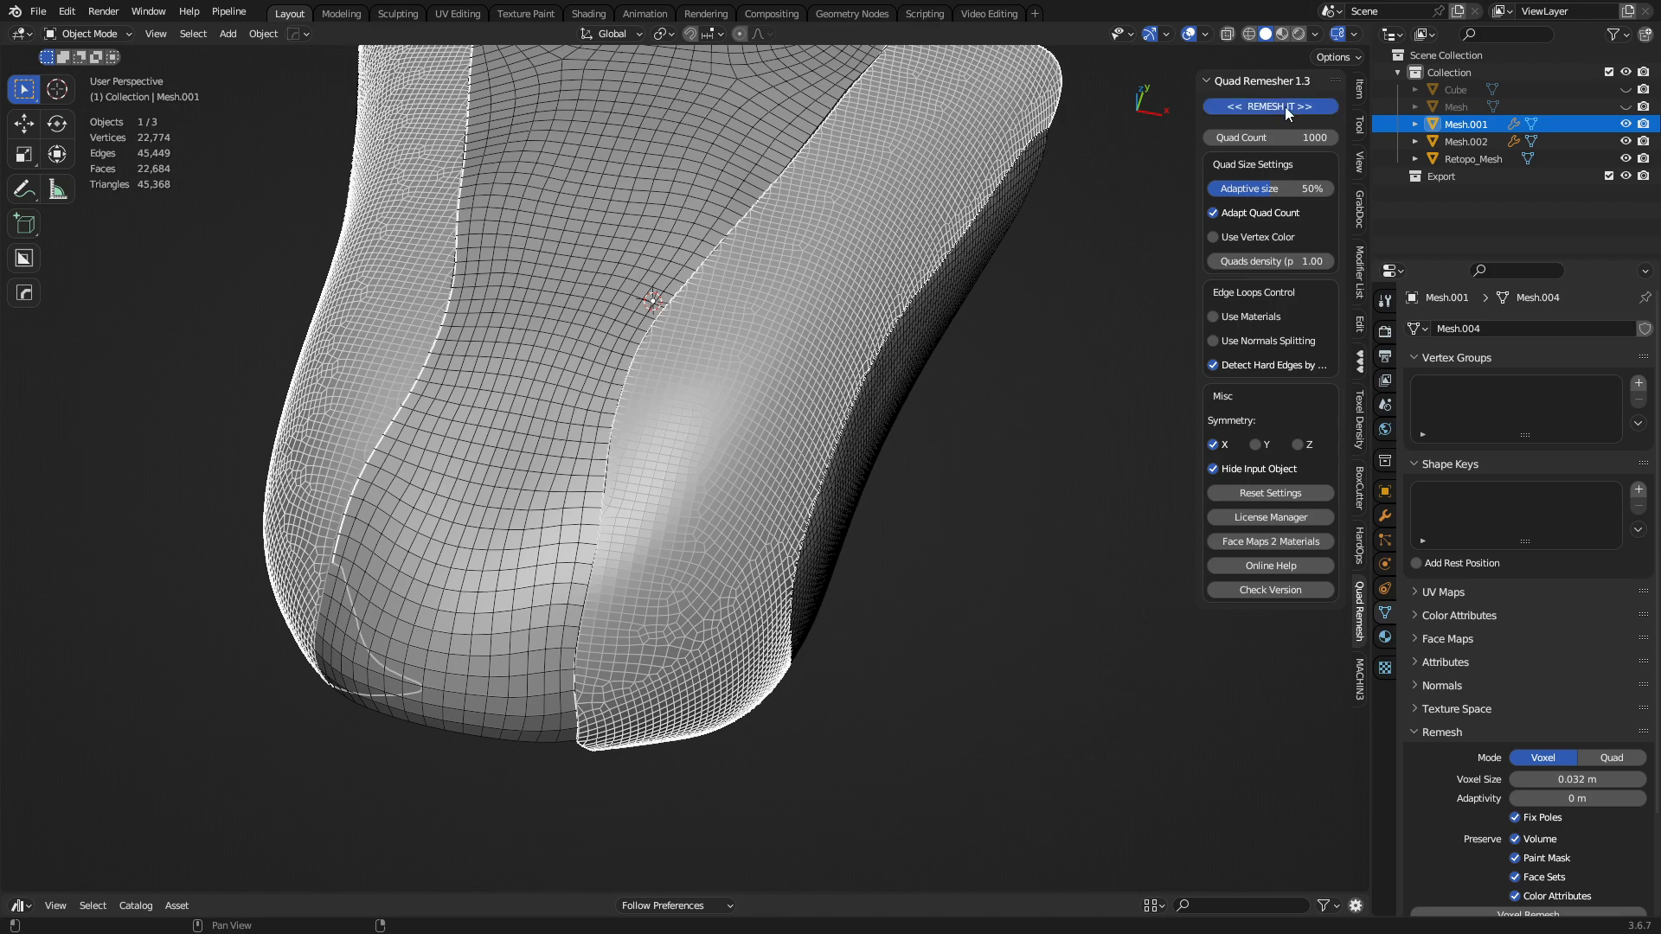
click(1269, 105)
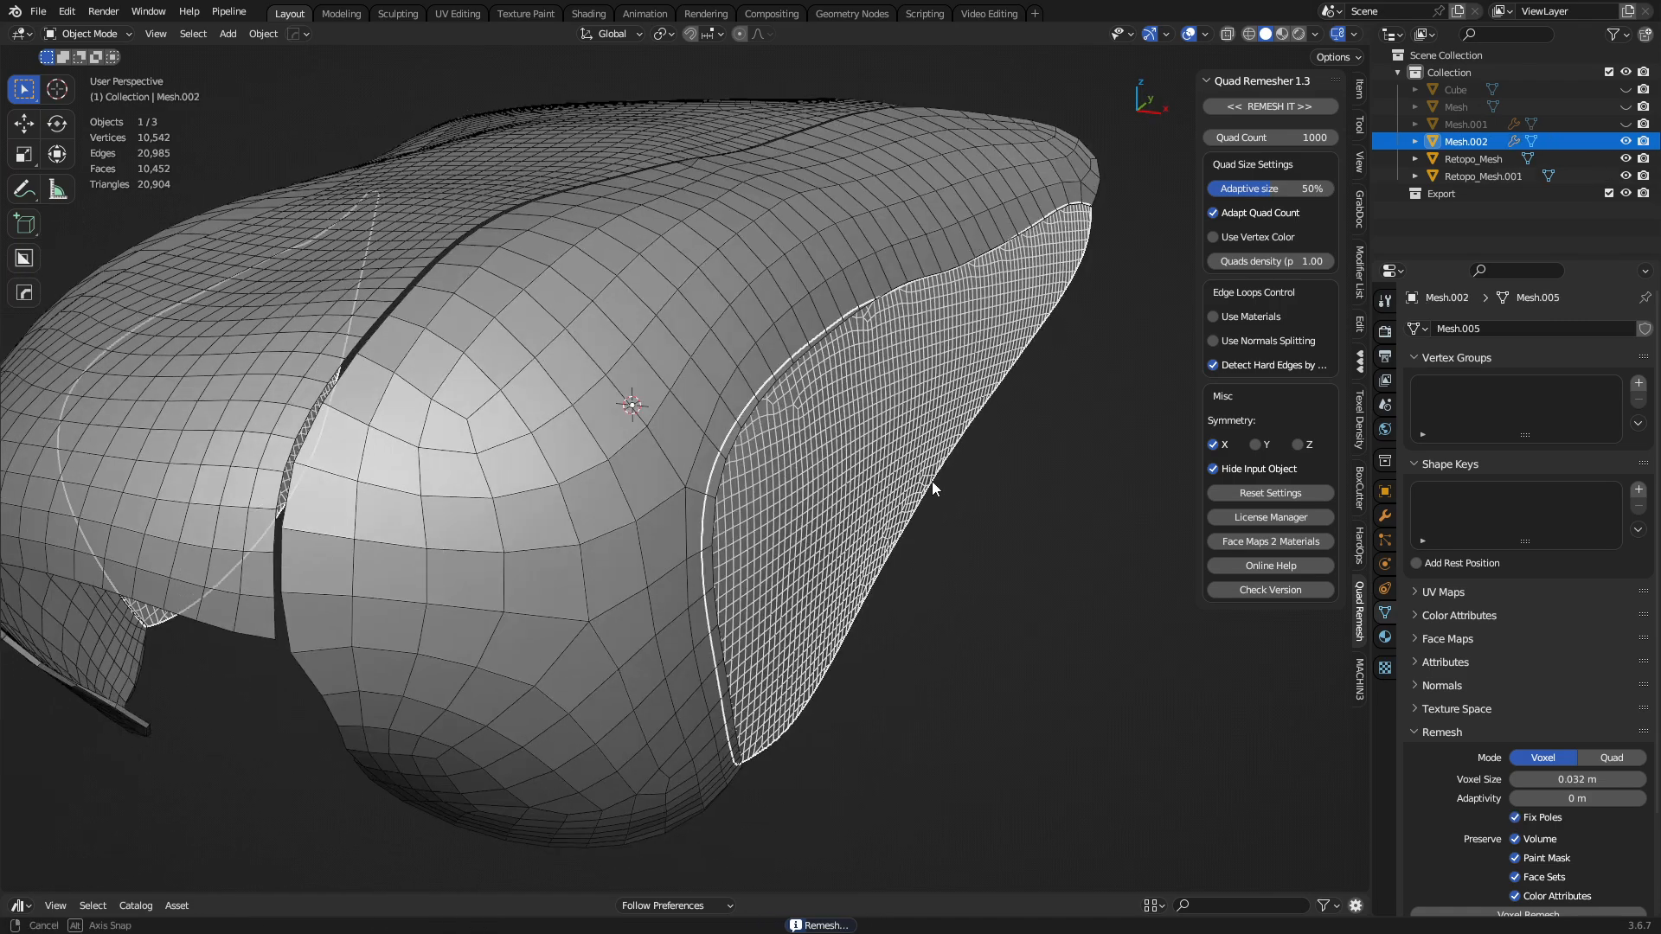
click(1268, 105)
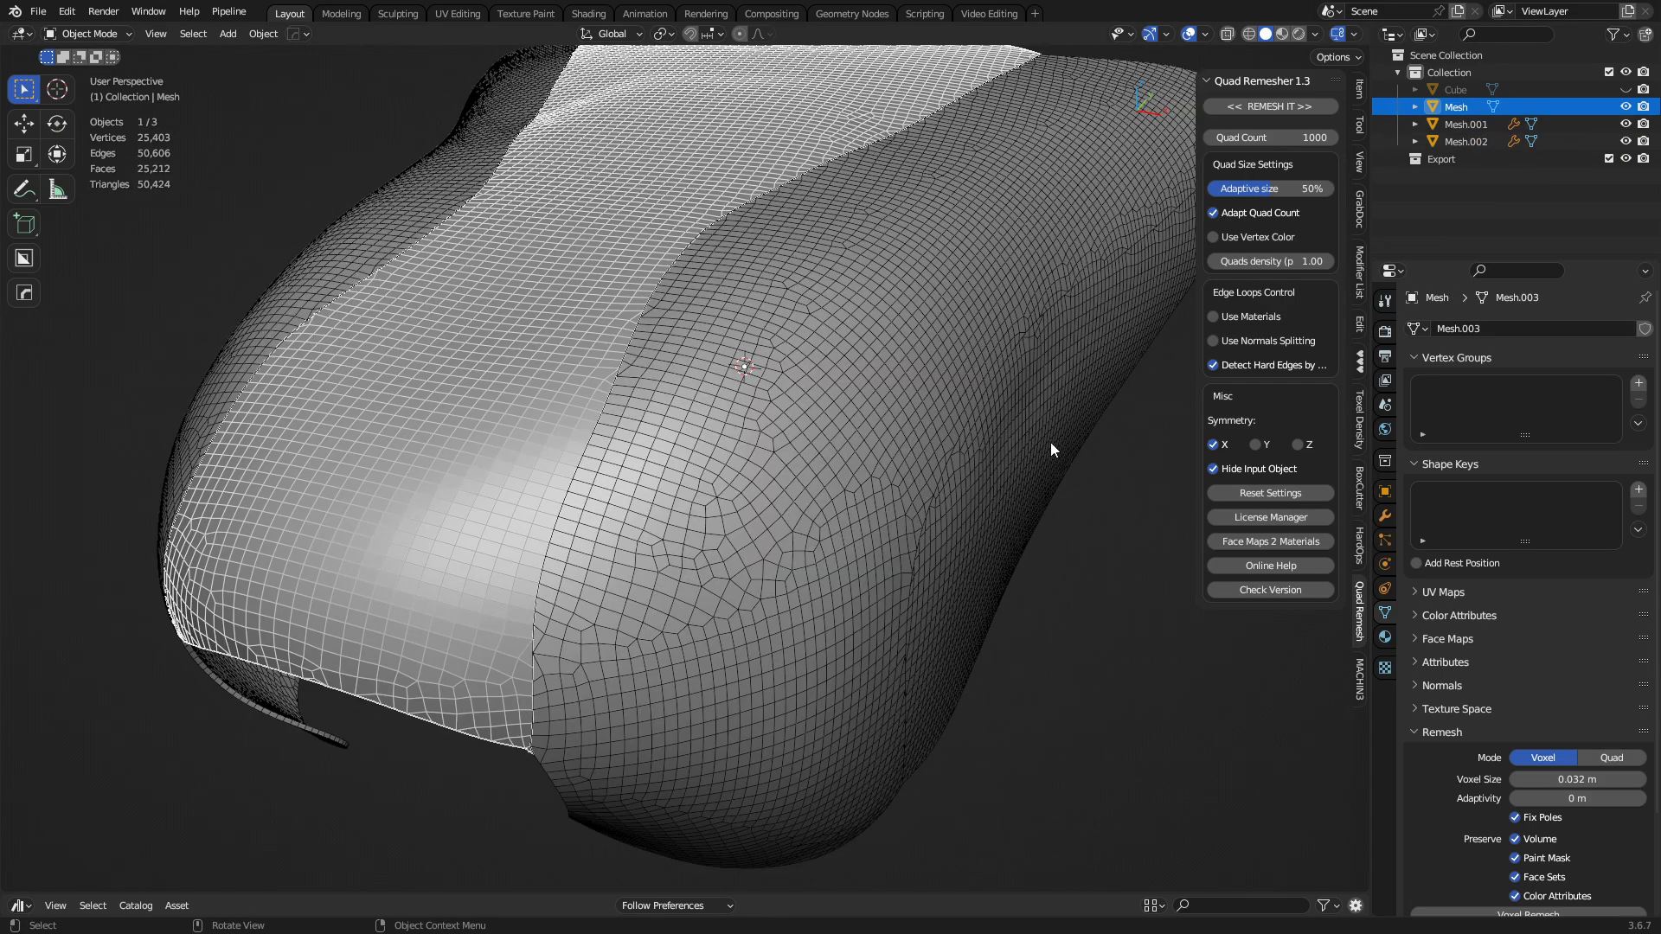
Step: Quad-remesh the side panels Mesh.001 at 100000 quads with 100% adaptive size into Retopo_Mesh.001
drag(1054, 450, 772, 301)
text(20000)
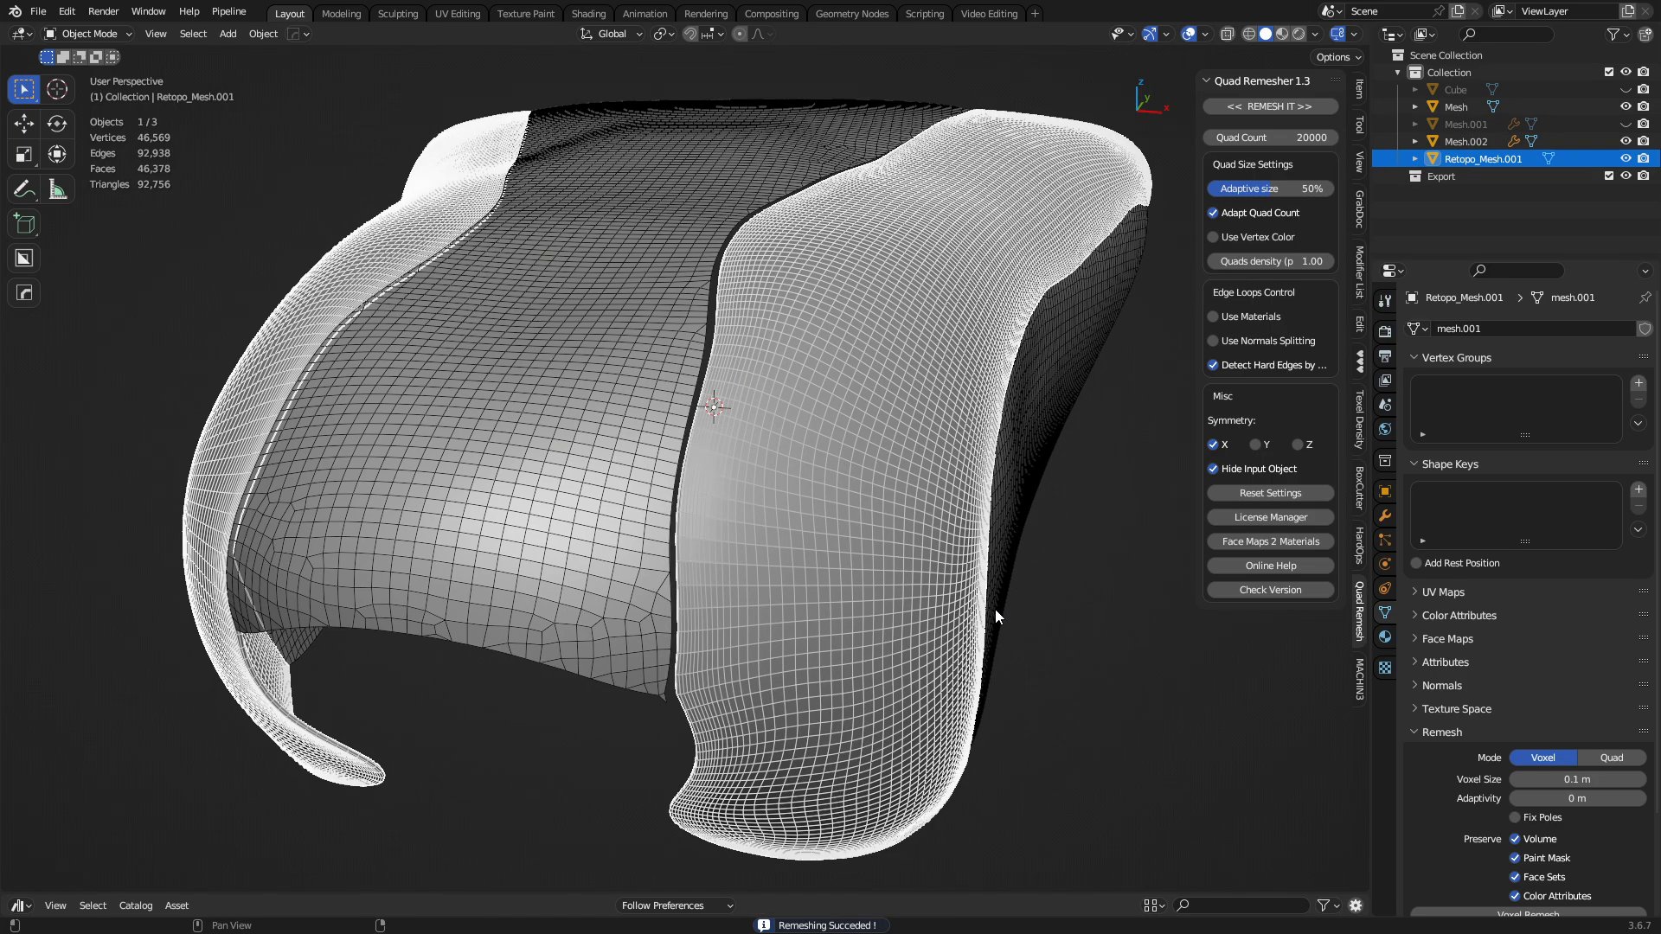
drag(997, 615, 1009, 638)
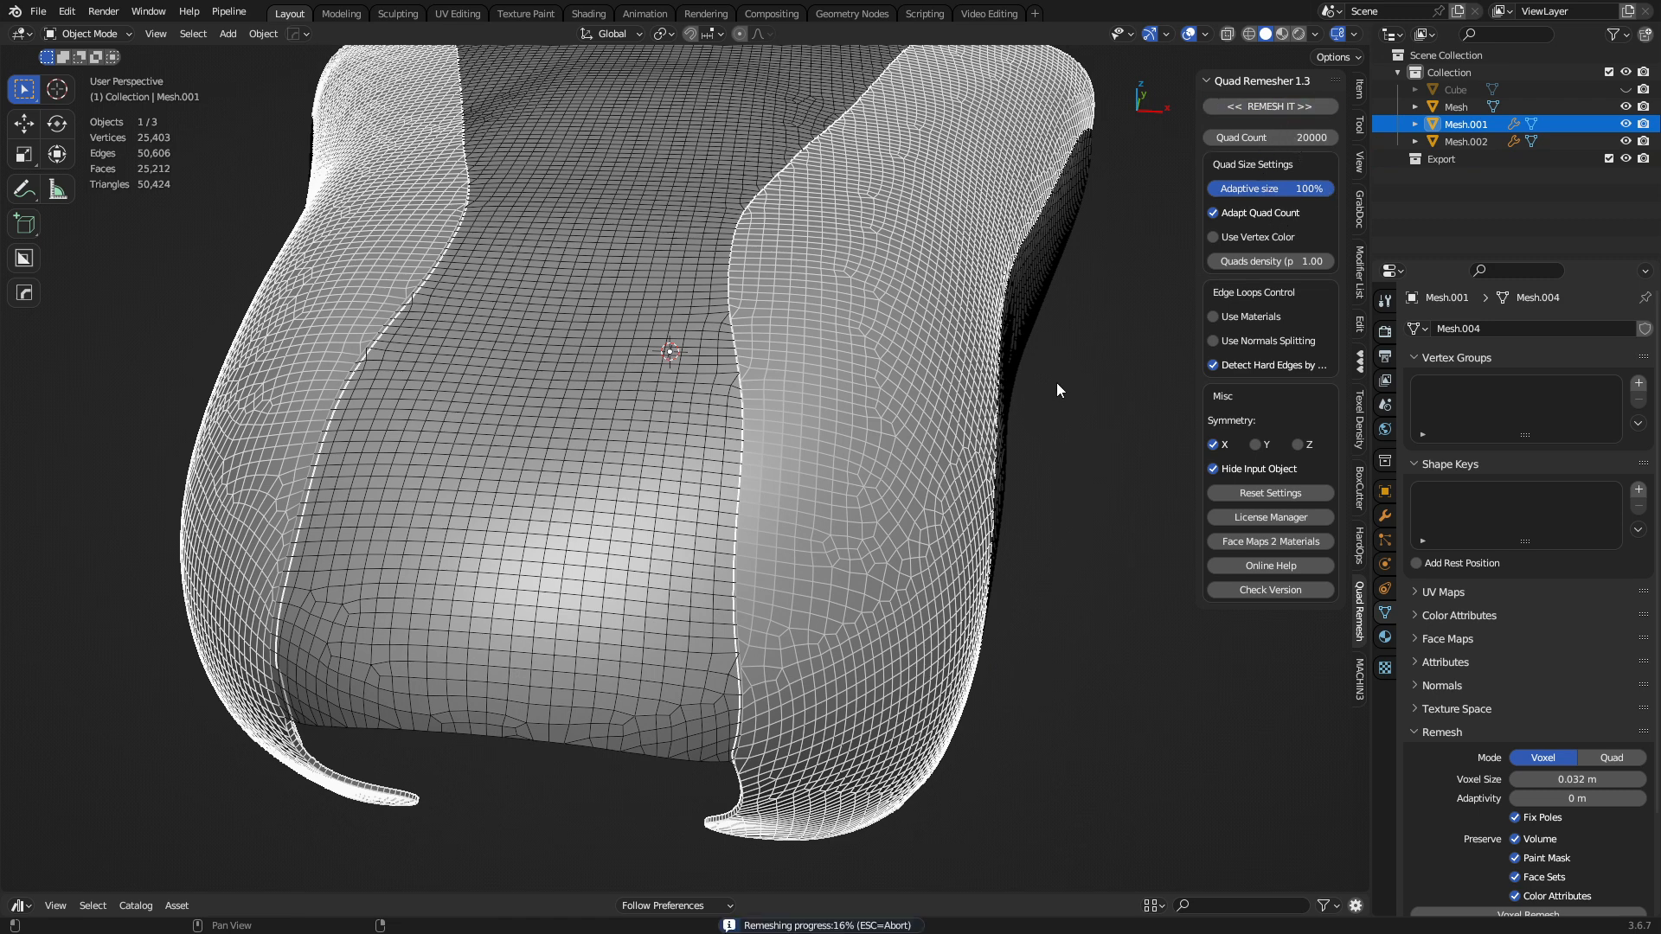
mouse_move(988, 460)
text(100000)
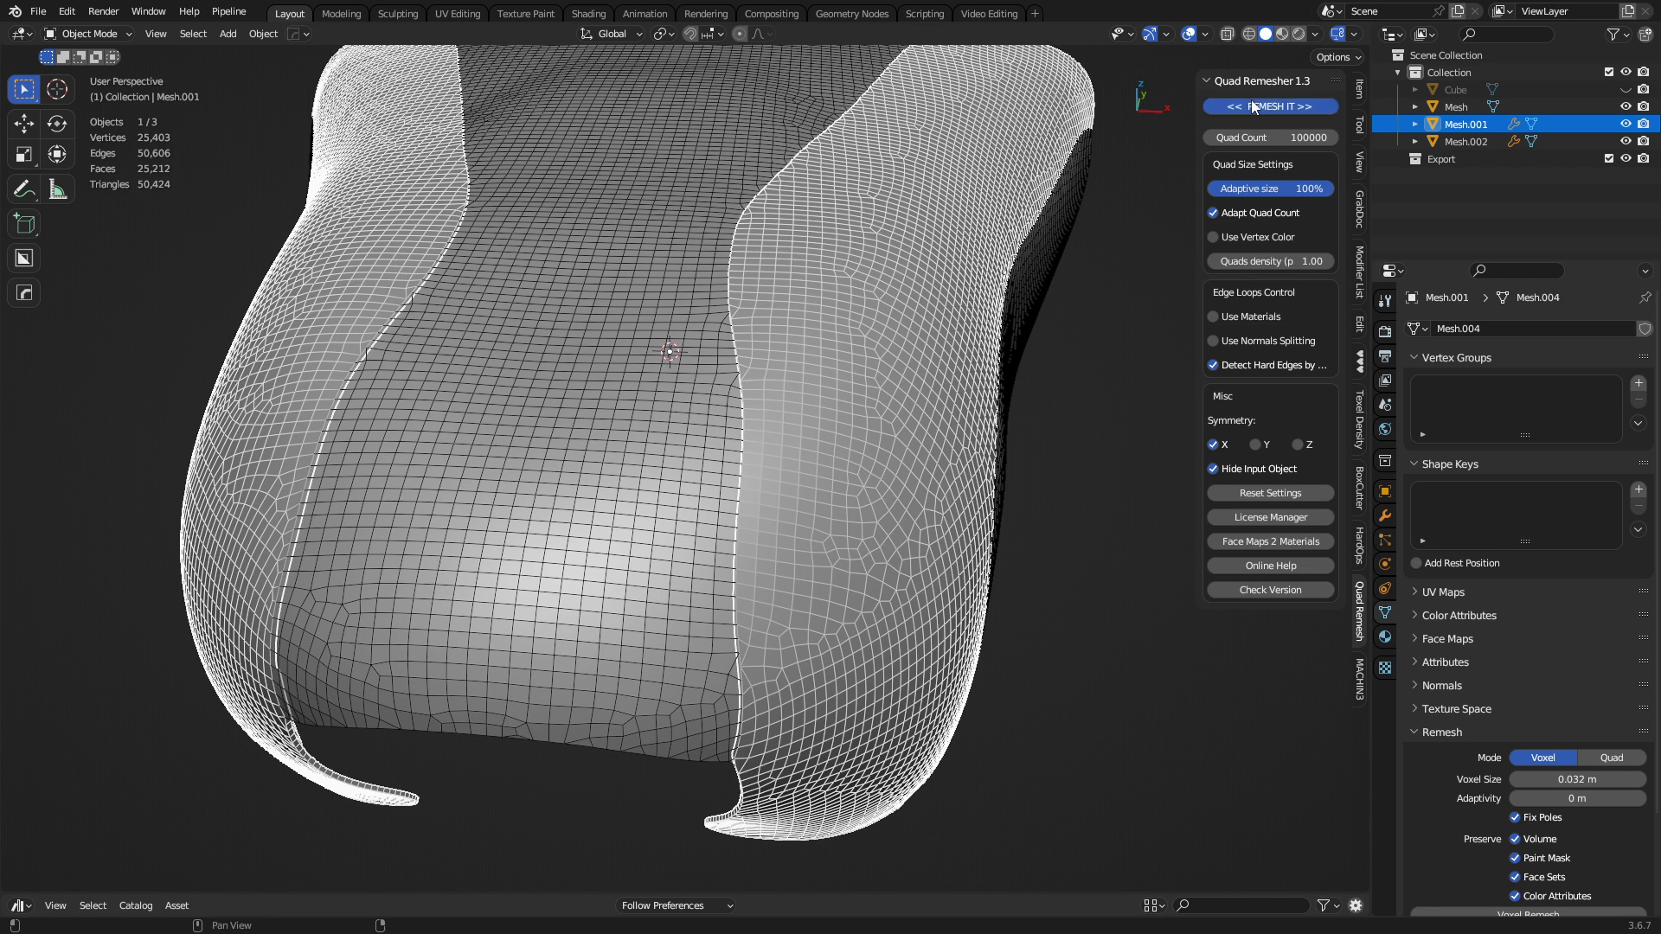
click(1269, 106)
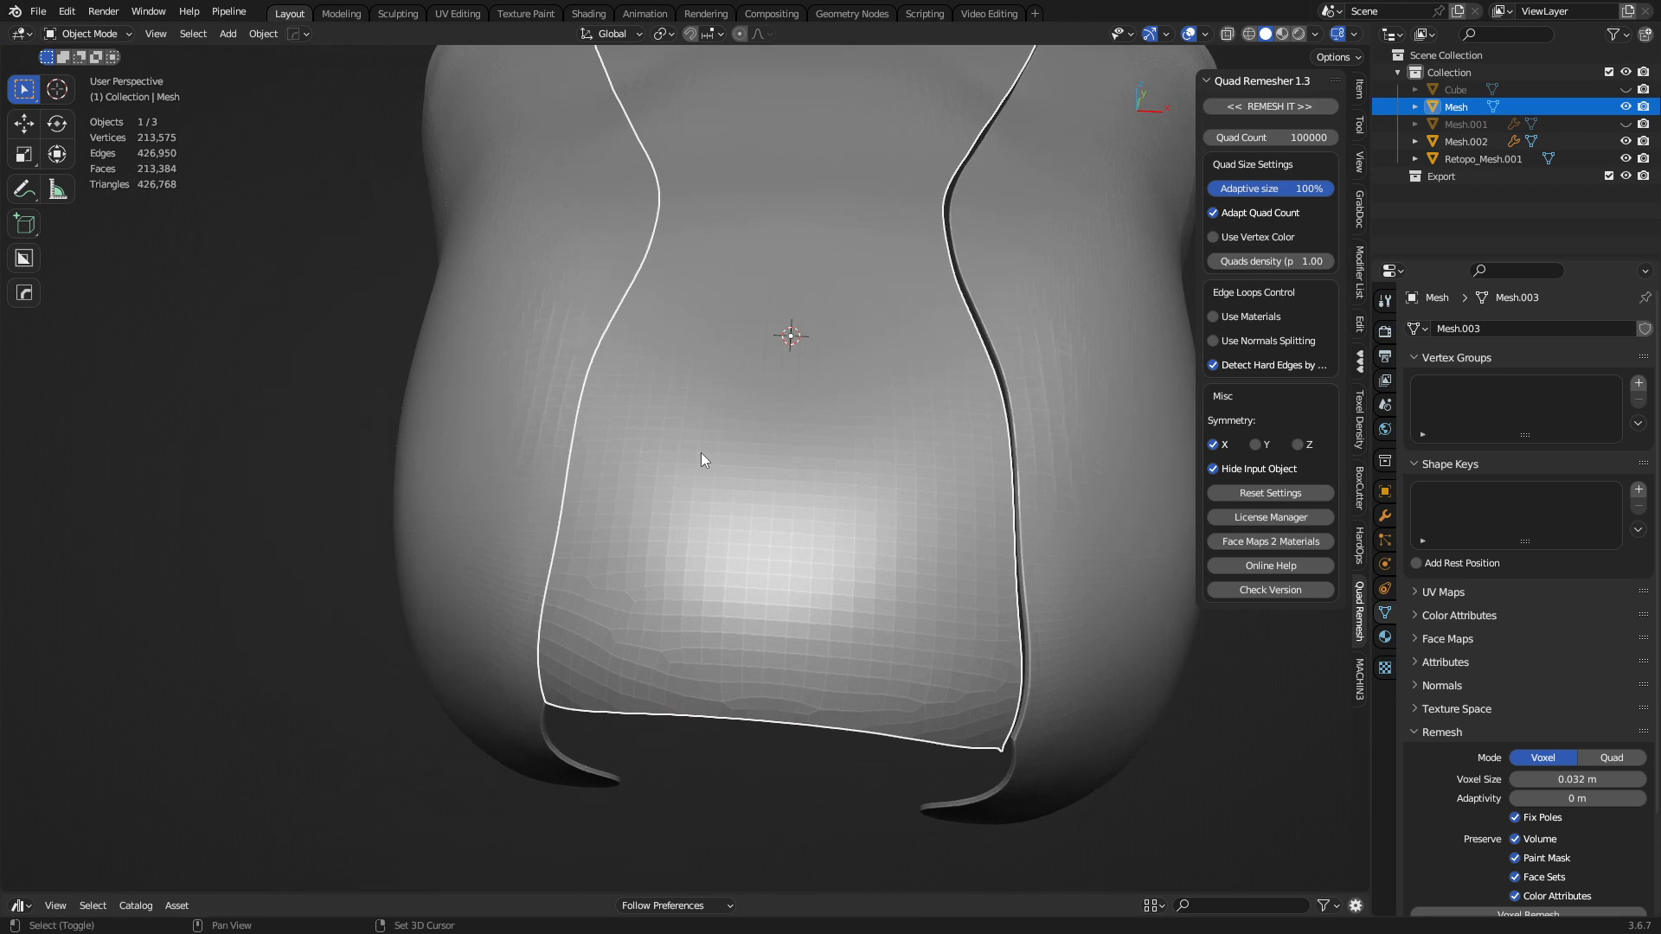
Step: Attempt to remesh the central panel Mesh, then merge overlapping vertices by distance after it fails
drag(699, 459, 950, 296)
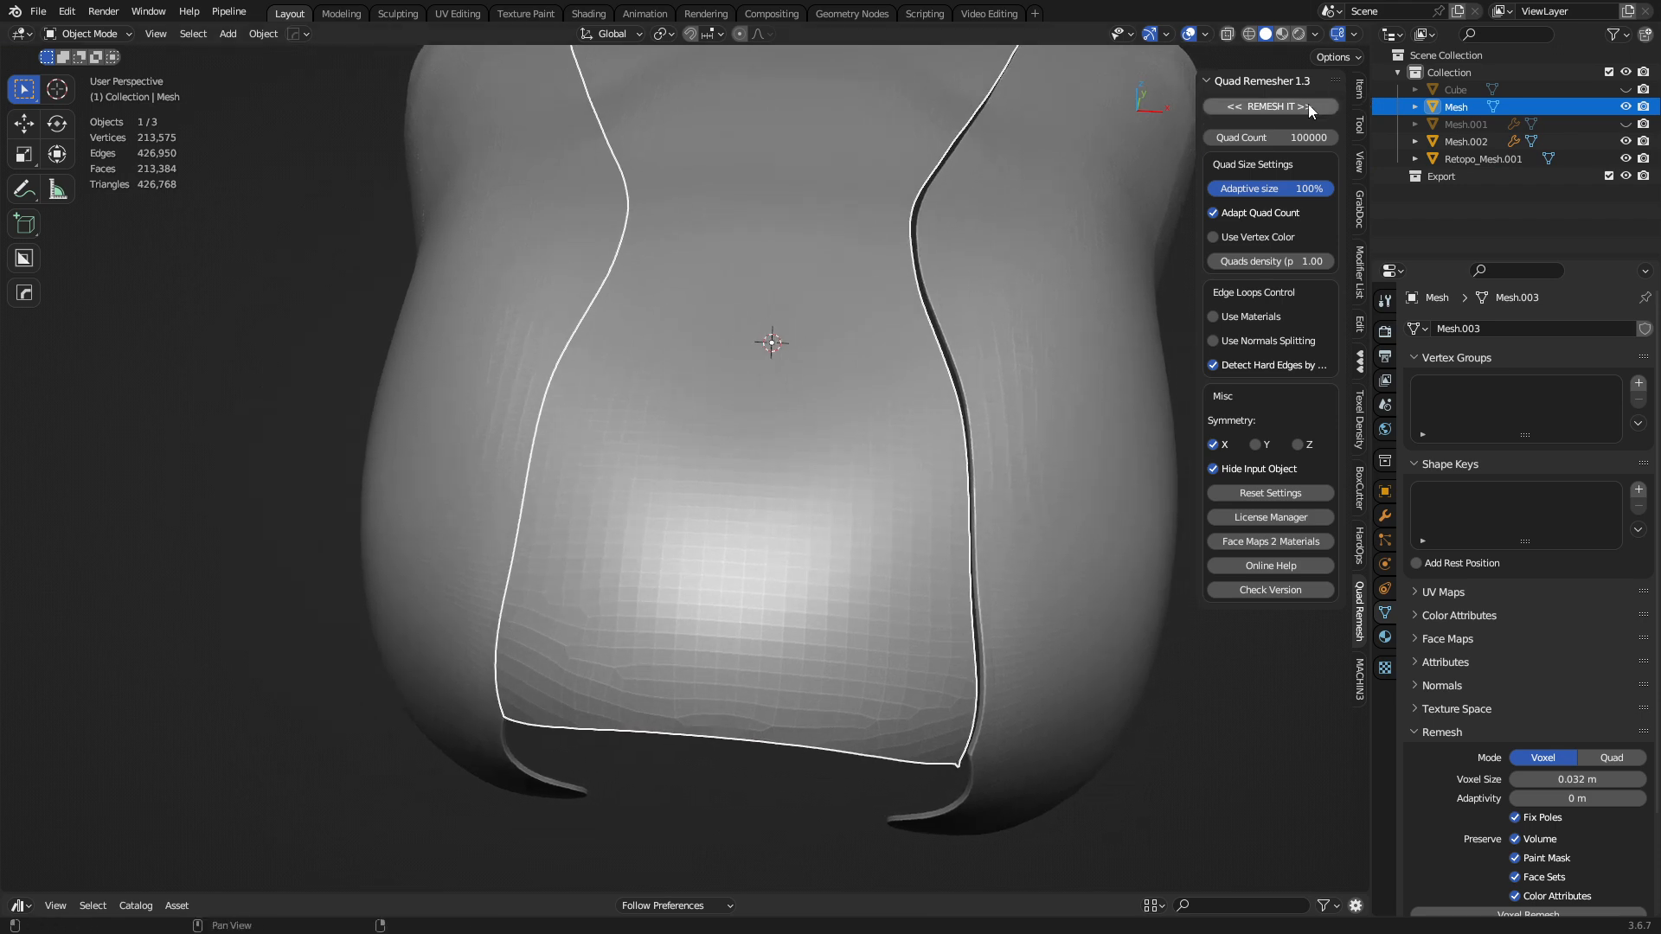
mouse_move(1268, 105)
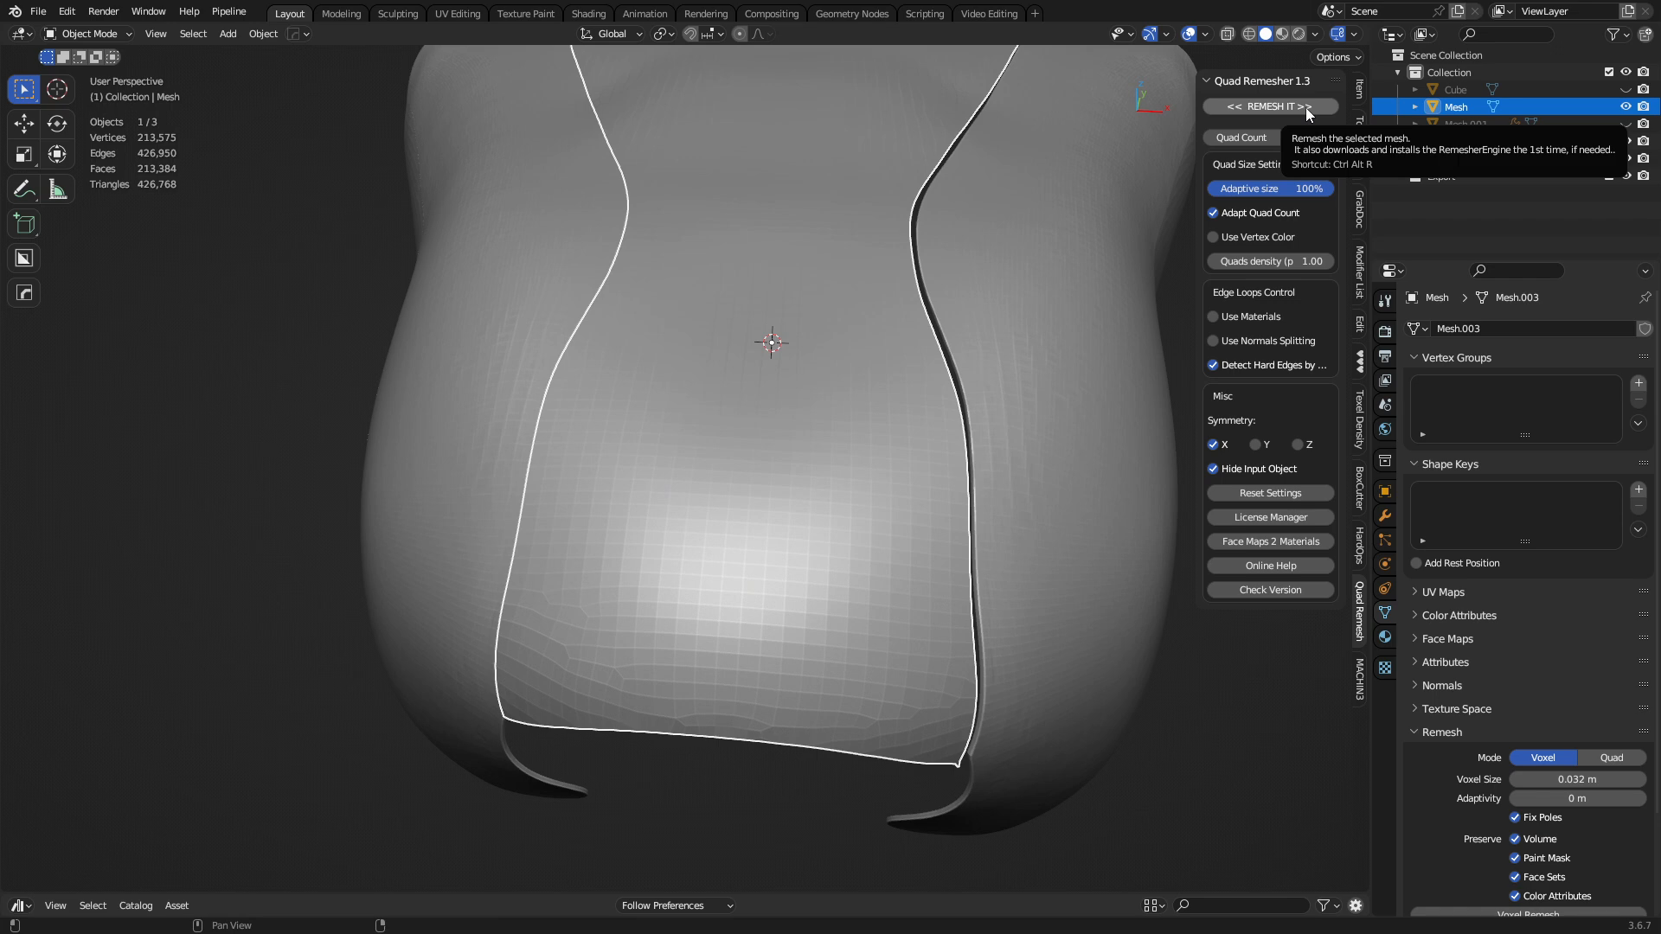
click(1268, 105)
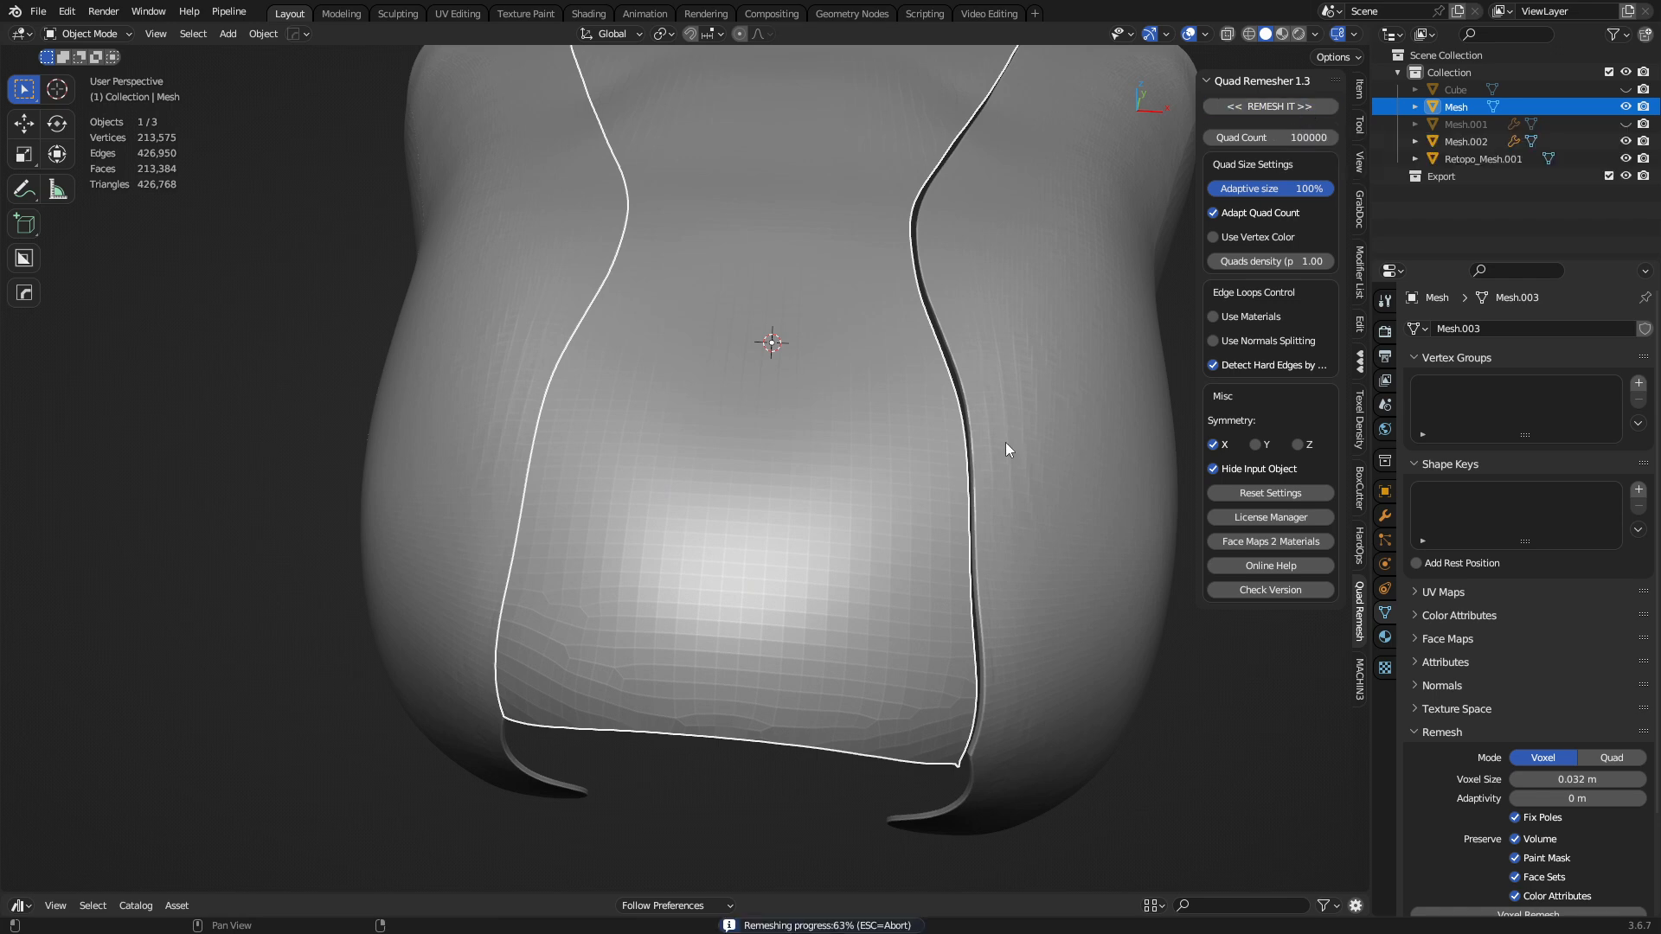
key(Tab)
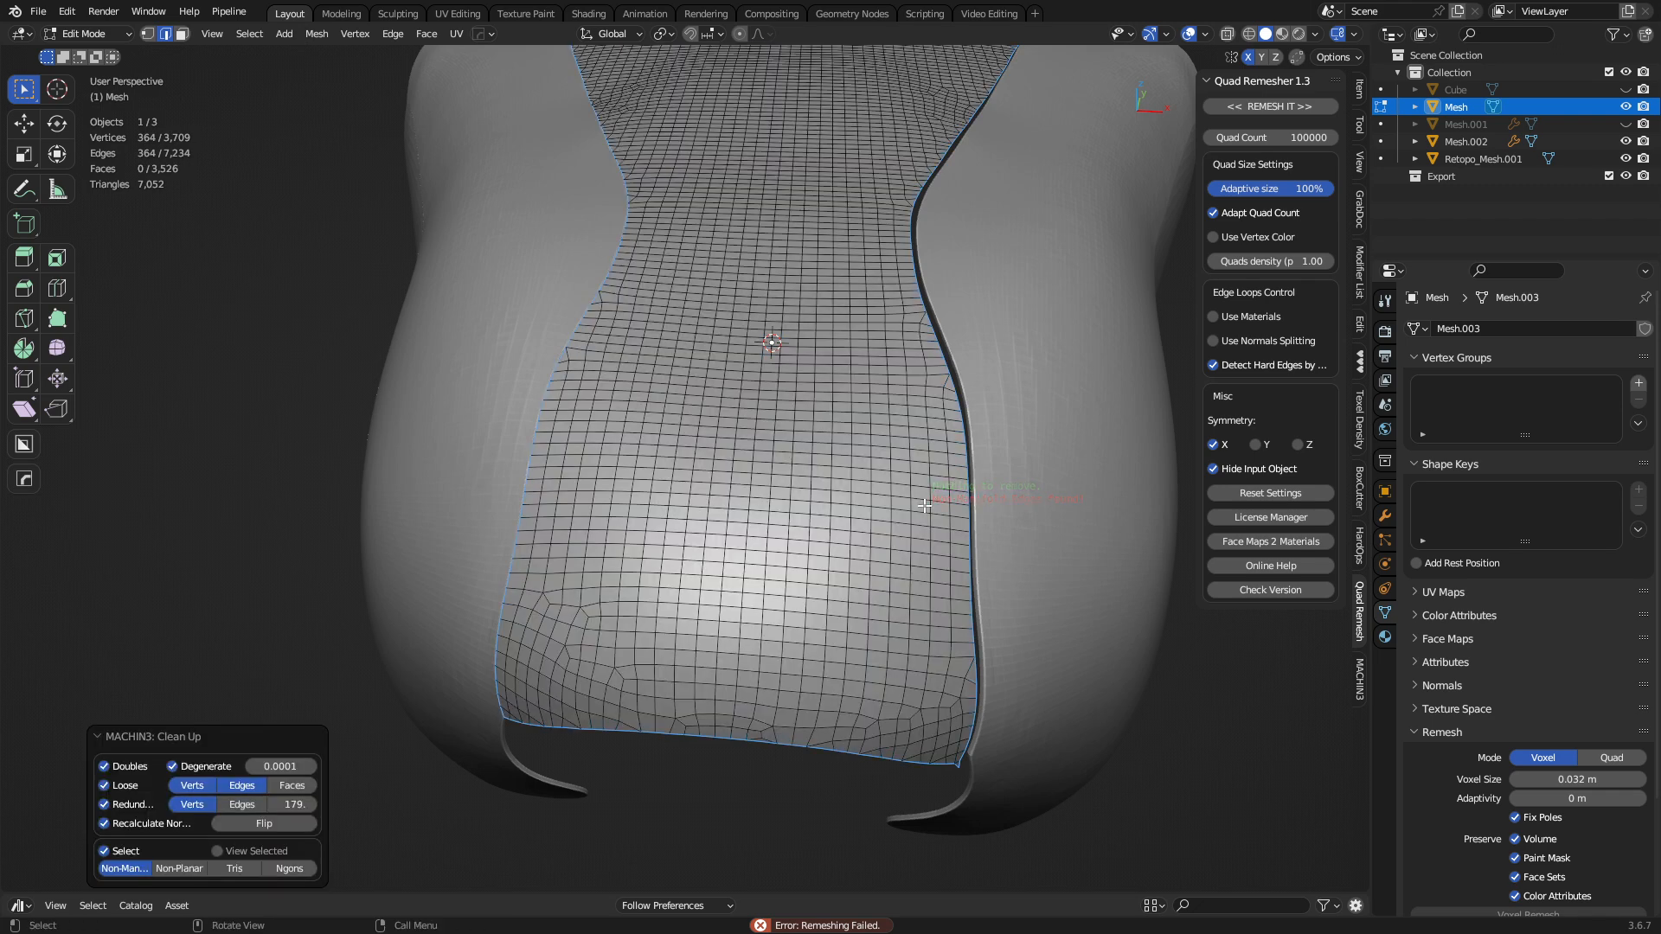
click(85, 33)
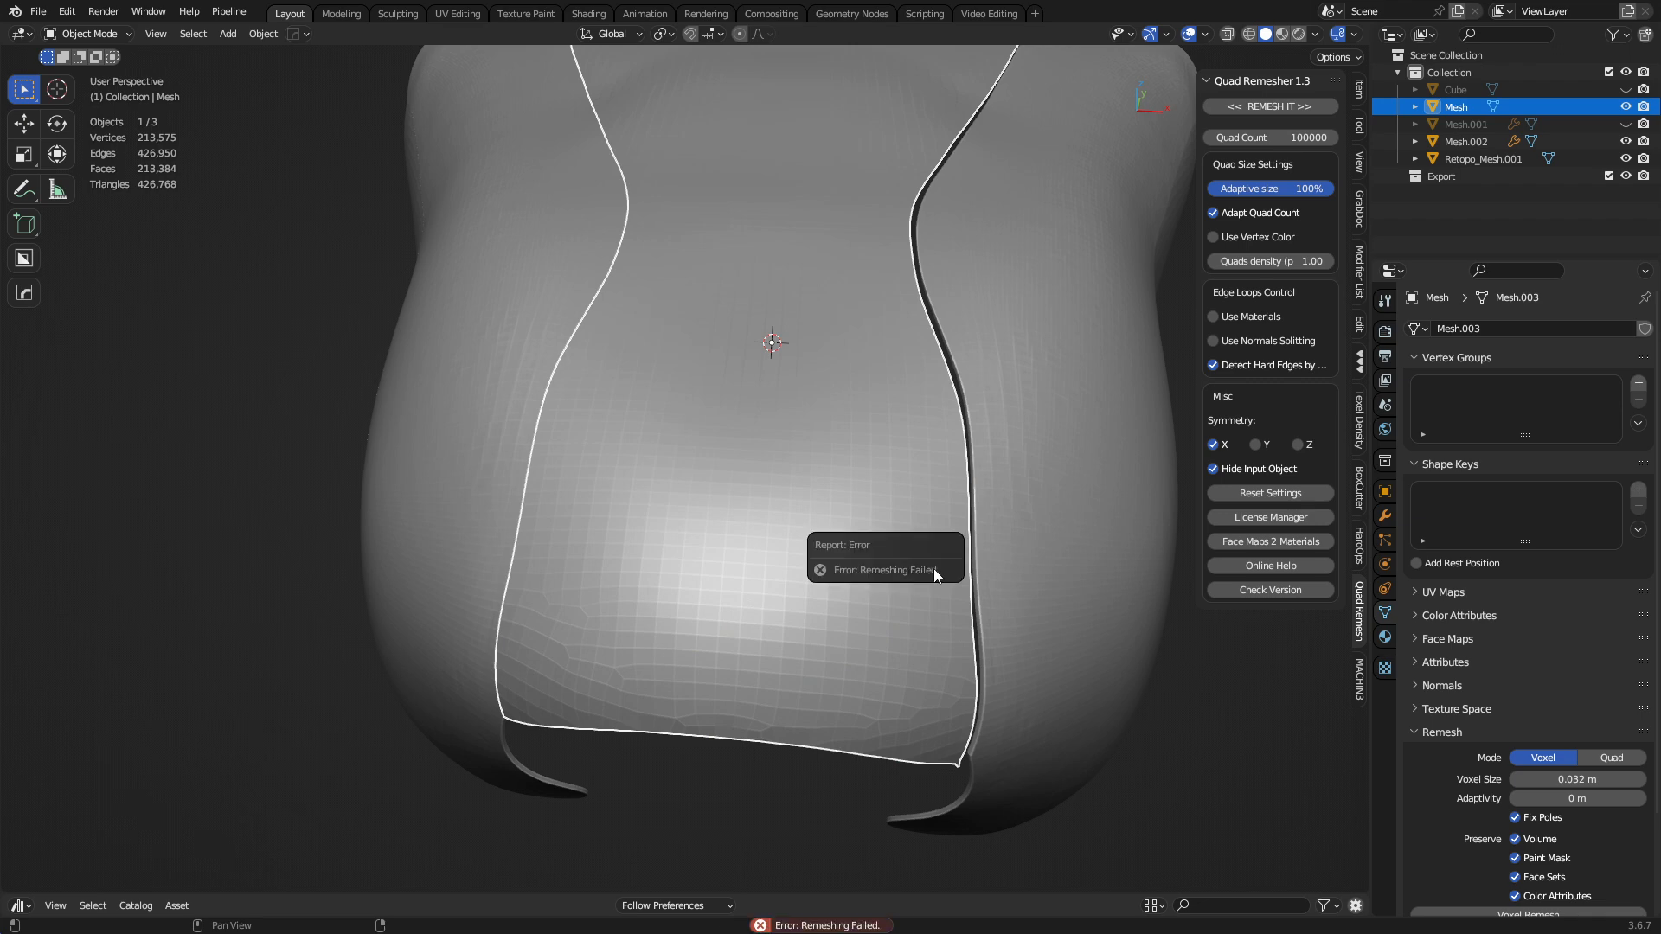
key(Tab)
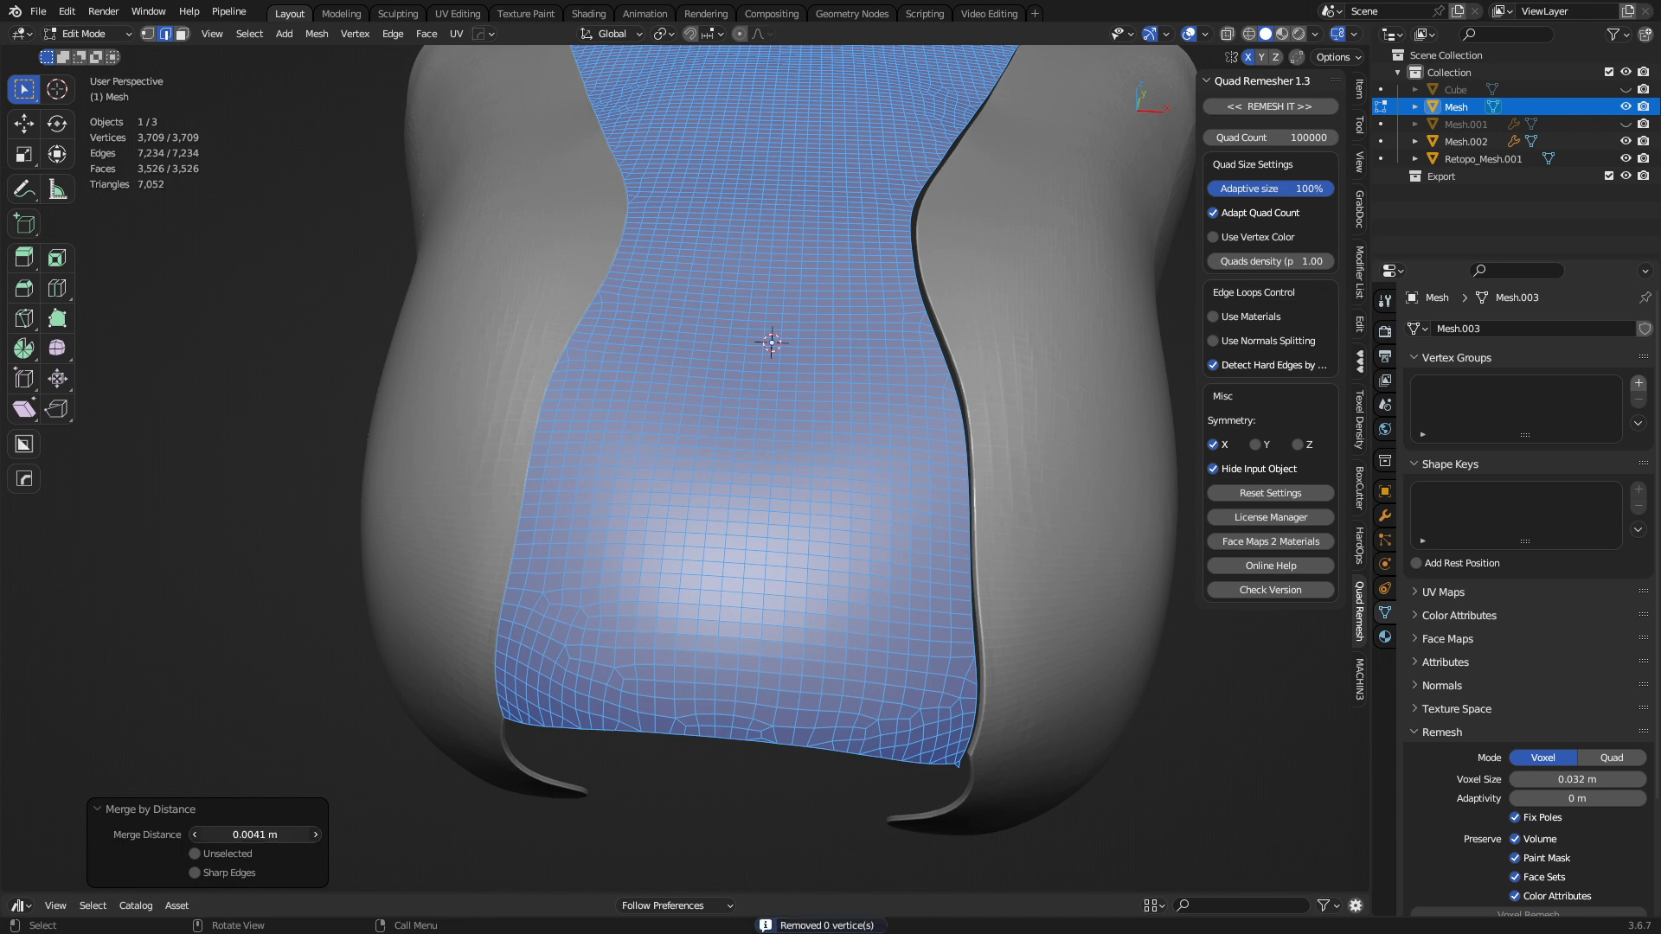
drag(255, 834, 296, 834)
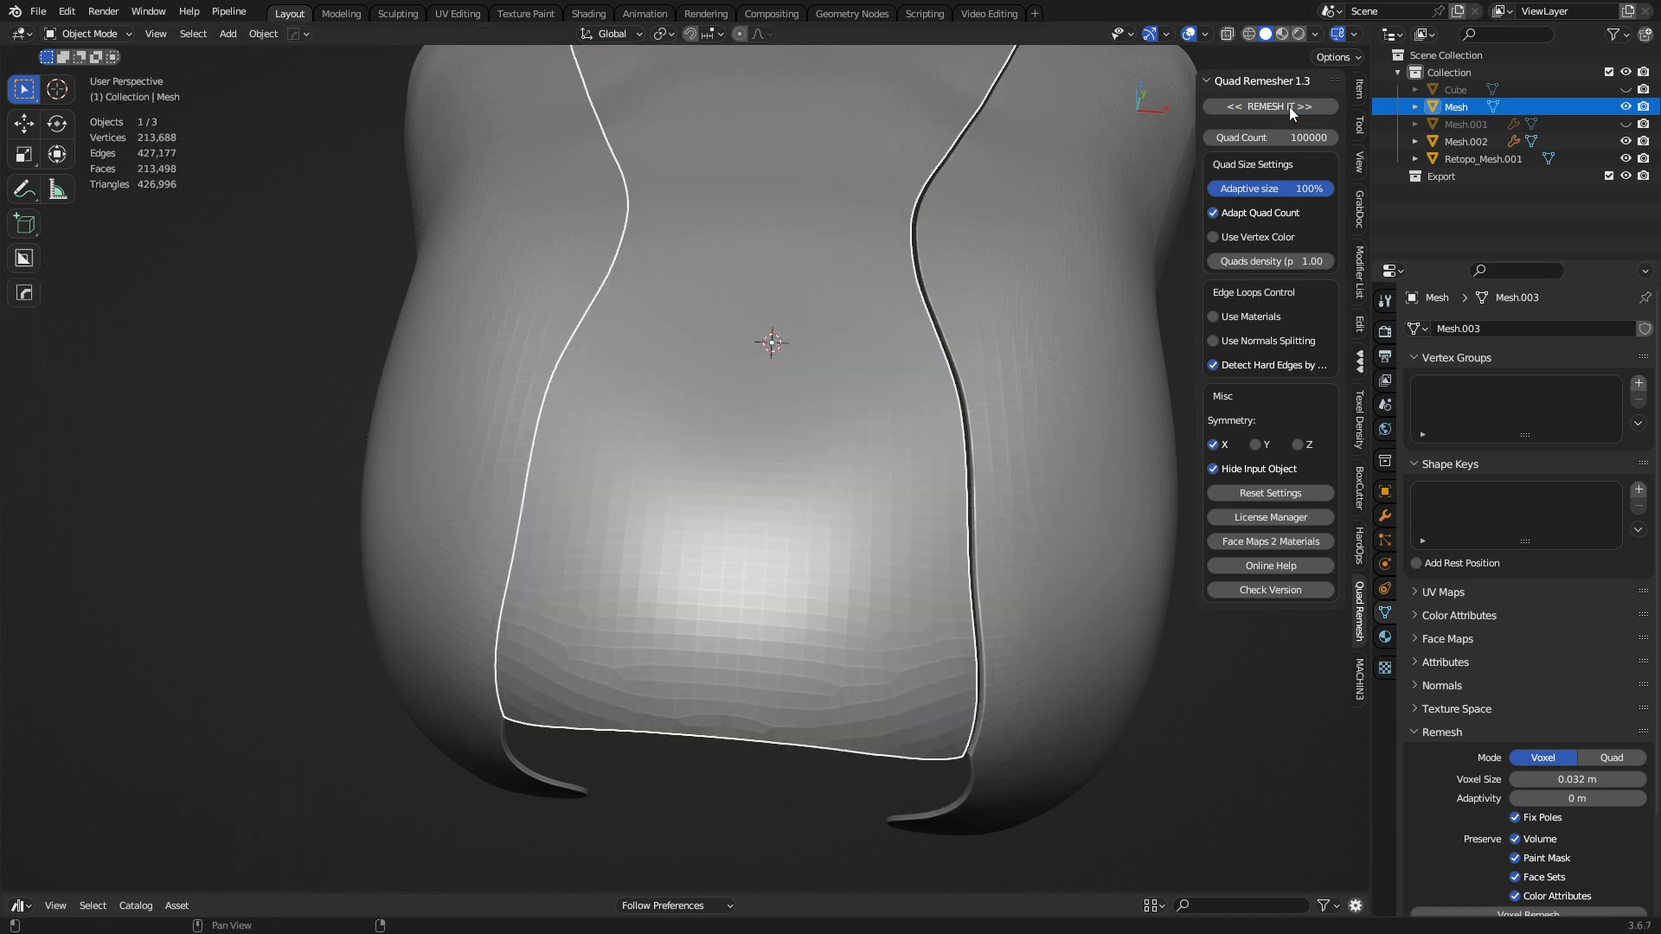
Step: Retry the central panel, convert it to a plain mesh, then quad-remesh Mesh.002 into Retopo_Mesh.002
click(1269, 105)
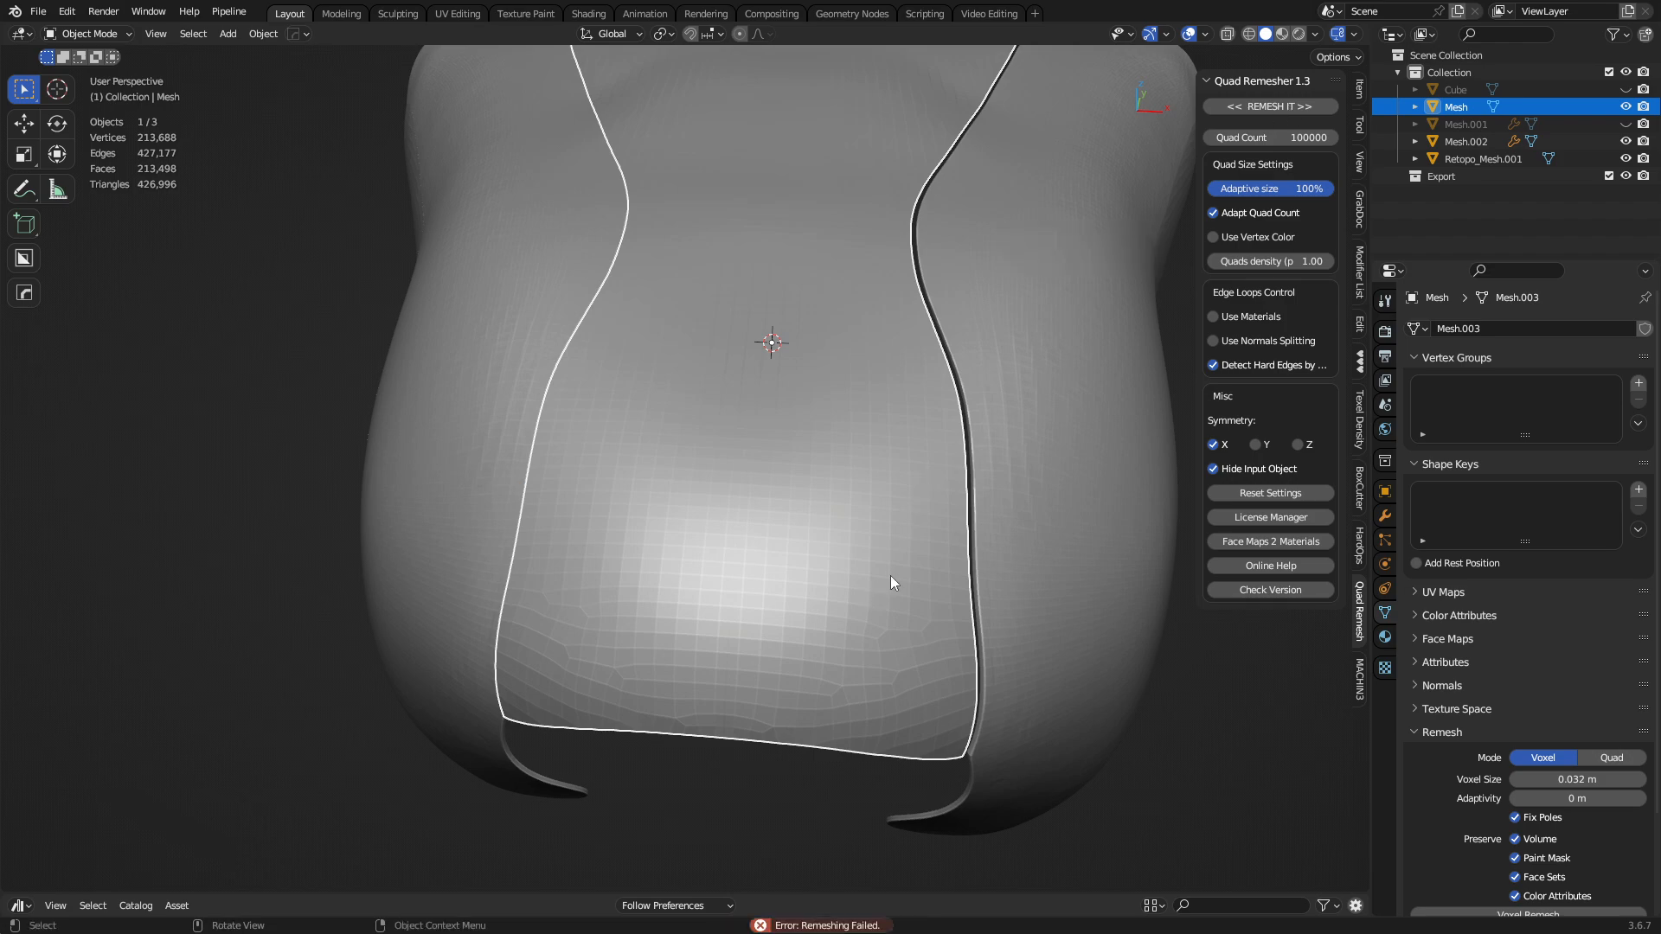
mouse_move(915, 573)
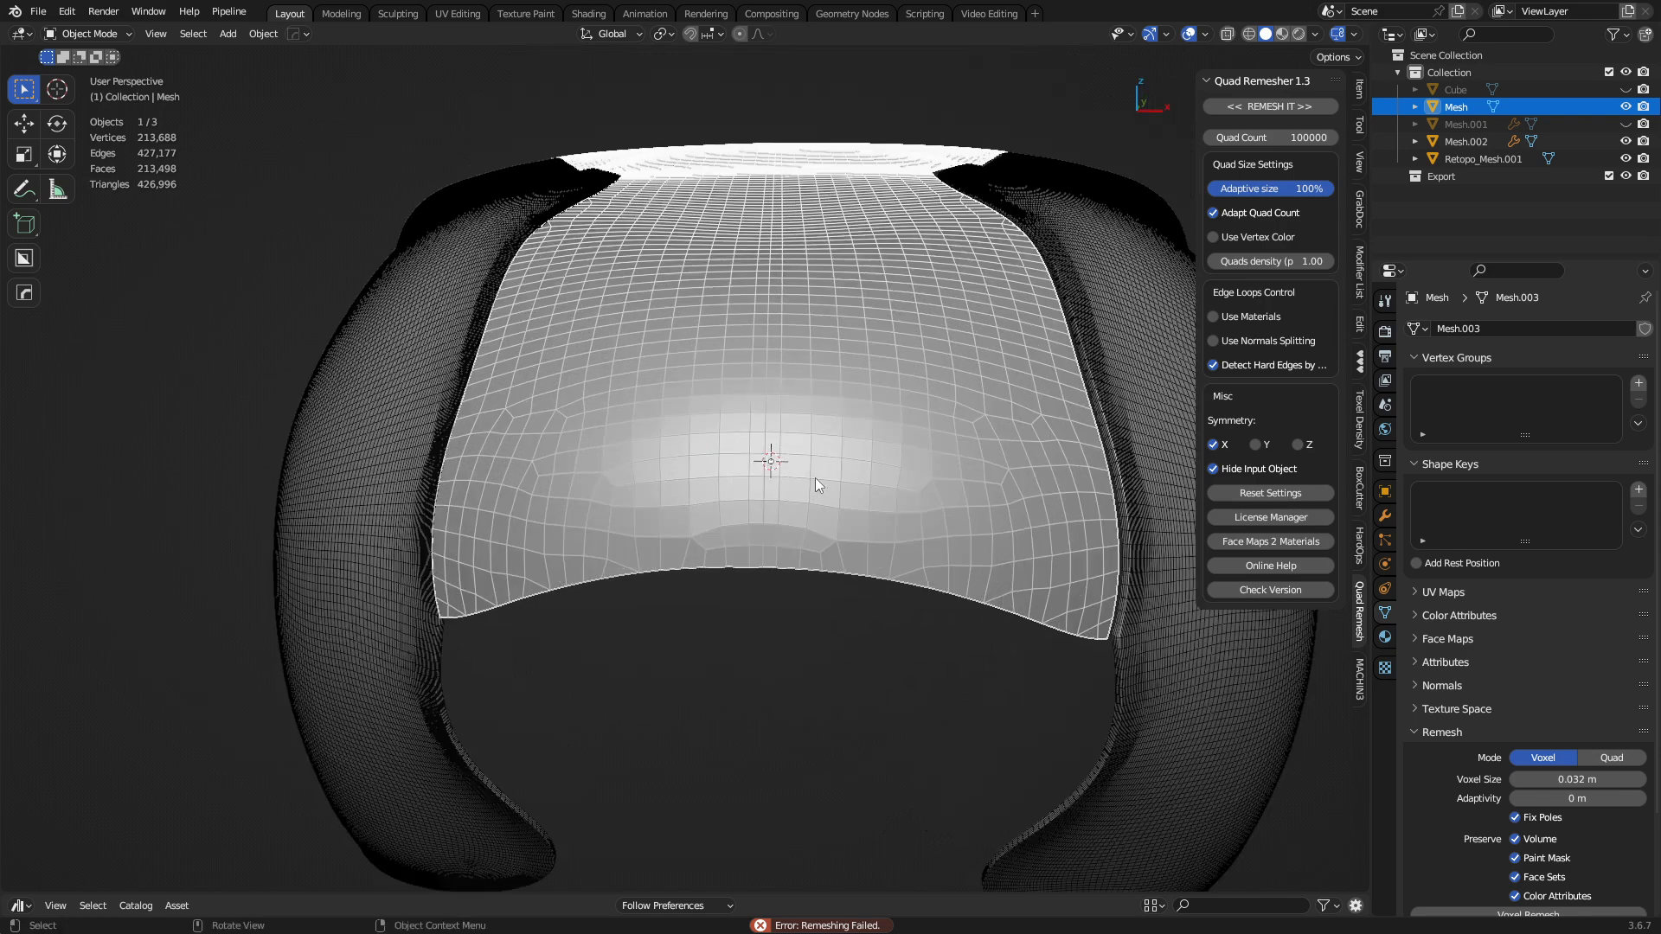
key(Tab)
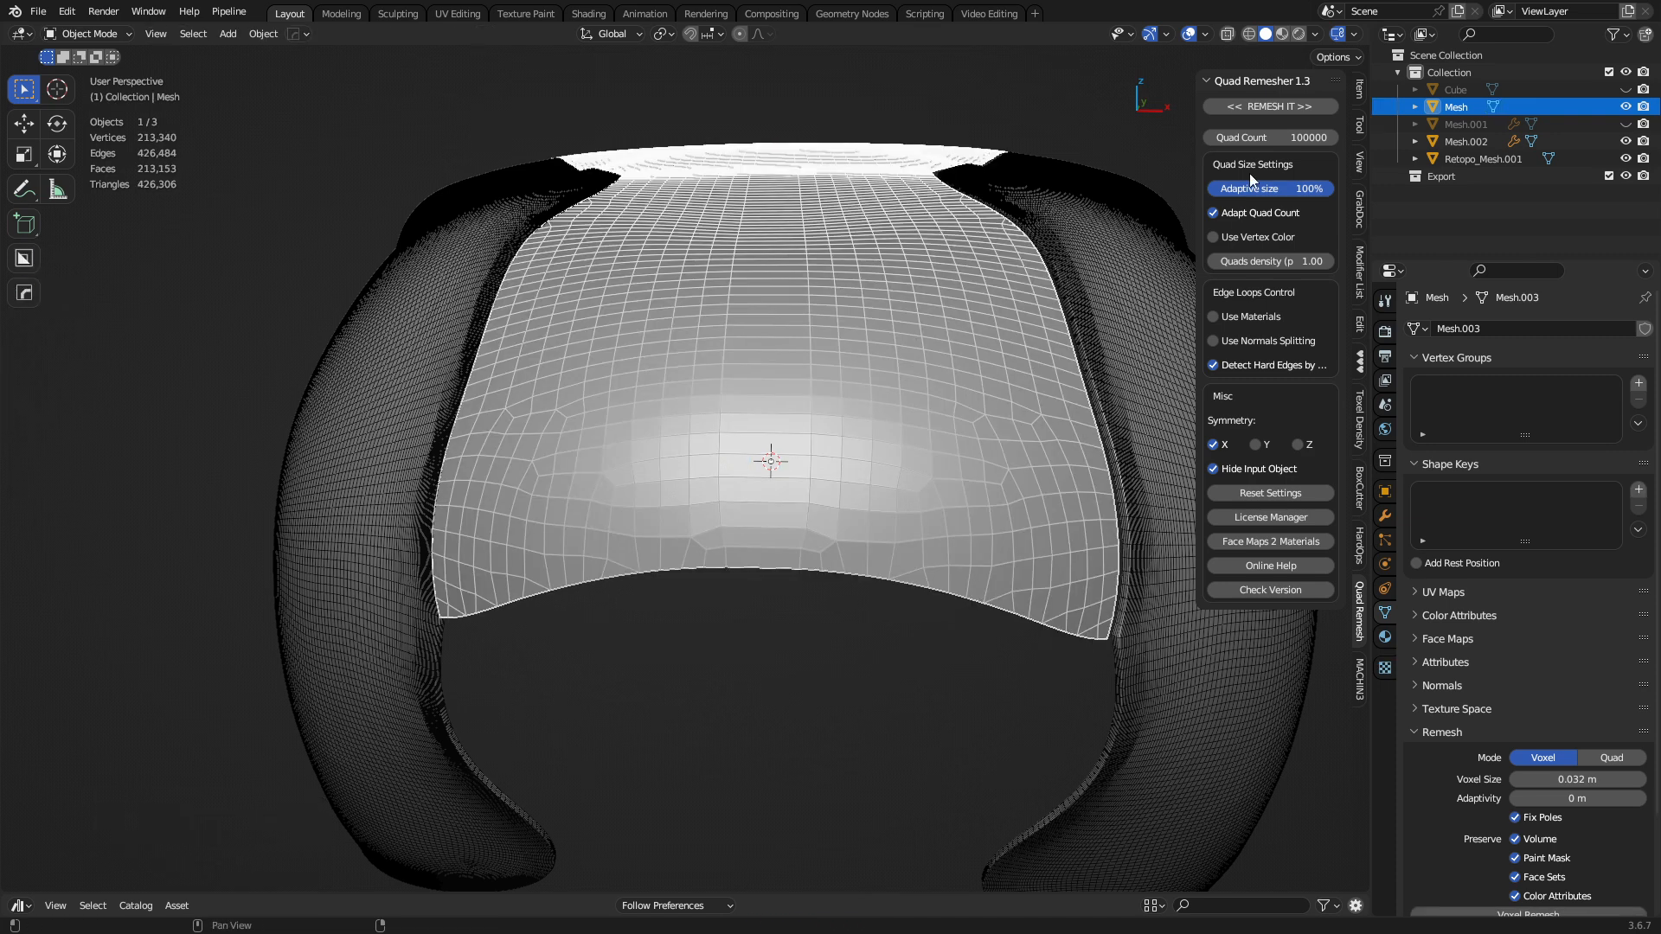
click(1269, 106)
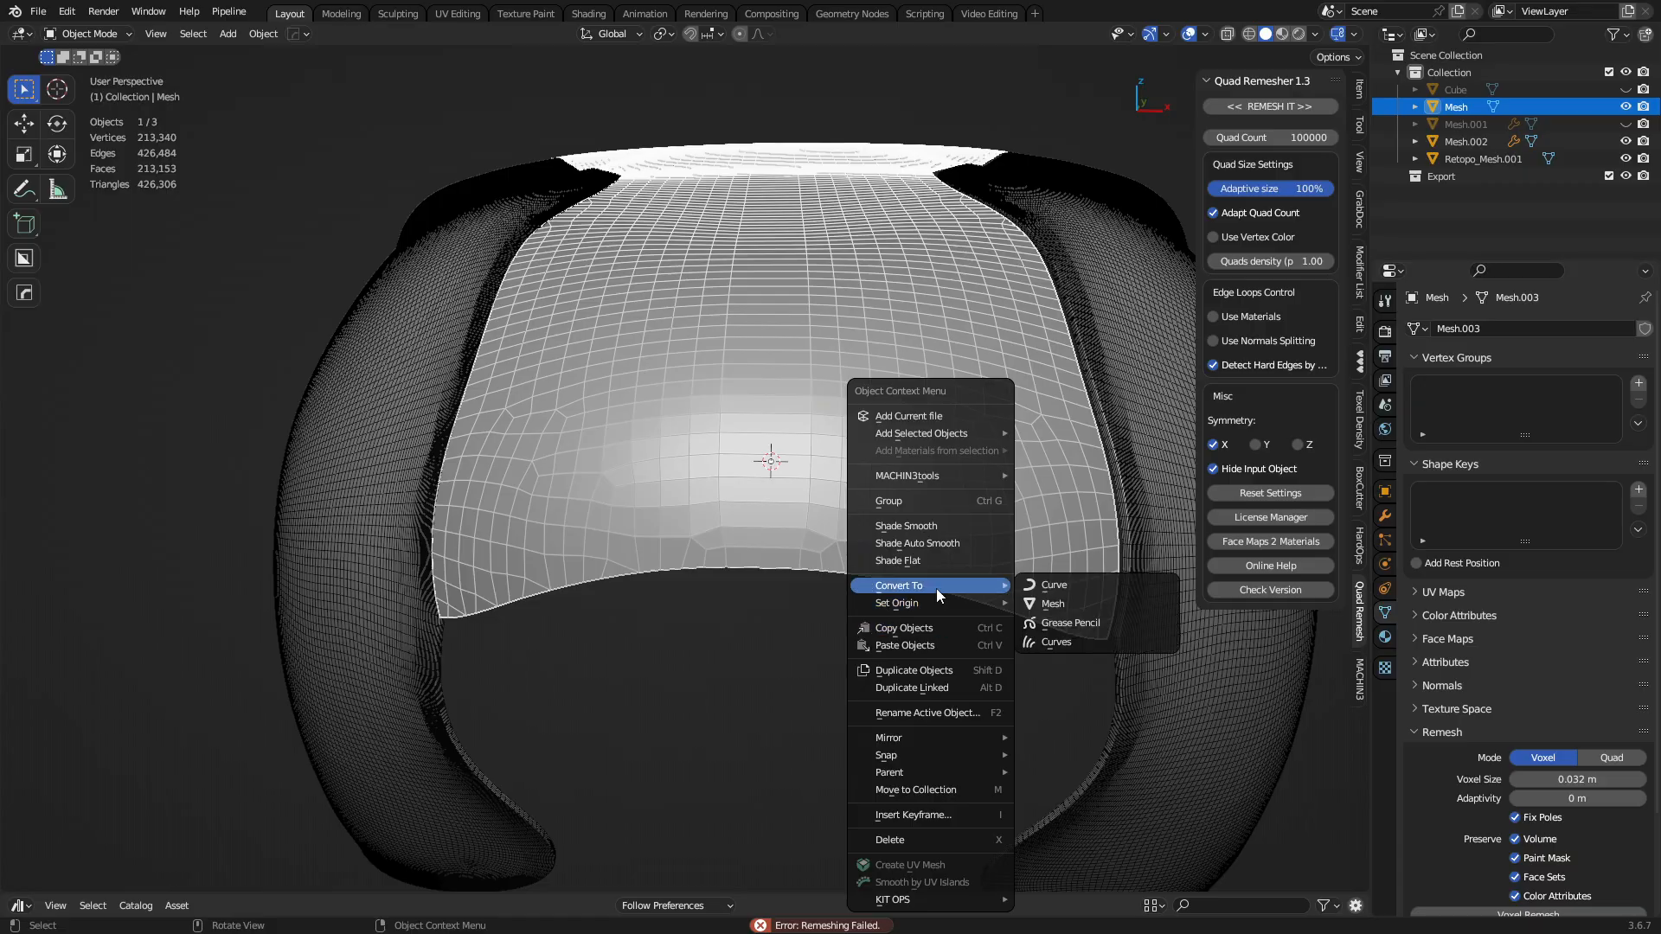
click(1052, 602)
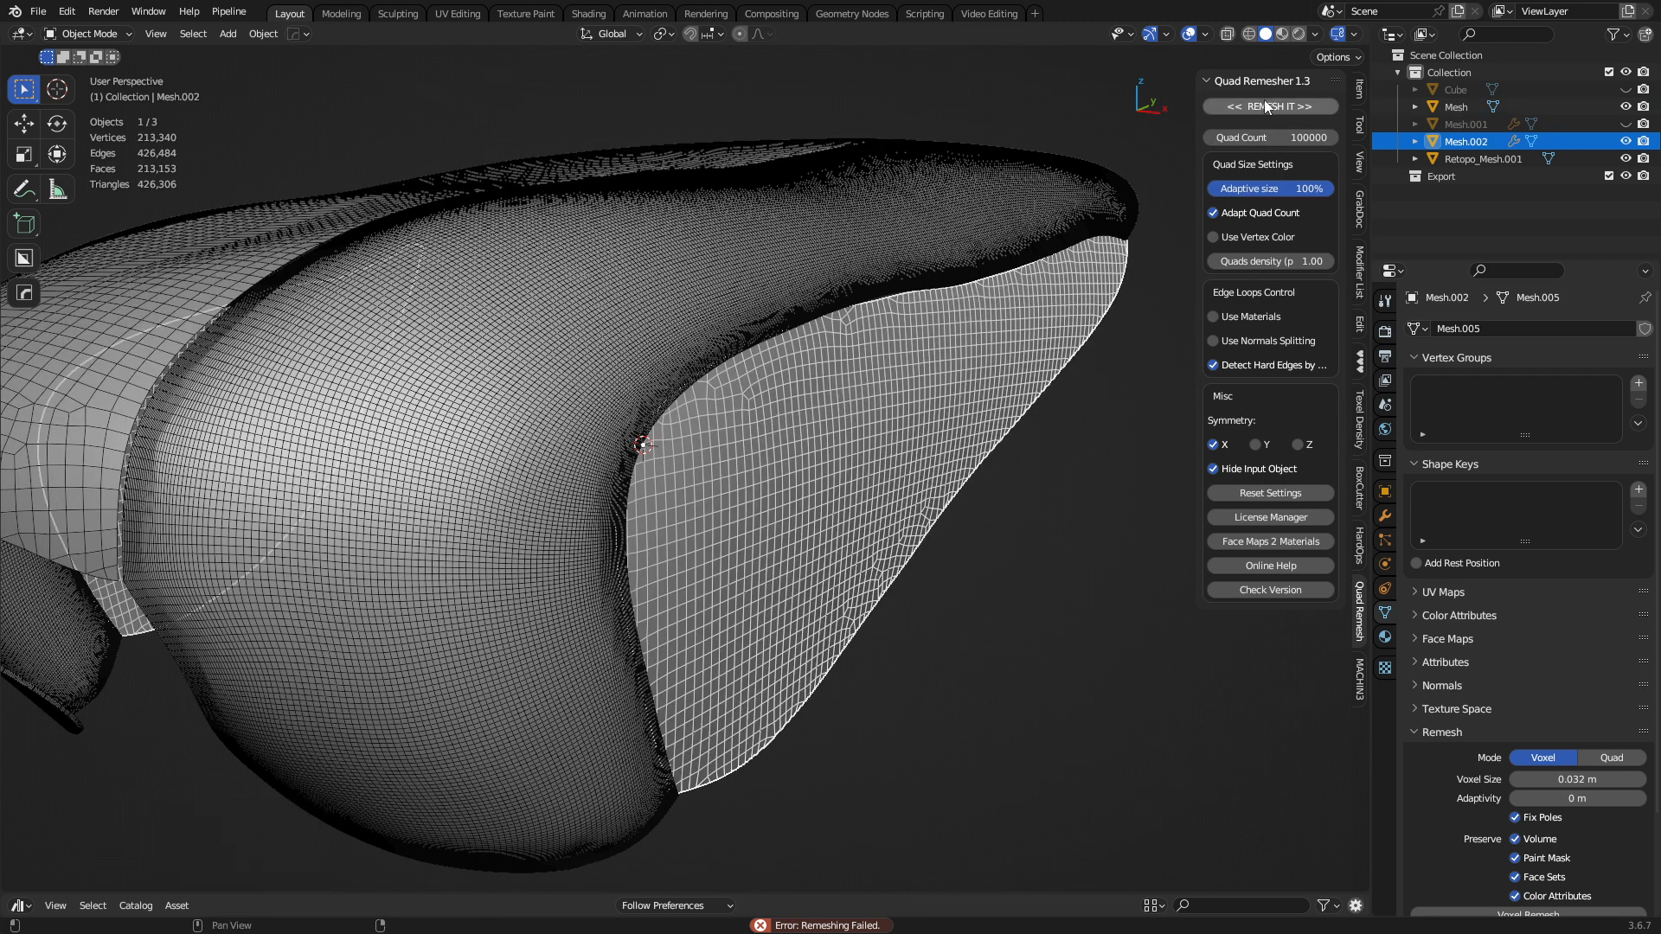
click(1268, 106)
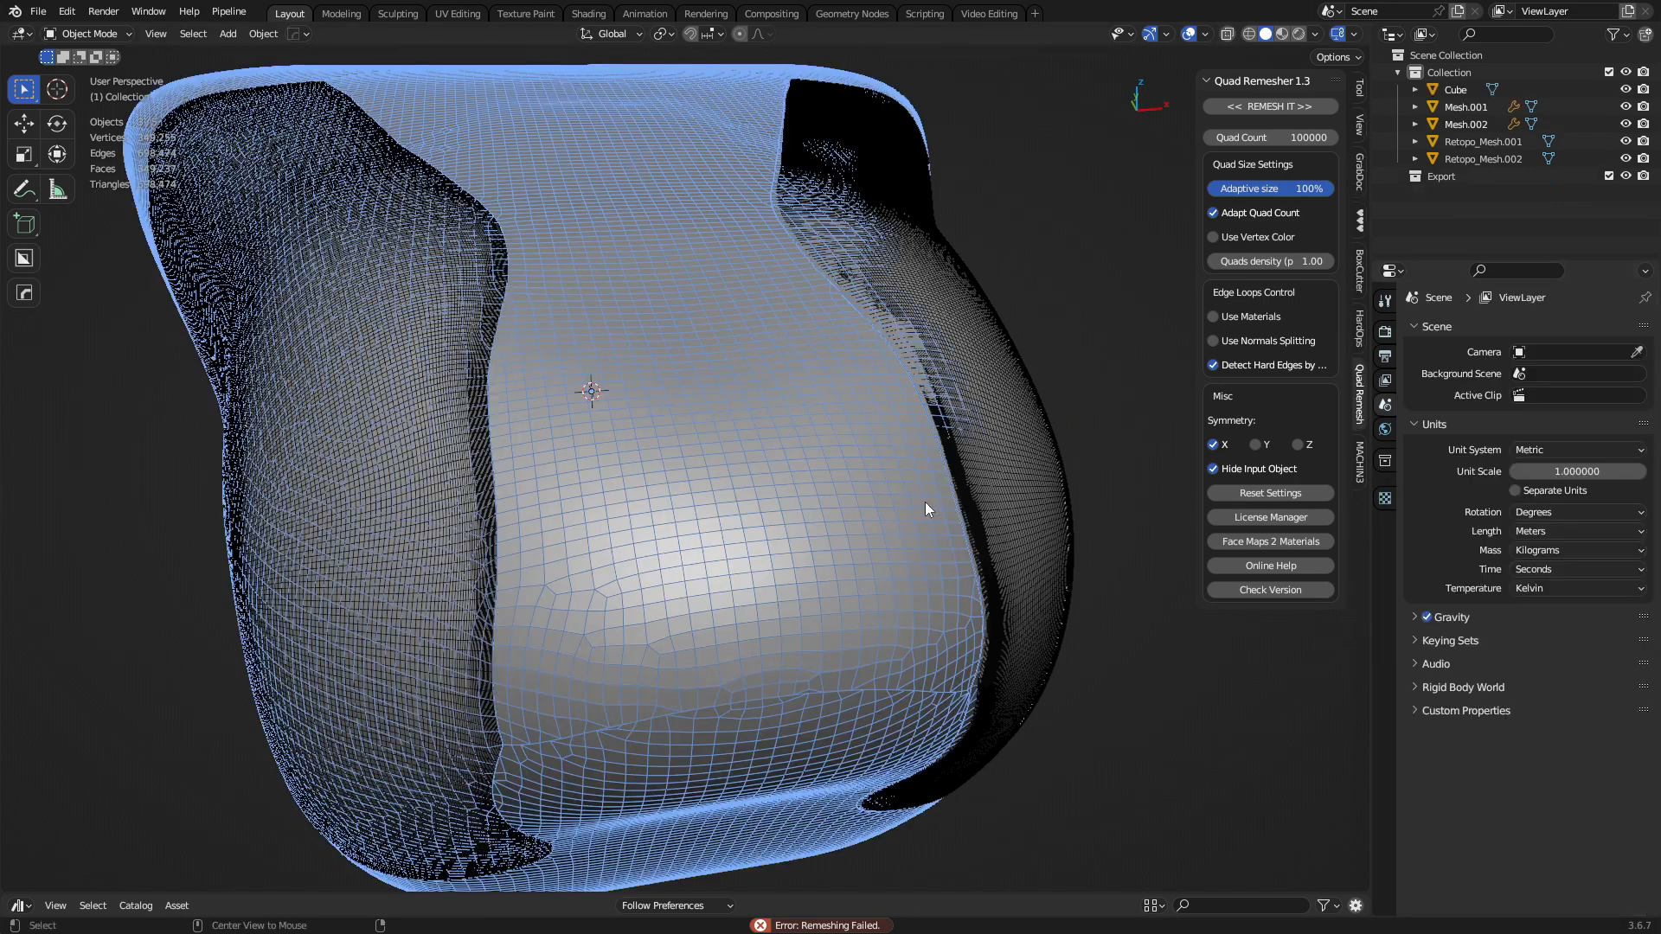
Step: Remesh the central panel into Retopo_Mesh and hide the original sculpt pieces in the Outliner
click(86, 33)
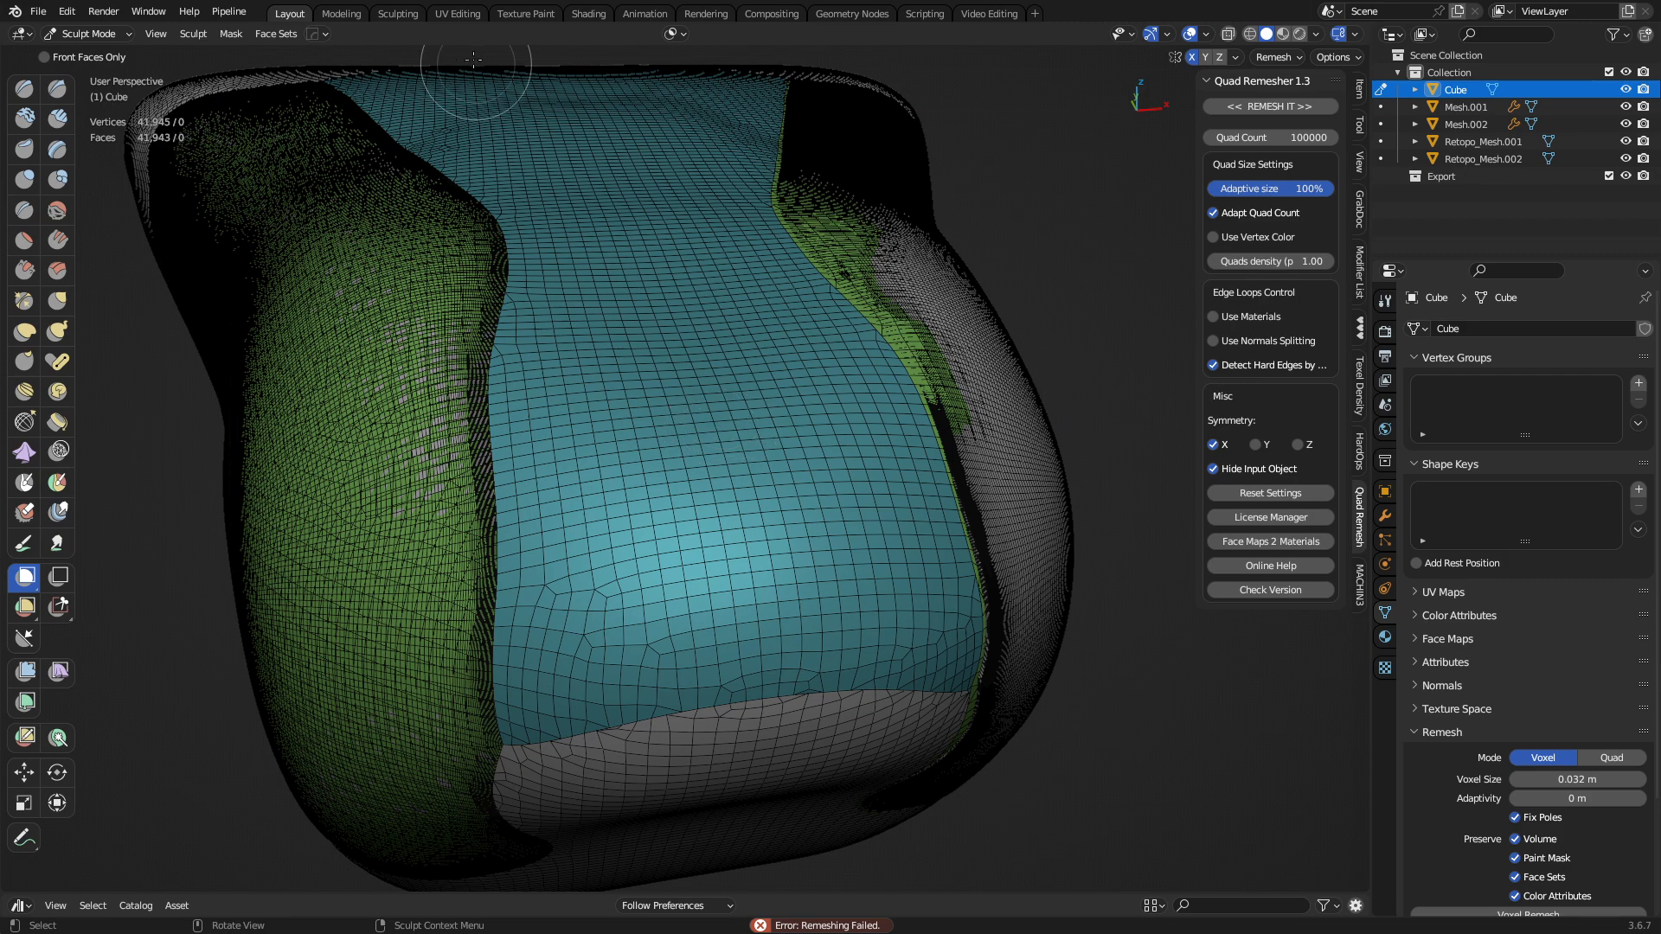
click(275, 33)
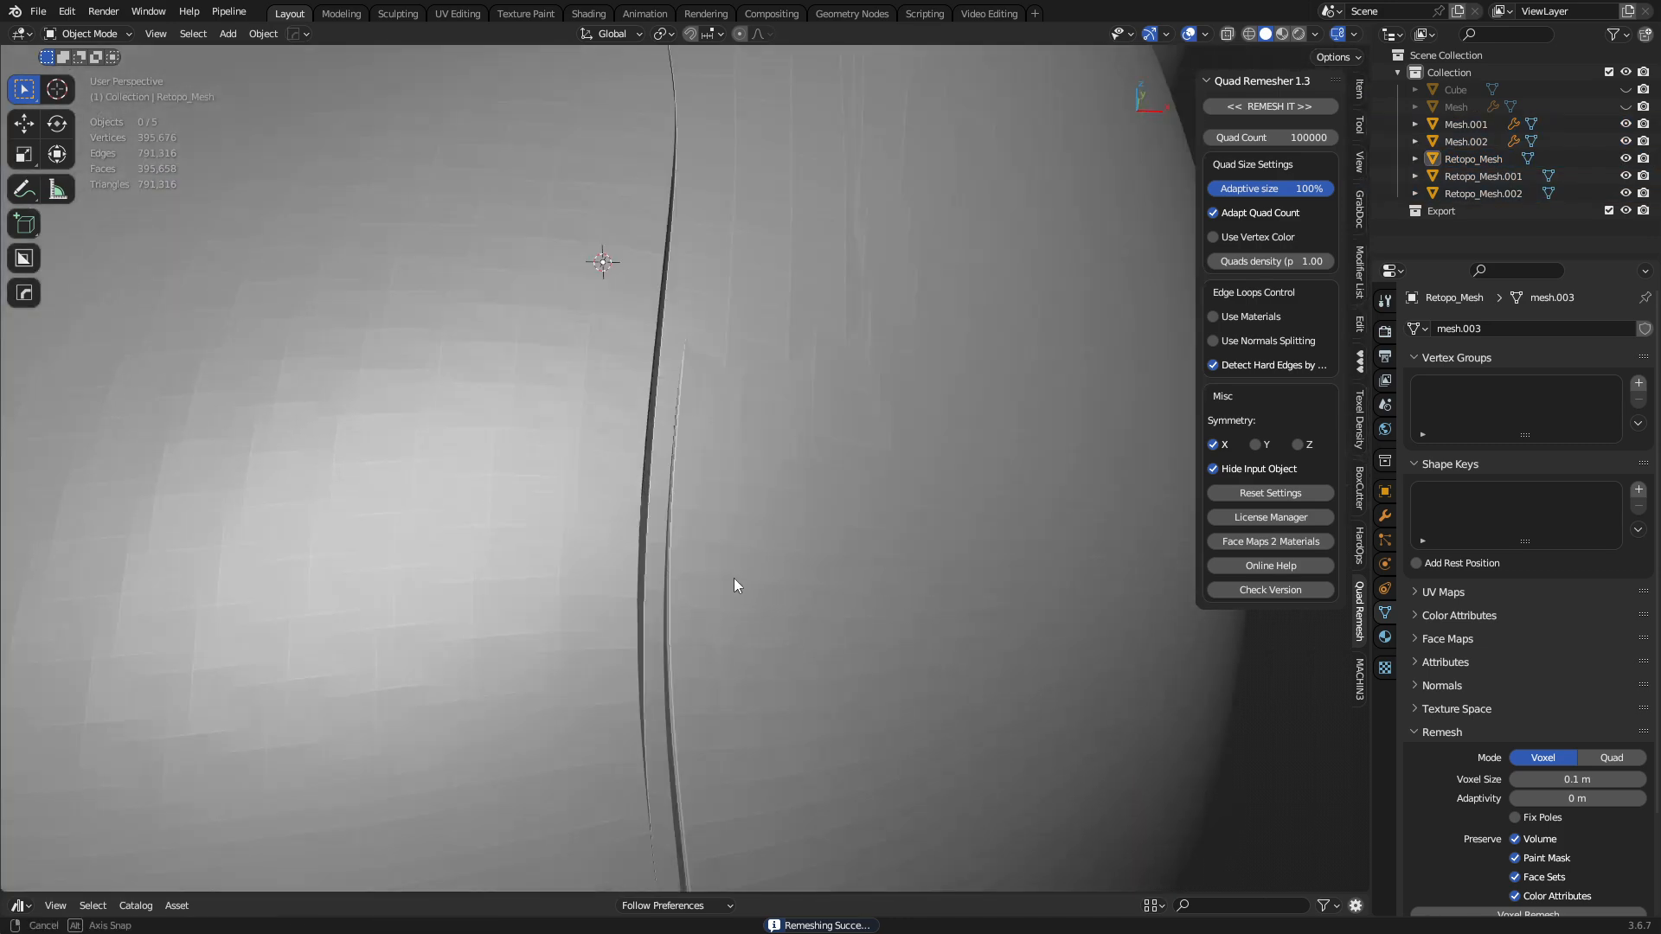
click(1466, 125)
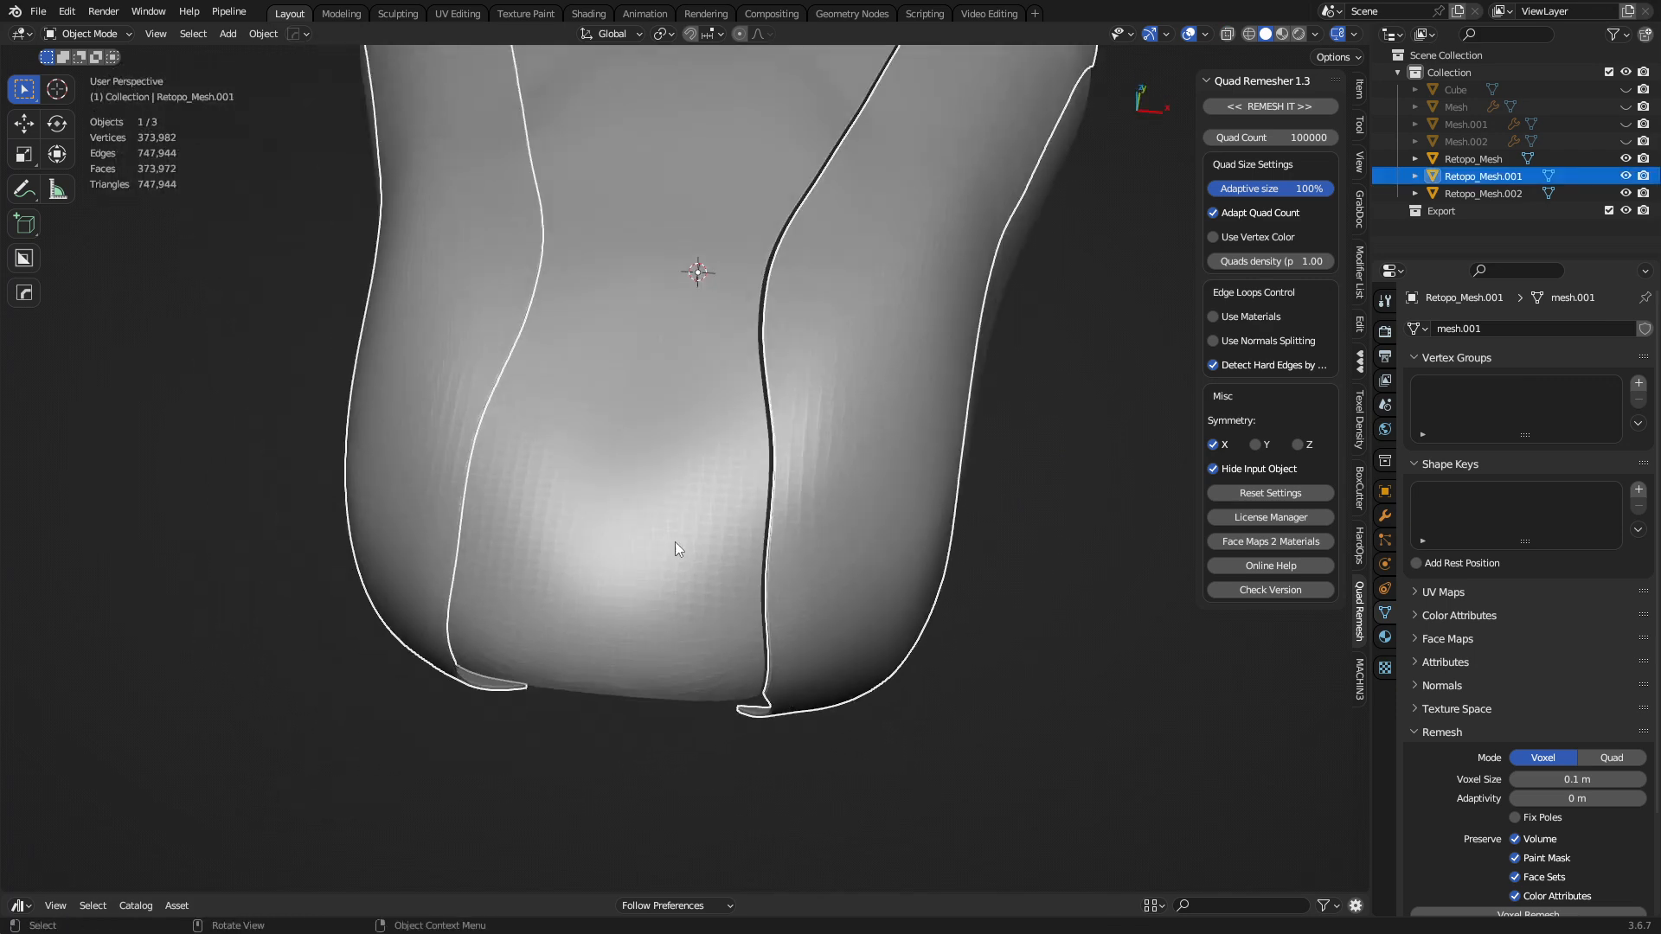
Step: Symmetrize Retopo_Mesh.001 across X in Edit Mode and inspect the remeshed panels' modifier stack
click(1475, 158)
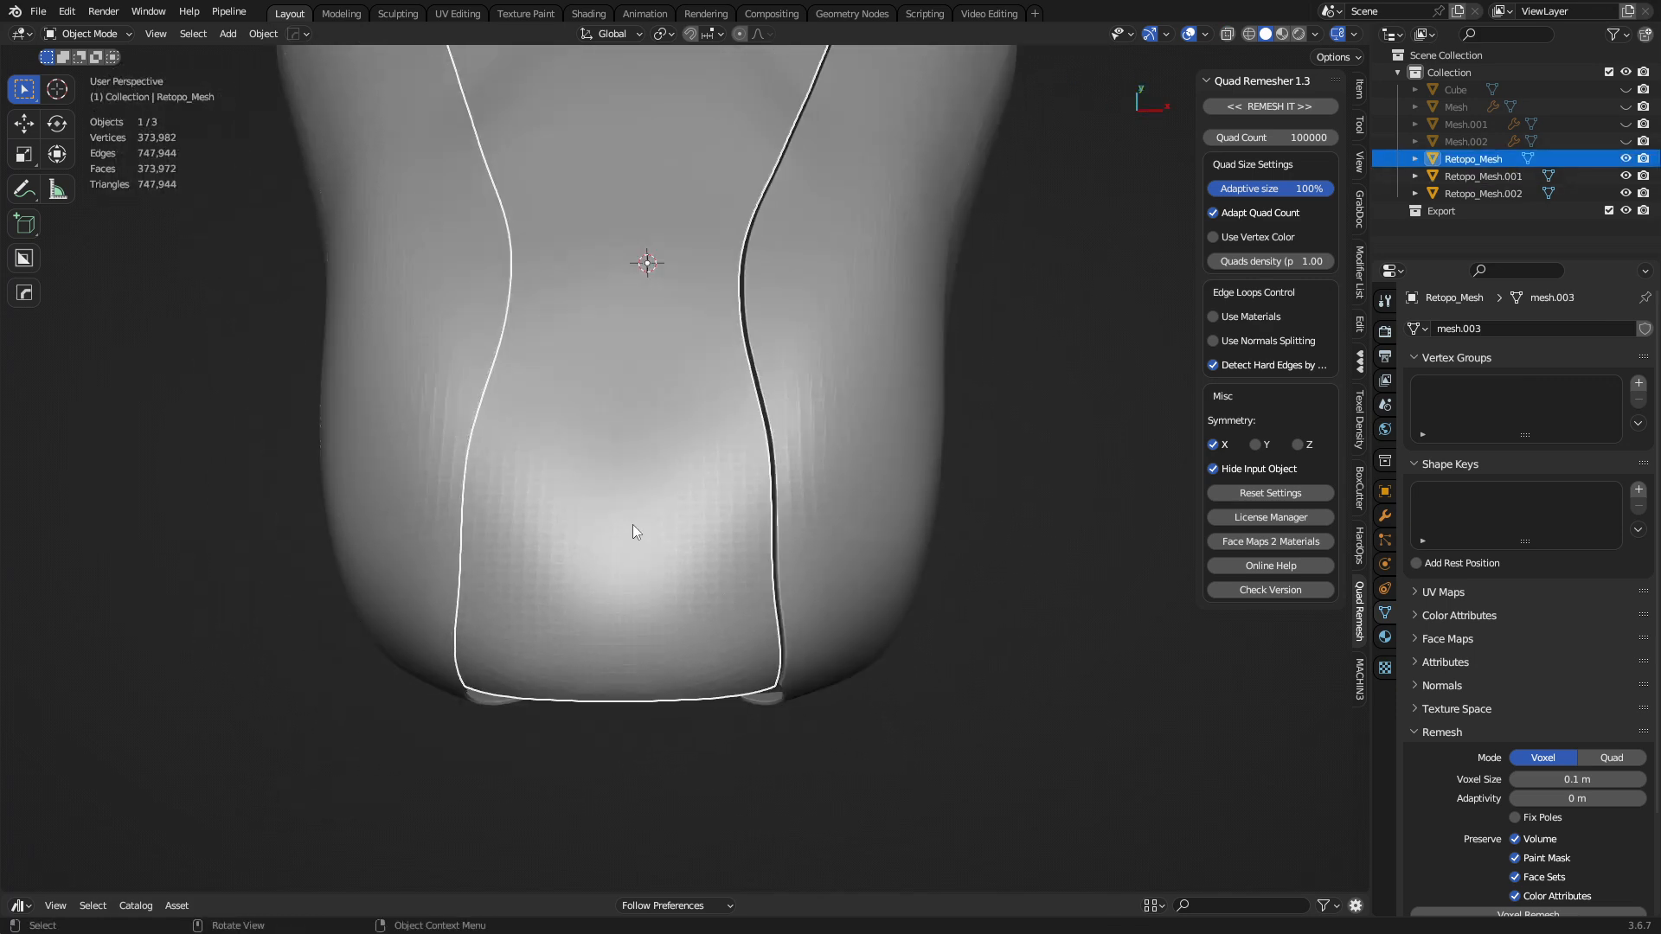
key(Tab)
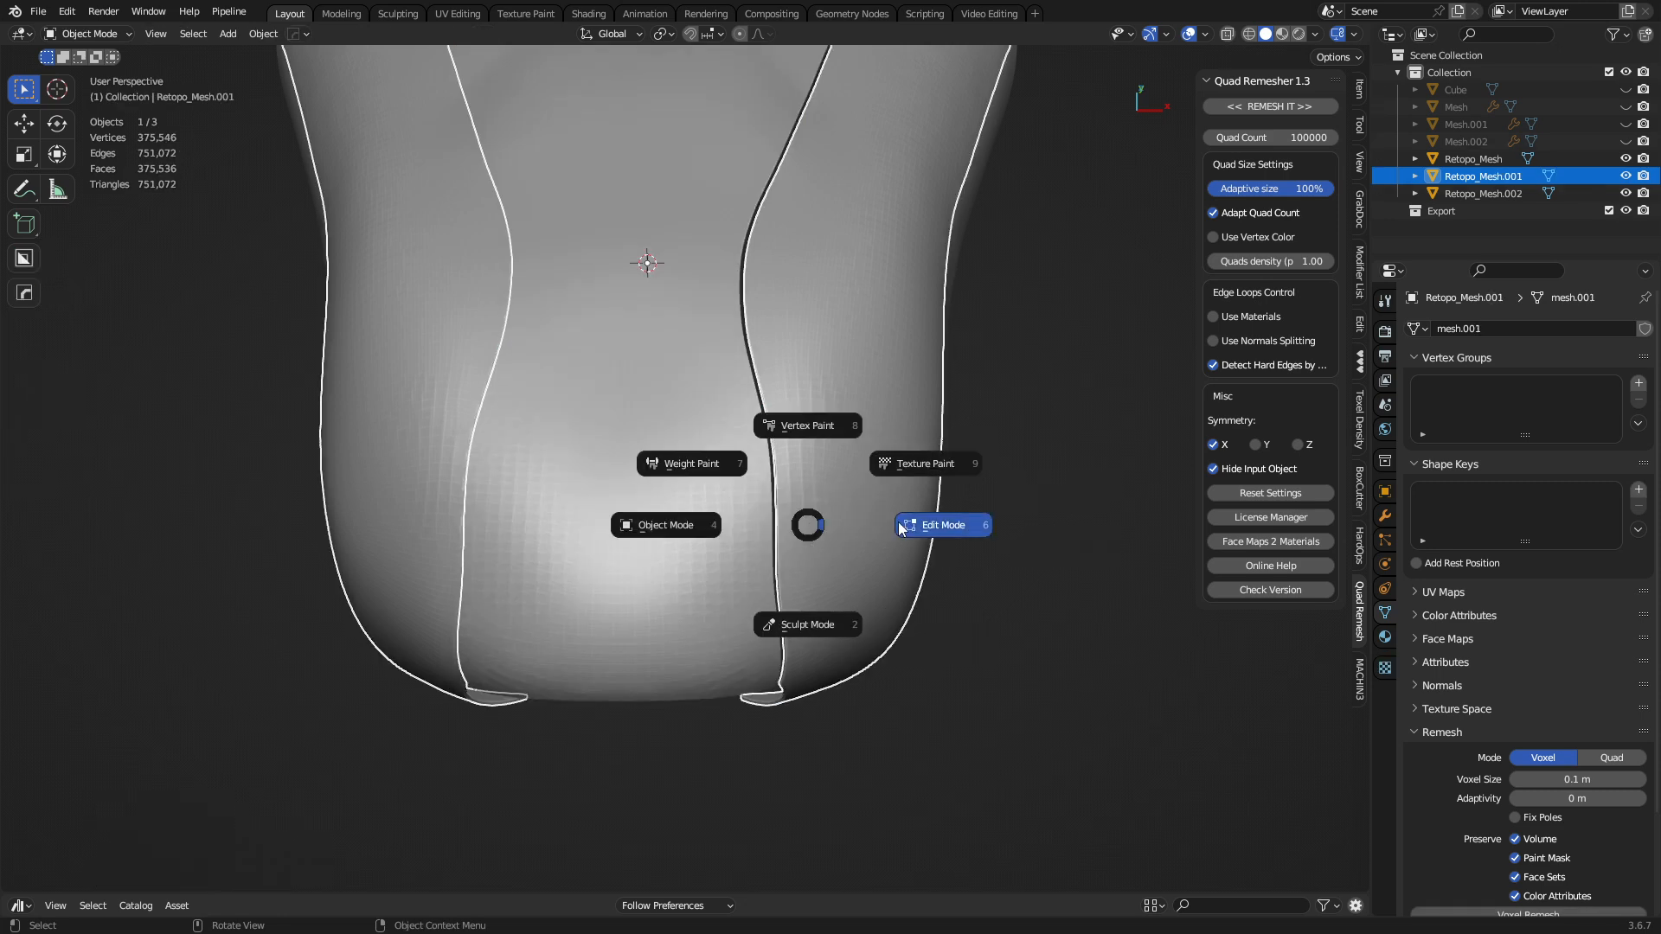
click(939, 524)
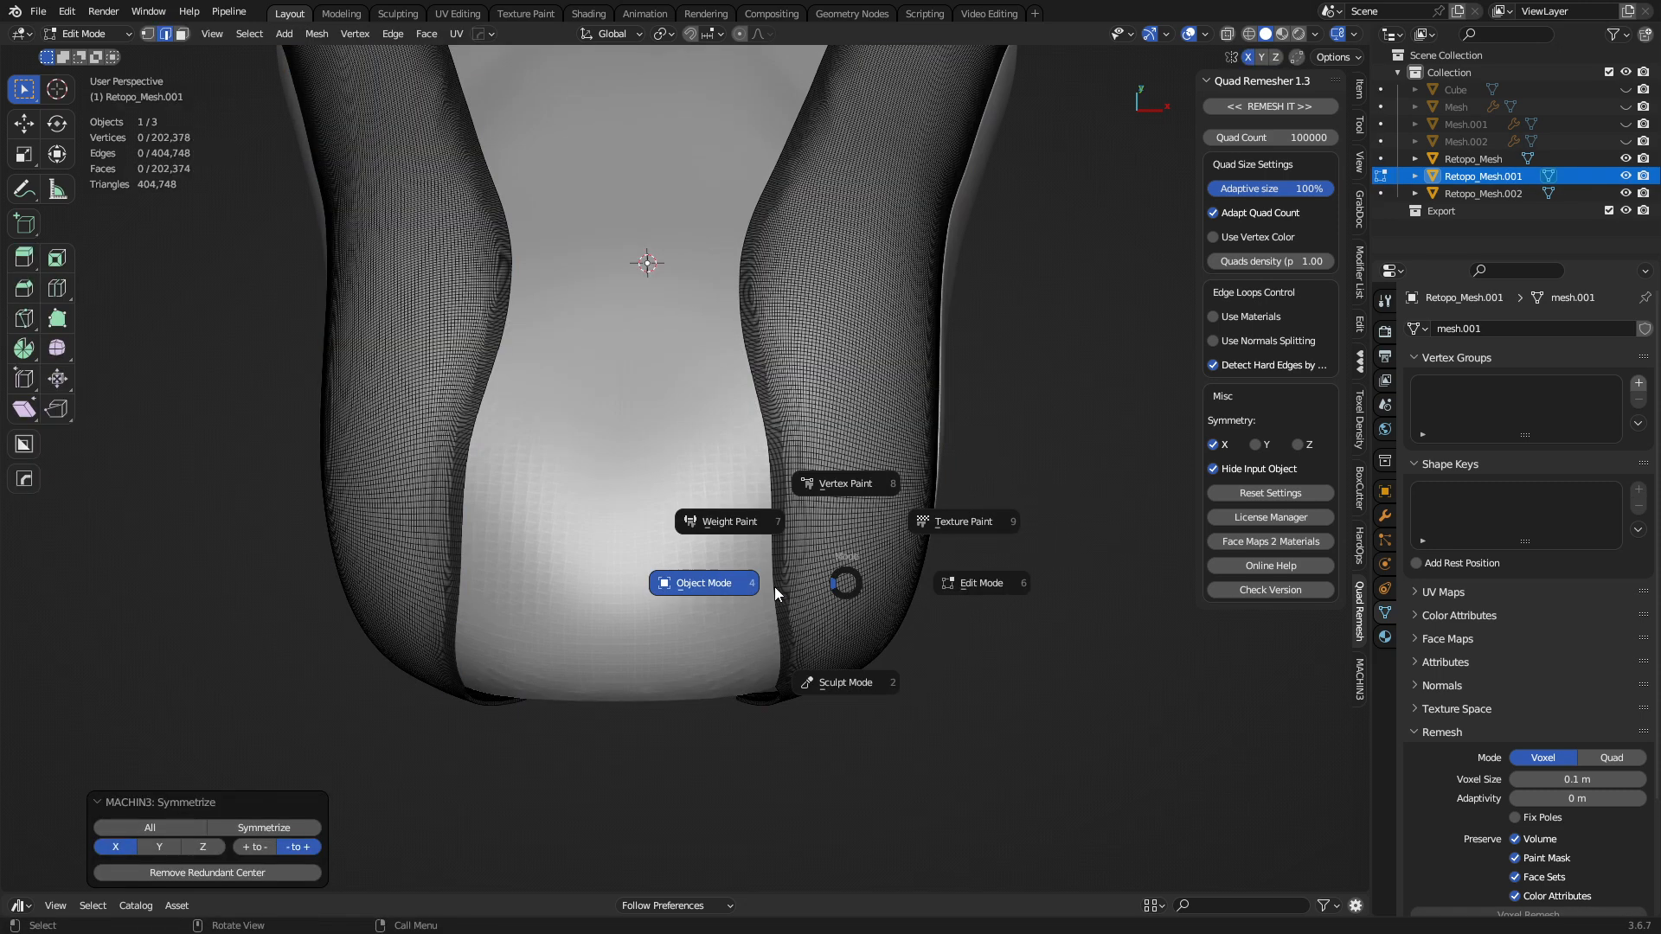
click(702, 583)
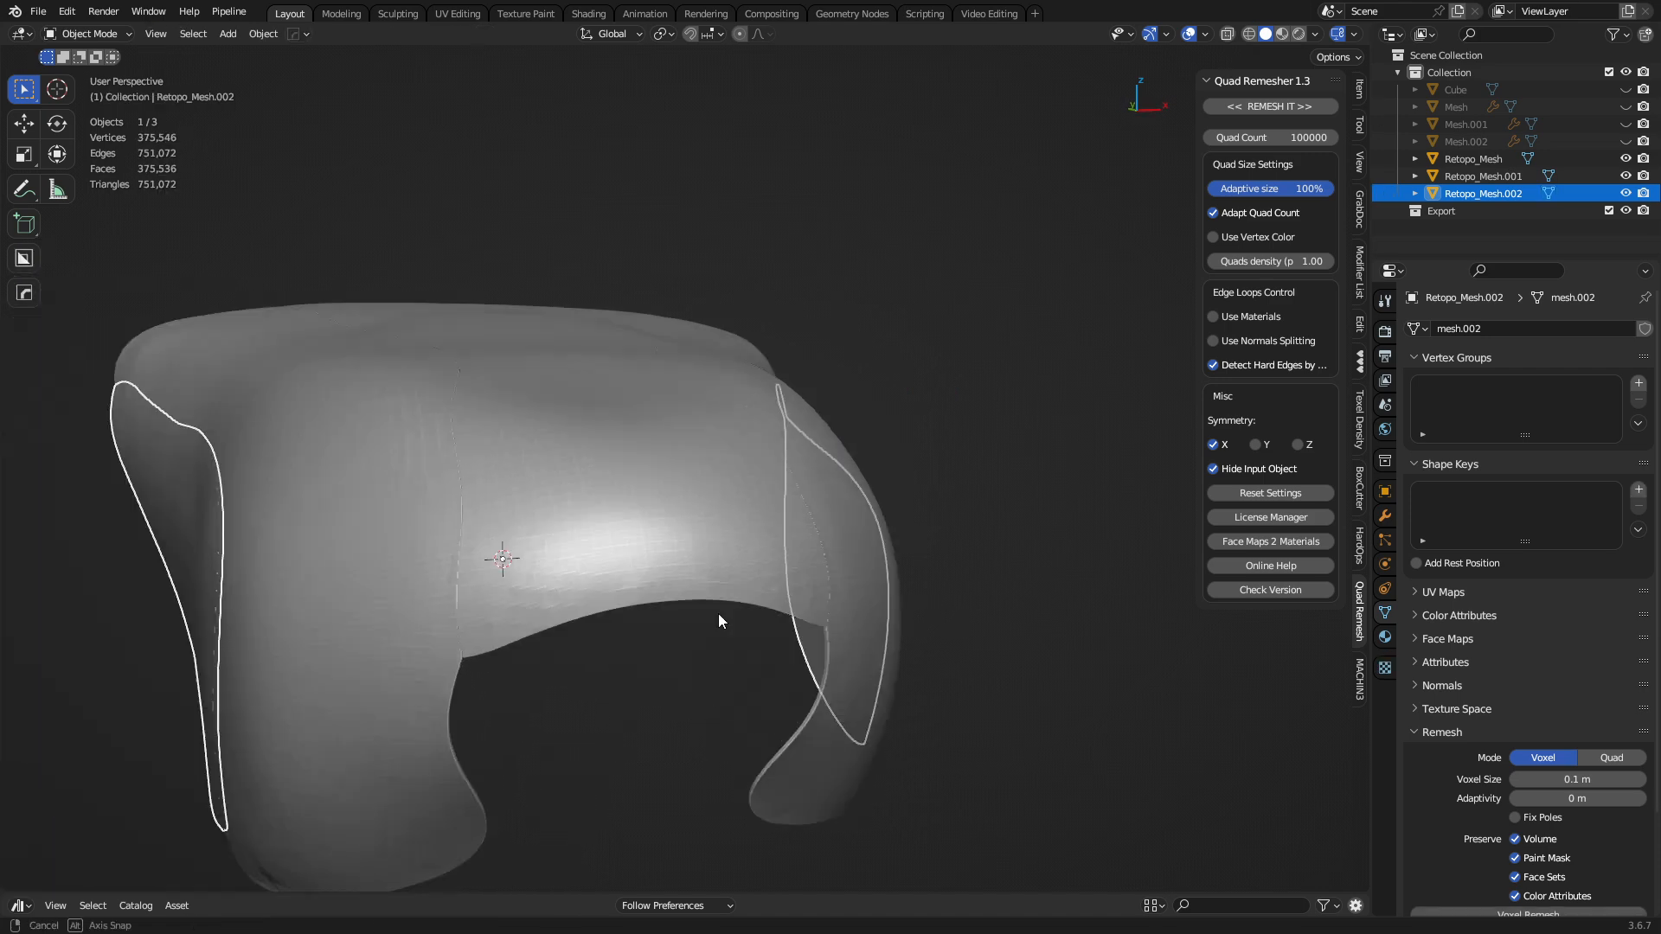
drag(720, 621, 635, 560)
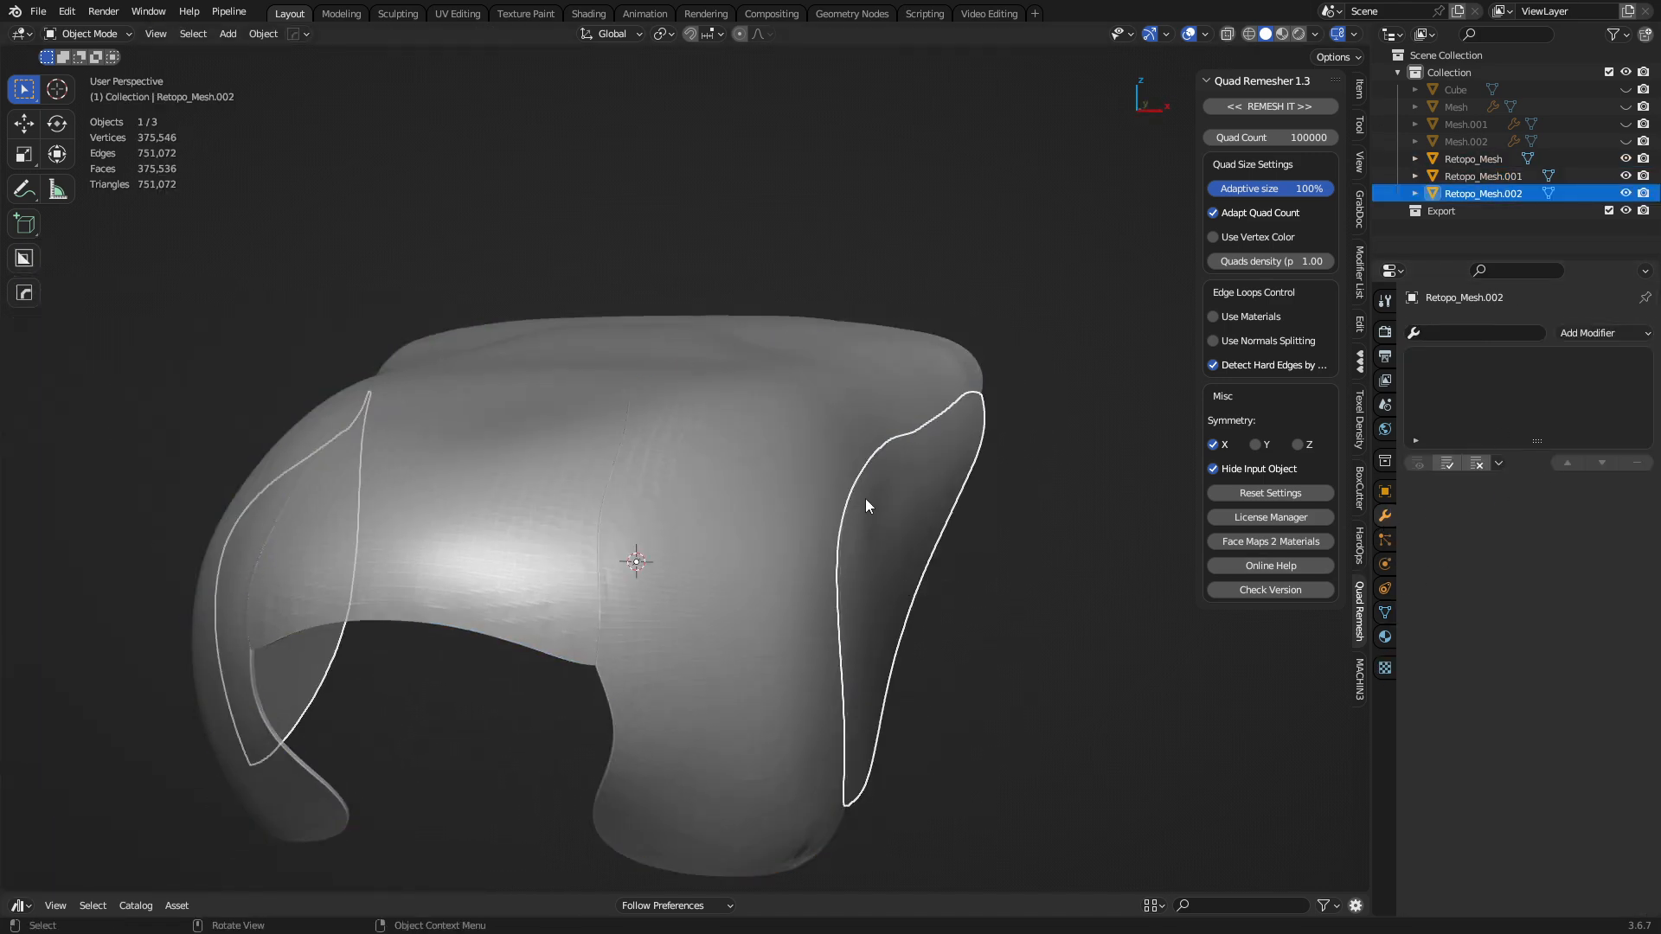
click(1473, 157)
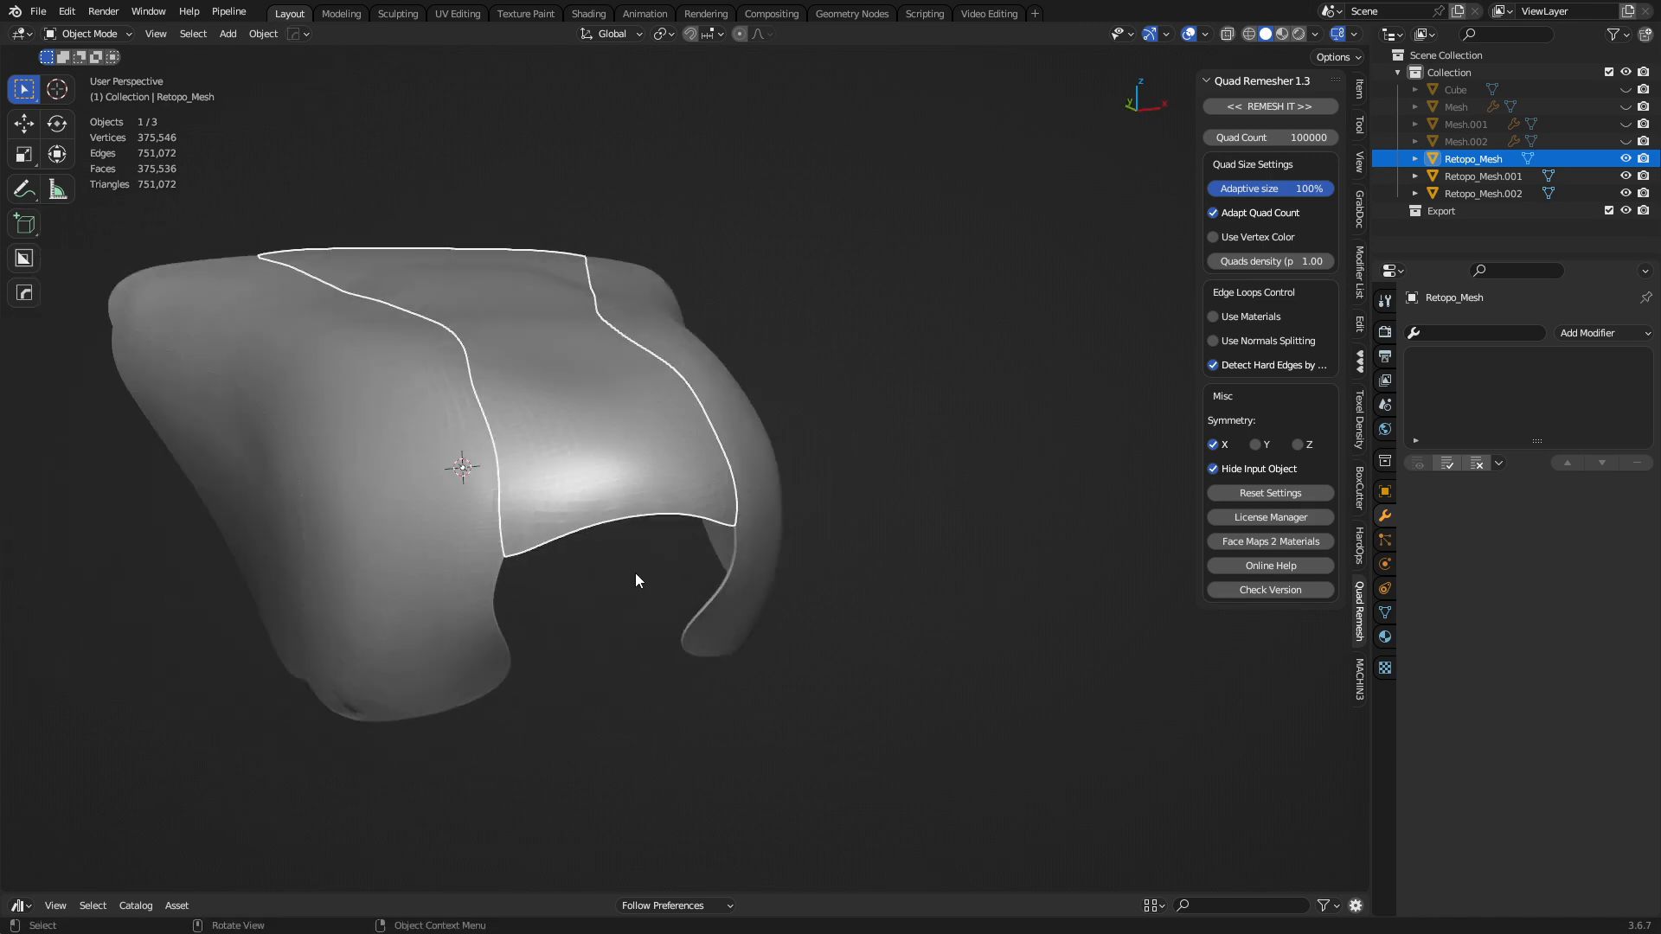
Step: Merge close vertices on the front panel Mesh and rerun Quad Remesher, which fails again
click(1483, 158)
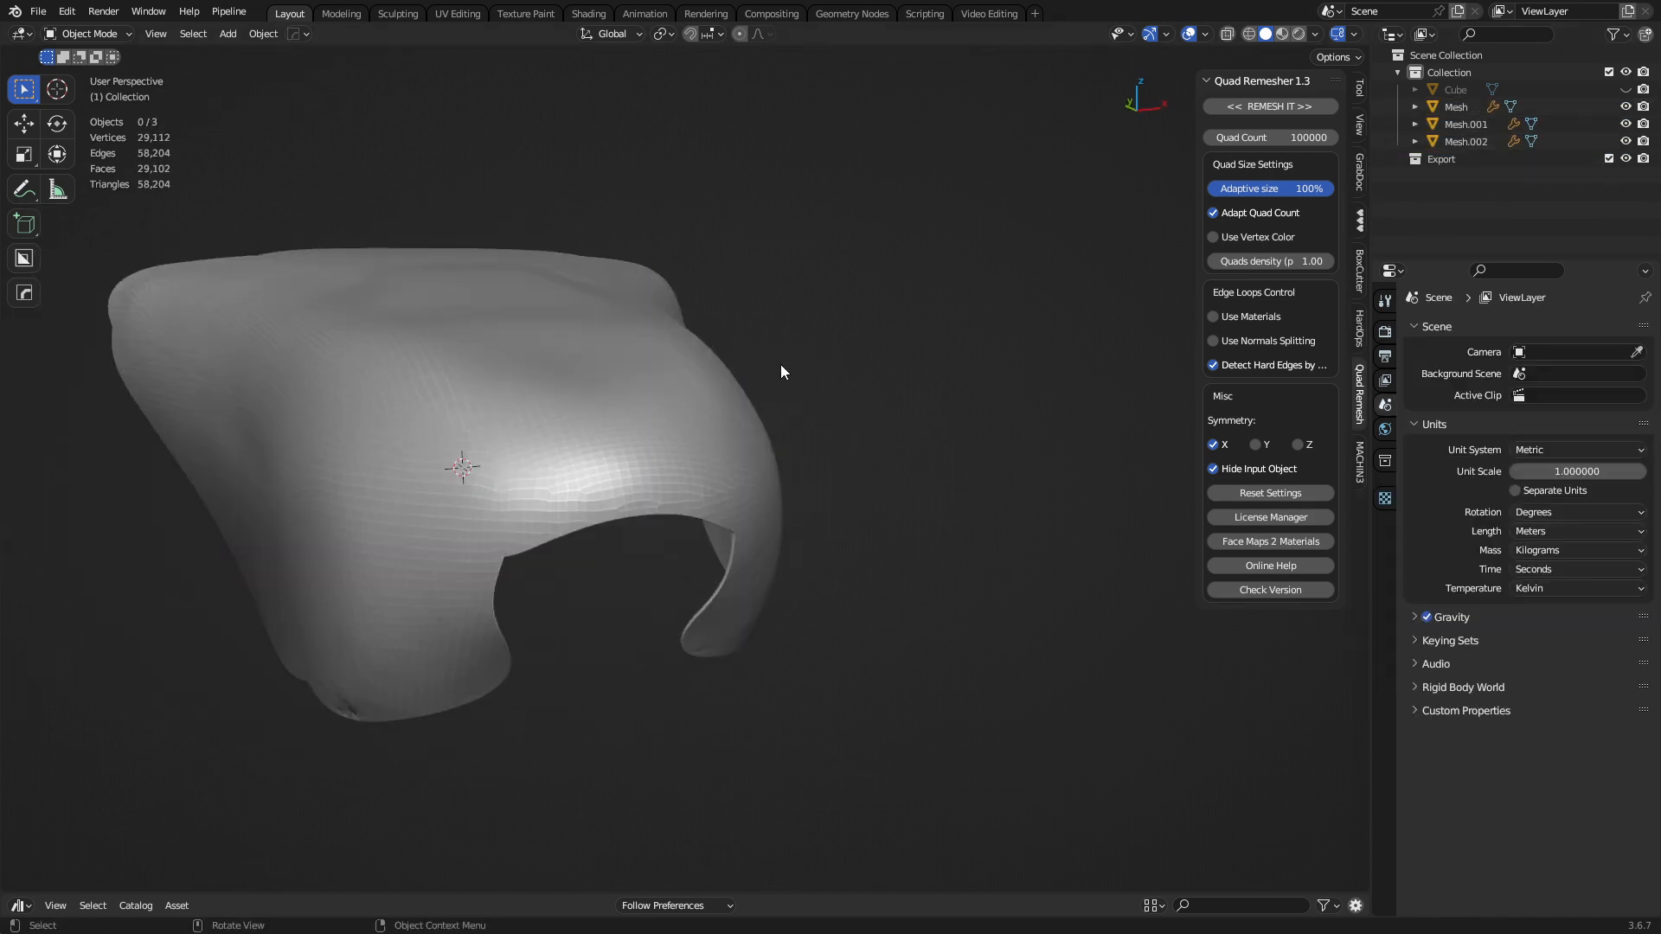
click(1455, 105)
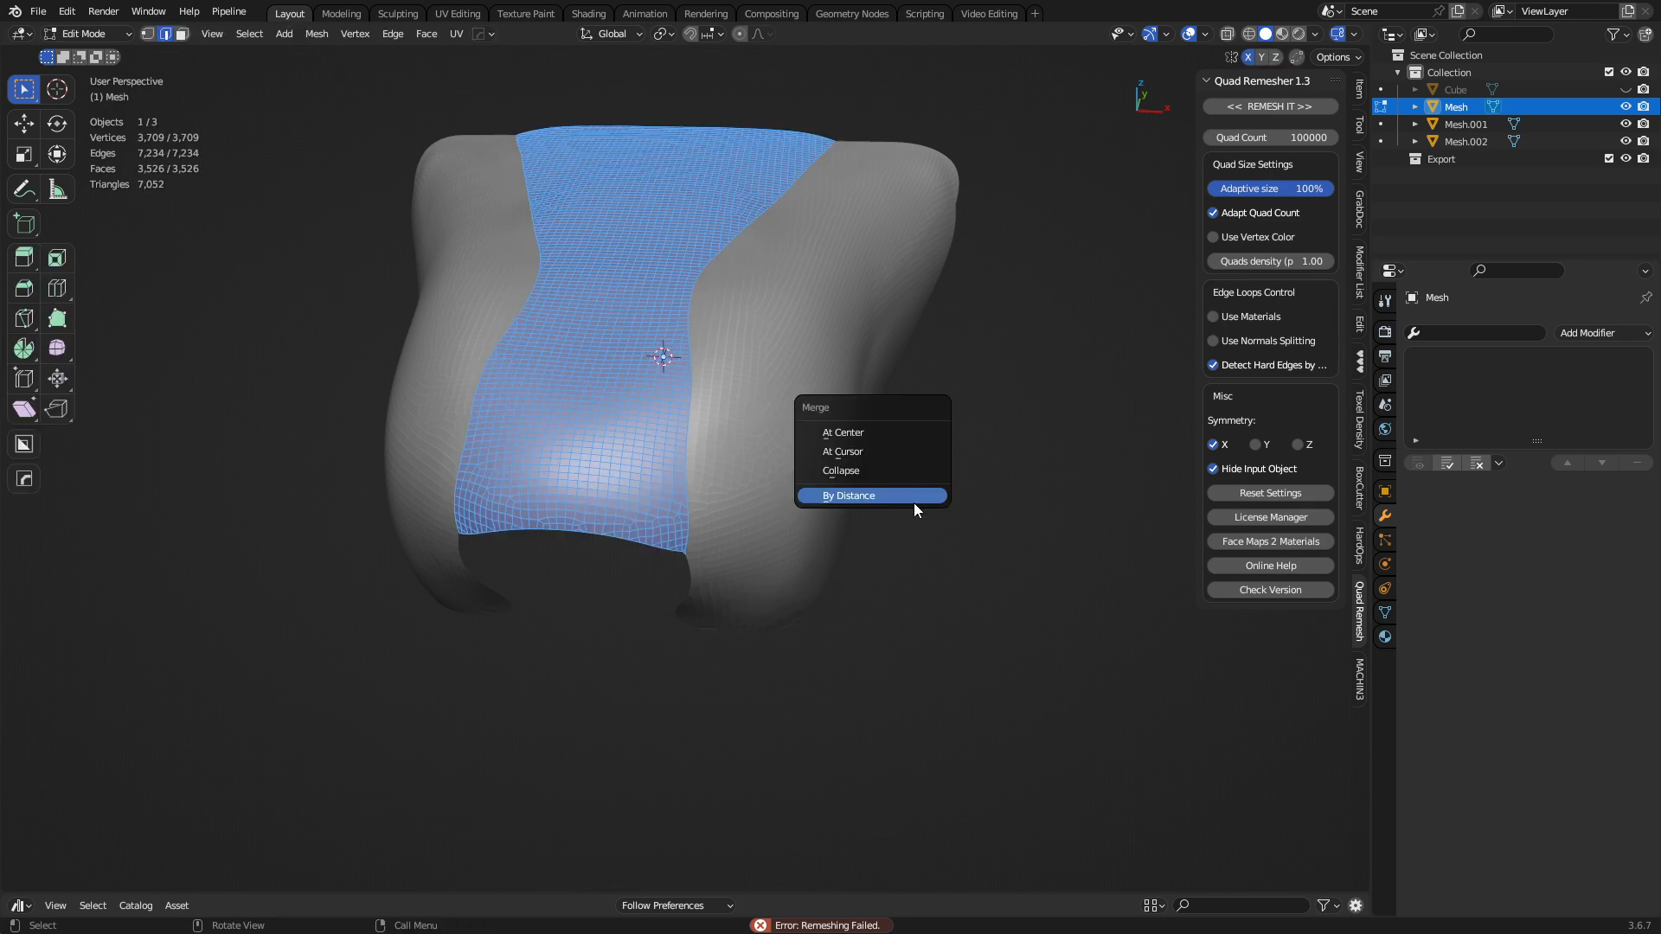
click(848, 496)
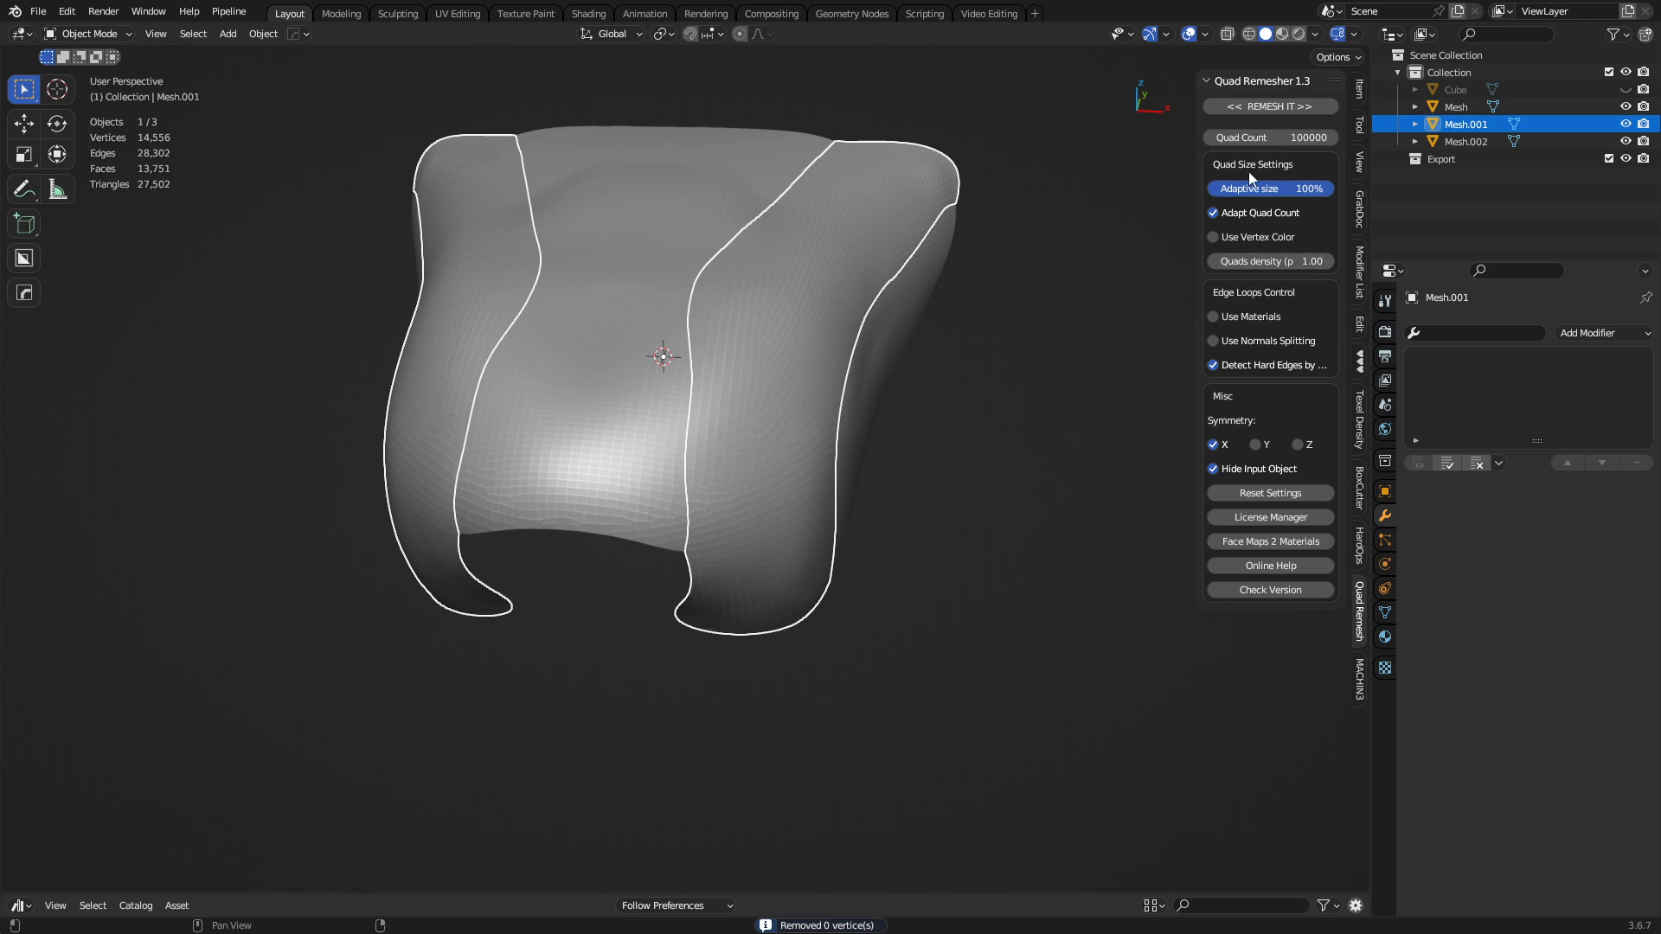
click(1268, 106)
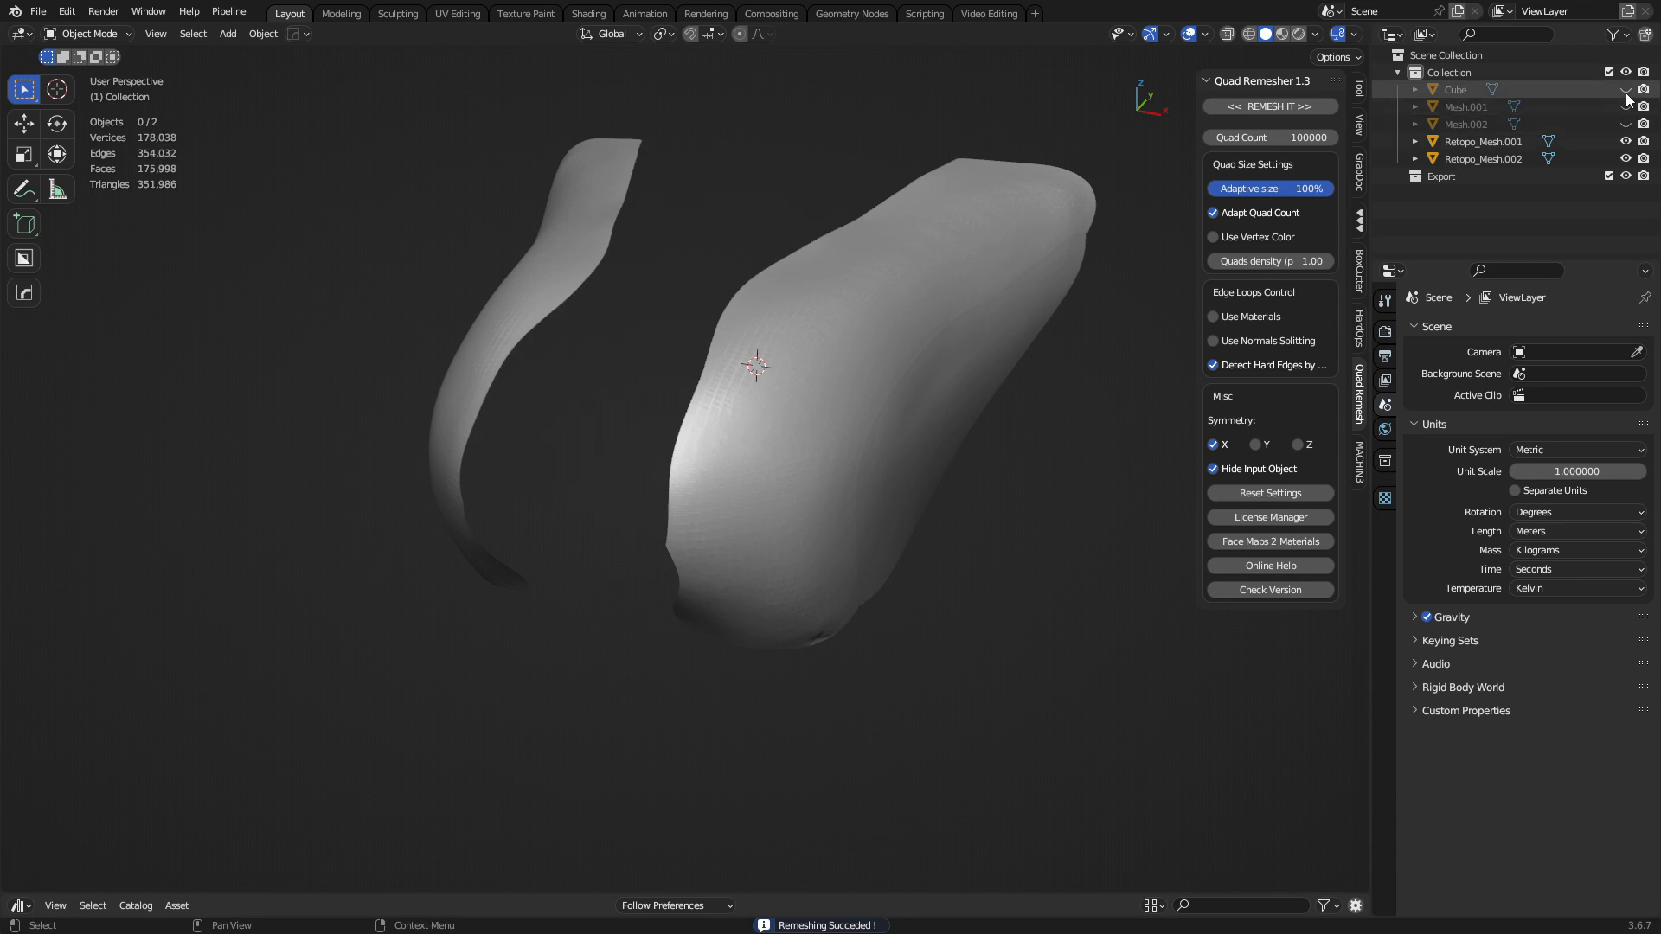
click(86, 33)
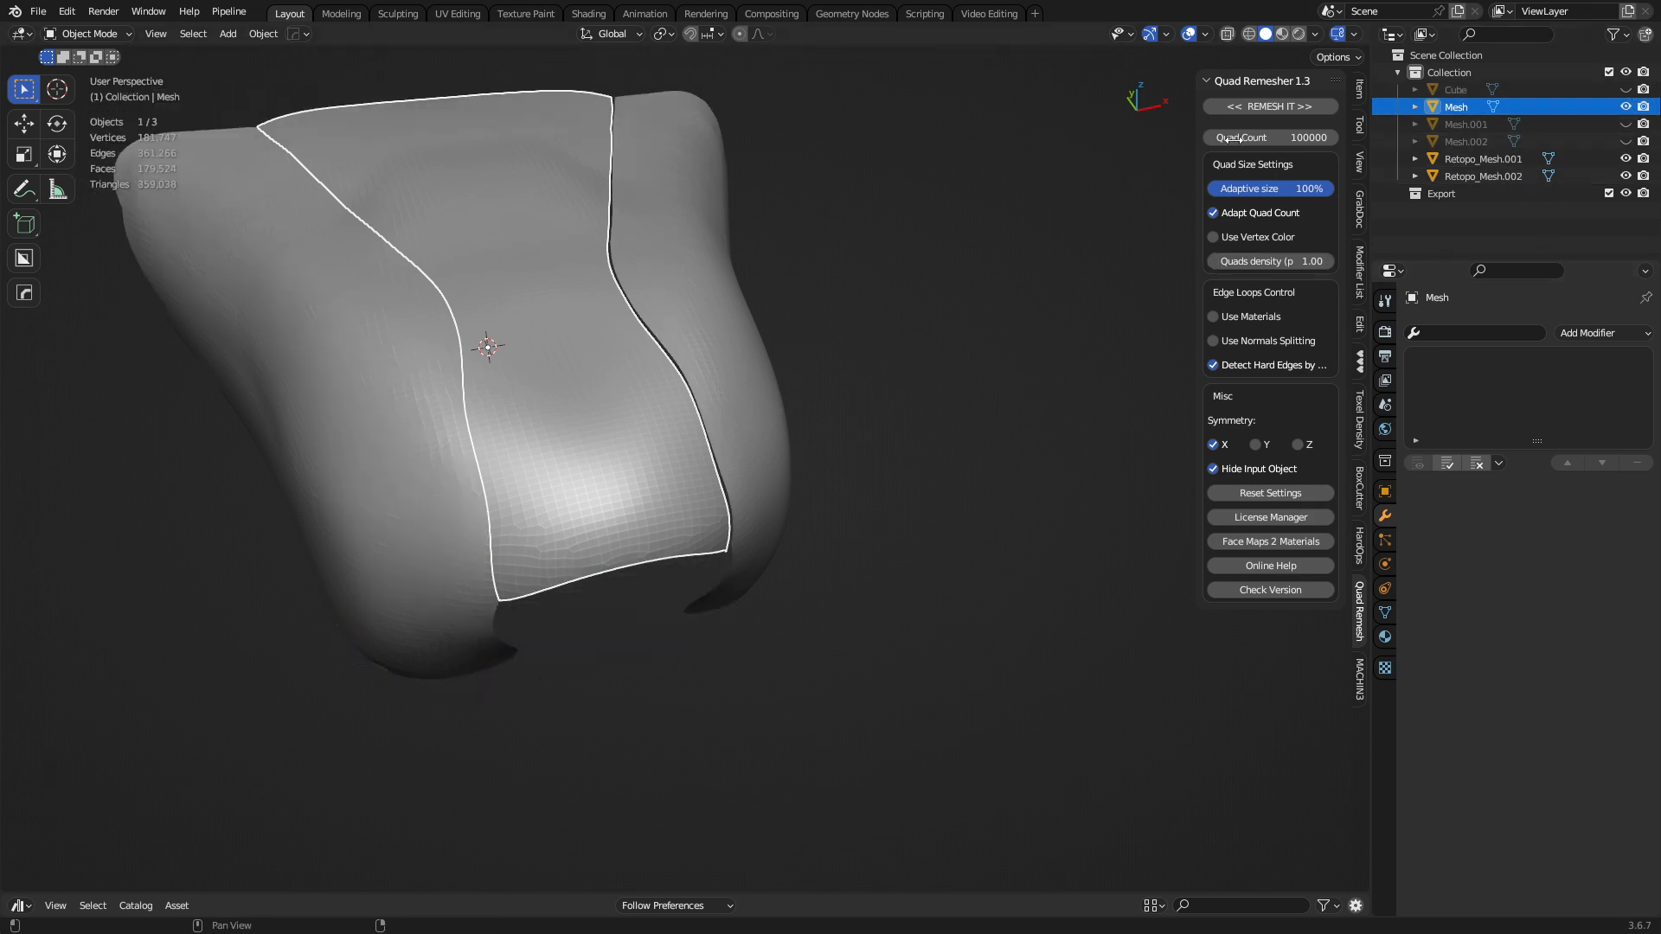
click(1269, 106)
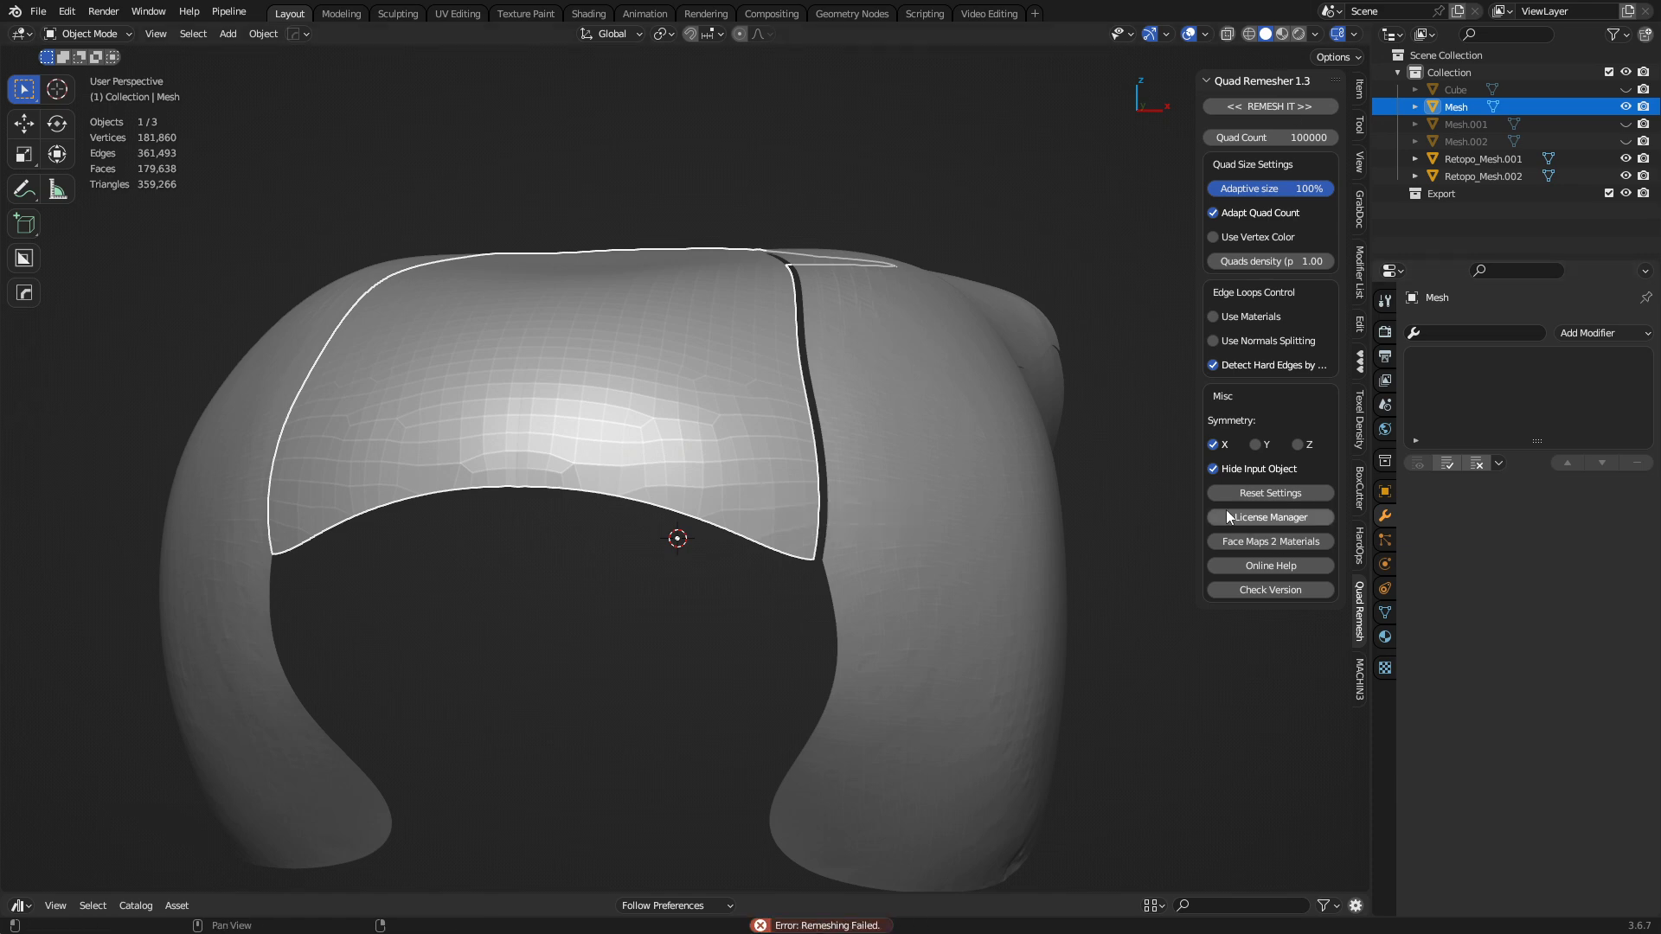
Step: Lower the quad count to 5000 and remesh each panel into Retopo_Mesh.003–.005, ending on the arched top panel
drag(1303, 189, 1277, 189)
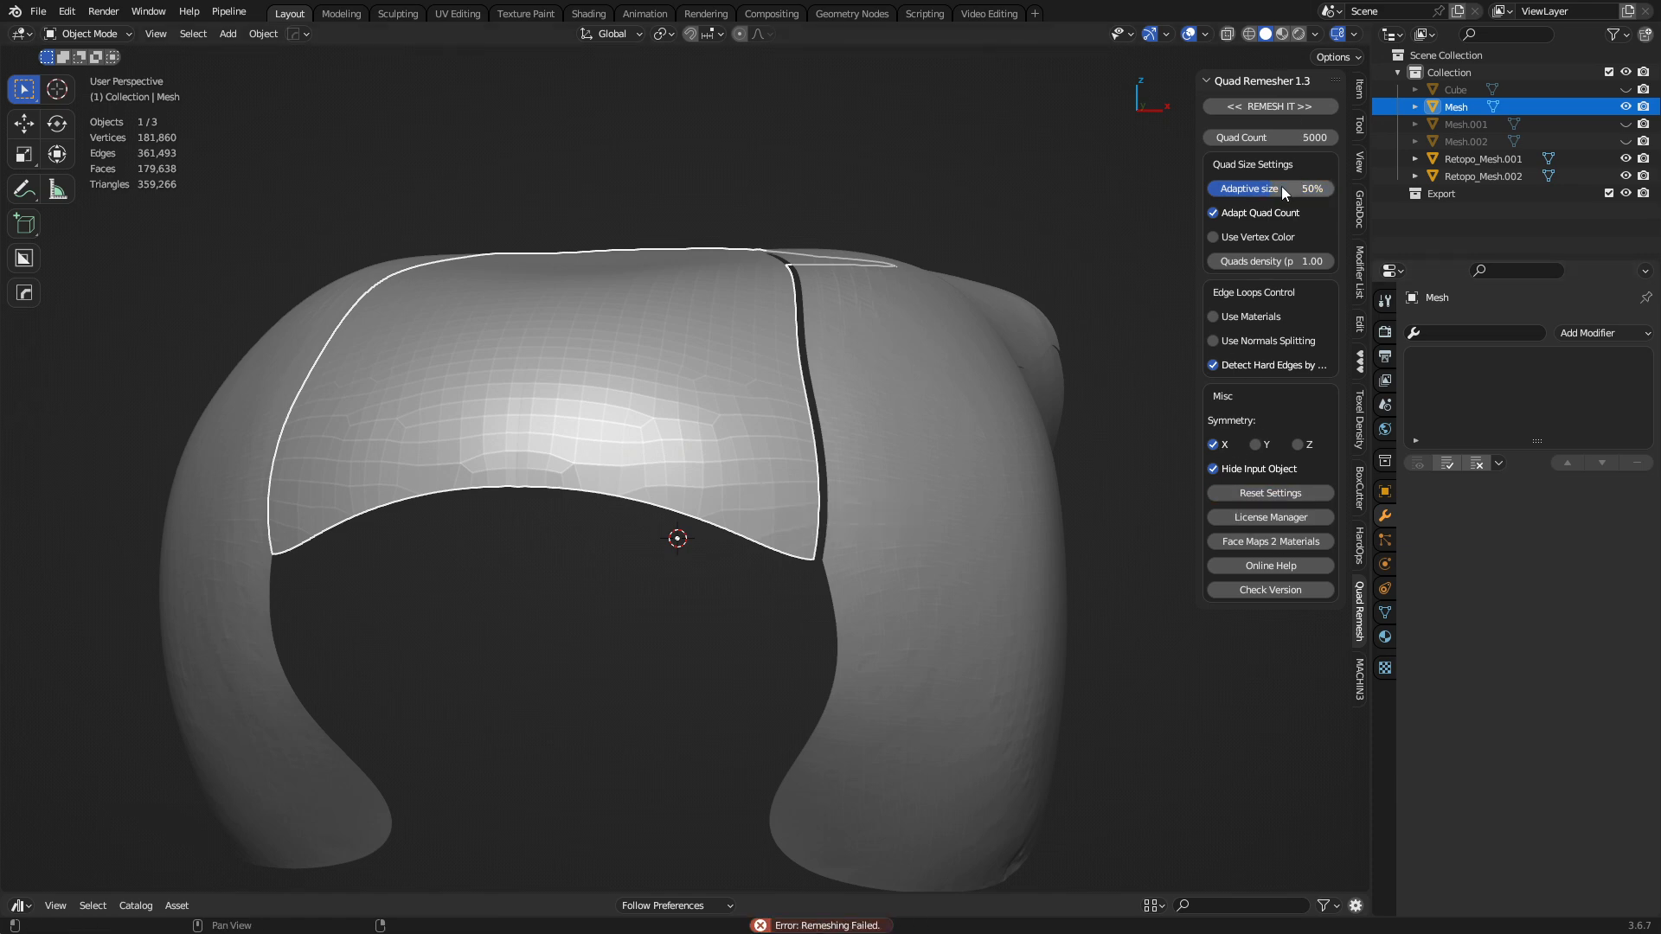
click(1268, 105)
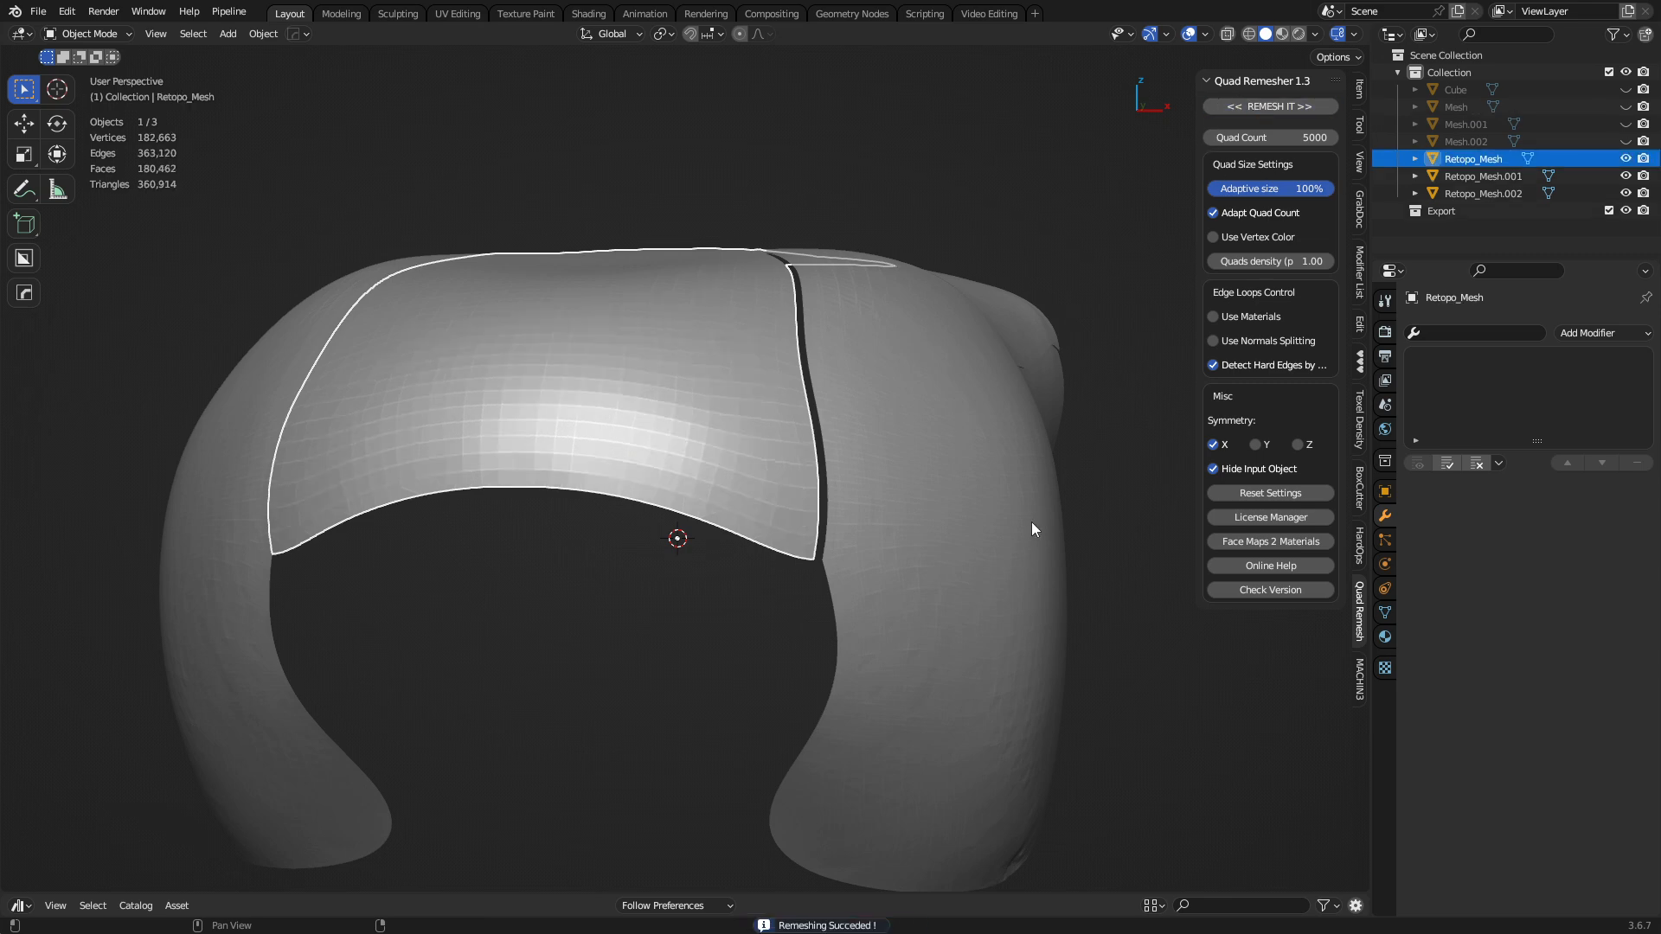
mouse_move(1238, 464)
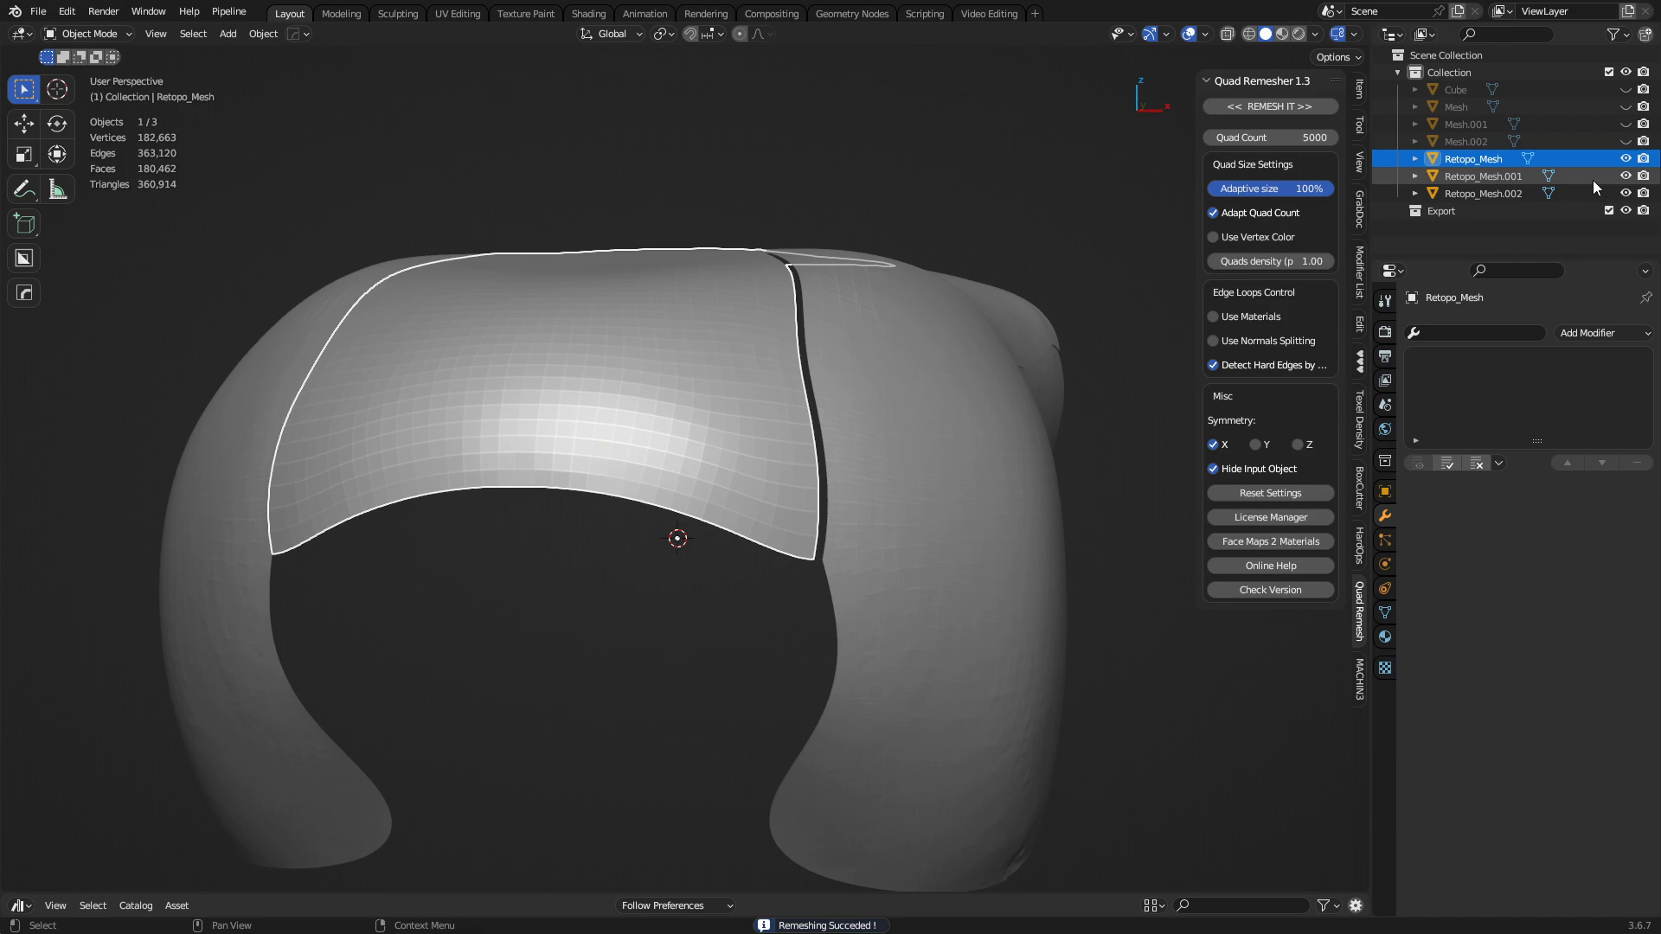
key(Tab)
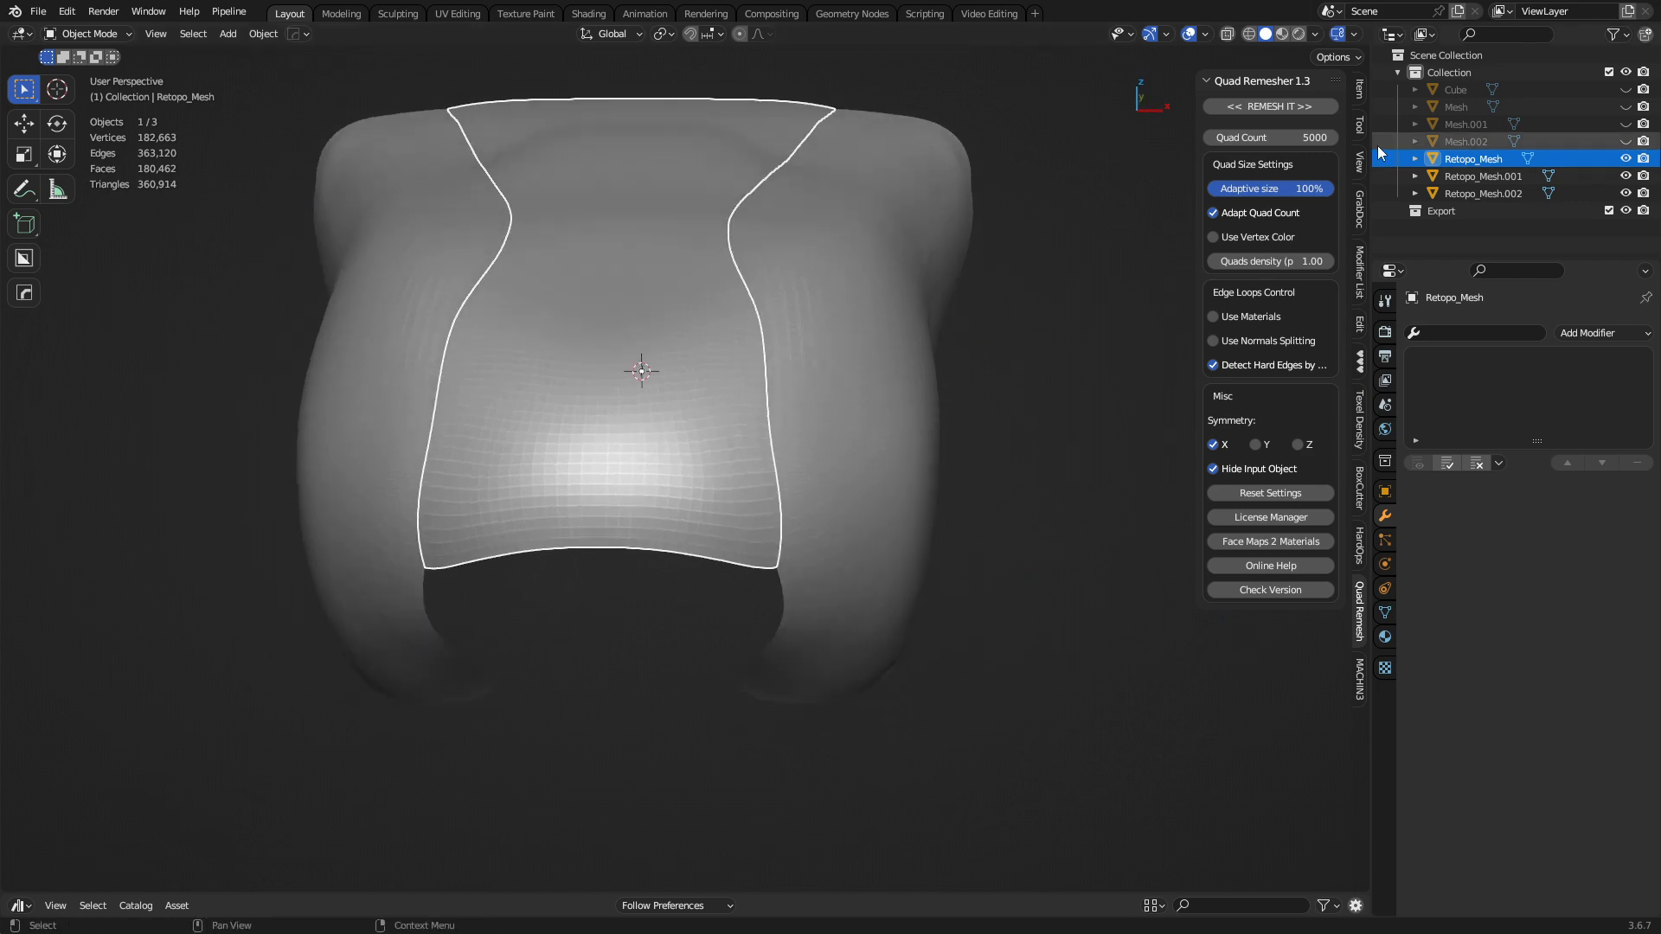
click(1269, 106)
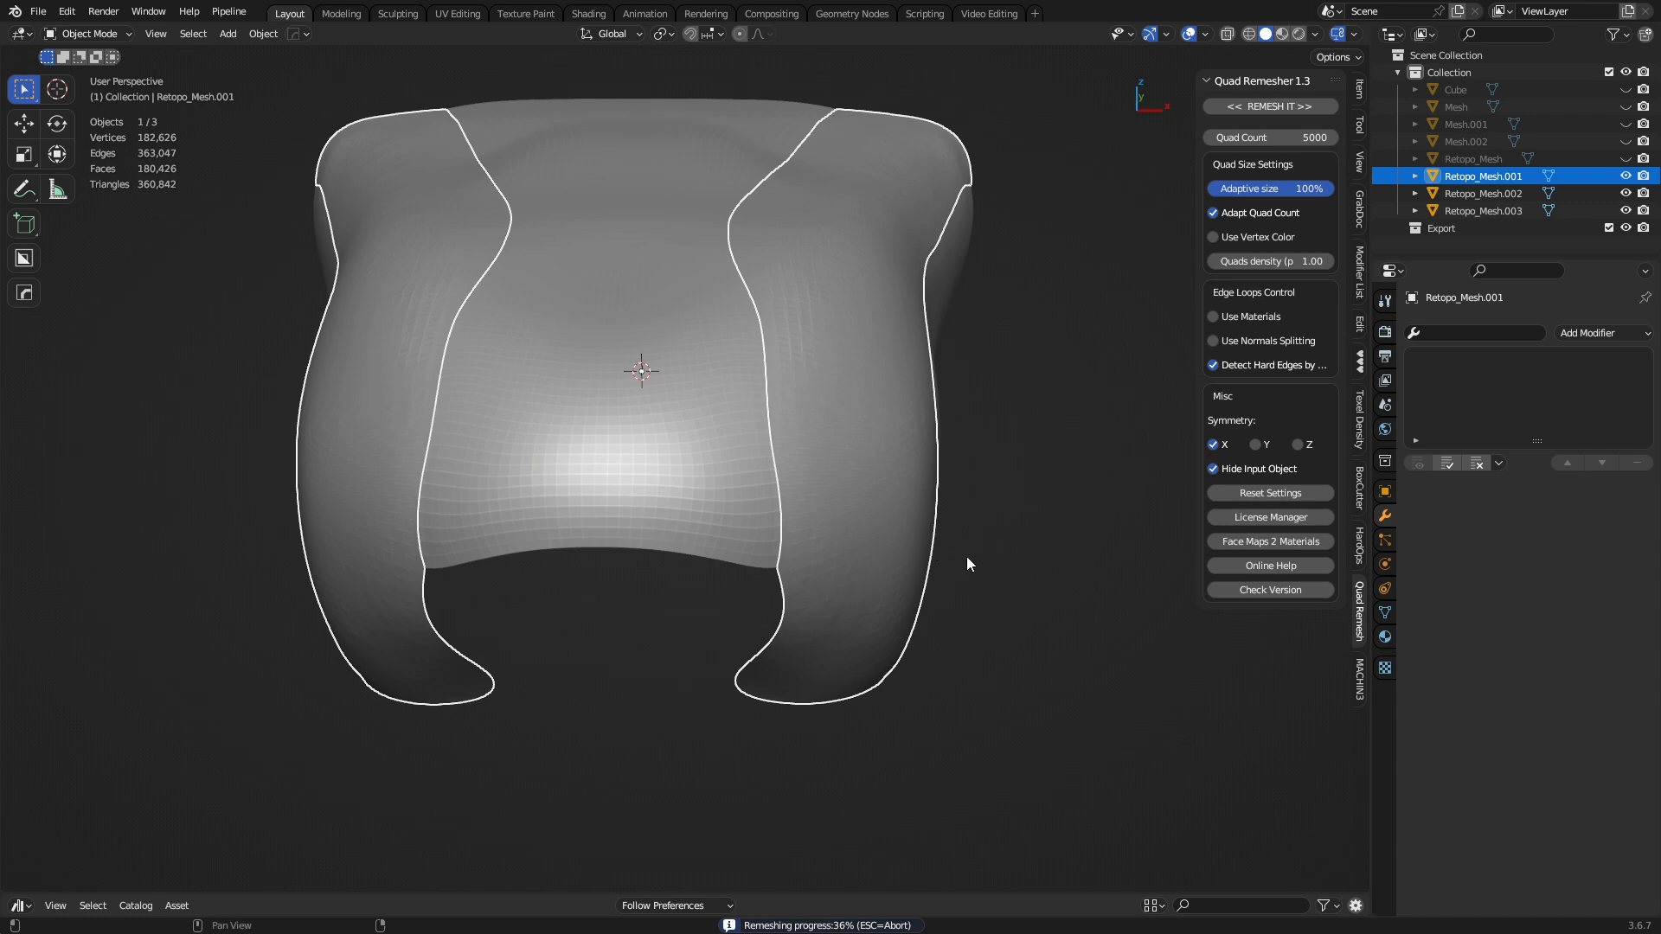
mouse_move(1007, 531)
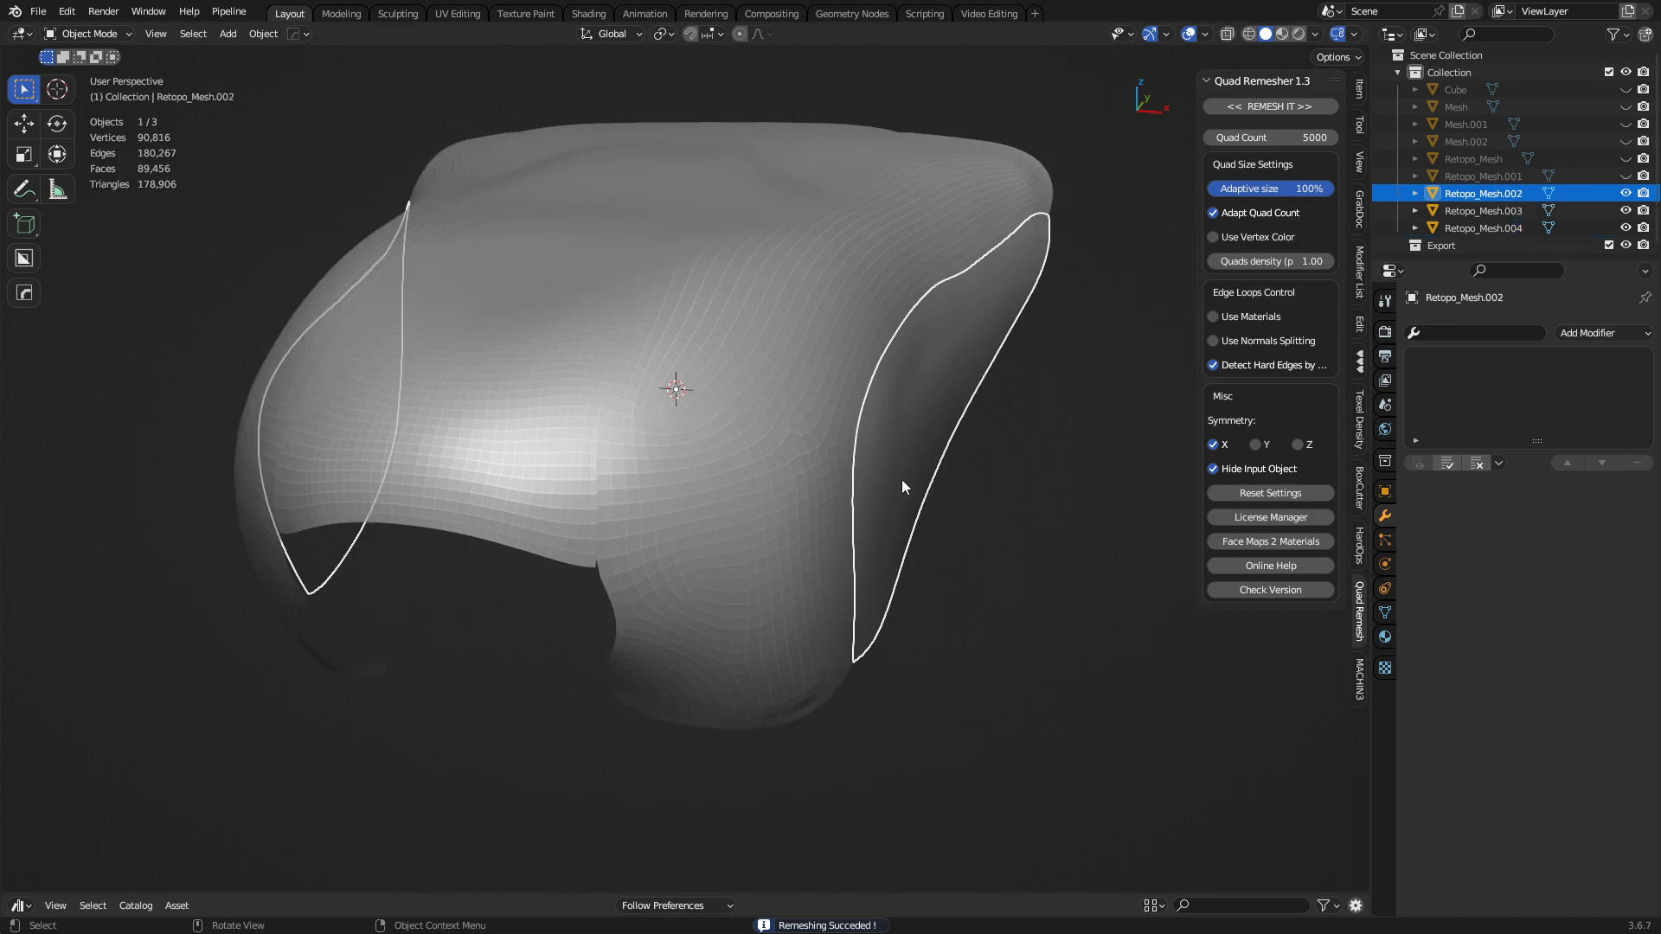
drag(900, 488, 769, 440)
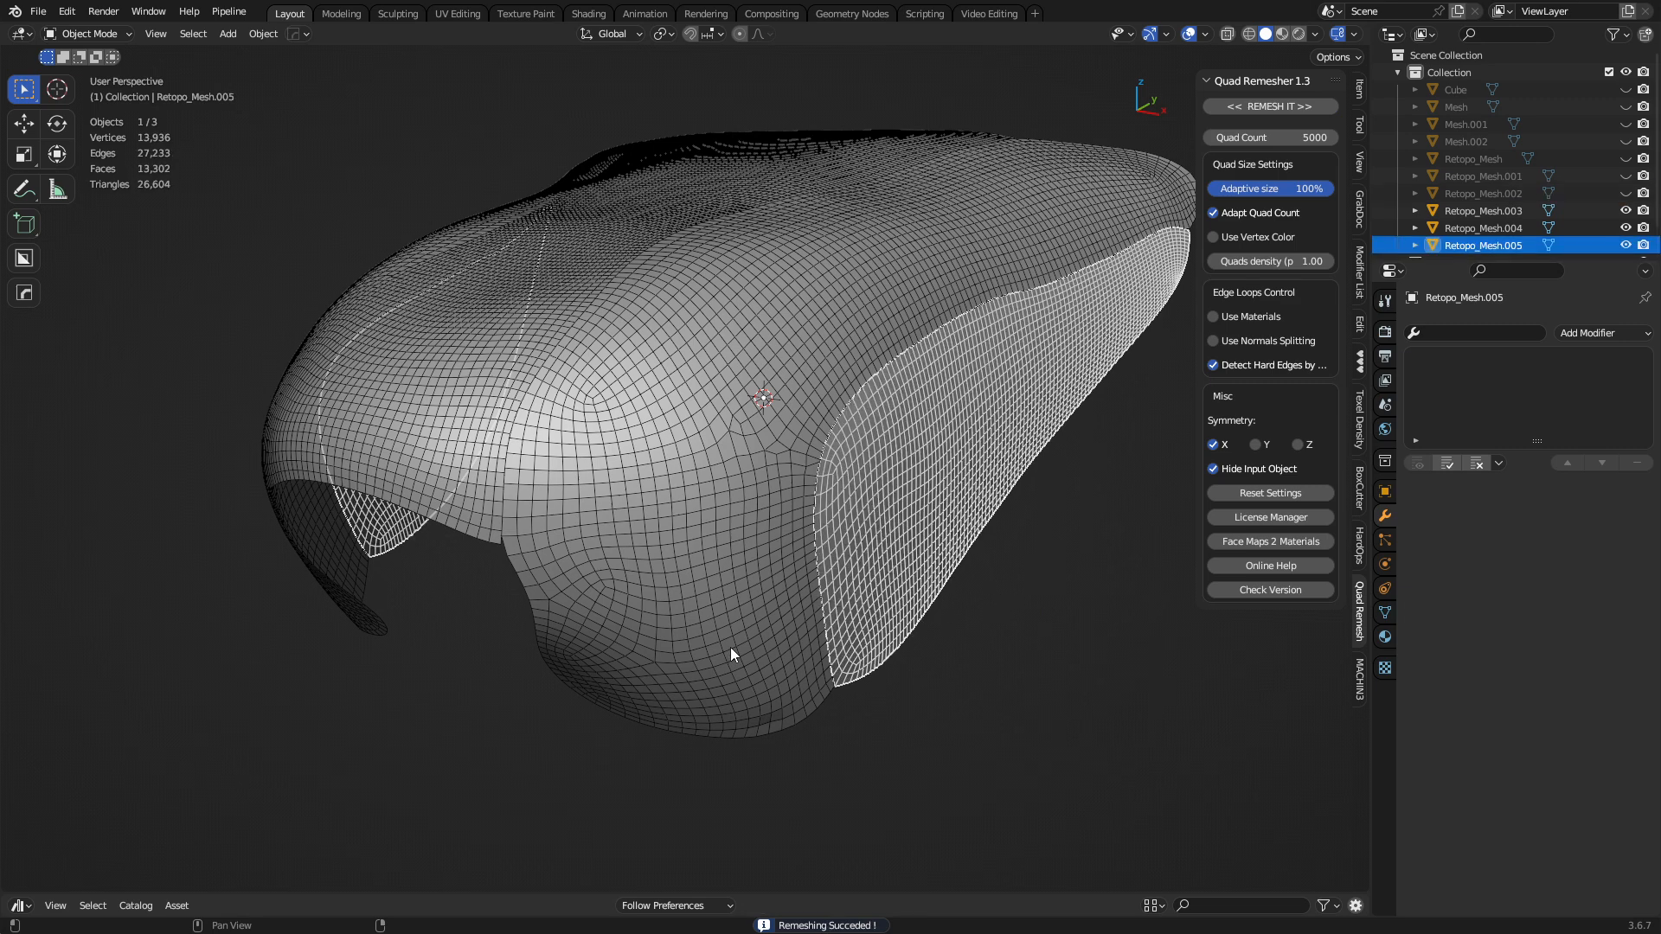
click(697, 611)
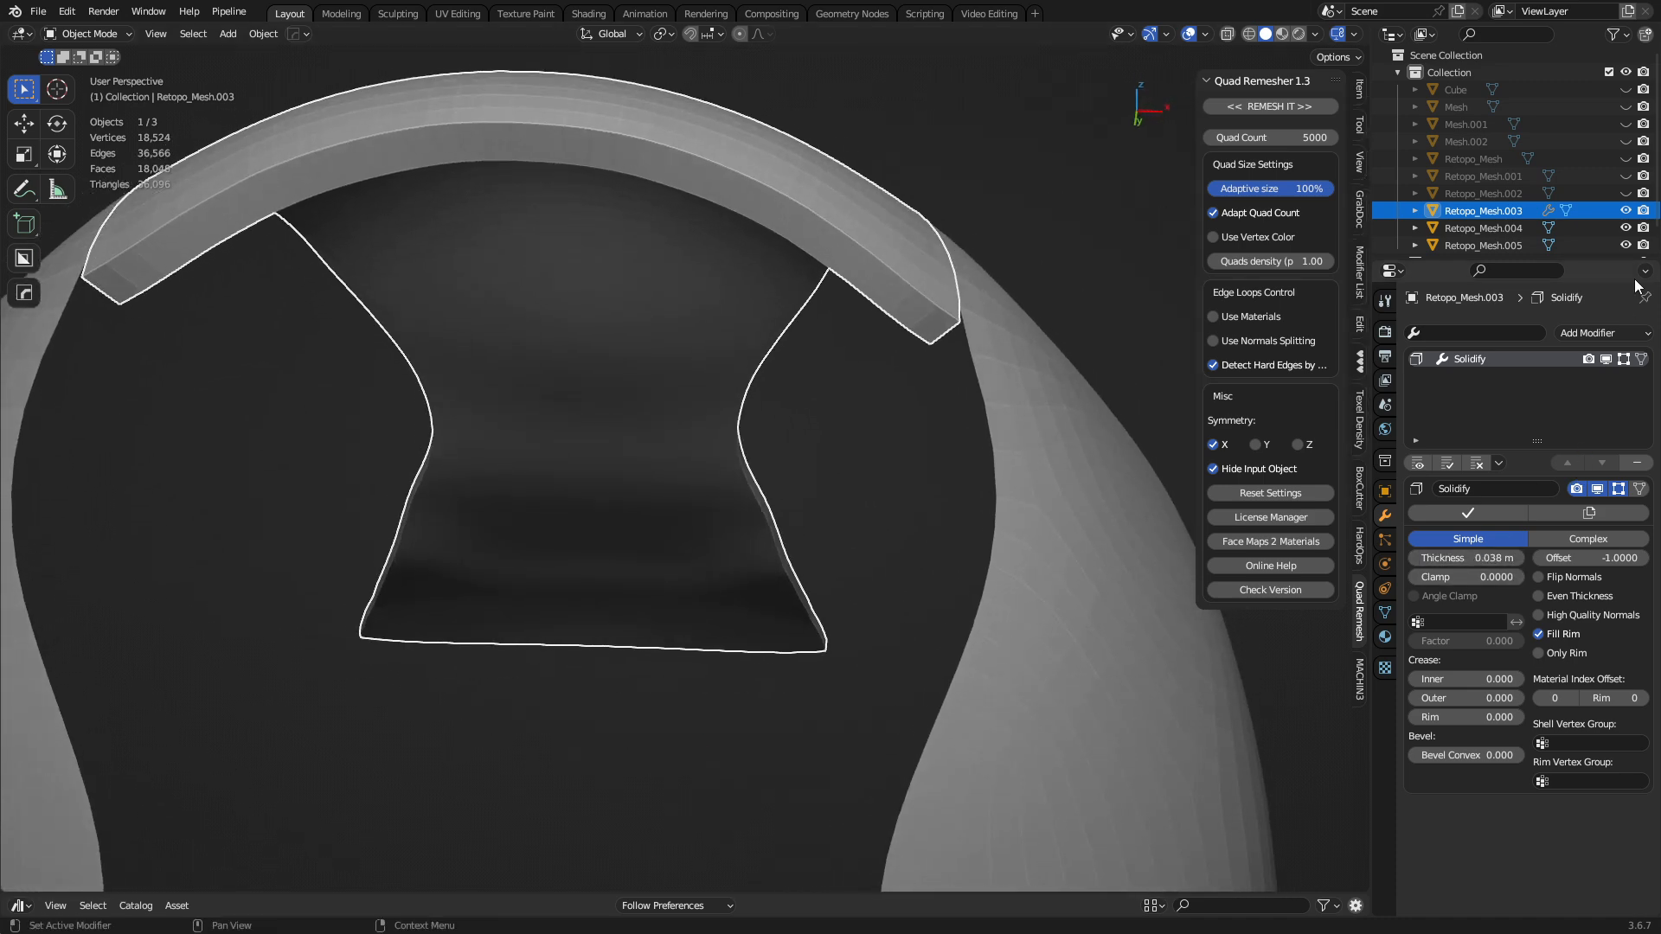
Step: Add Subdivision Surface to the top panel with Boundary Smooth set to Keep Corners
click(1602, 332)
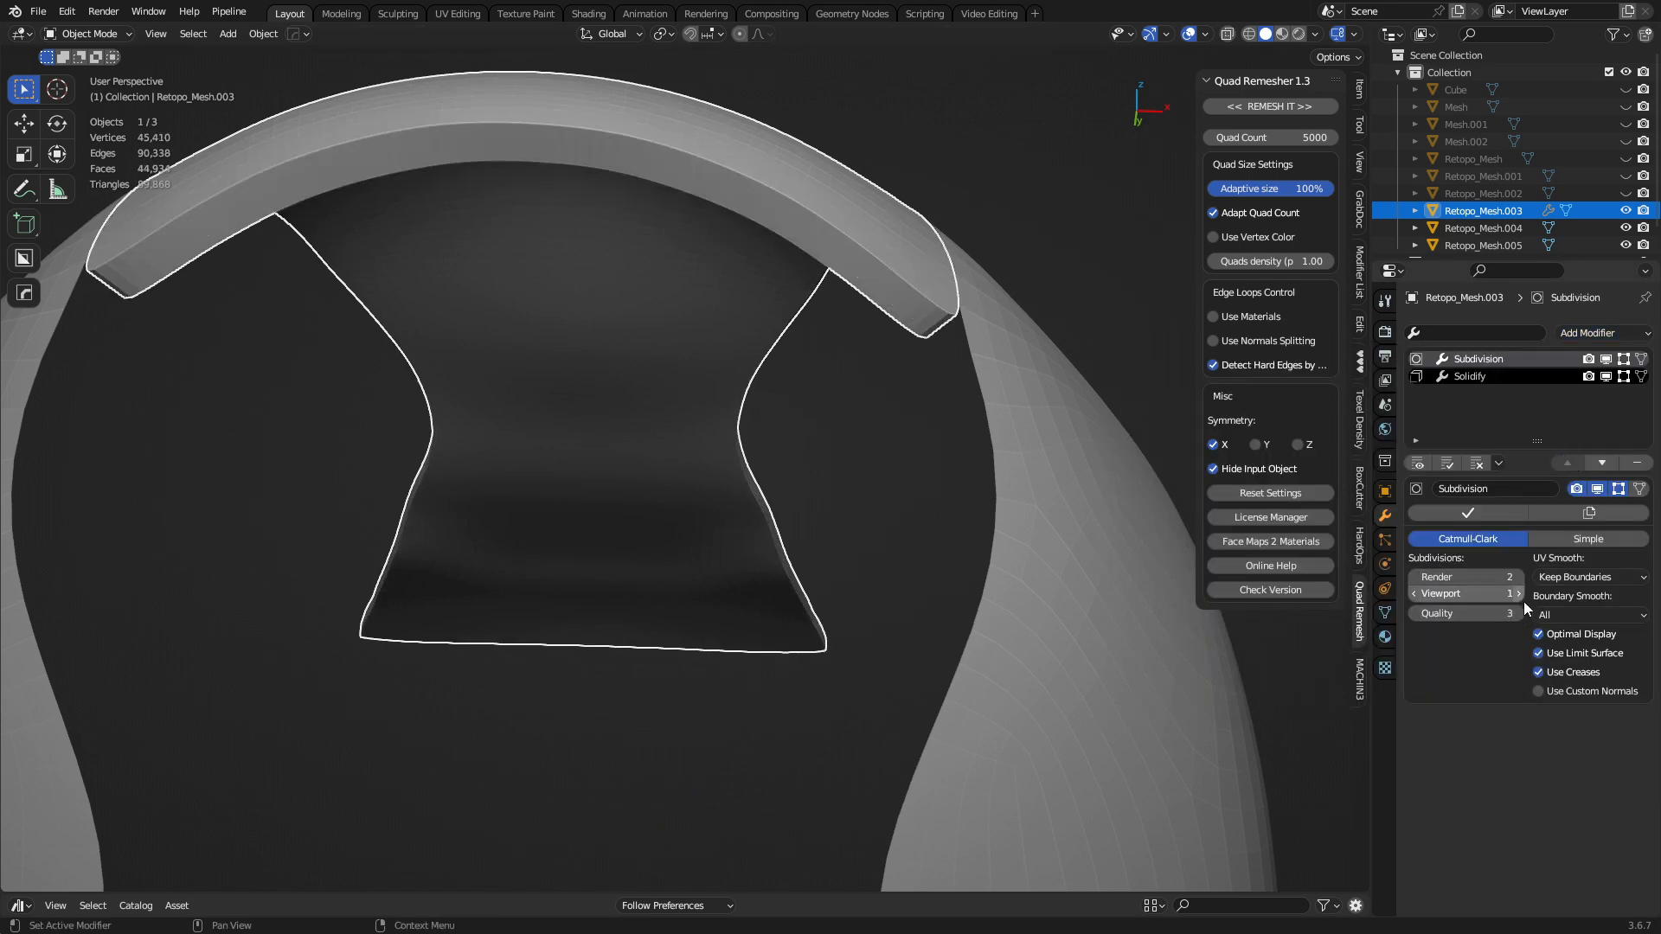
click(1588, 616)
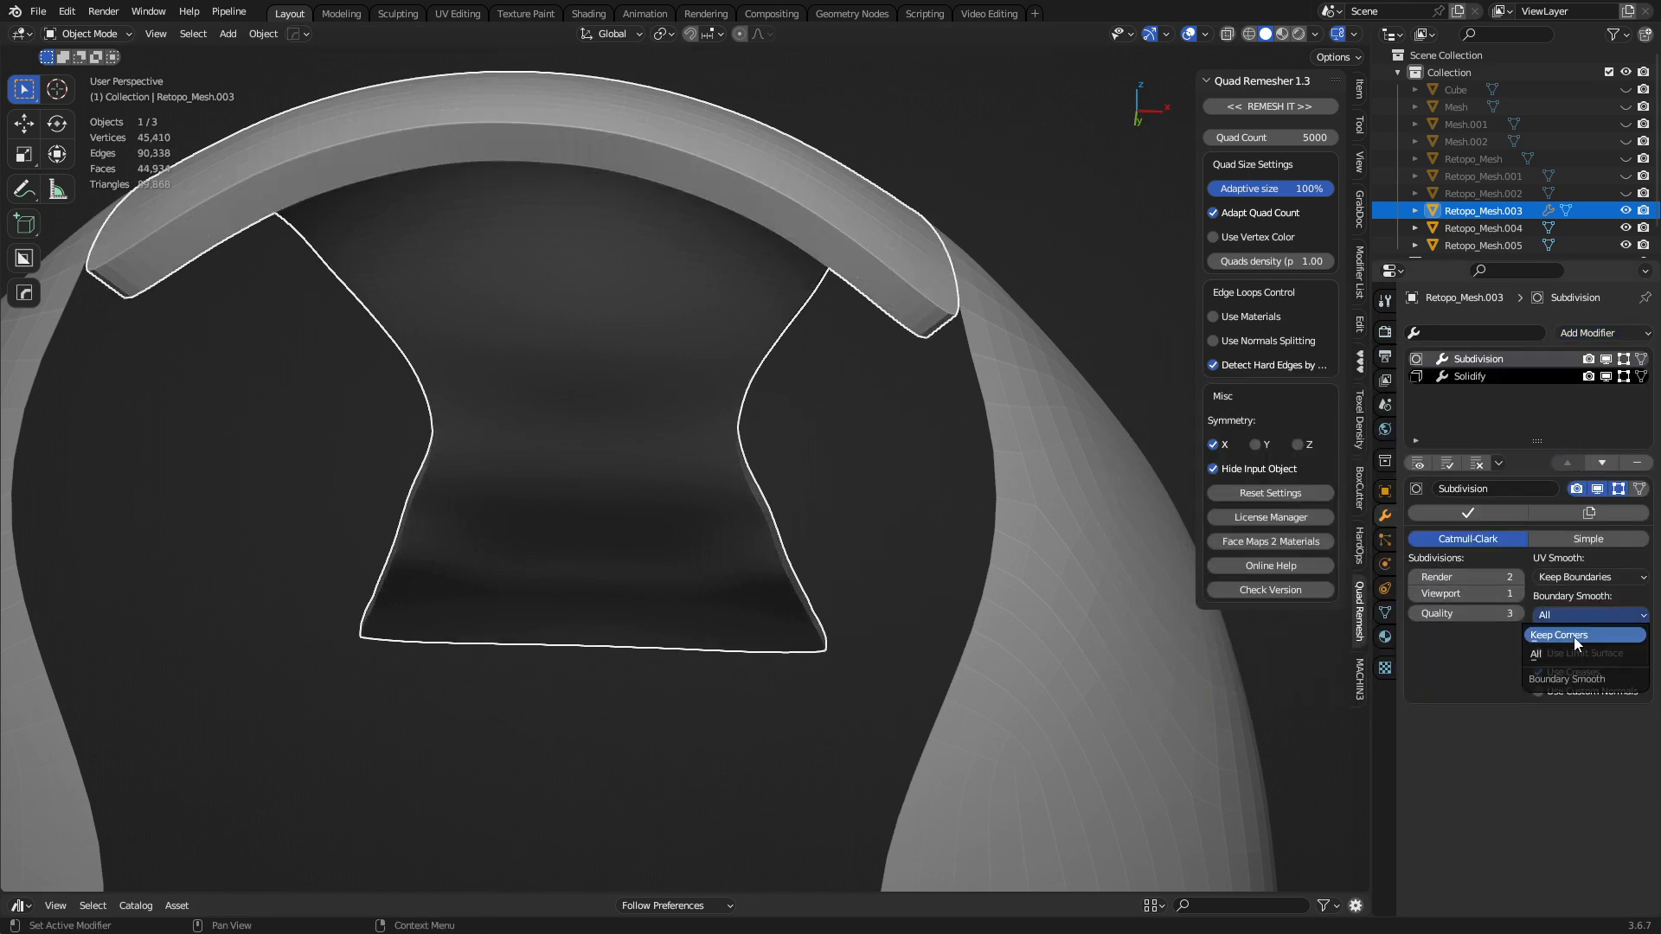
click(1559, 635)
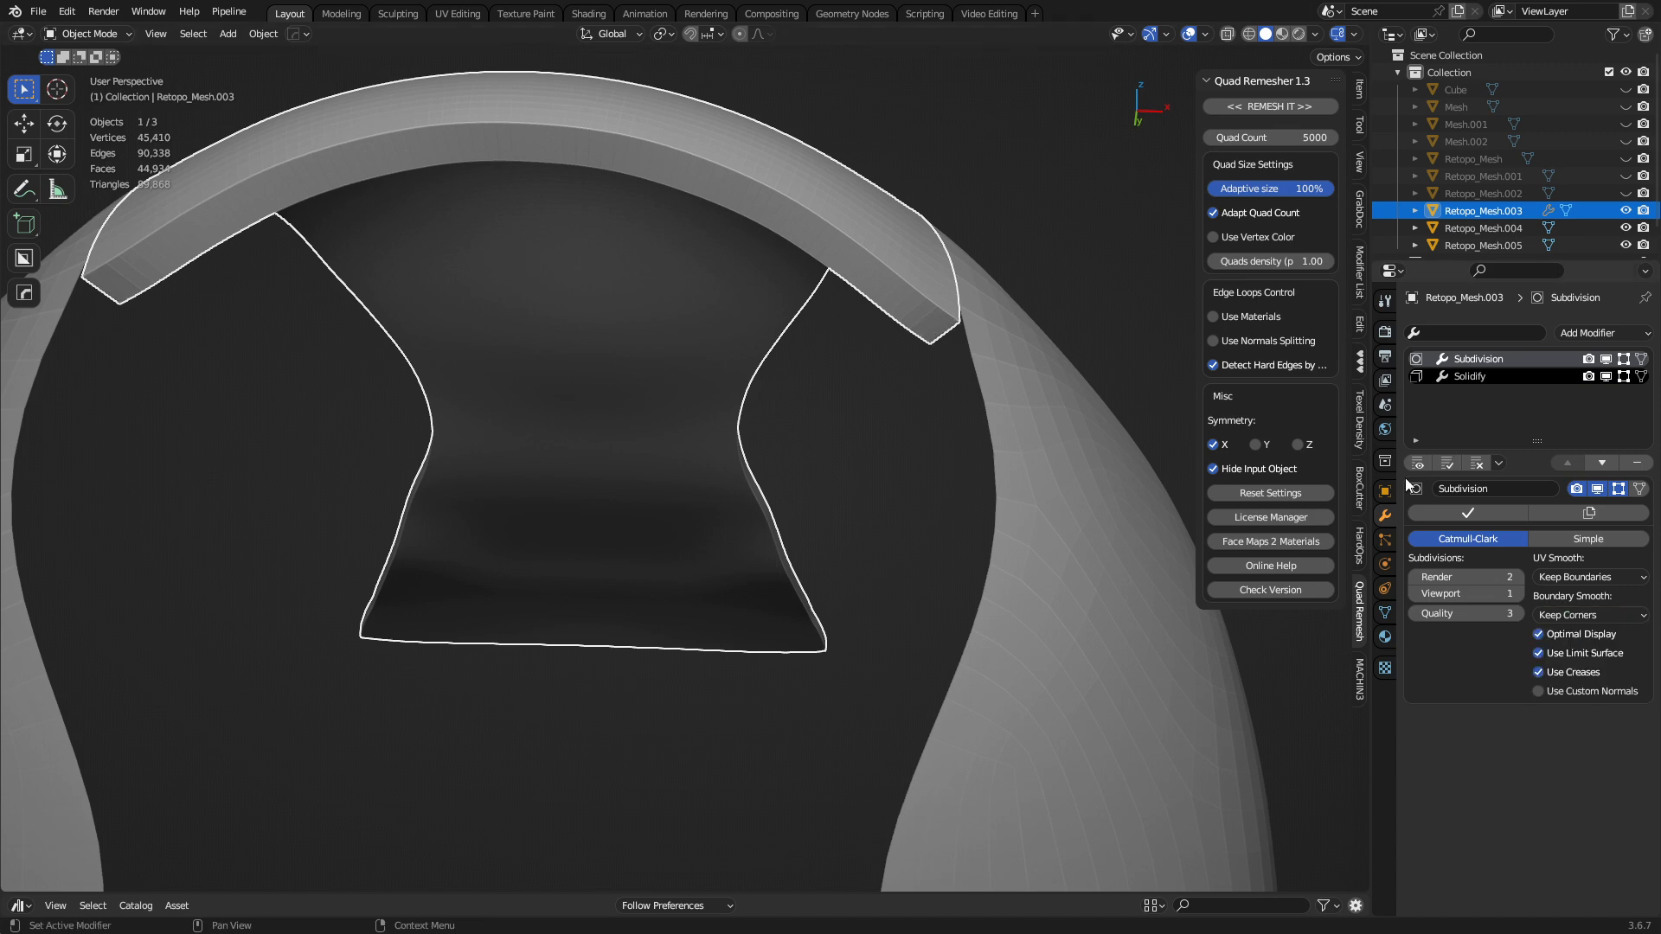
click(1471, 375)
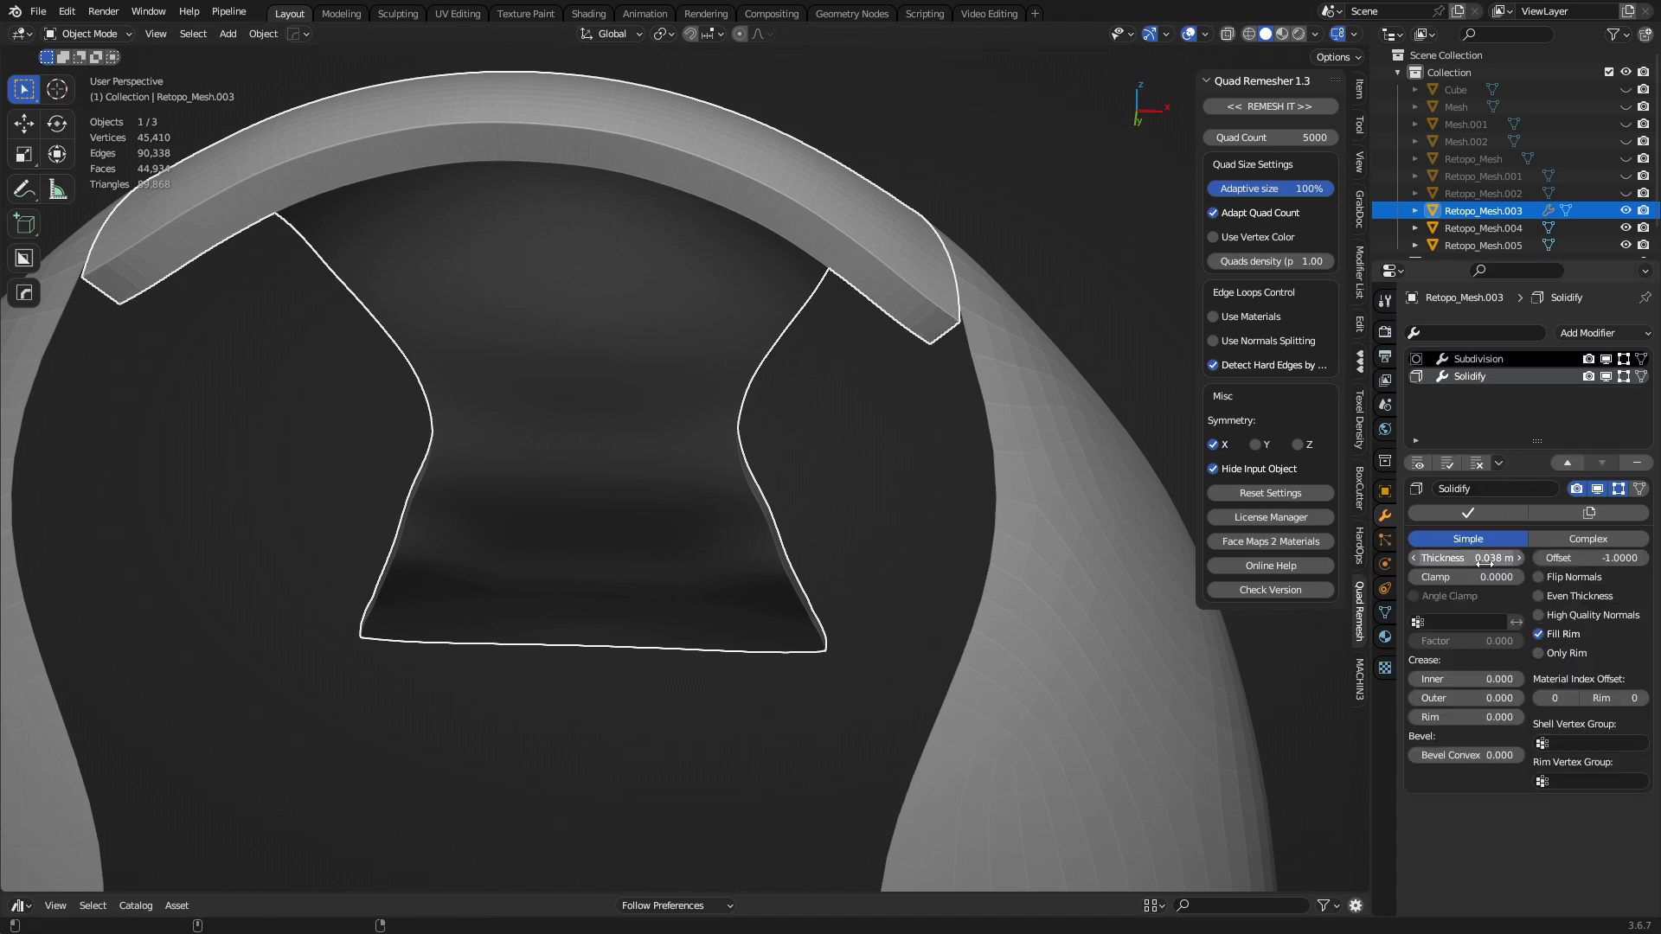
Step: Adjust the Solidify thickness, add a second Subdivision Surface, and raise the outer and inner crease values
click(1599, 333)
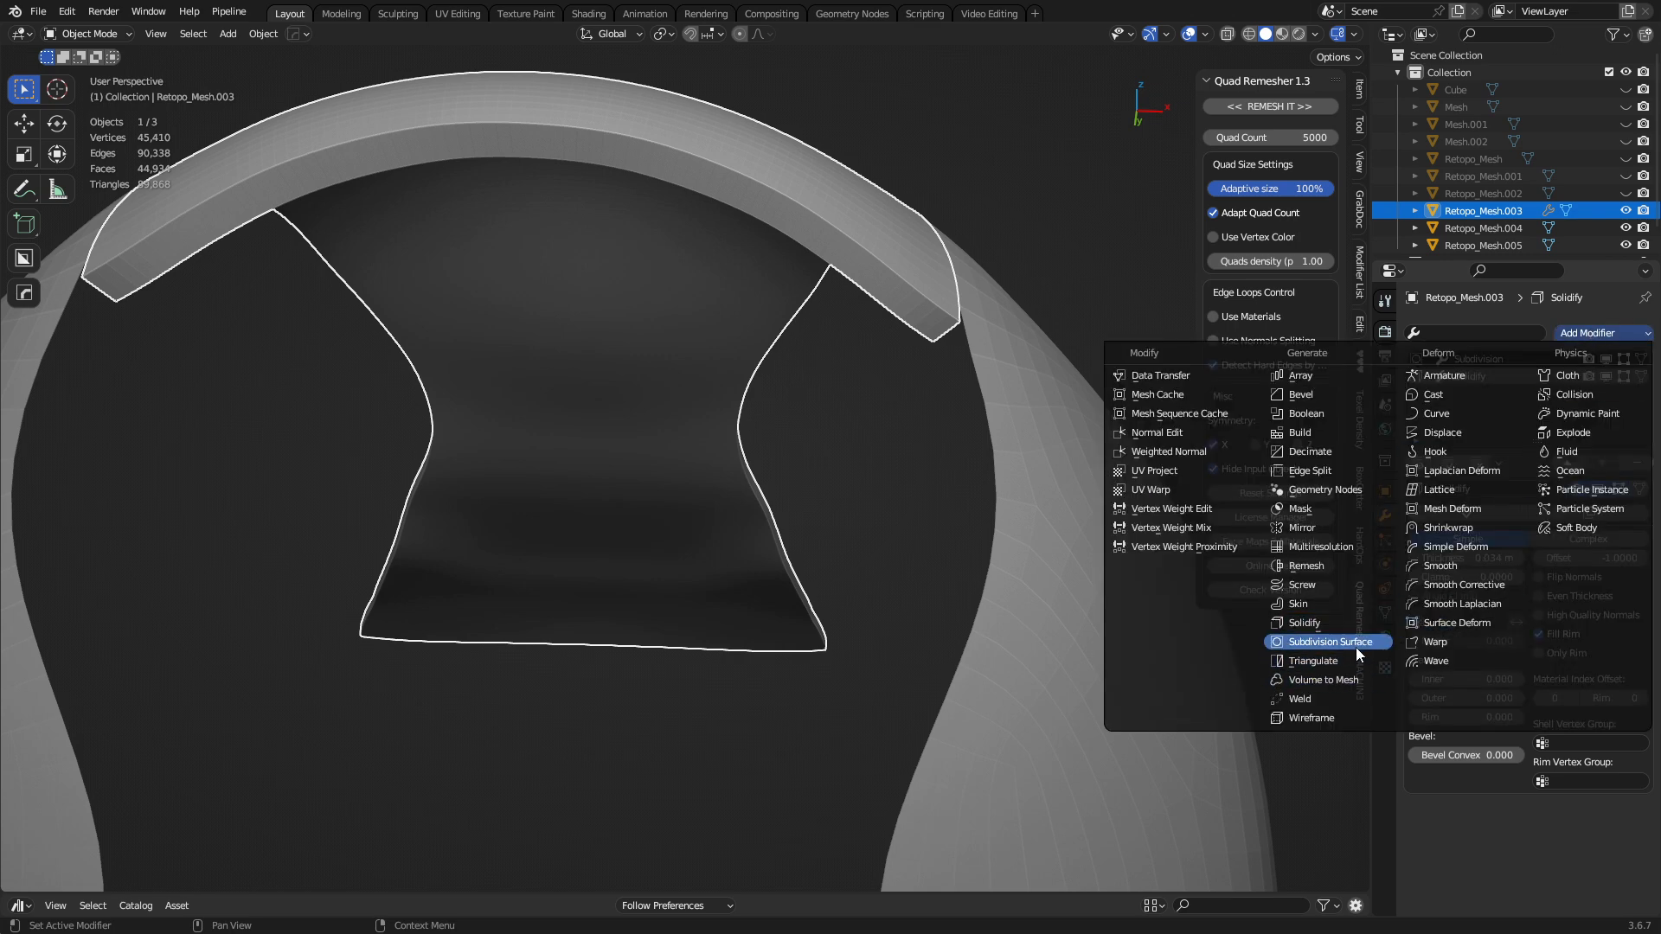
click(1327, 641)
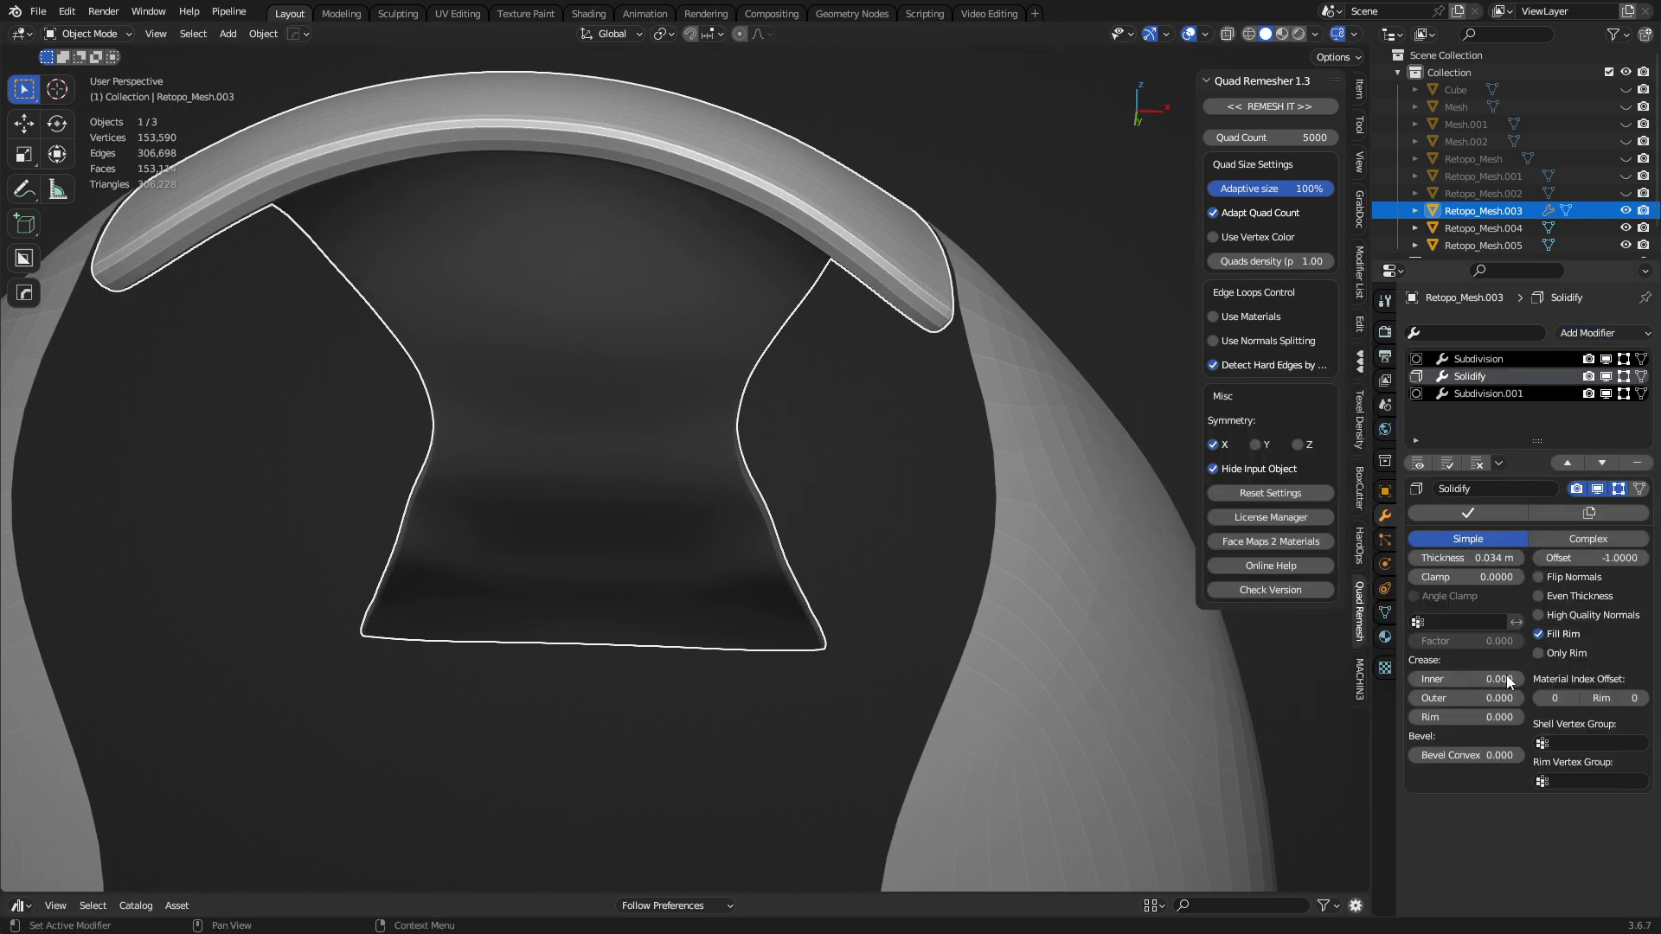
drag(1462, 697, 1483, 697)
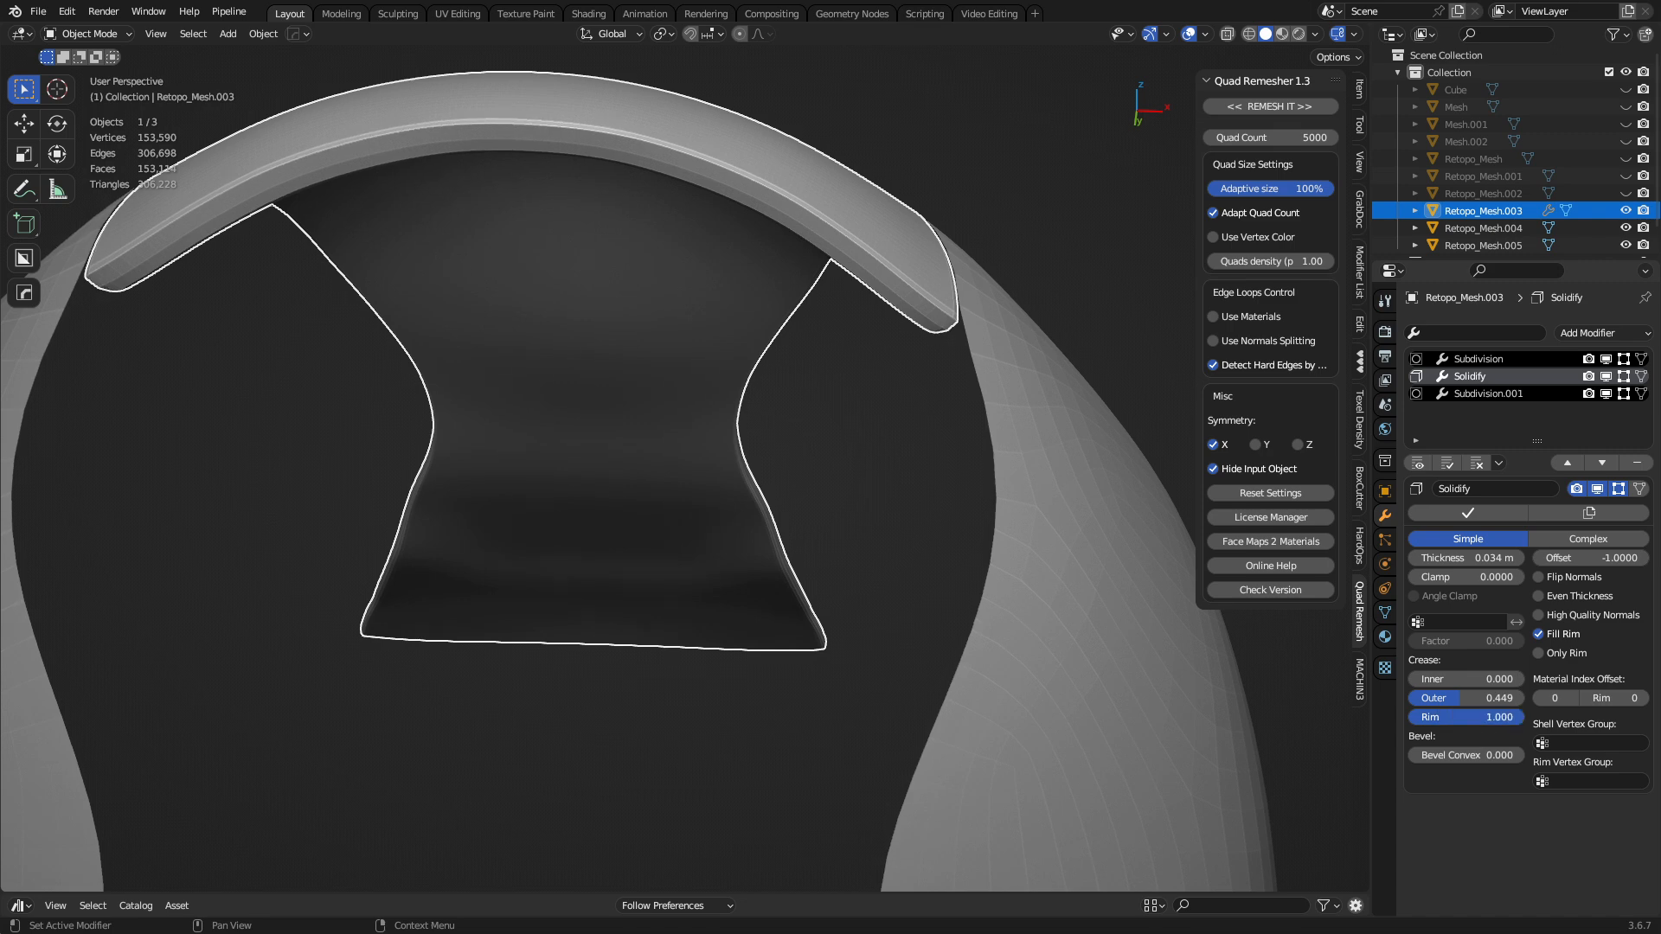
click(1465, 717)
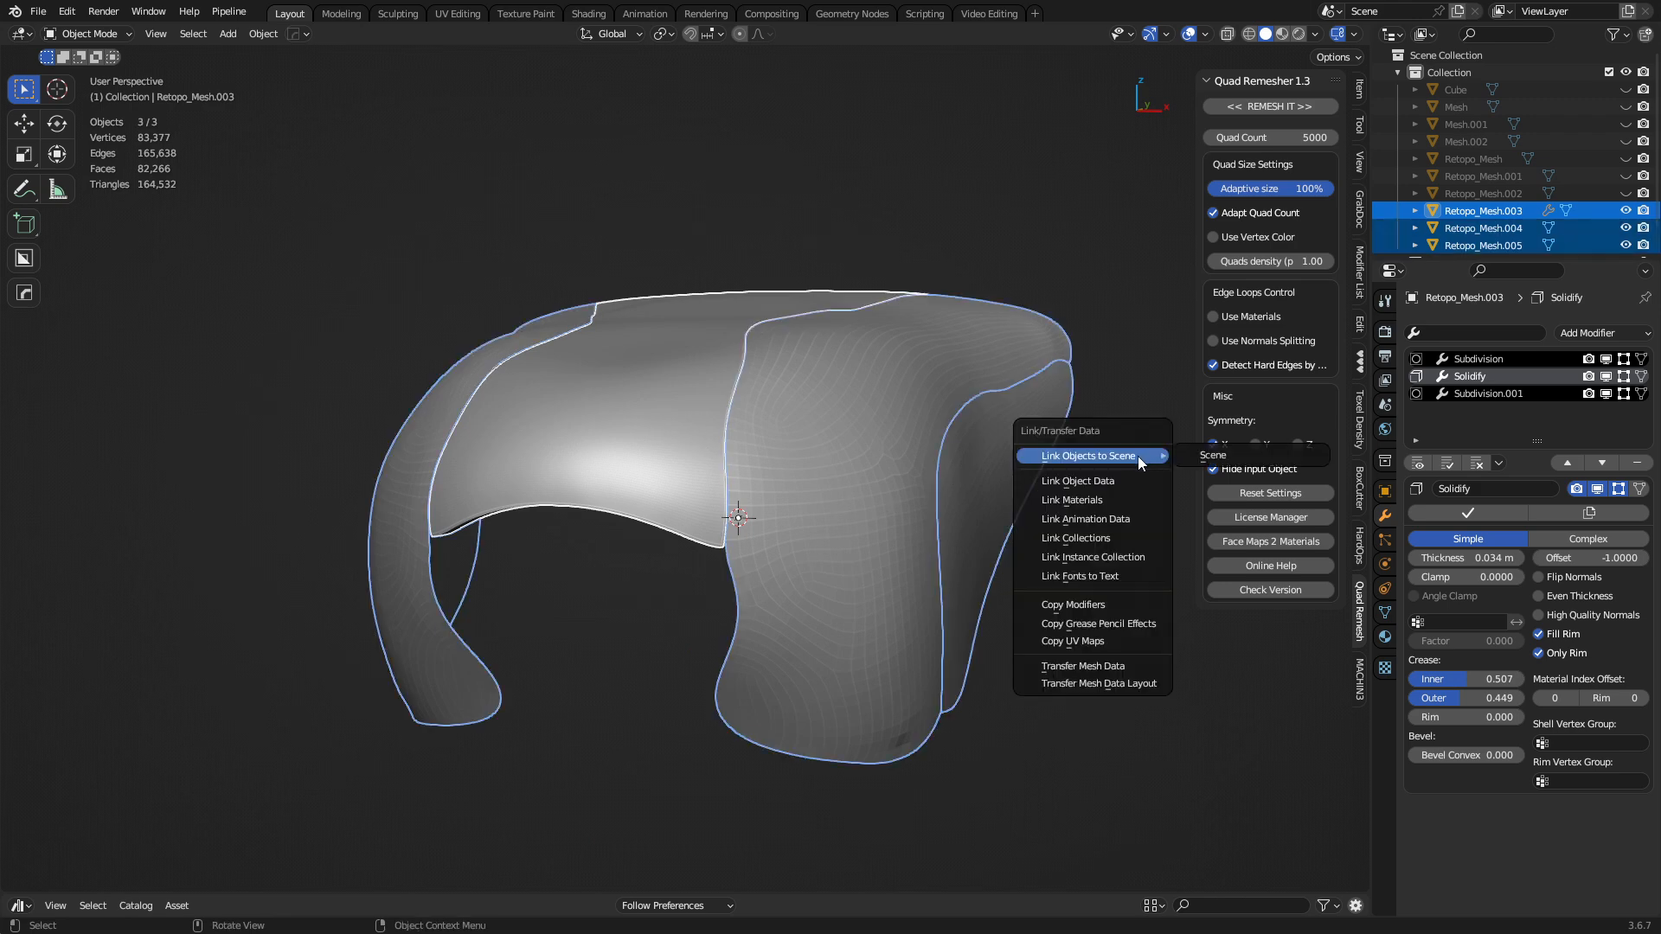
Step: Copy the top panel's modifiers to the Retopo_Mesh.004 and .005 side panels via Ctrl+L
click(1073, 604)
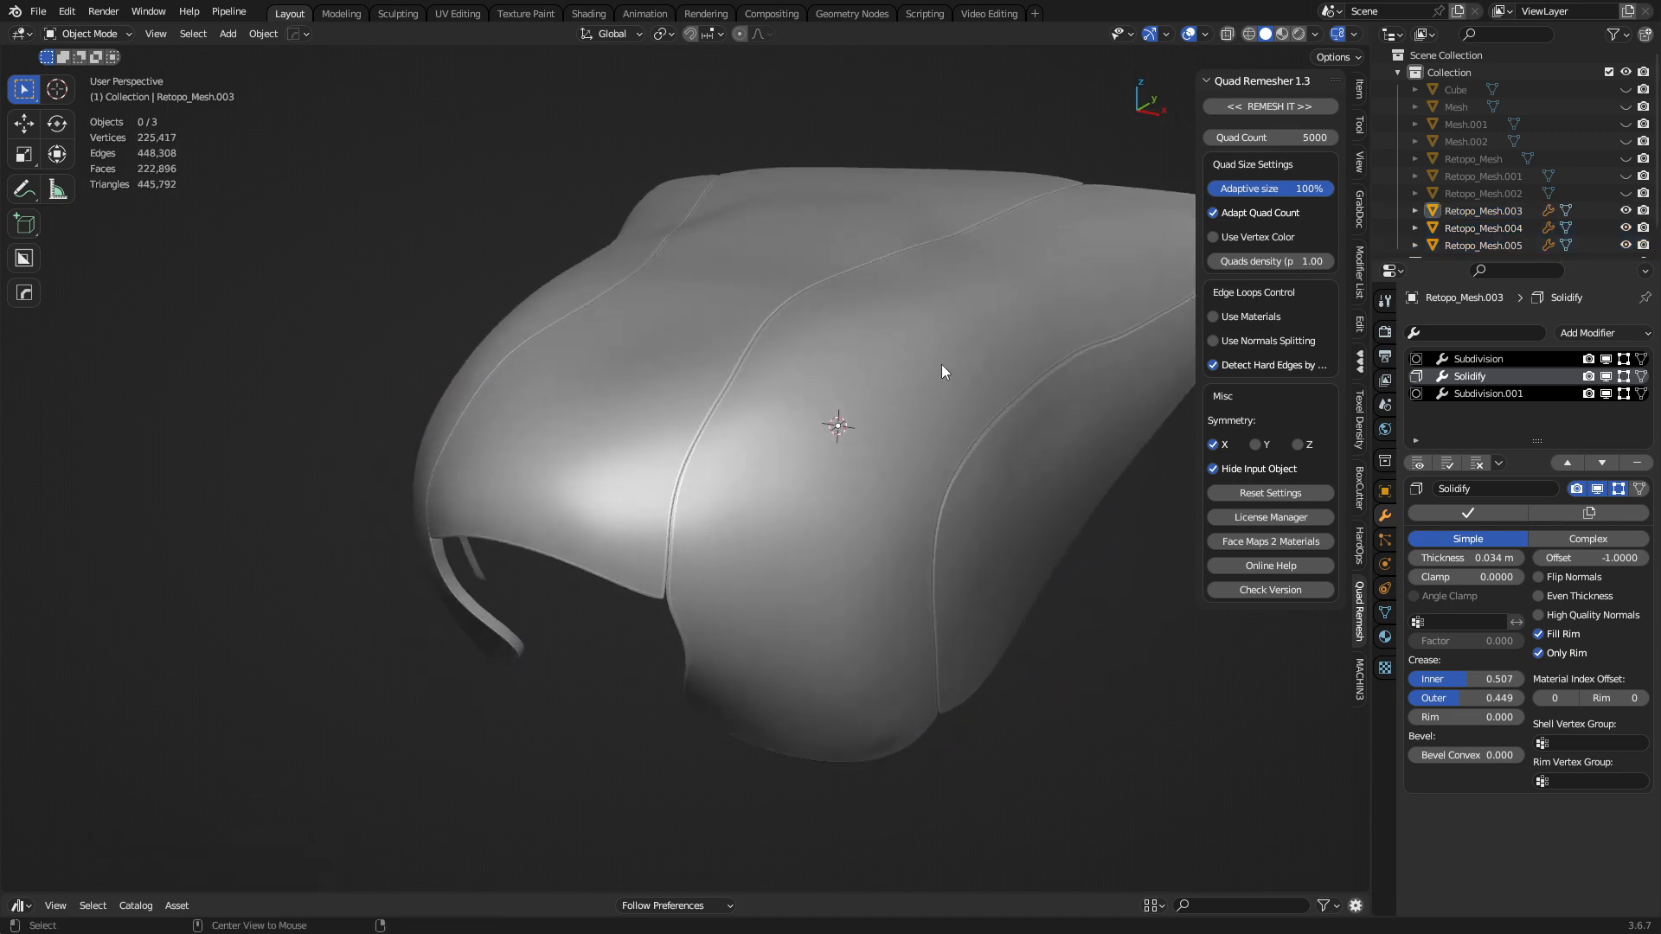
drag(943, 371, 782, 593)
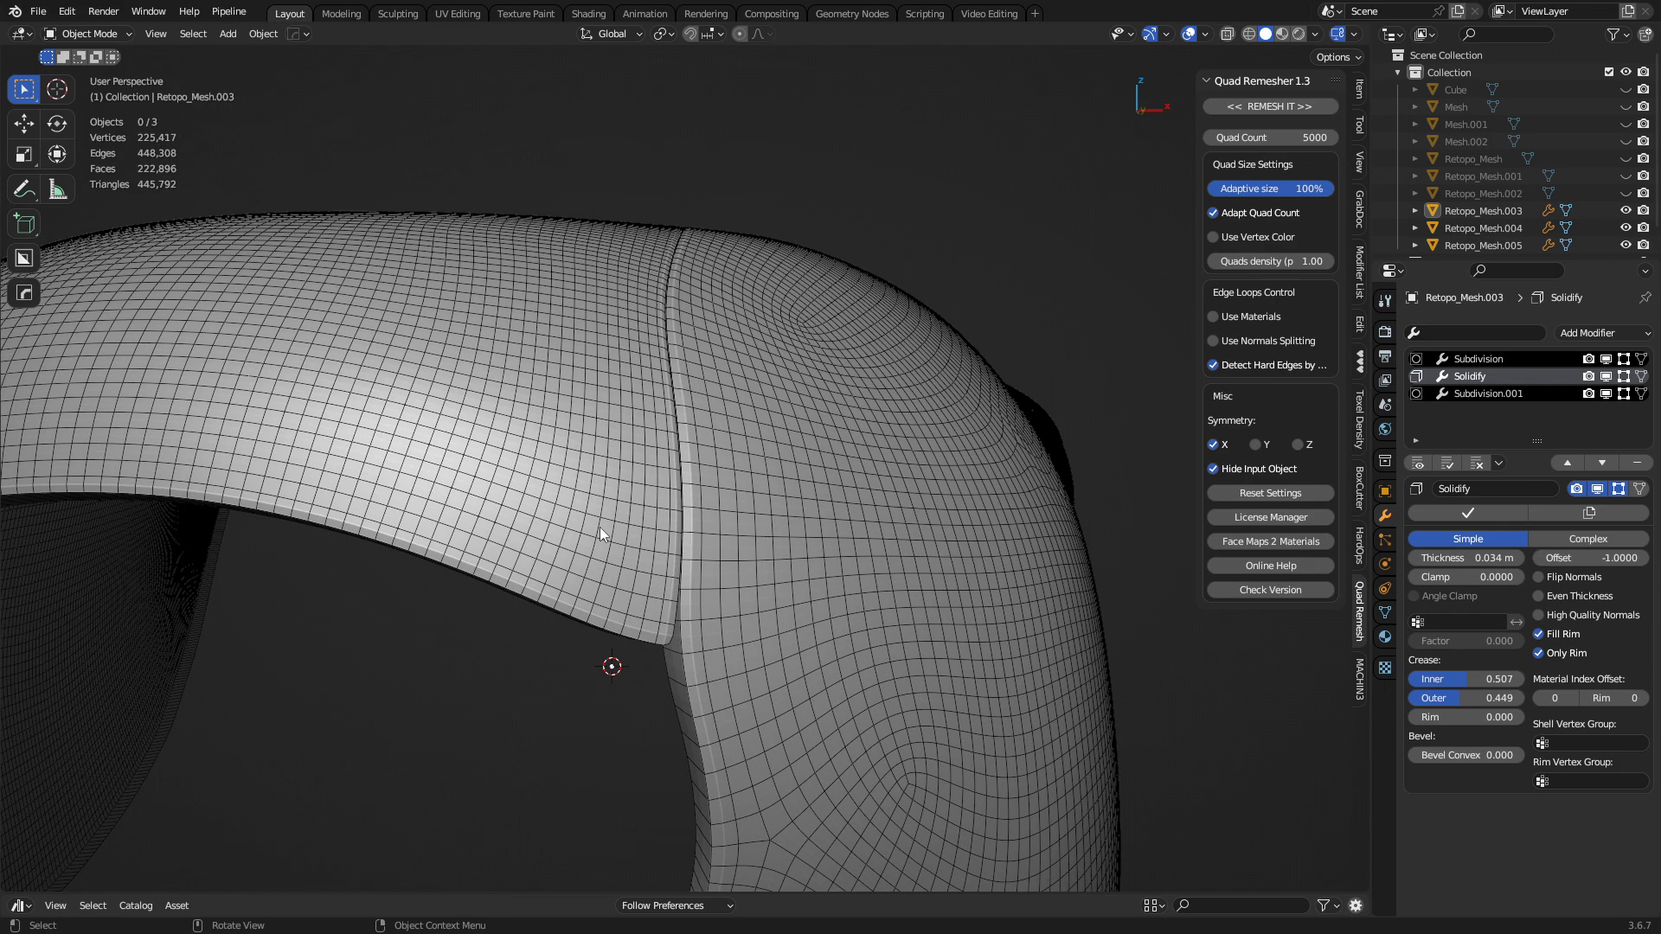
Step: Enter Sculpt Mode with the Grab brush and pull the top panel's corner down onto the side panel
click(87, 33)
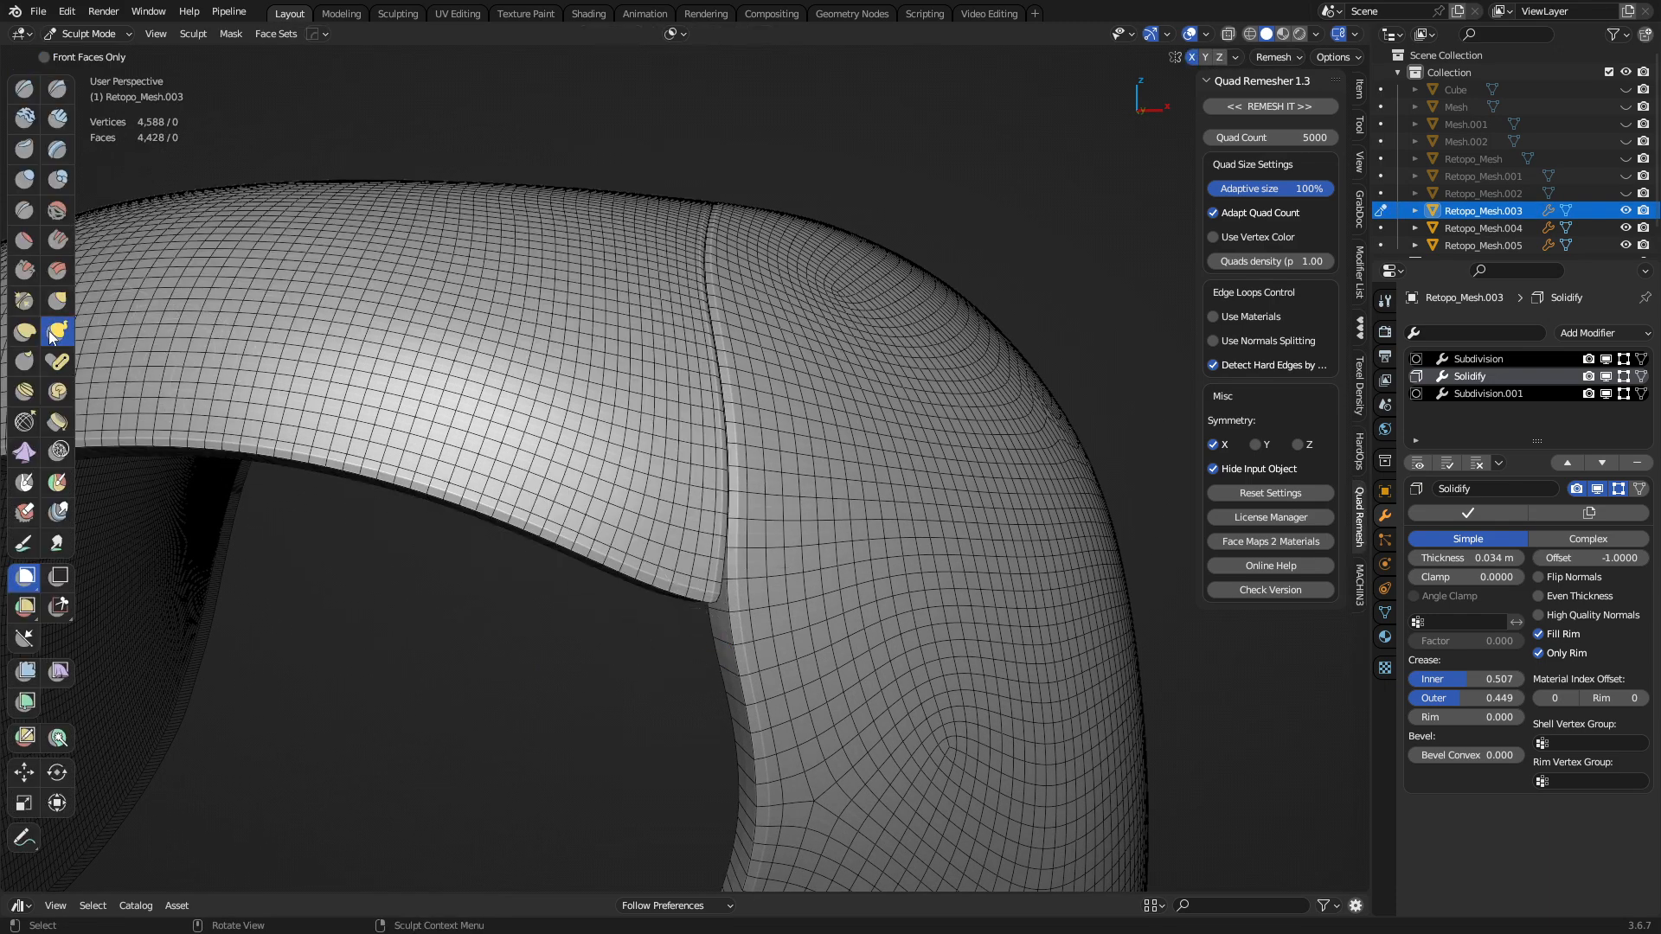
click(58, 328)
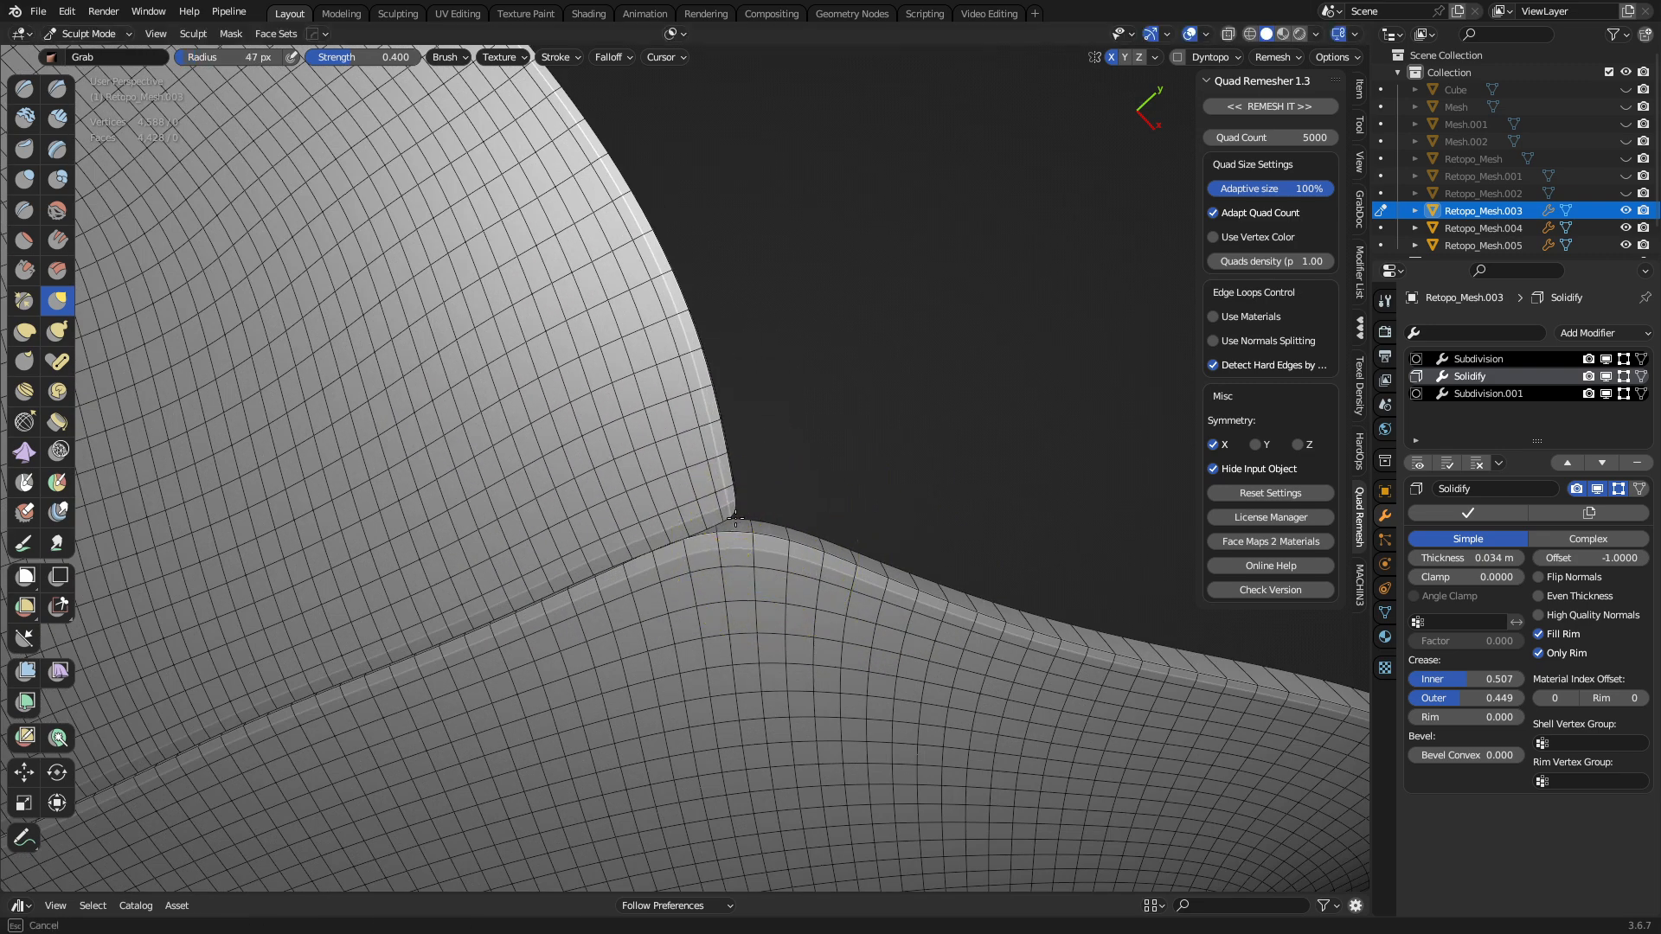
click(84, 33)
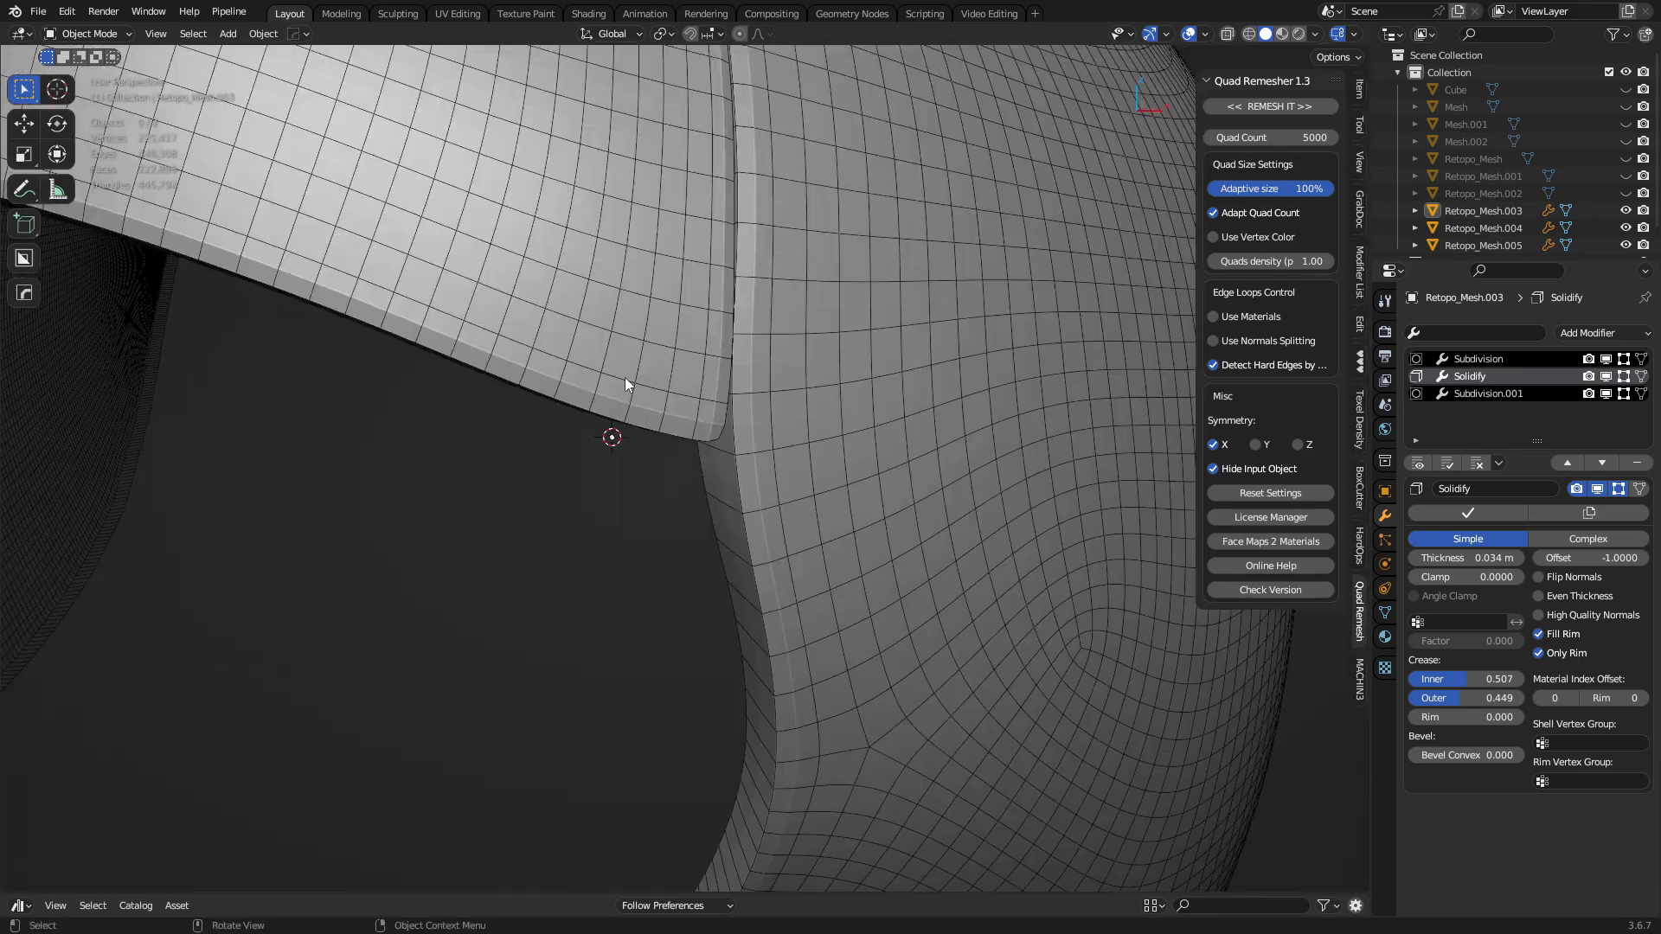
click(85, 33)
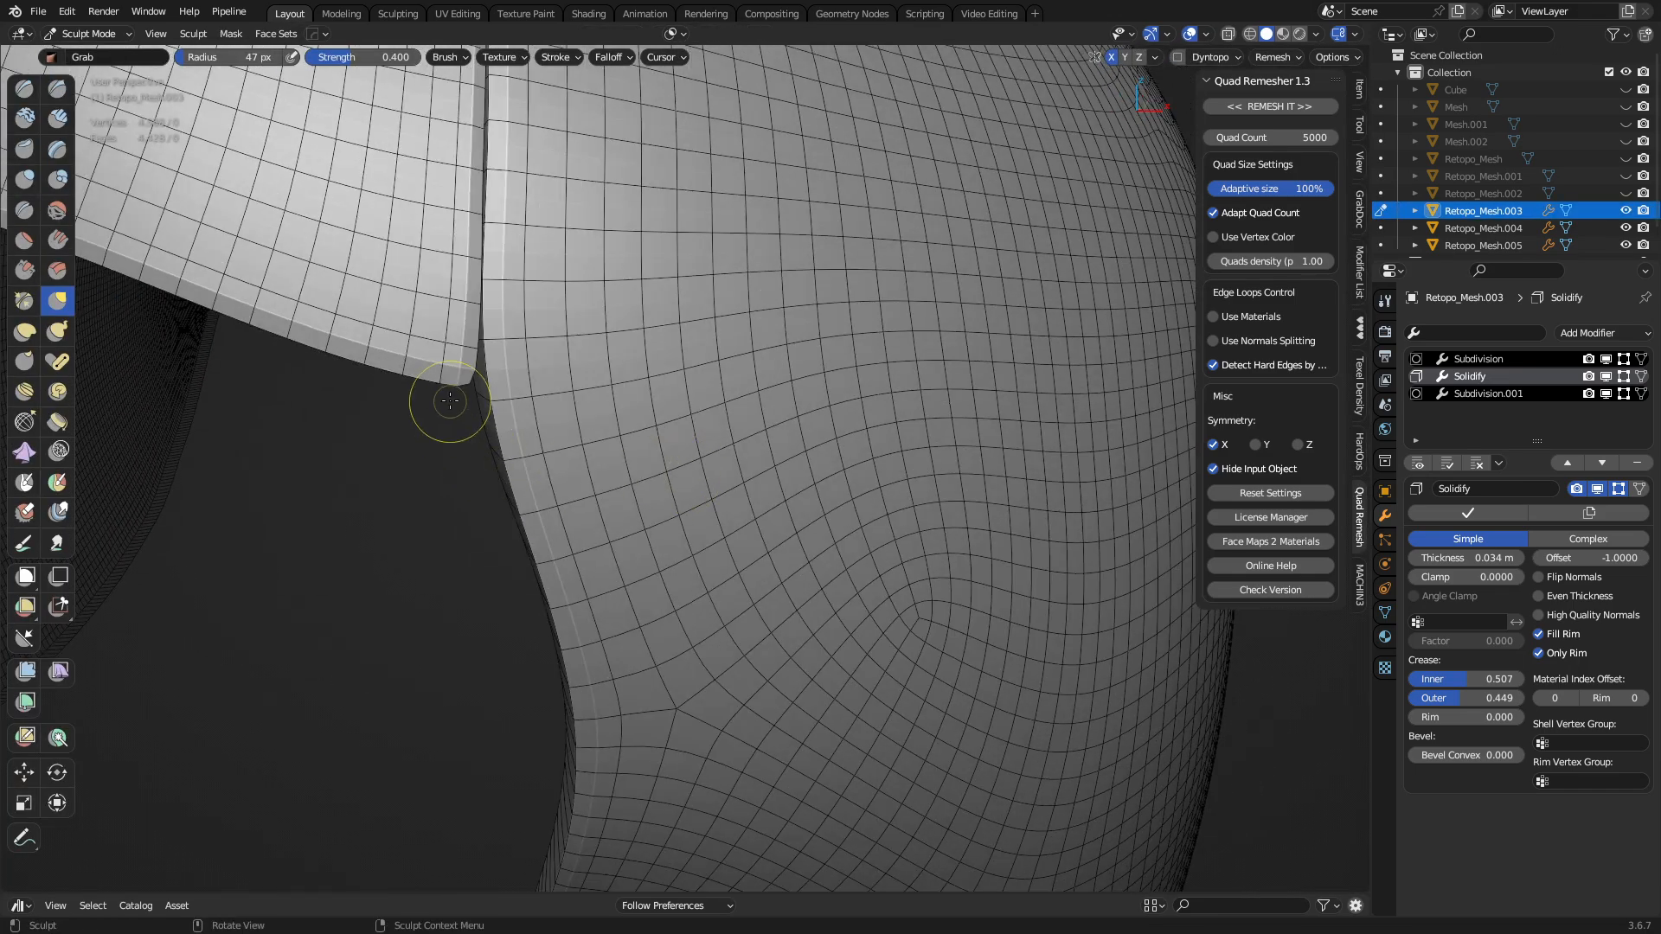
drag(450, 403, 488, 375)
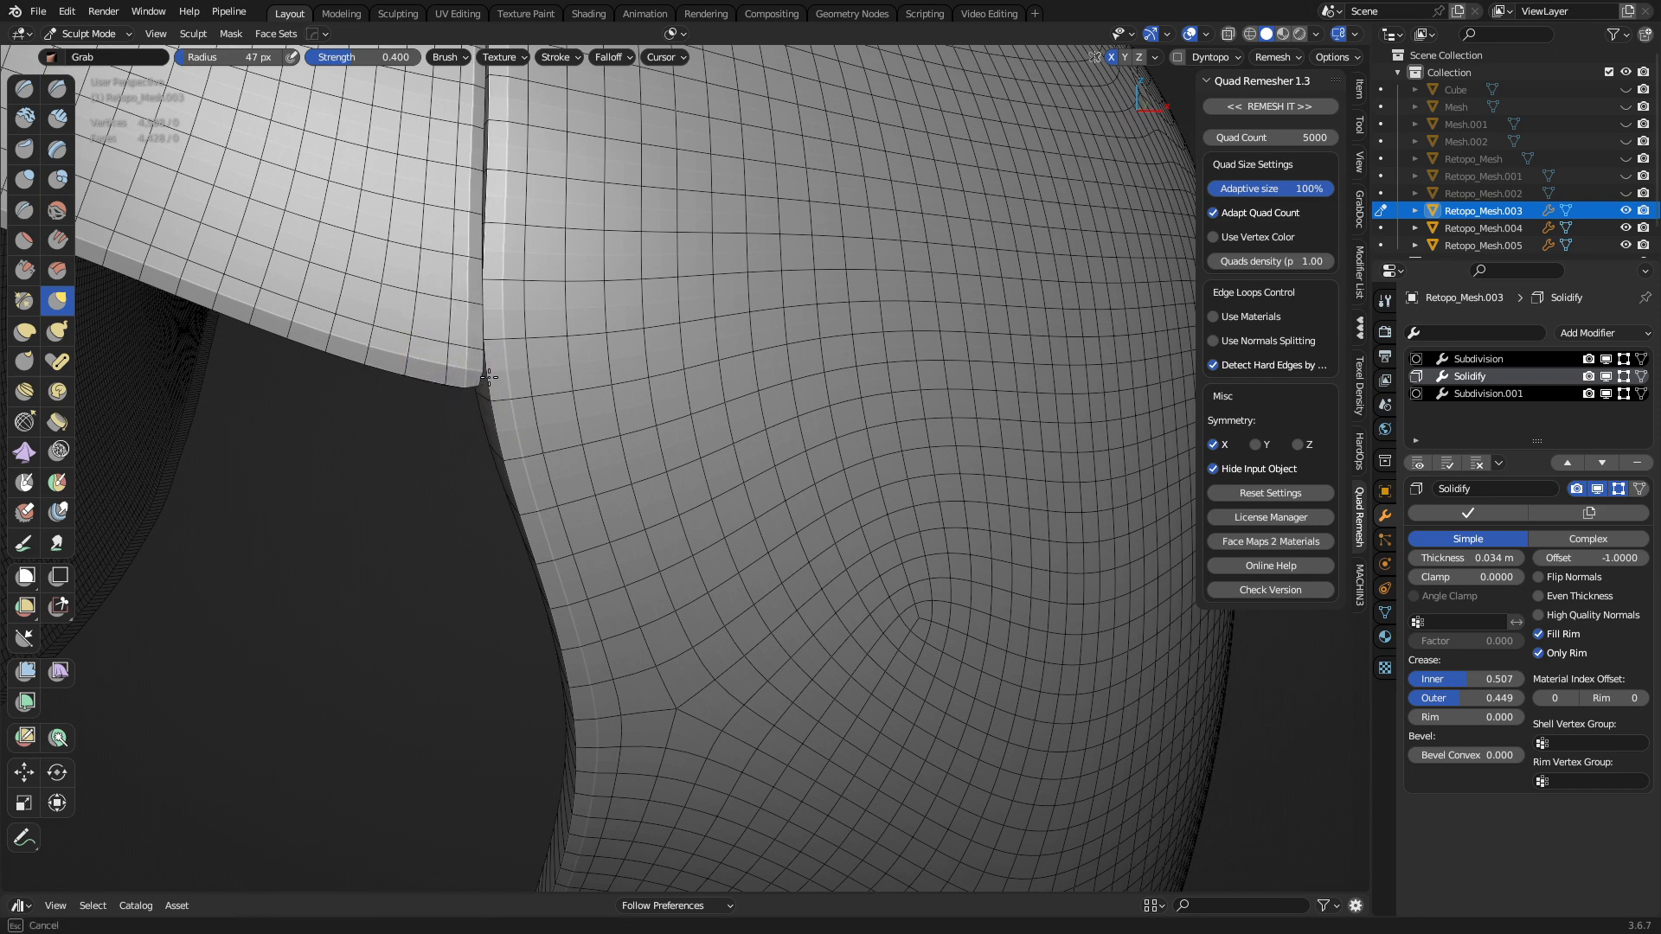